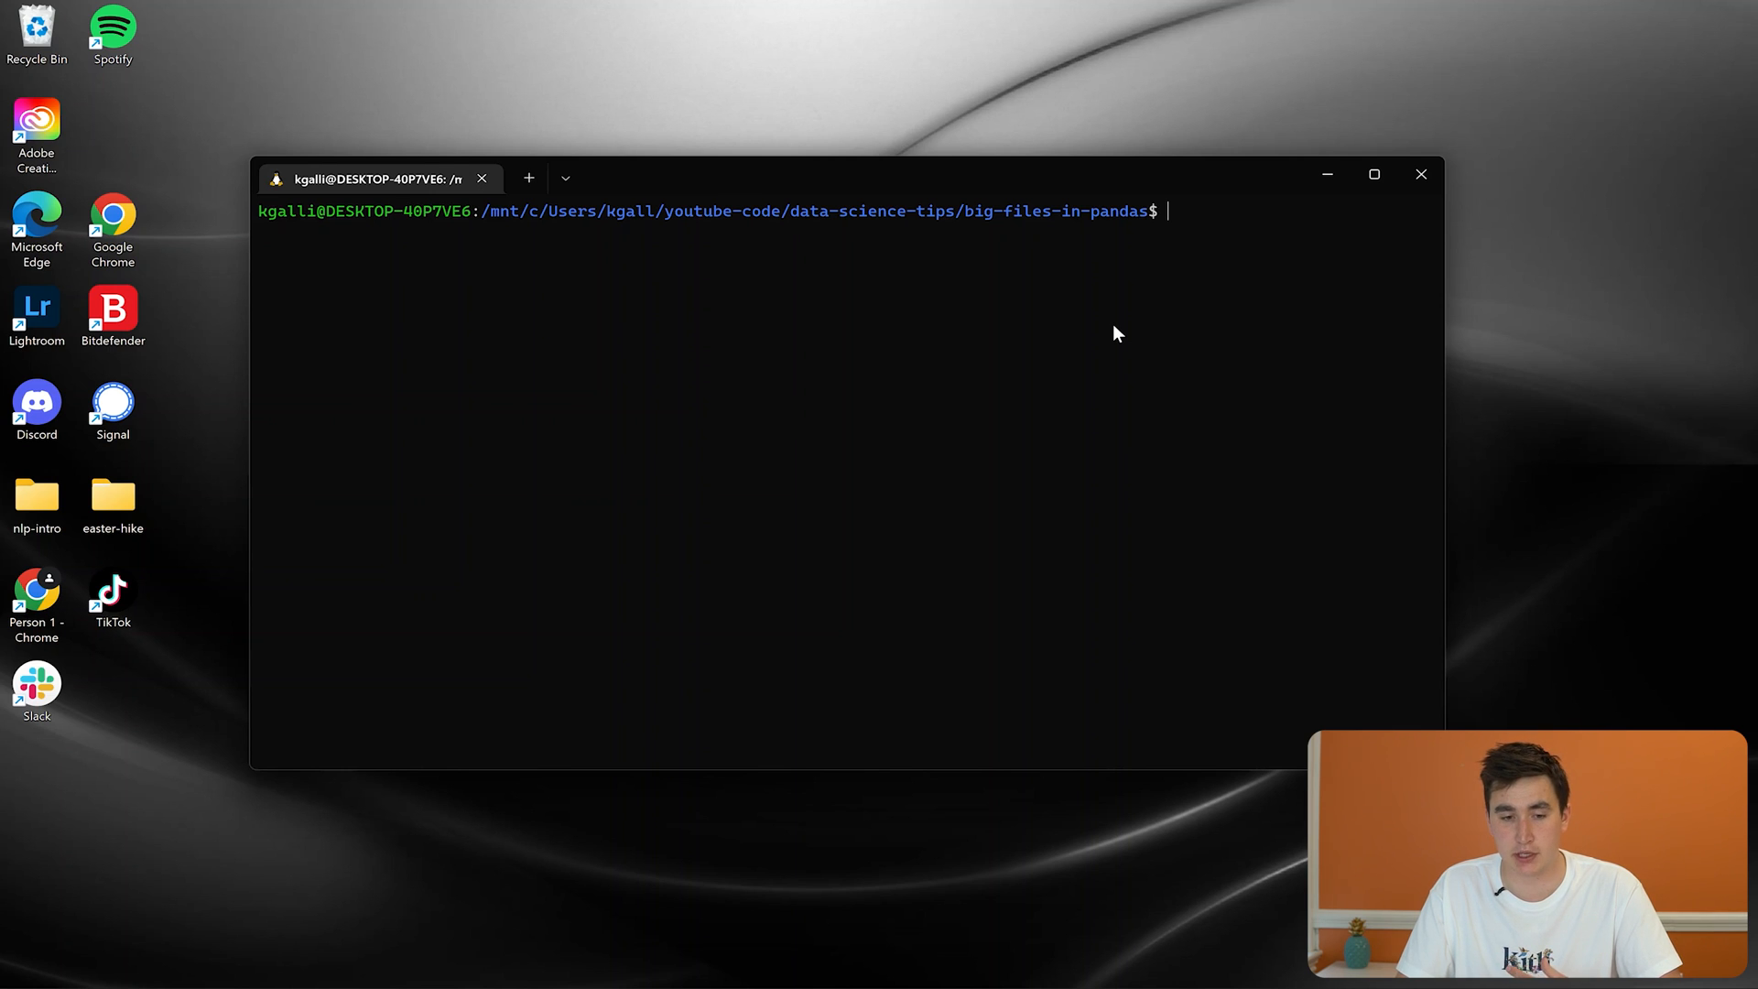
mouse_move(1061, 689)
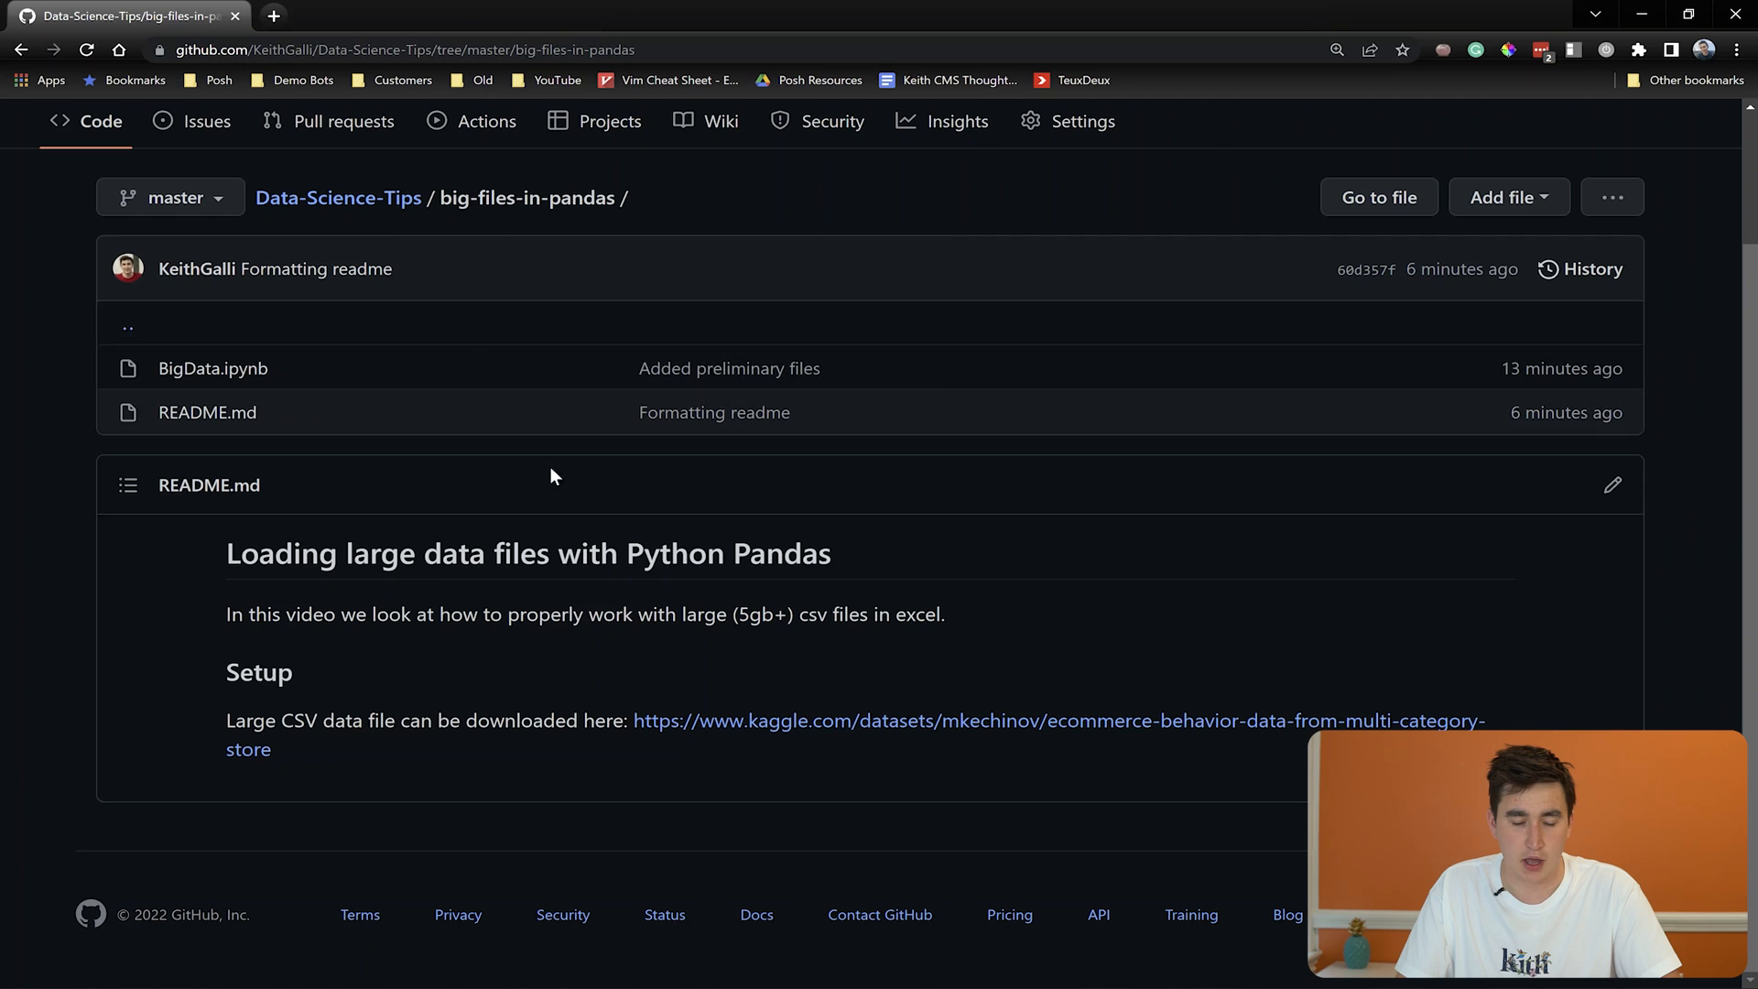
mouse_move(1051, 722)
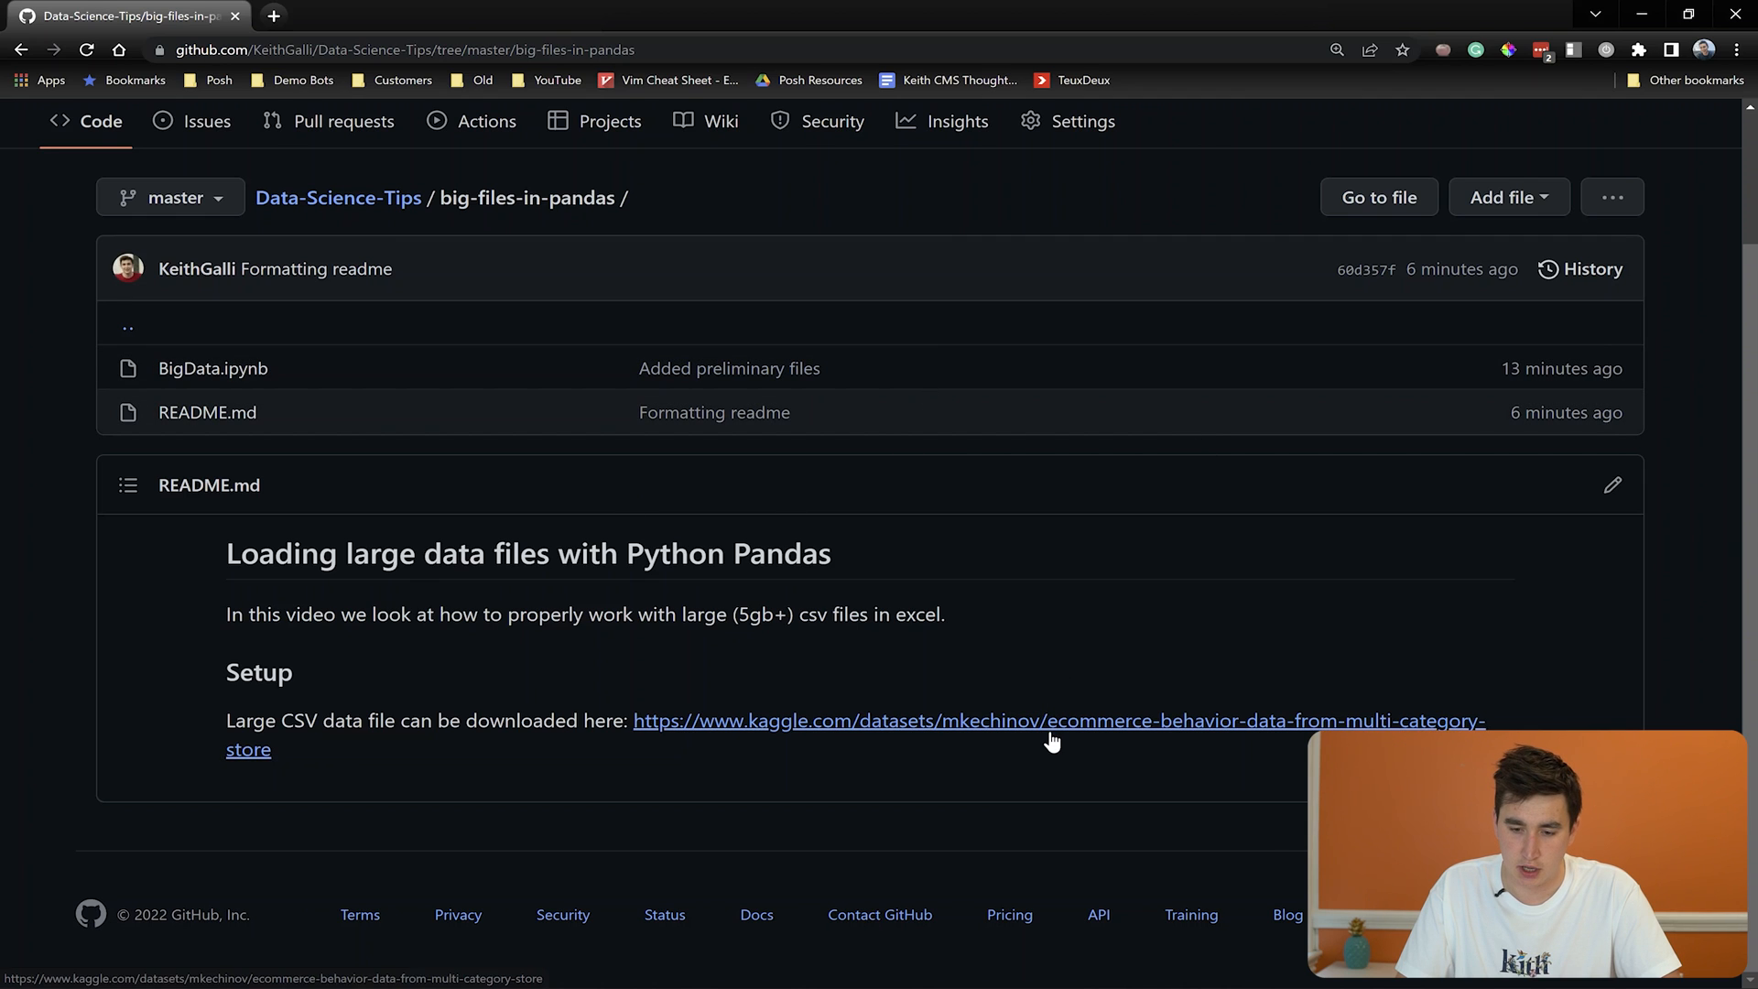
mouse_move(958, 809)
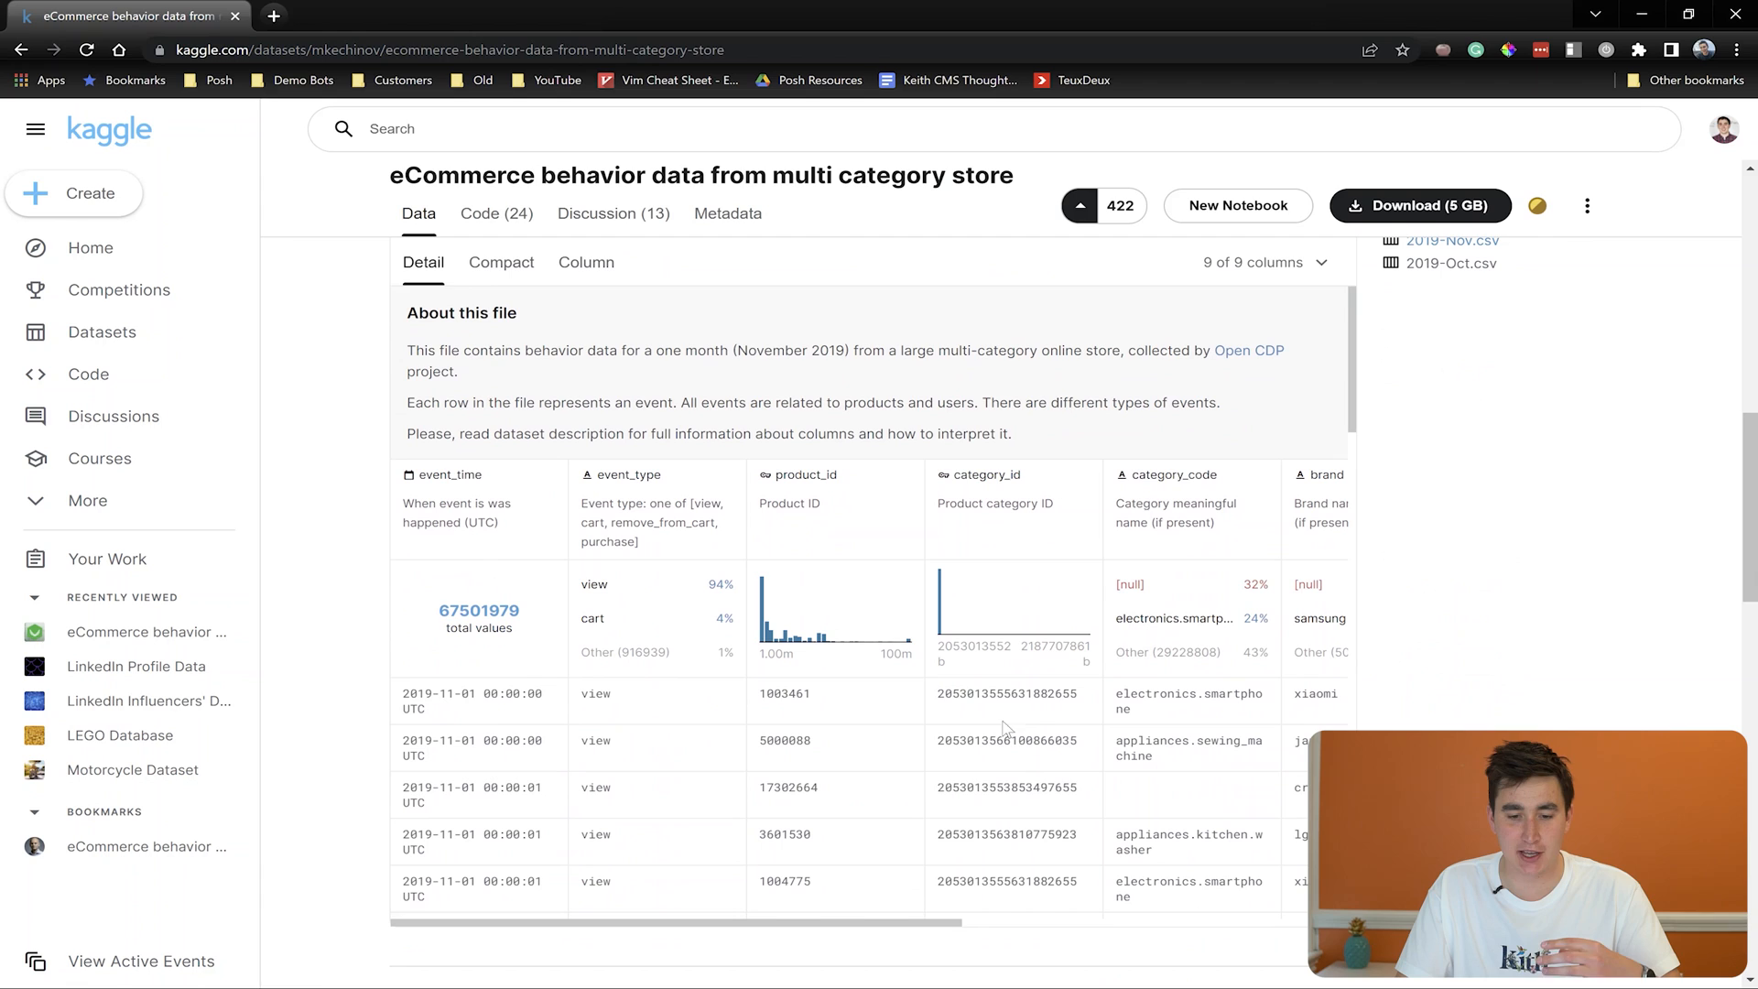
mouse_move(1073, 641)
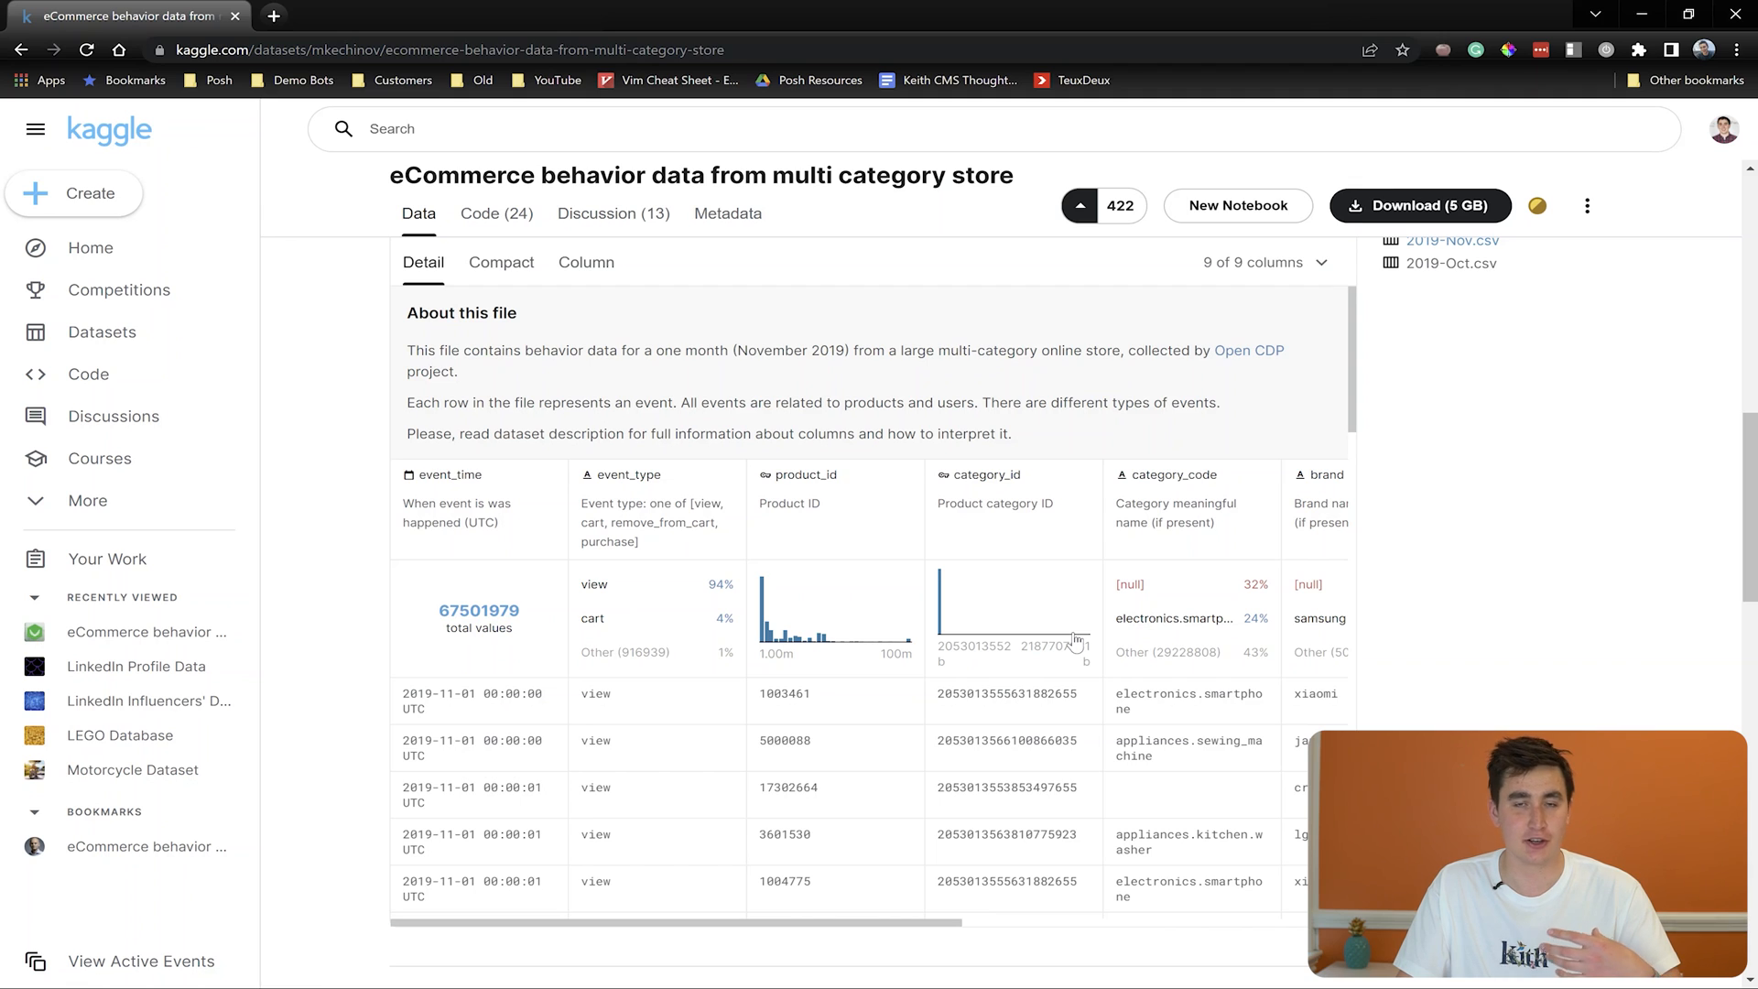
mouse_move(1157, 553)
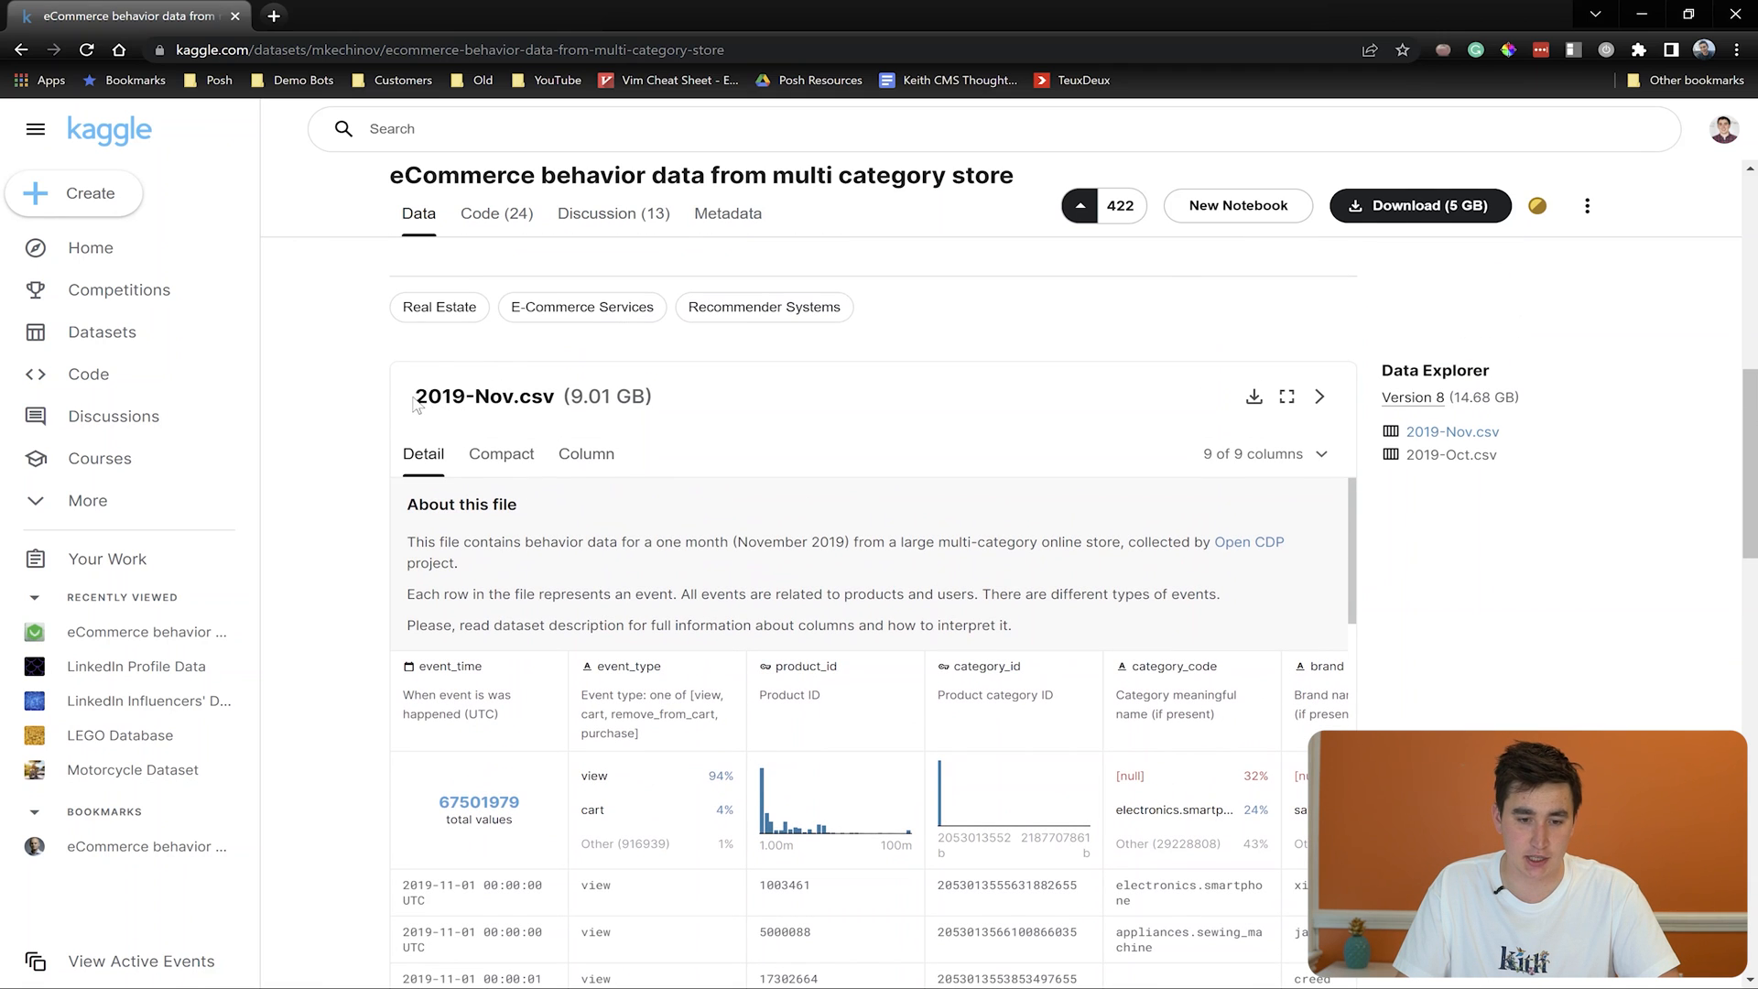
drag(415, 397, 659, 398)
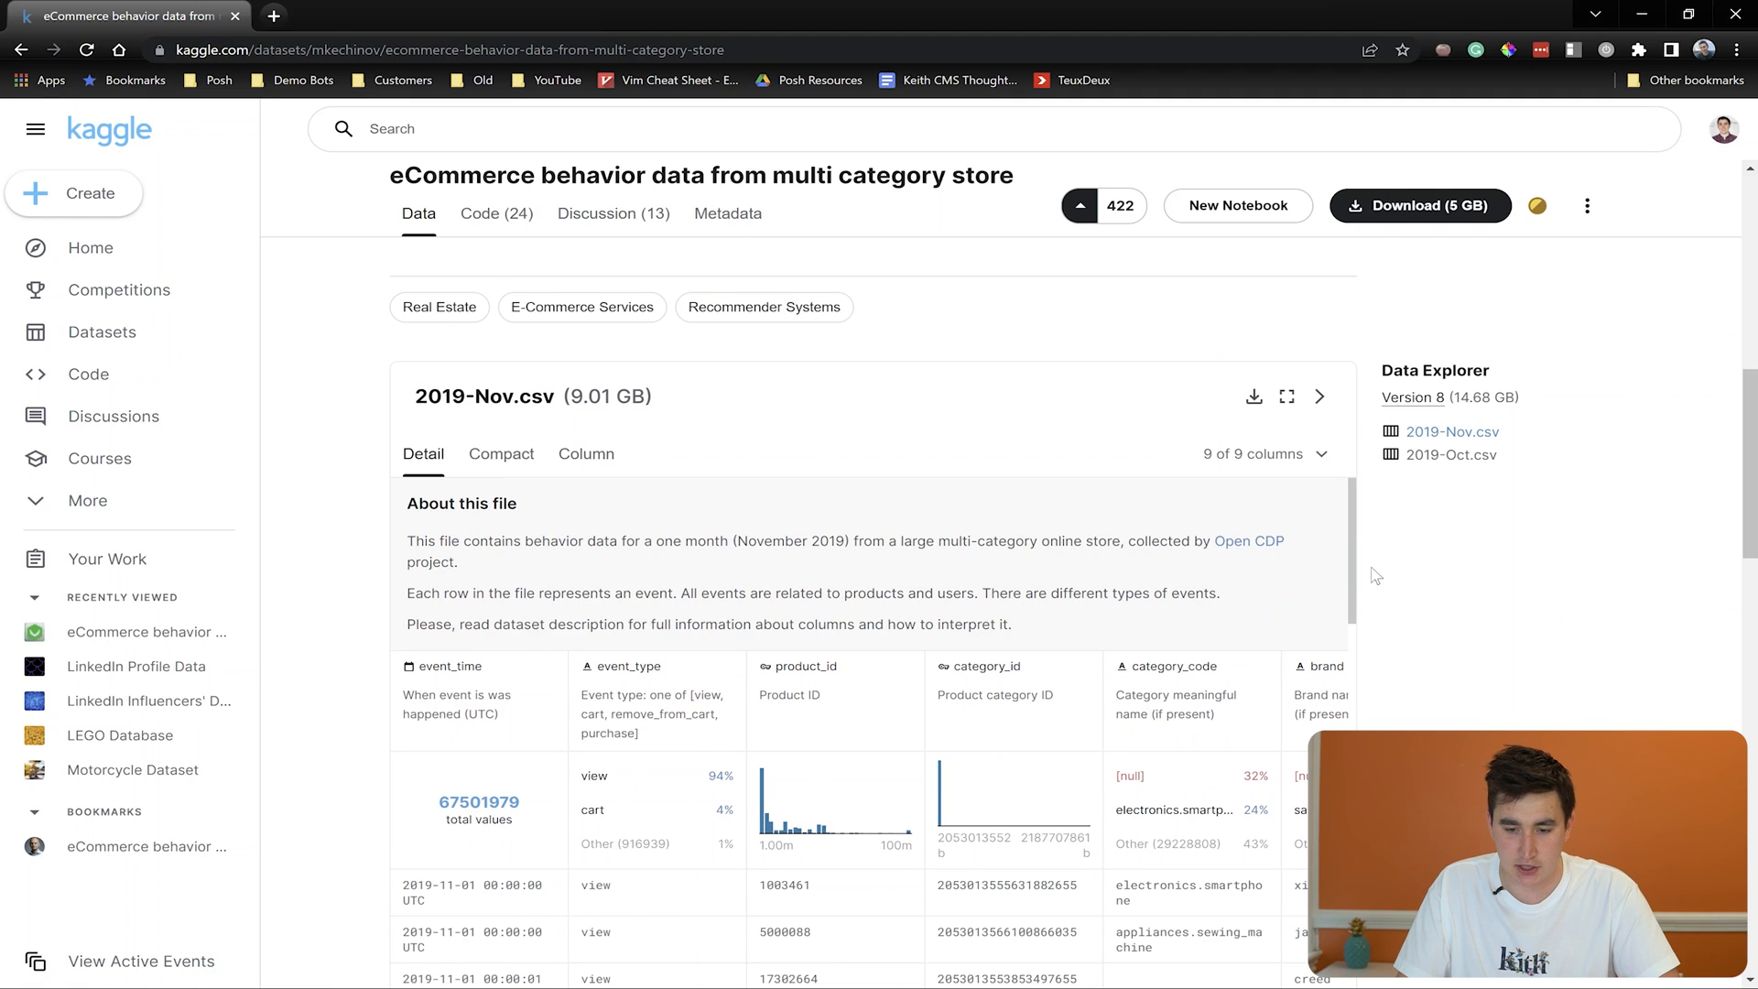
scroll(down, 3)
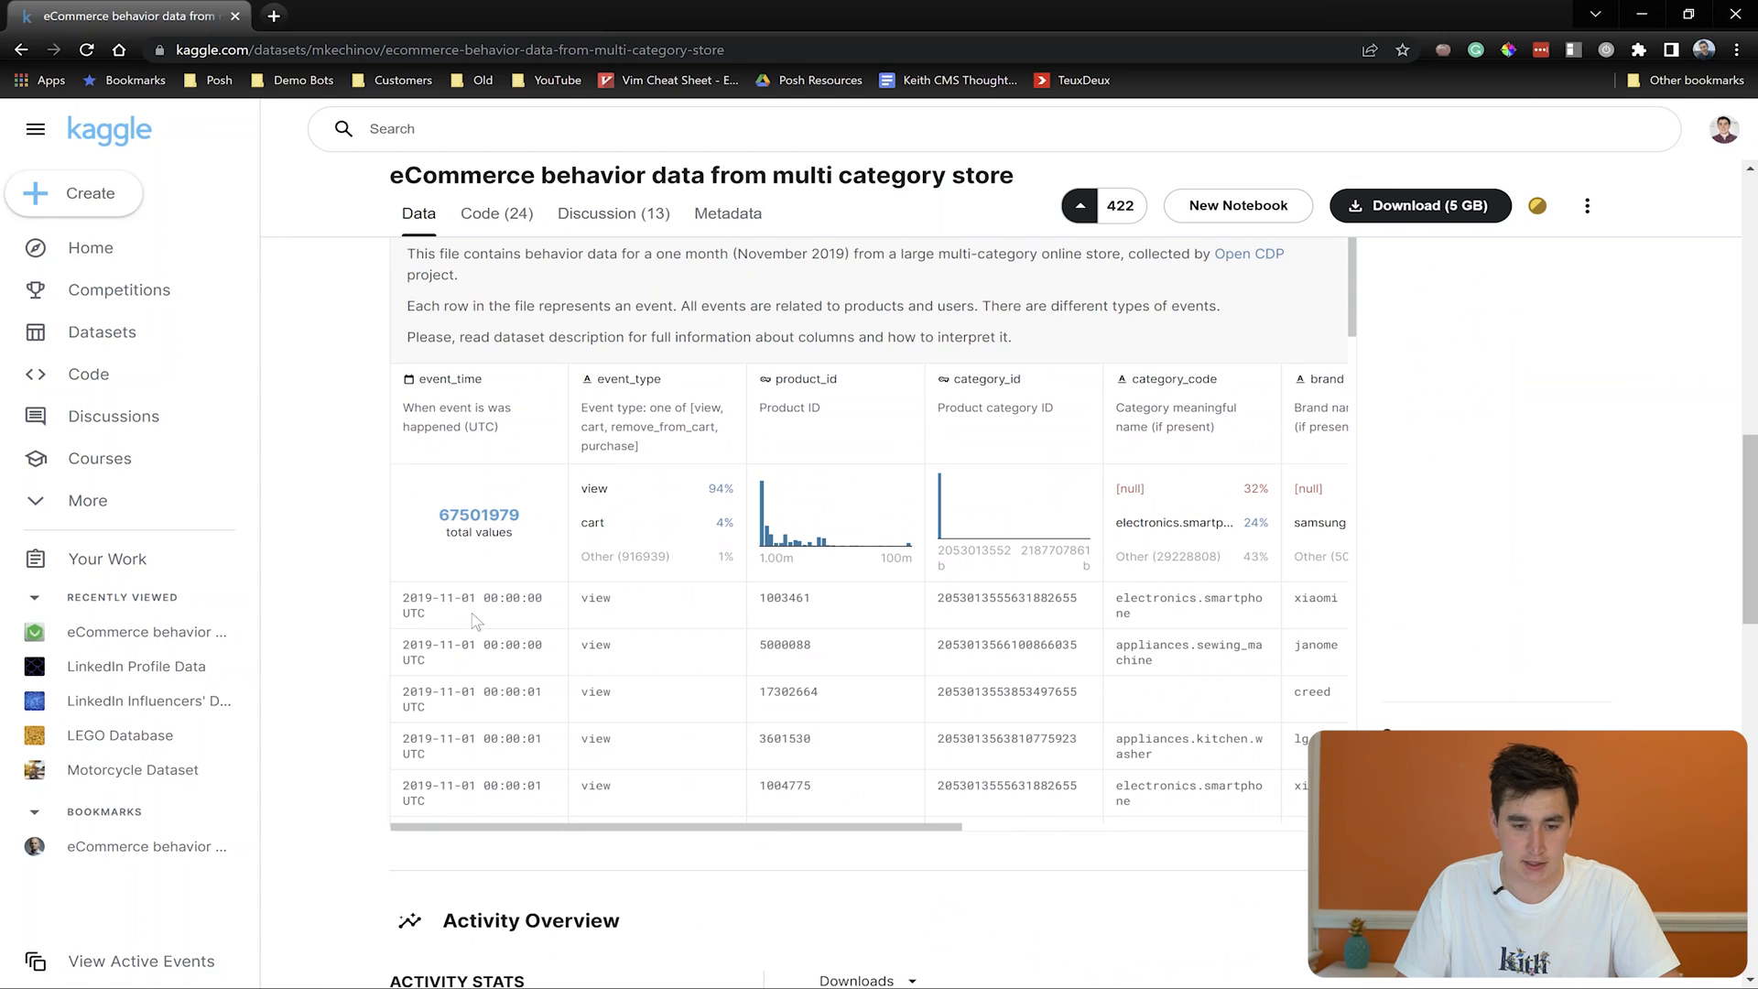
double_click(595, 597)
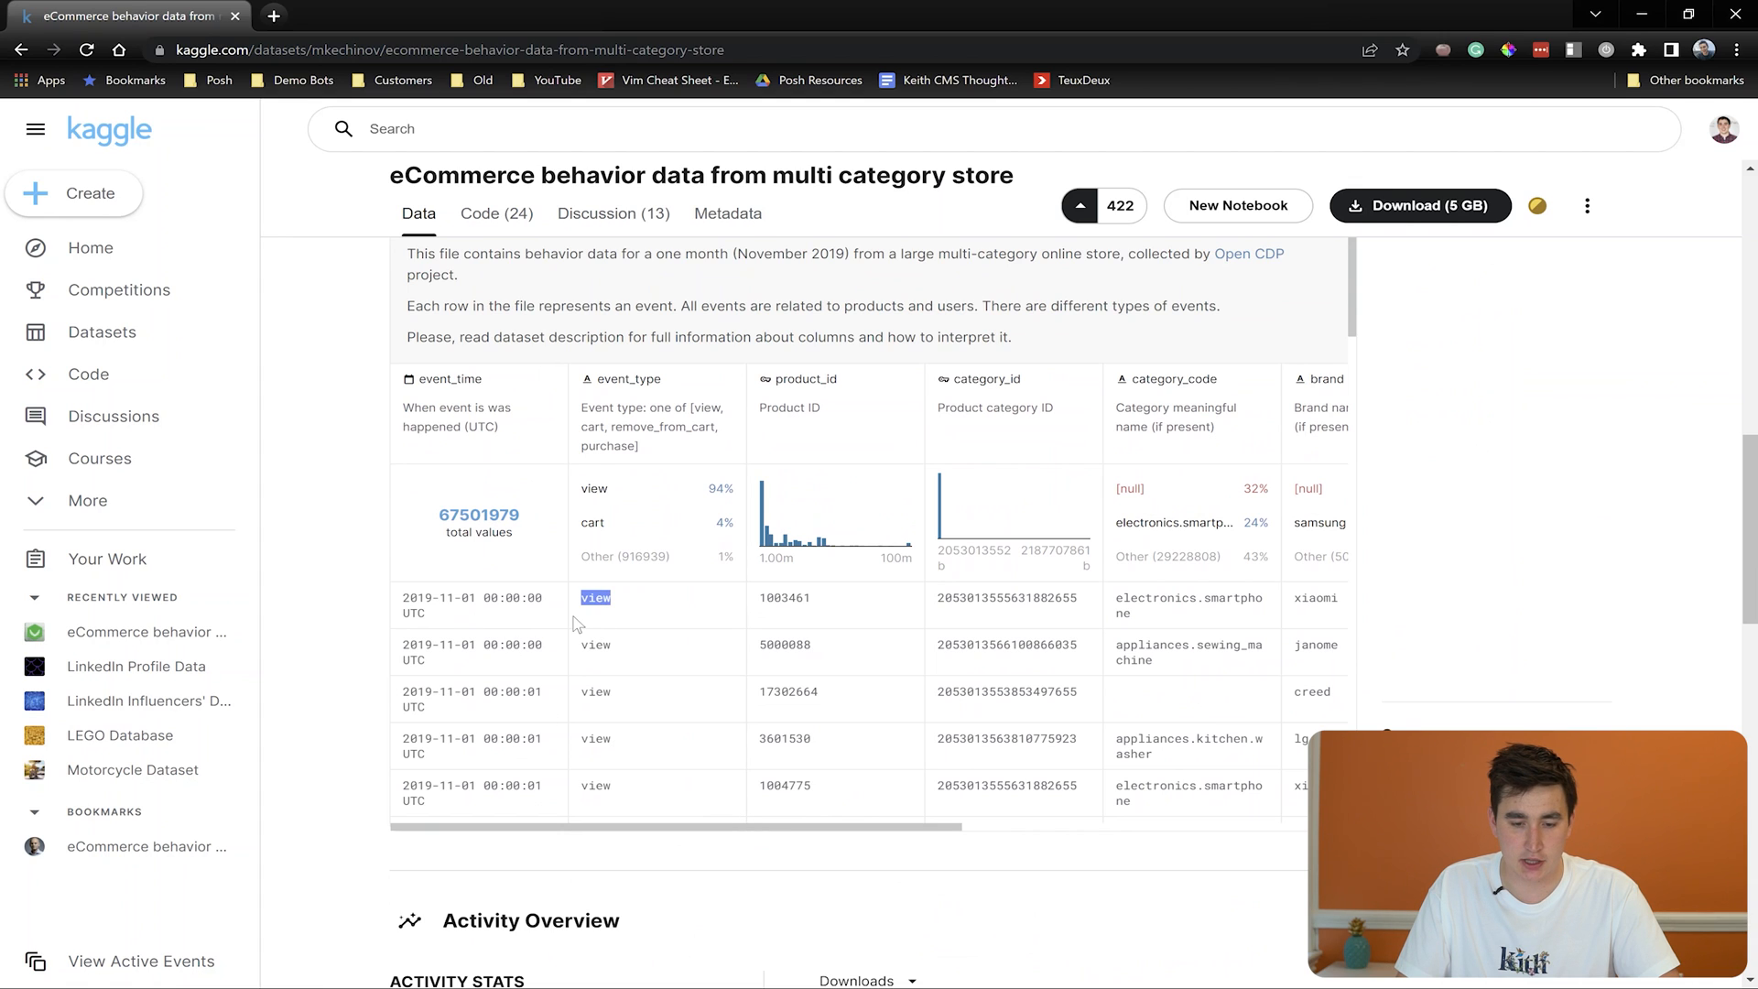
mouse_move(701, 833)
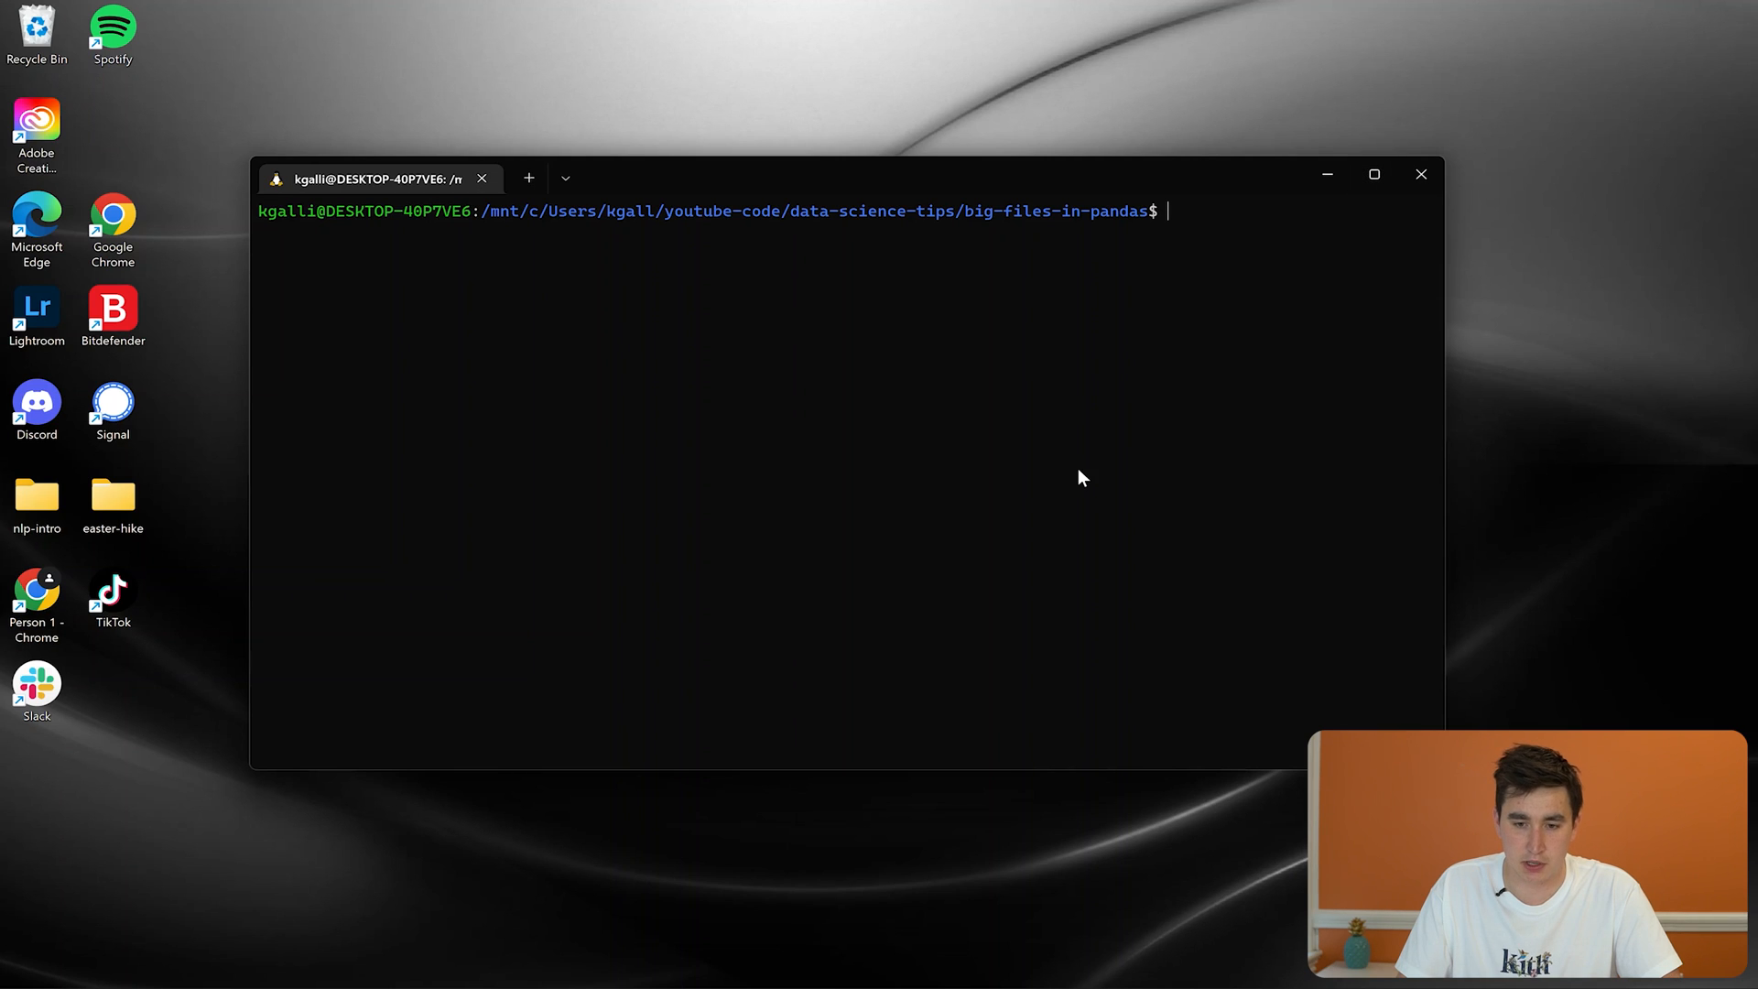
Launch the Jupyter server with 'jupyter notebook' and open the localhost:8888 home page
text(jupyter notebook)
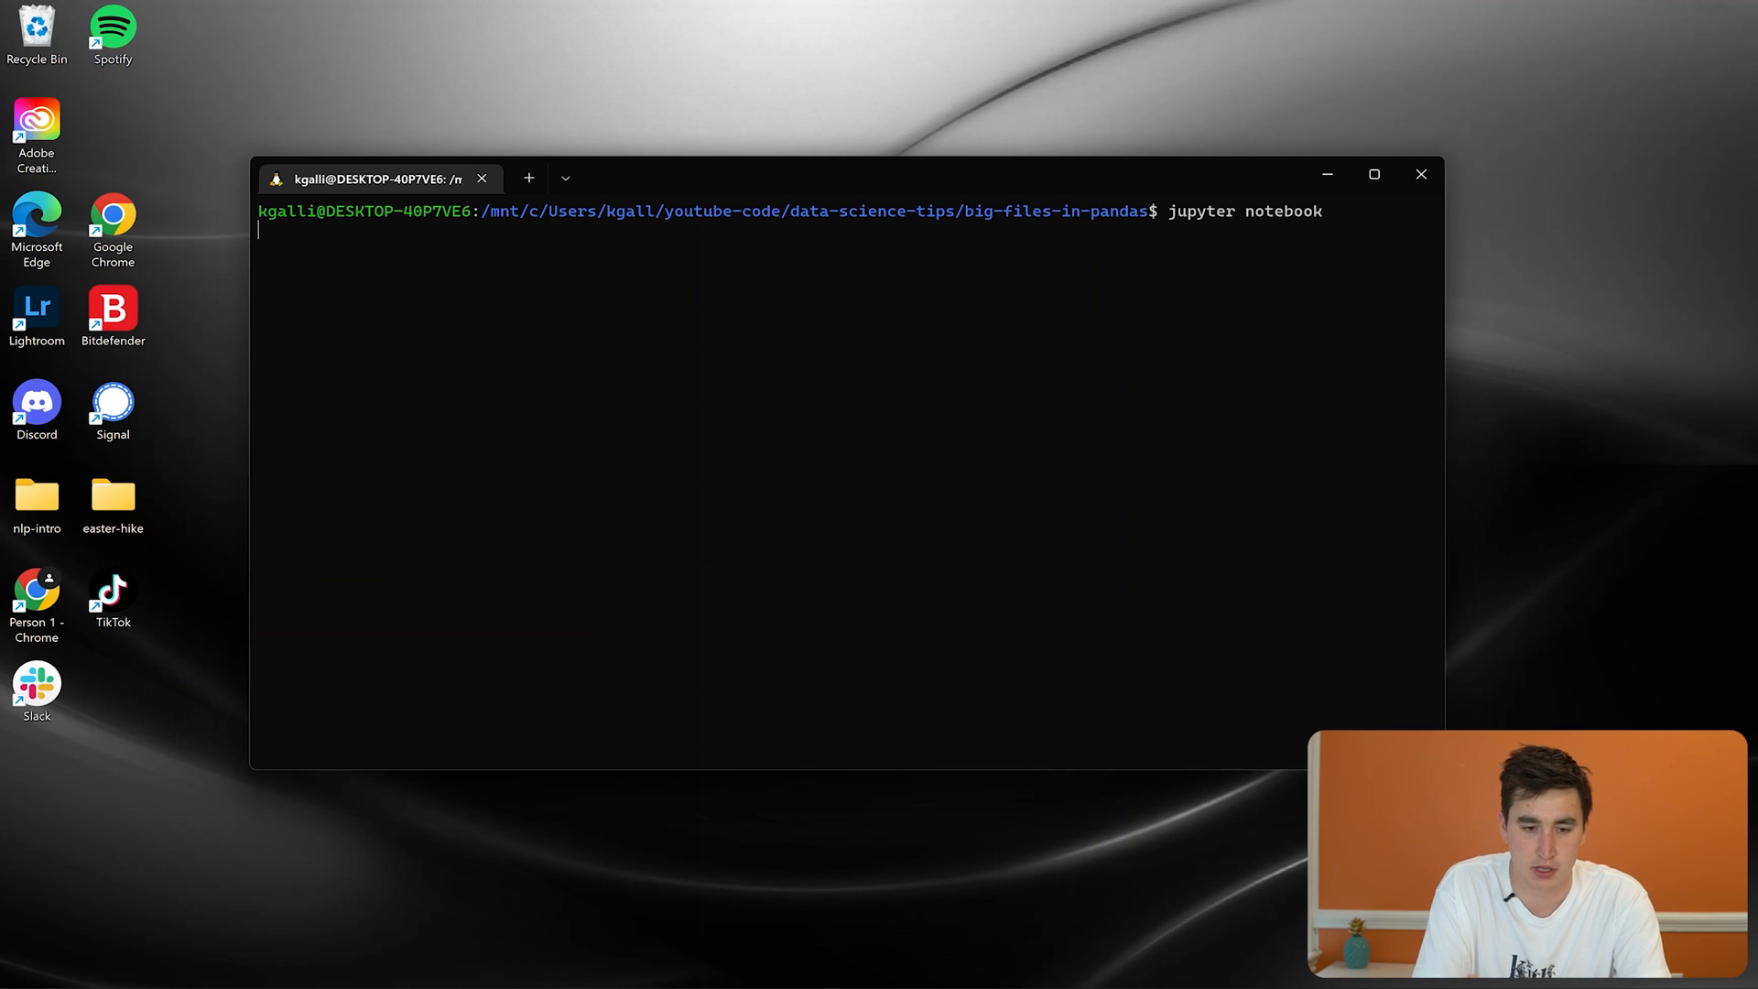
key(enter)
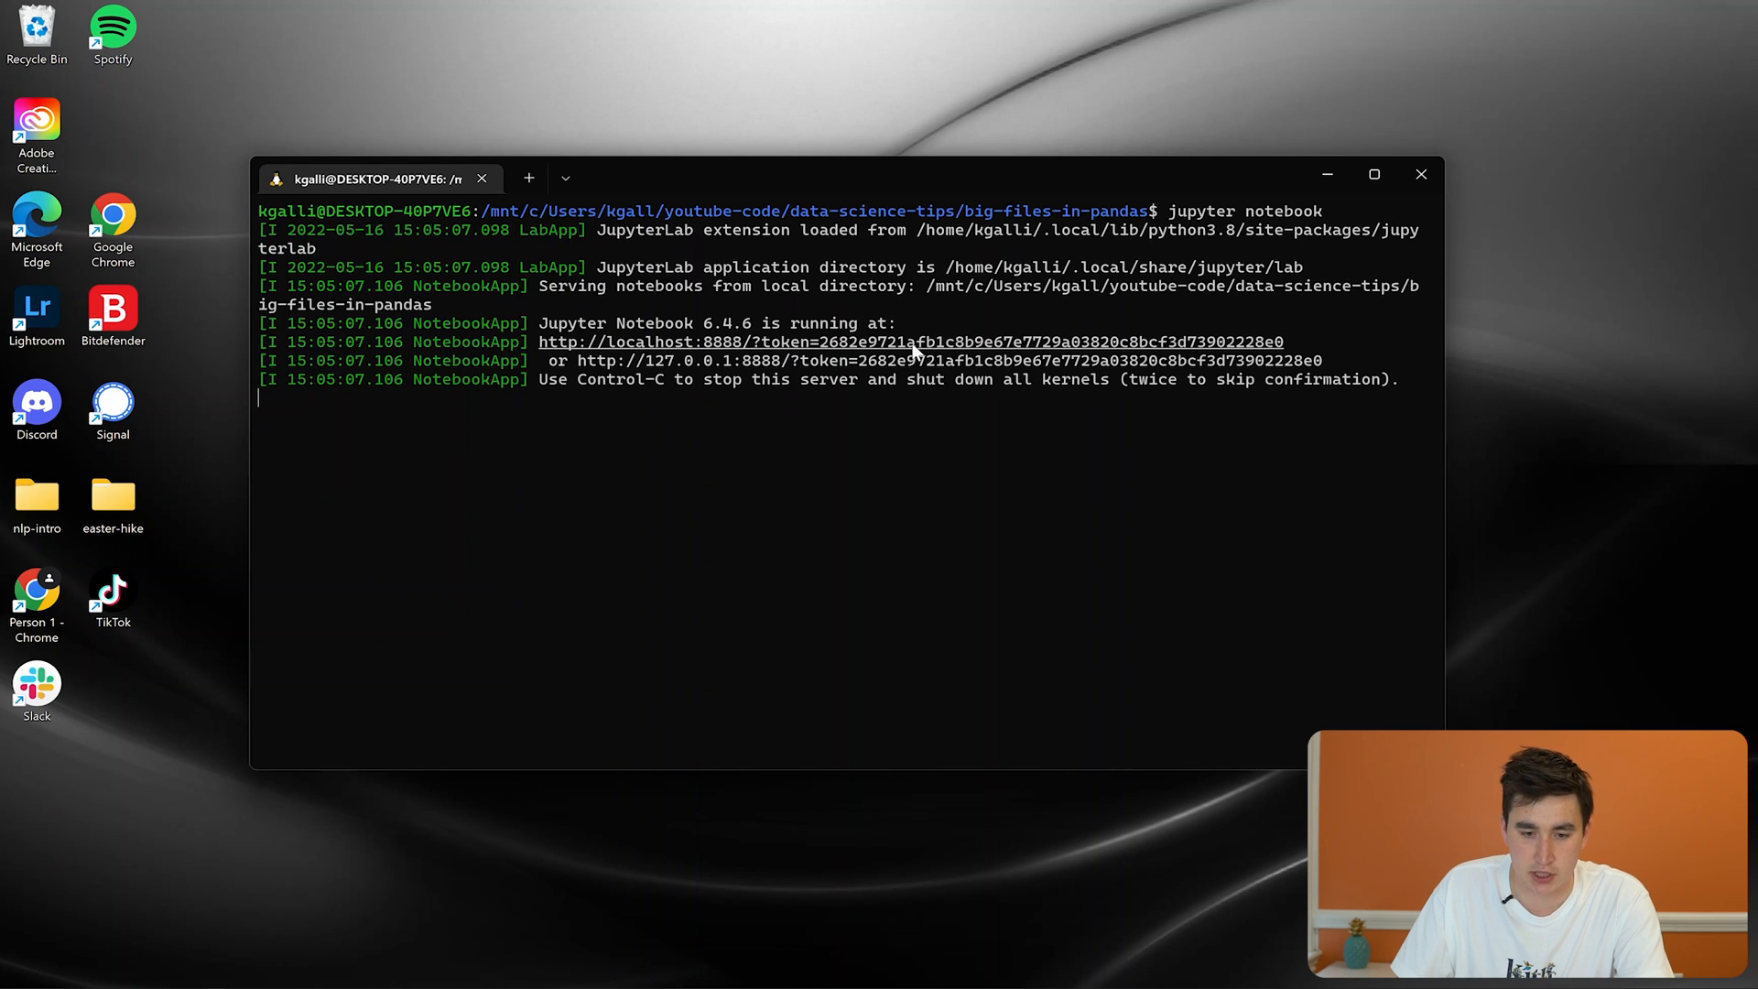
click(909, 342)
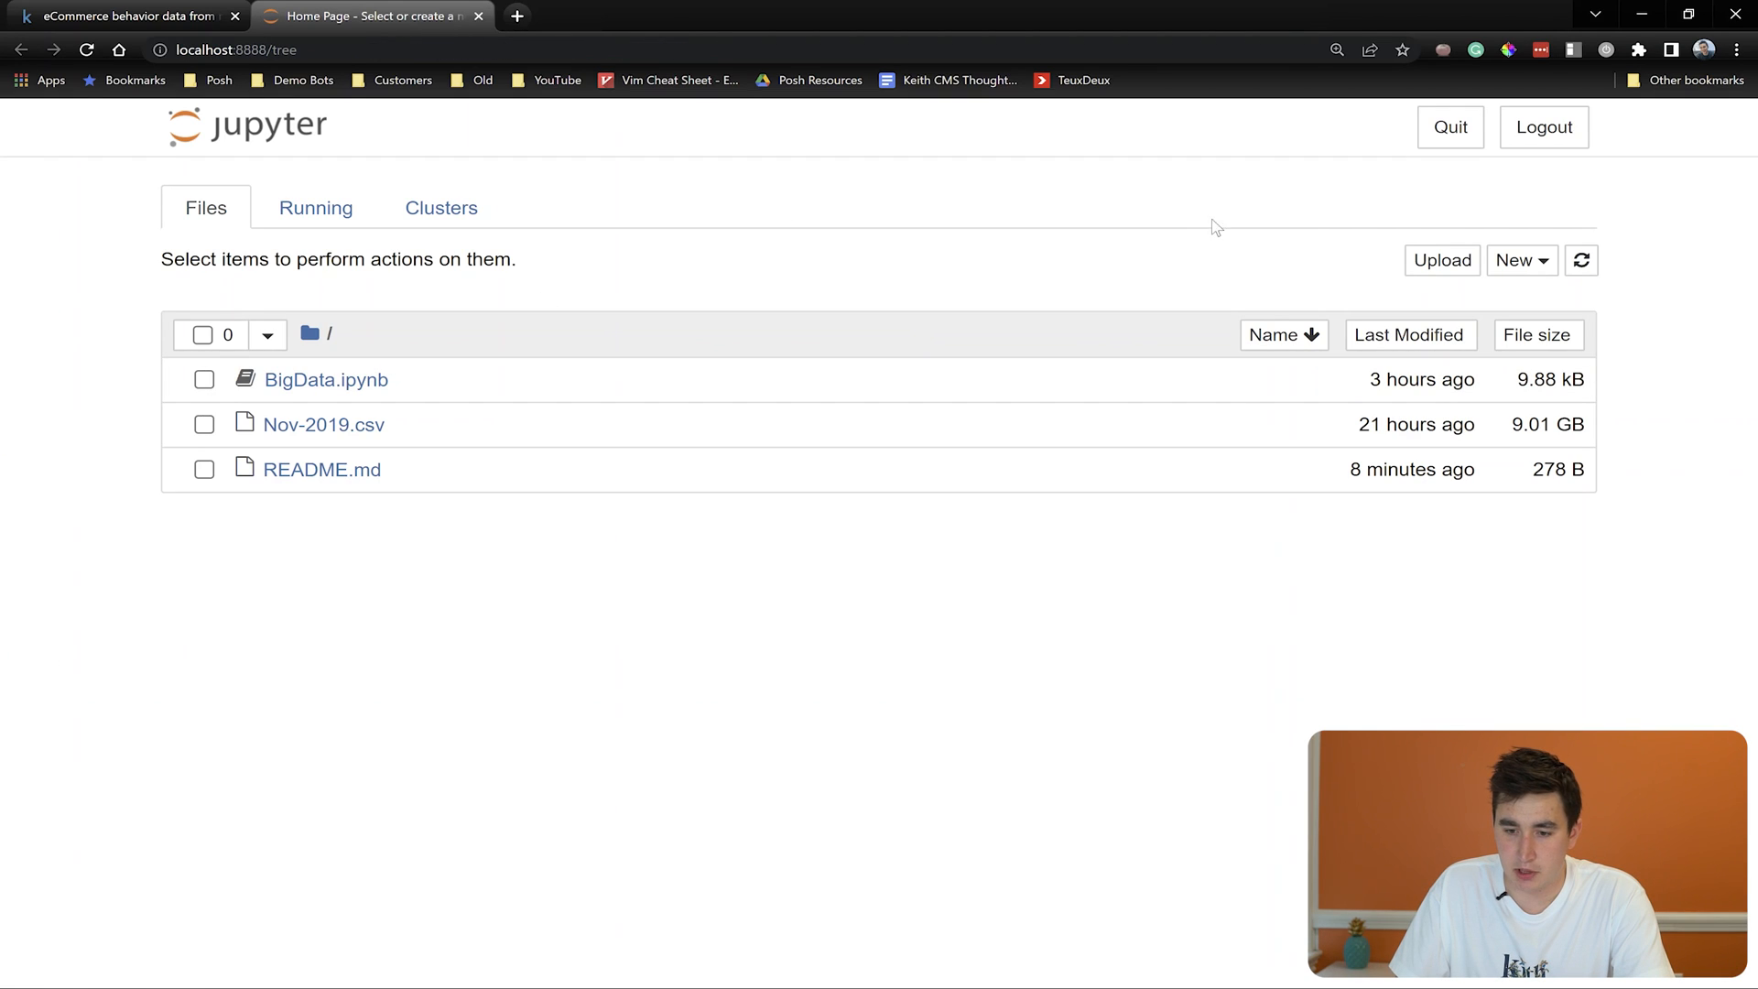
Create a new Python 3 (ipykernel) notebook and run 'import pandas as pd' in its first cell
click(1517, 260)
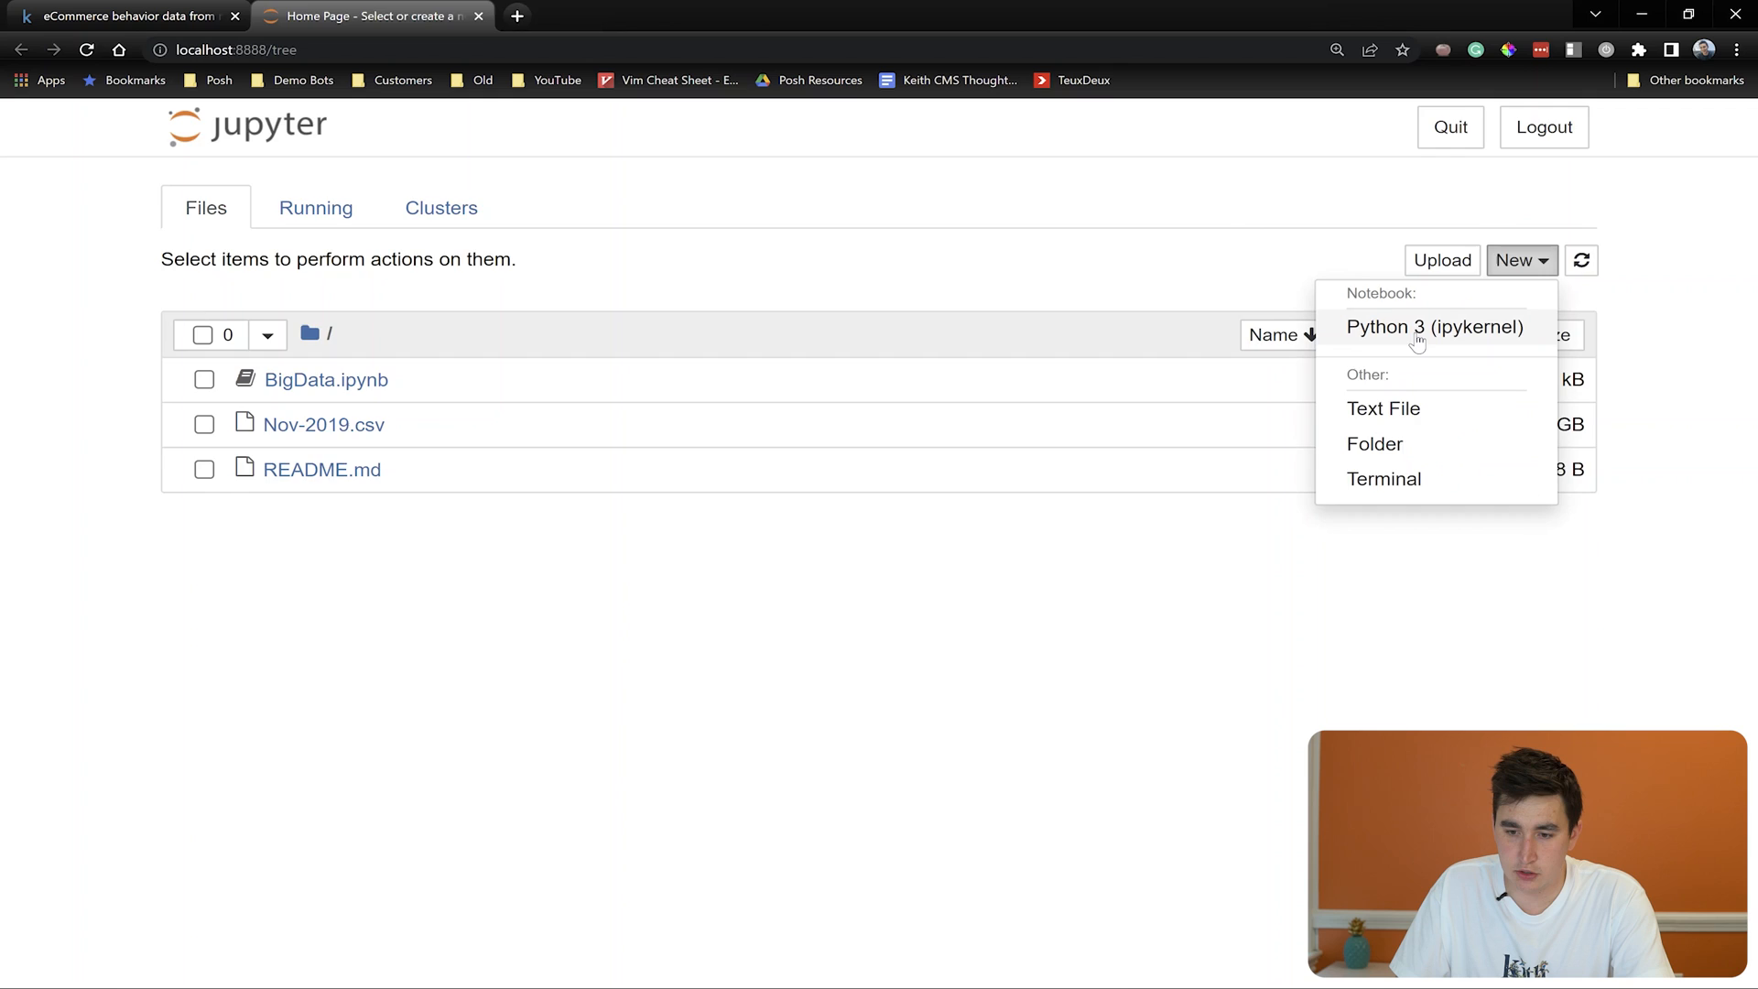
click(1434, 326)
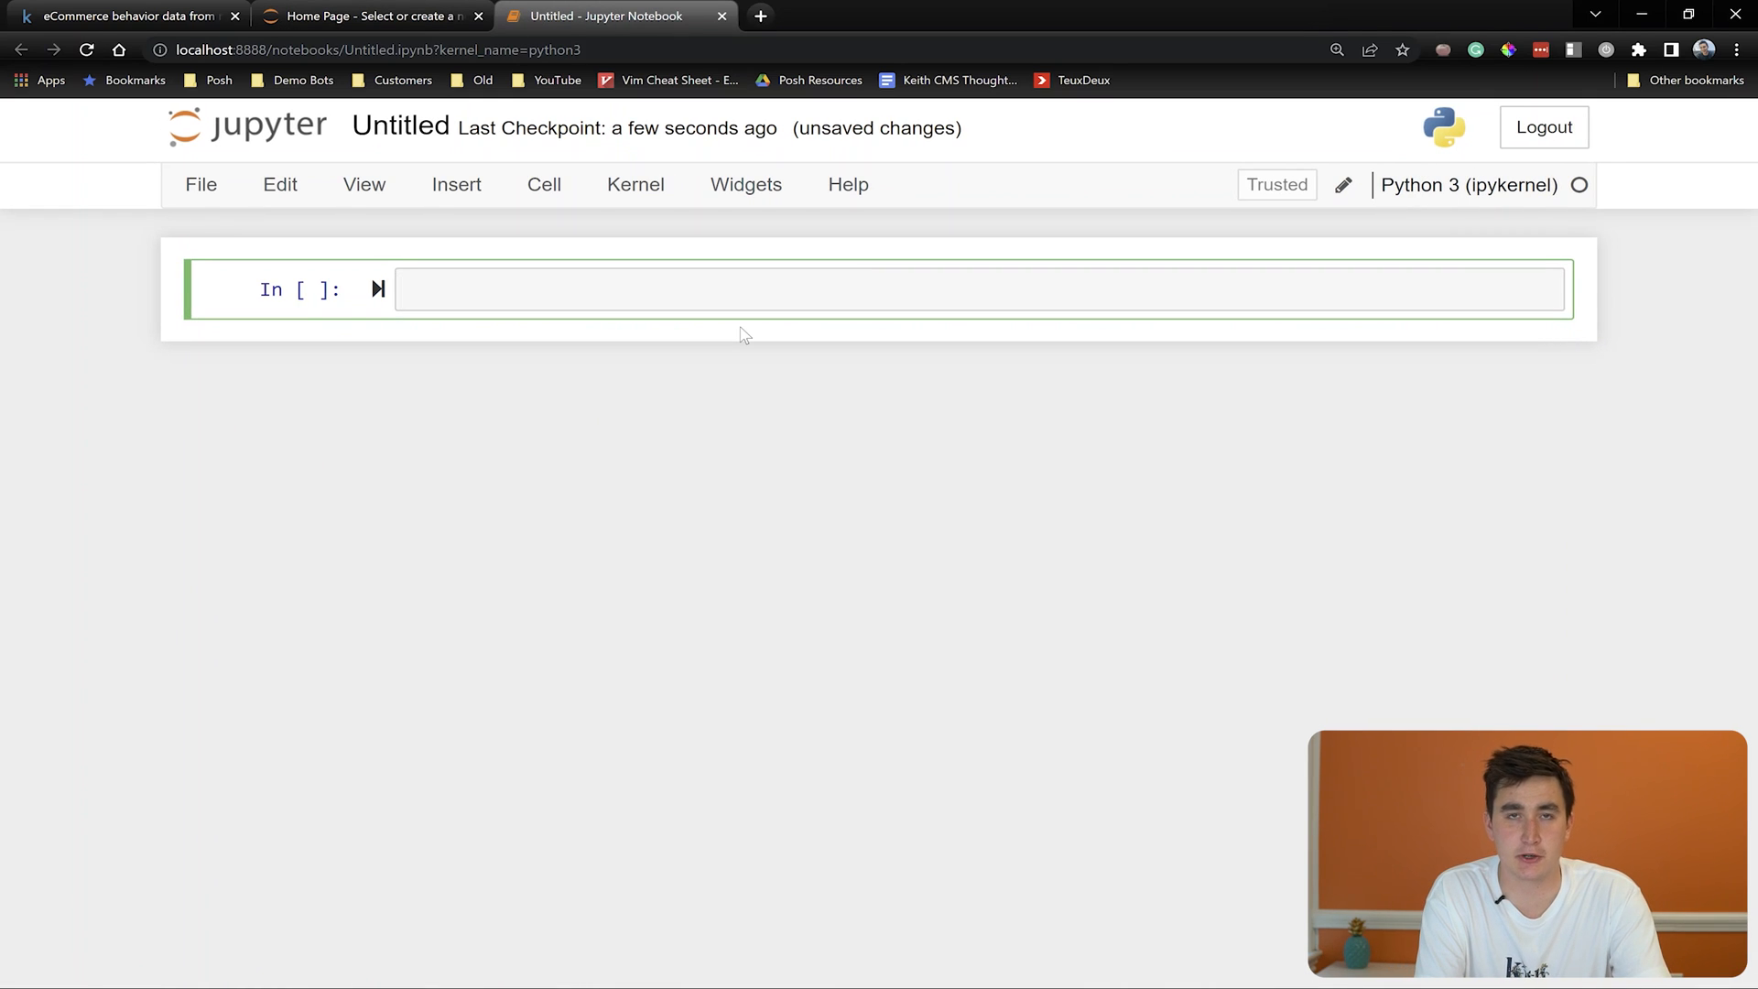
text(import)
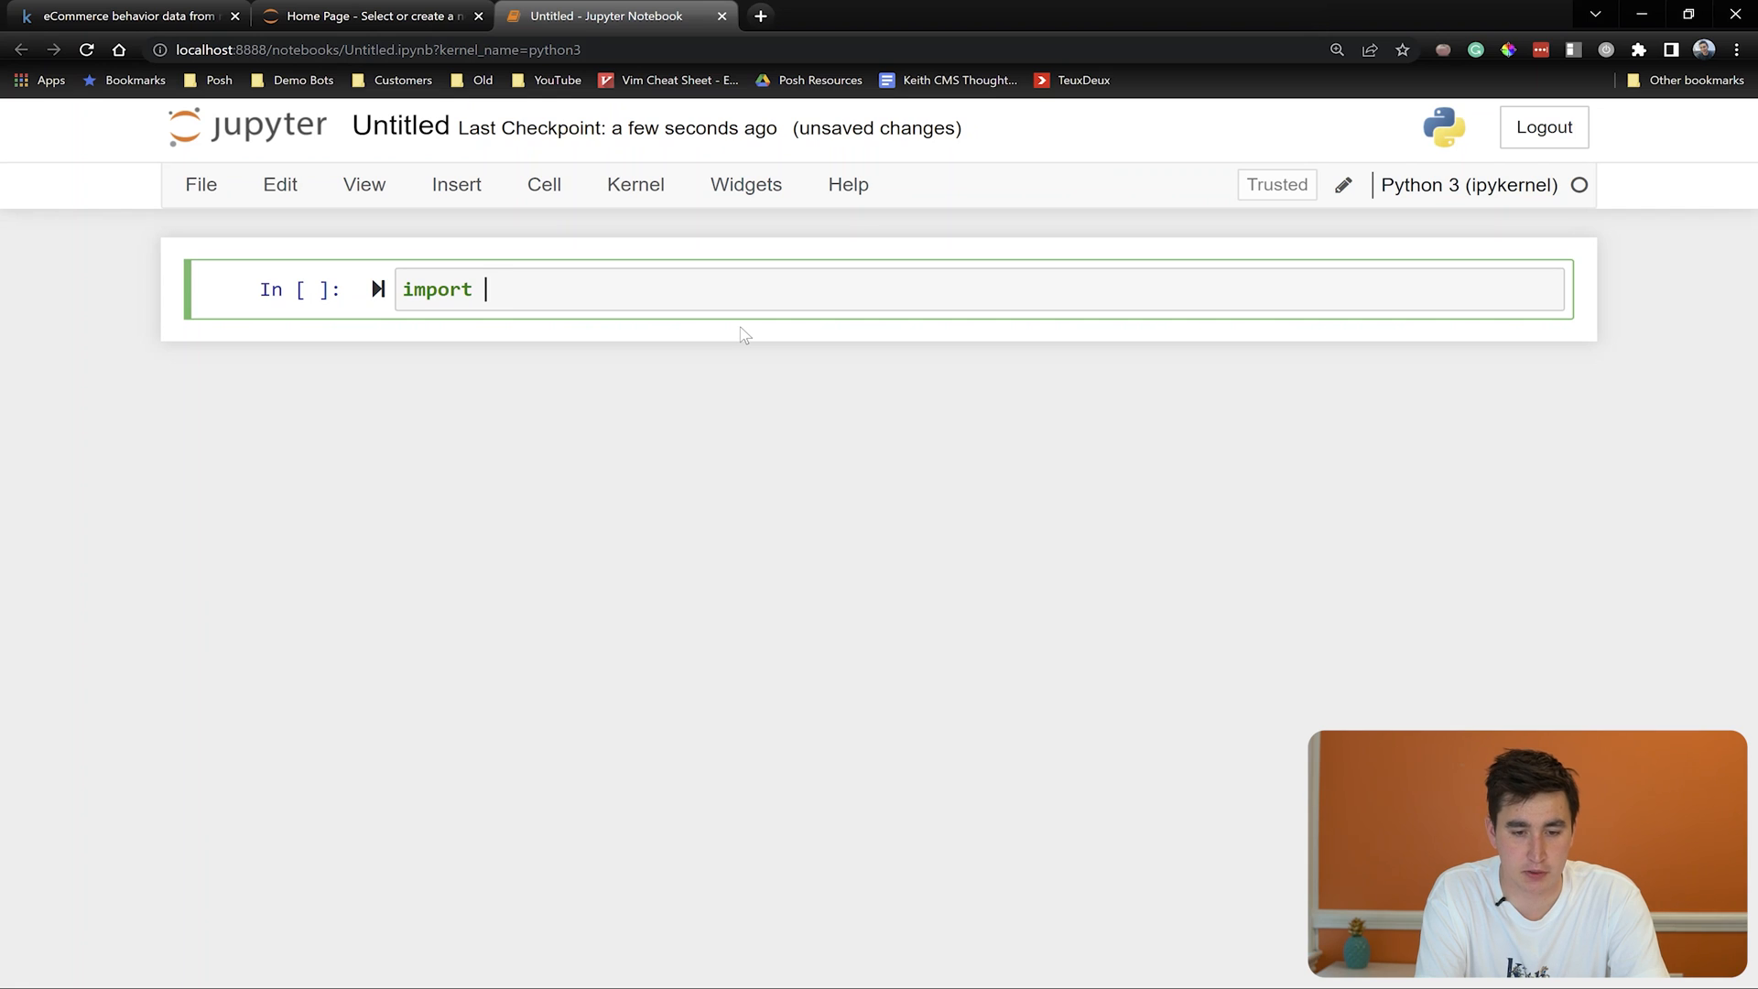
text(pandas as pd)
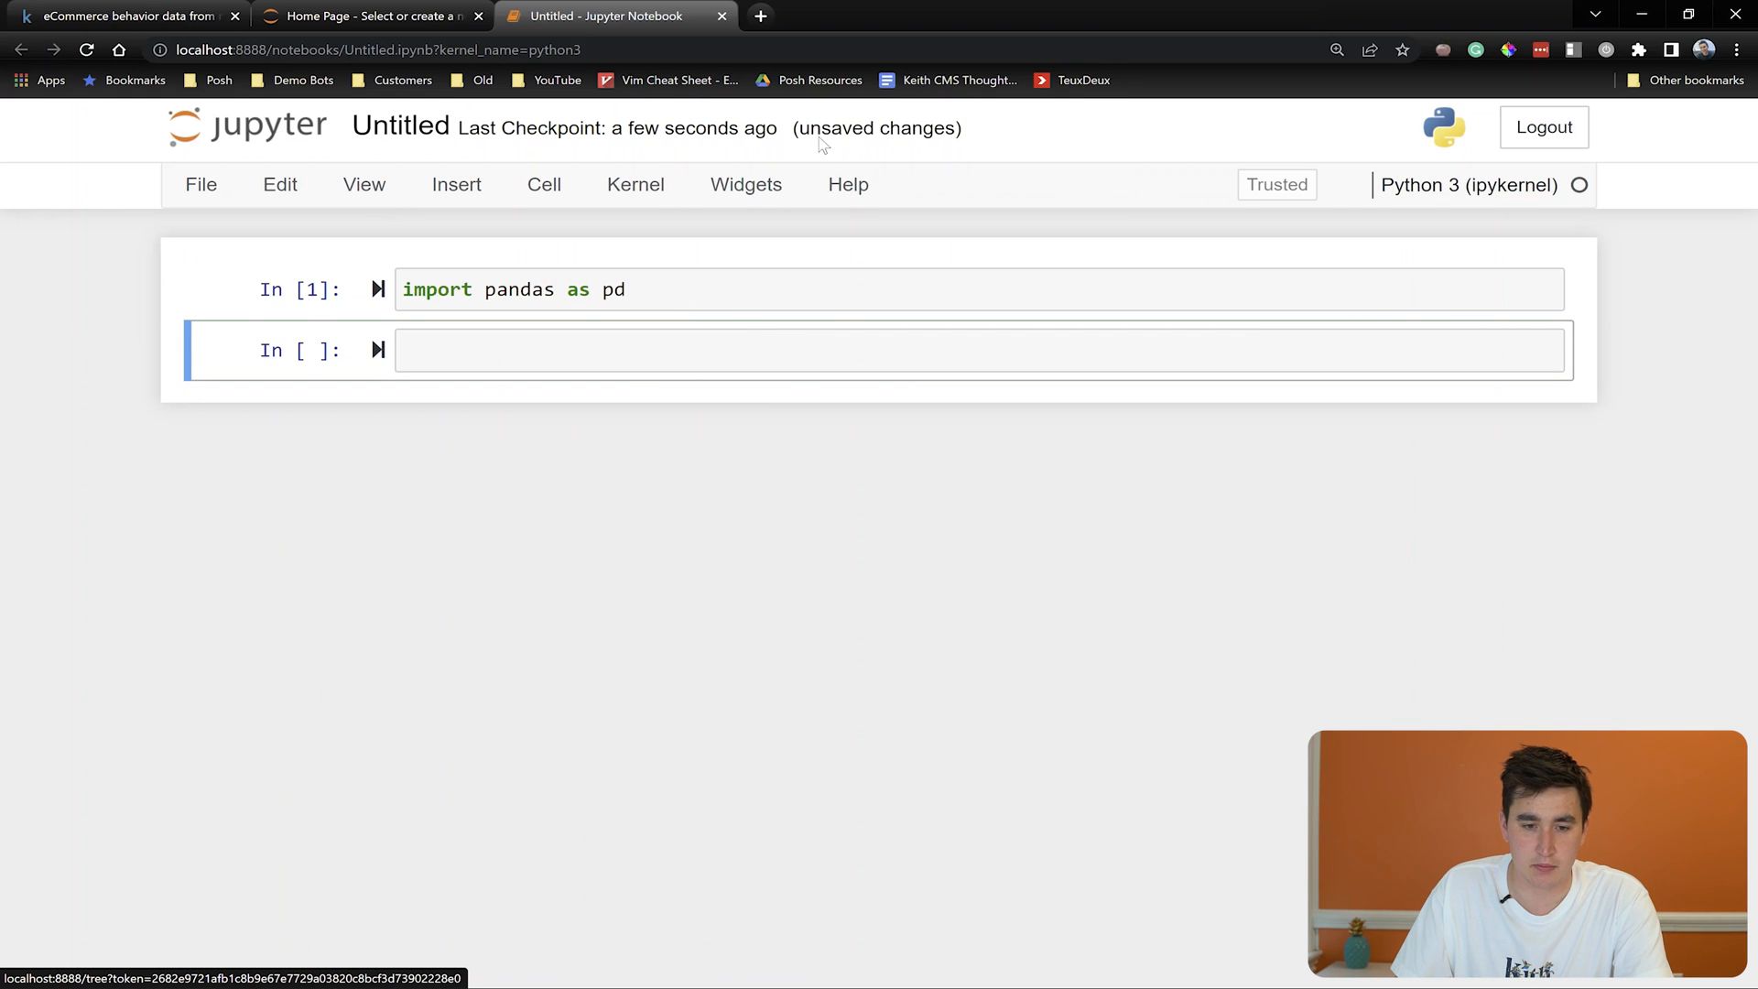
Rename the untitled notebook to Example-Code and reopen Example-Code.ipynb from the file list
click(400, 127)
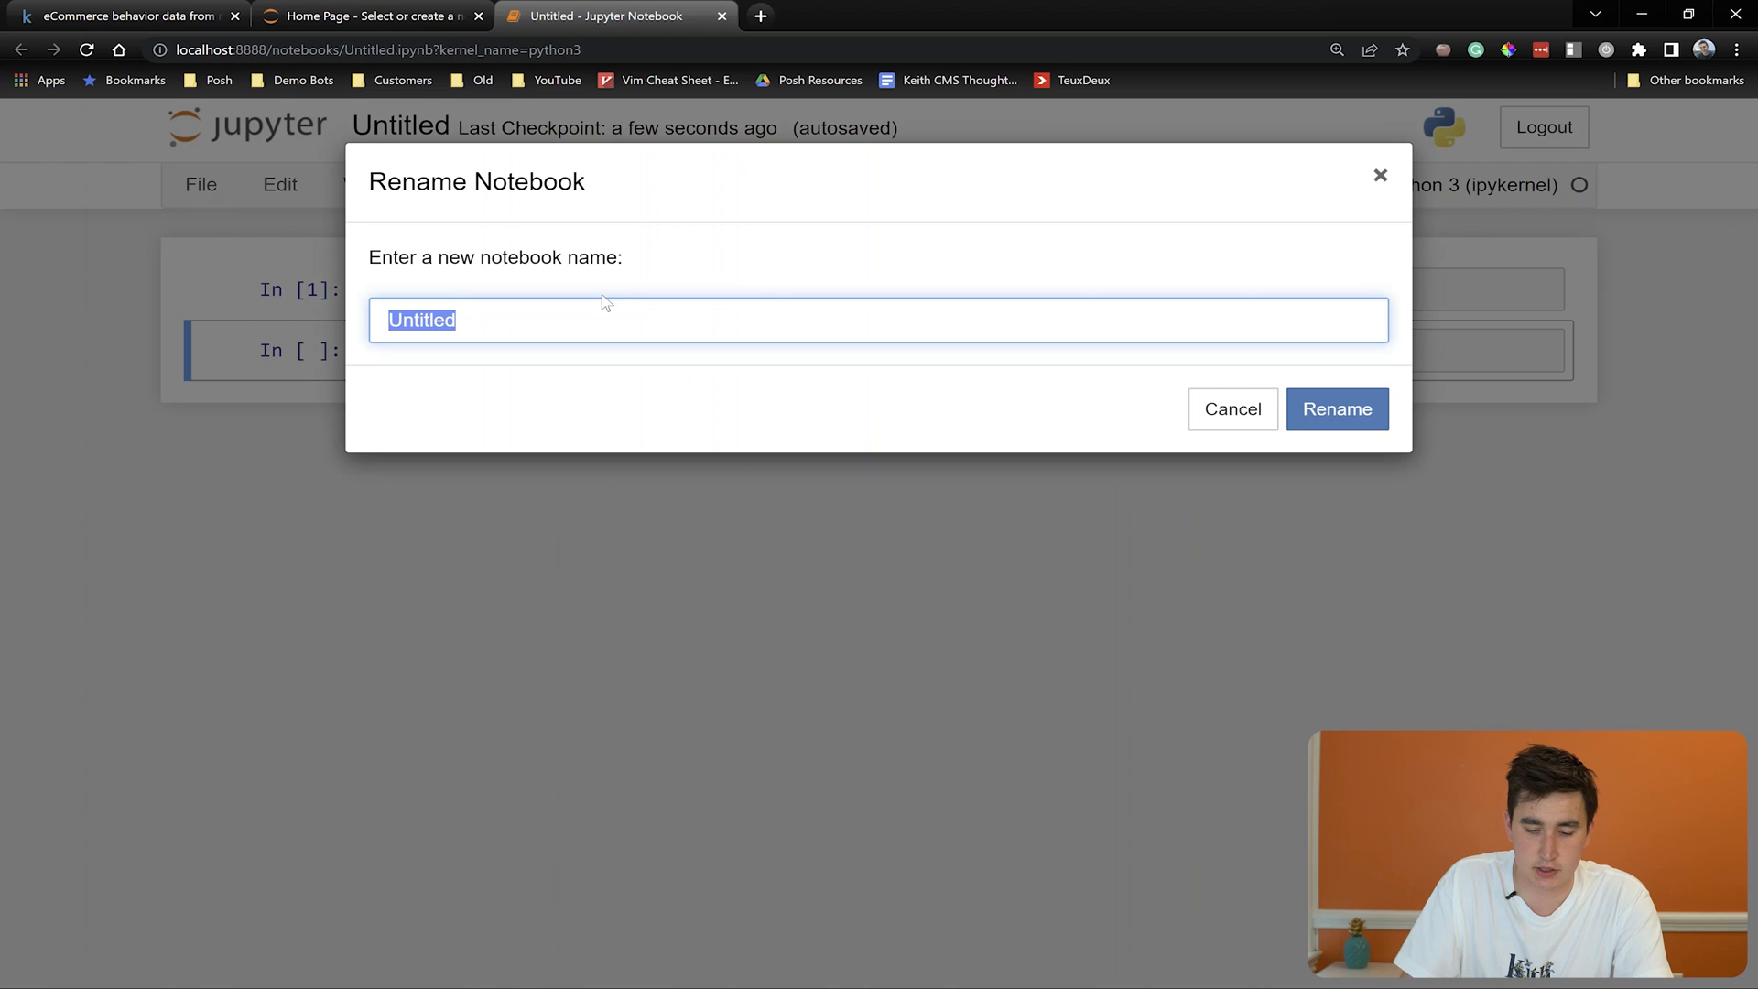
text(Example)
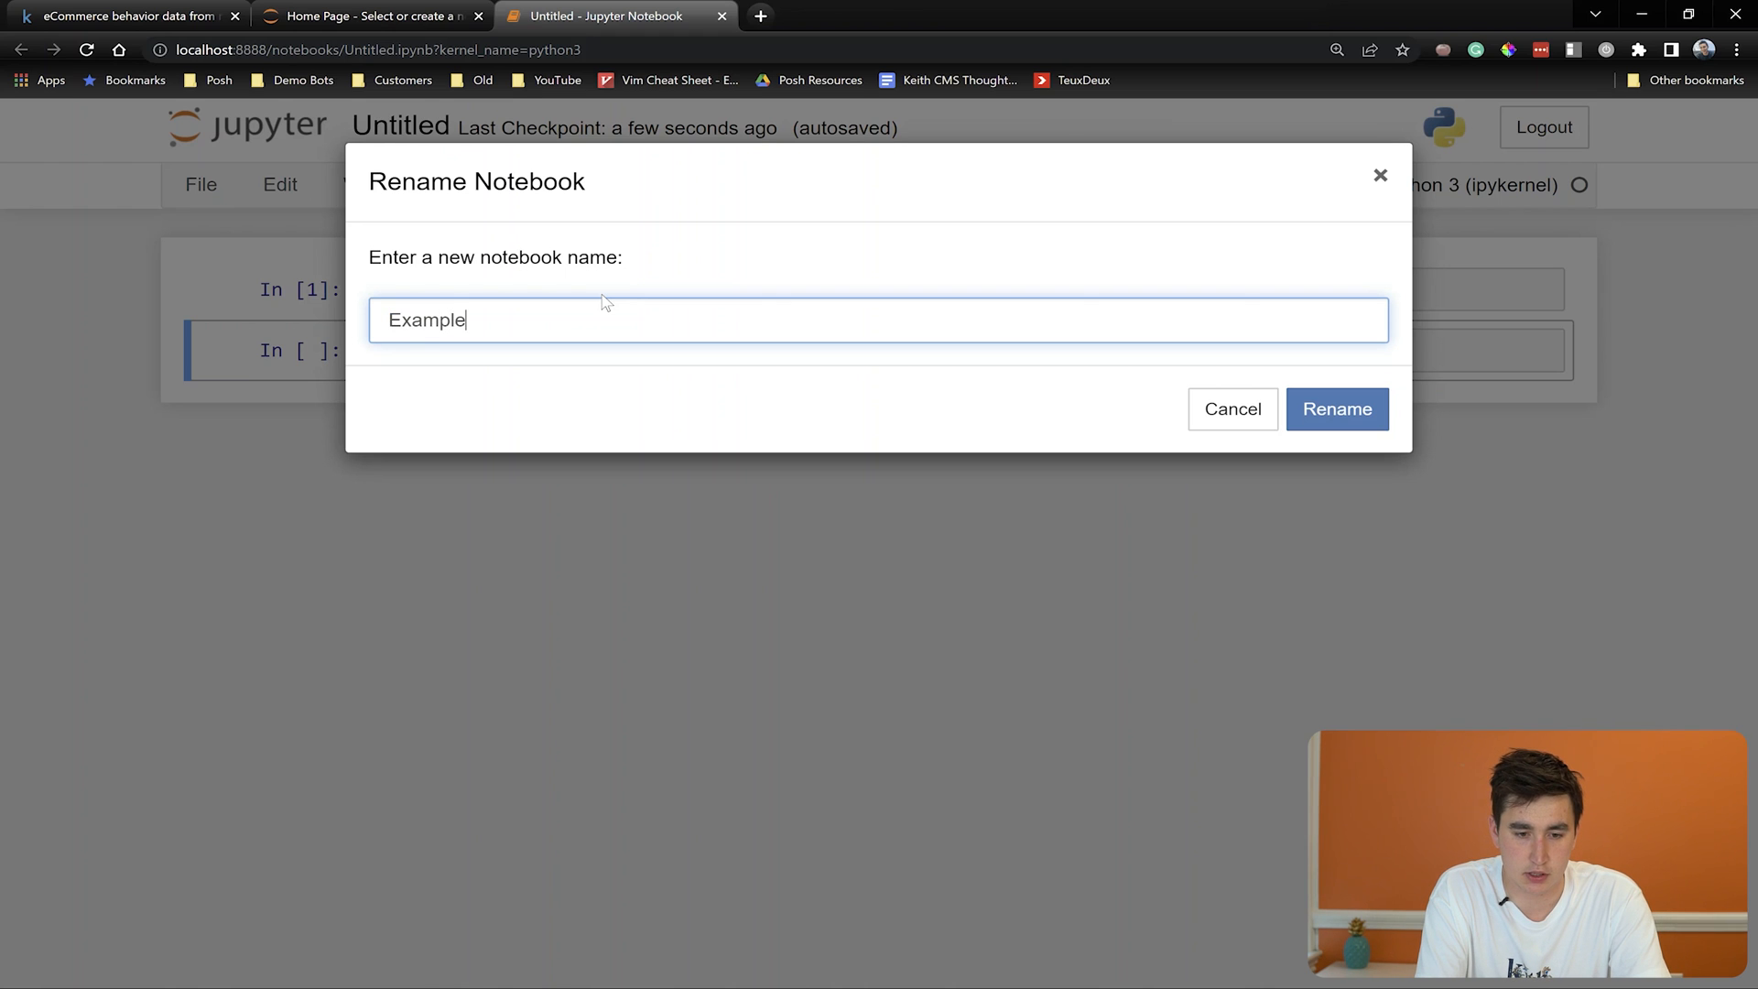
click(1337, 409)
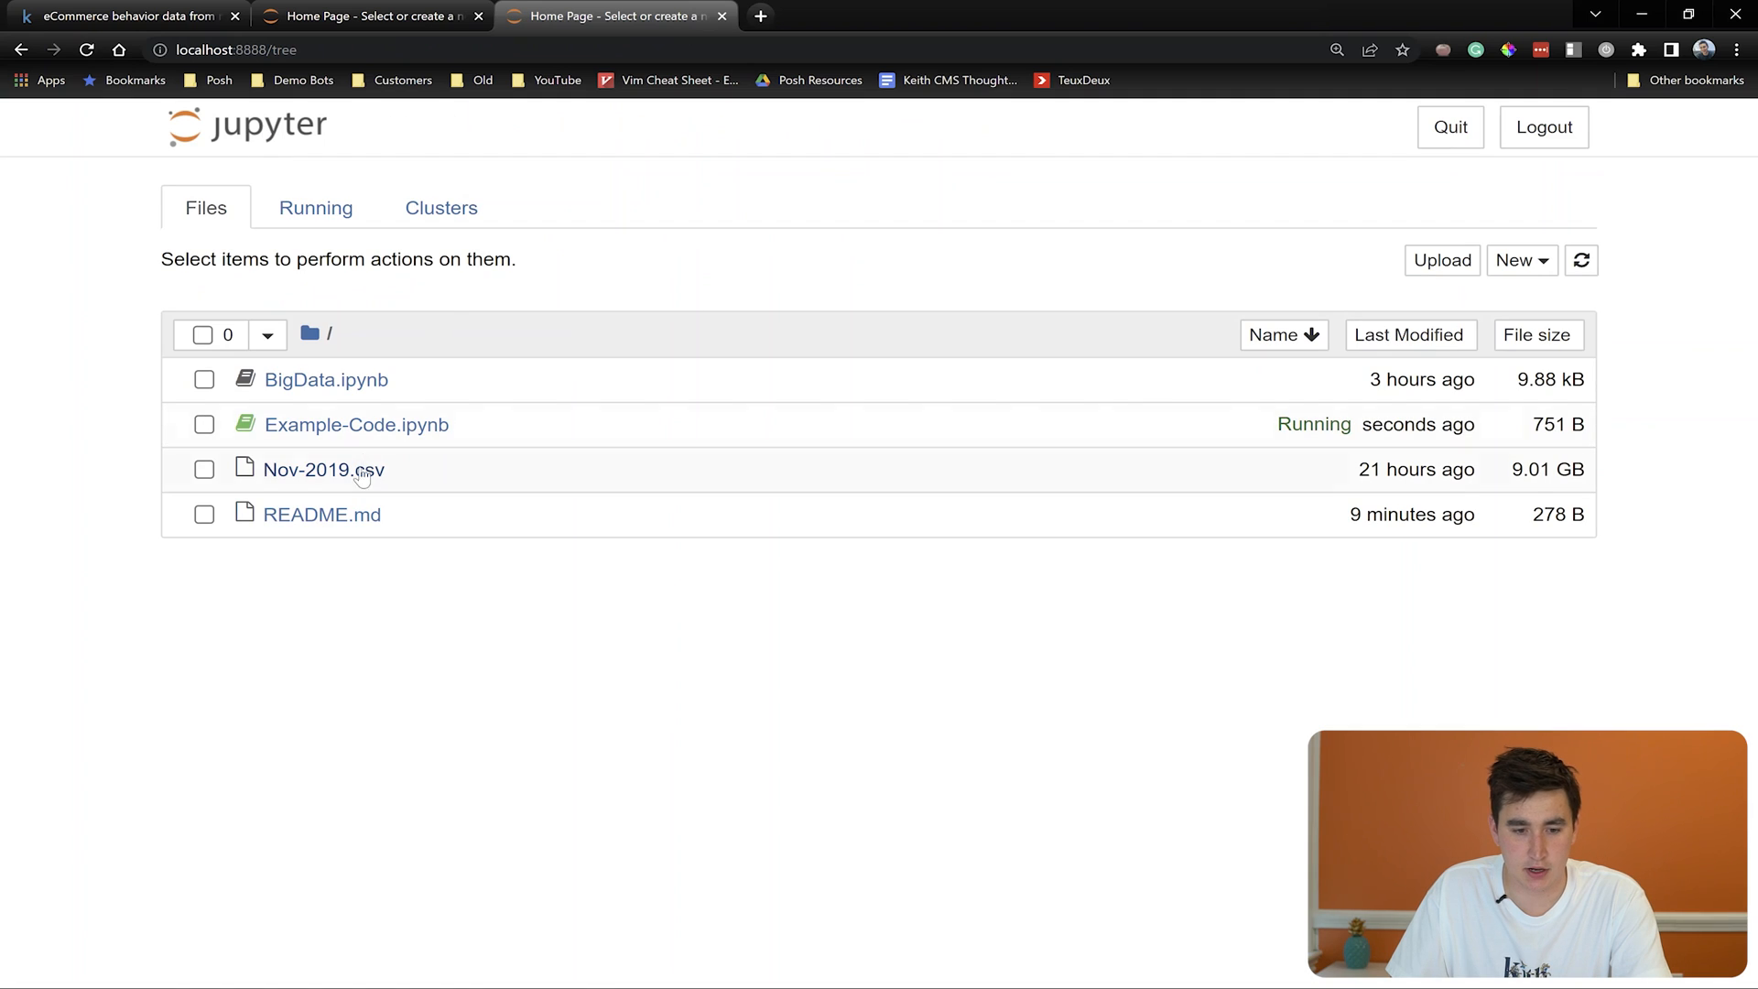
mouse_move(1022, 328)
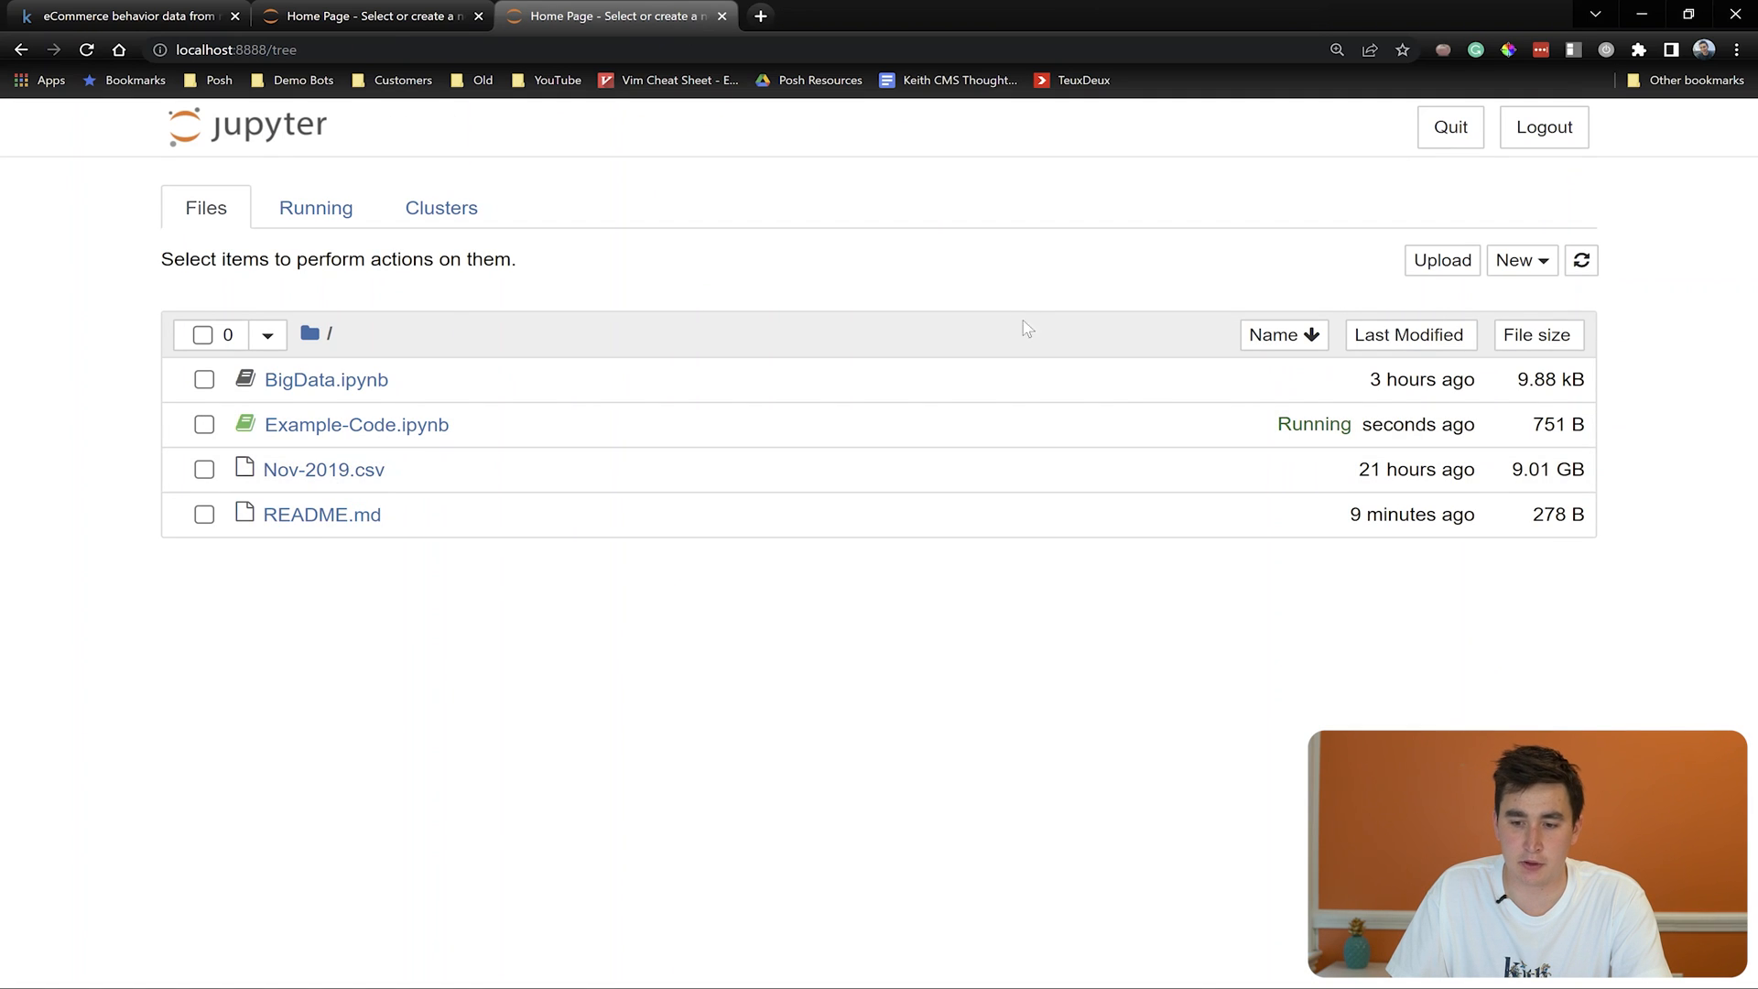
mouse_move(1093, 379)
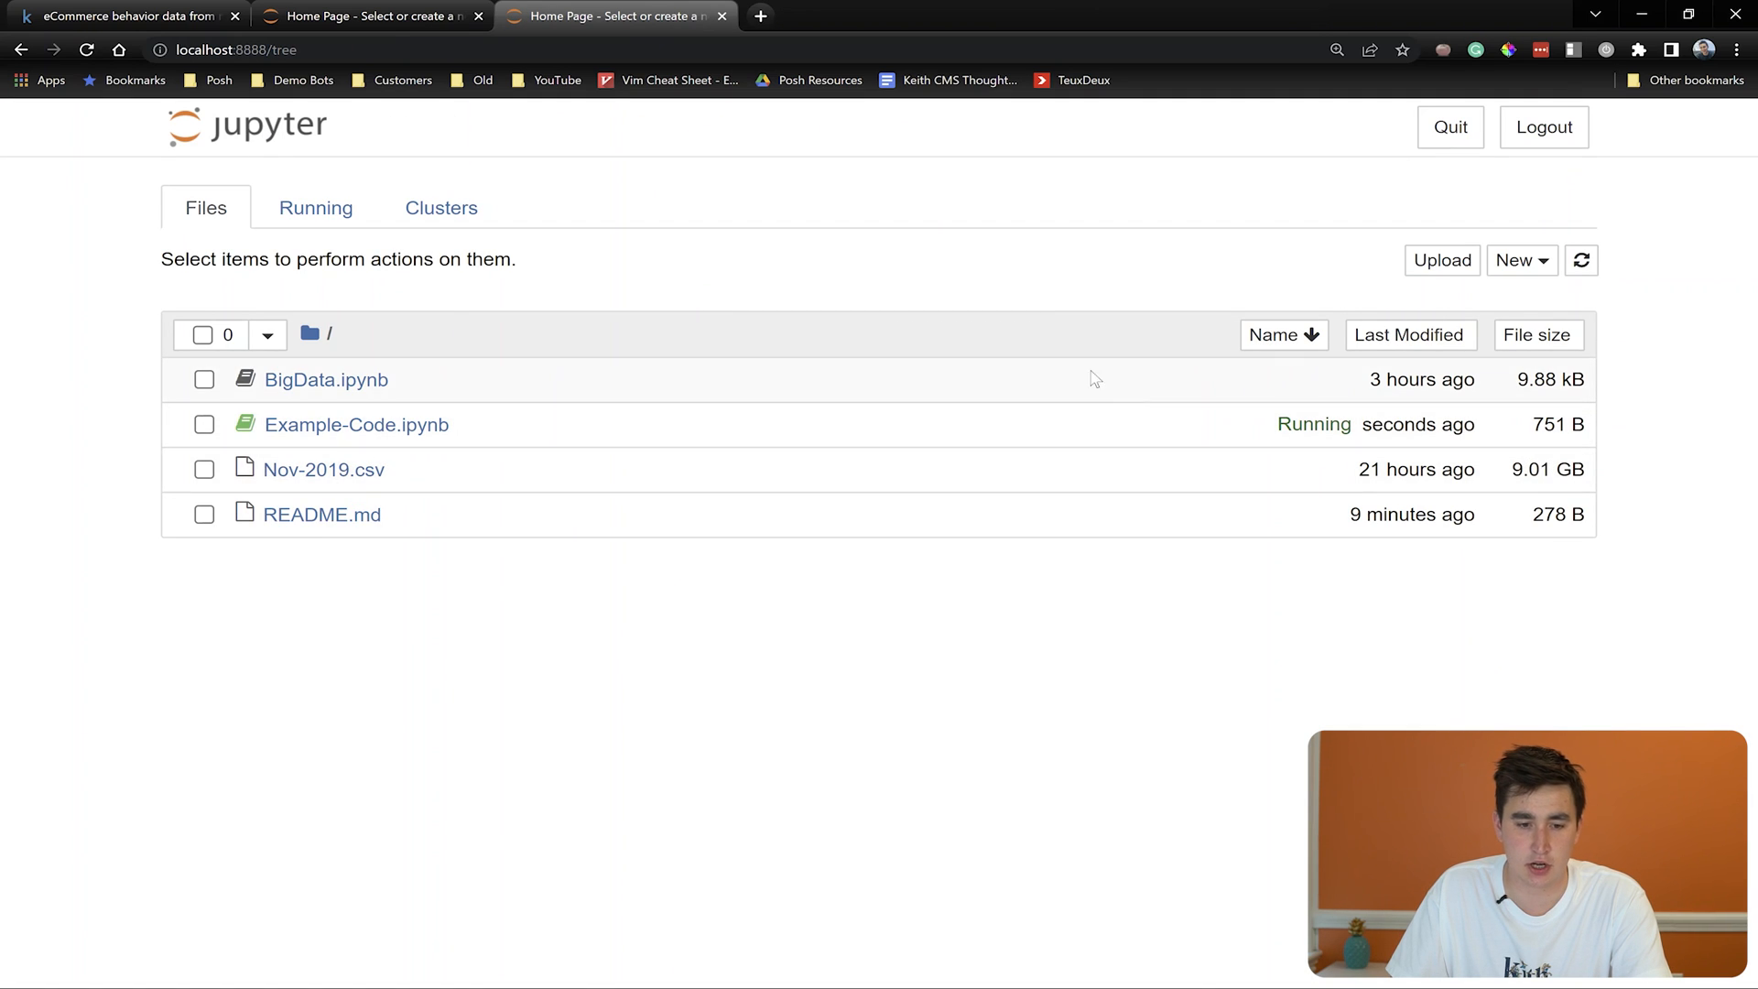
click(357, 423)
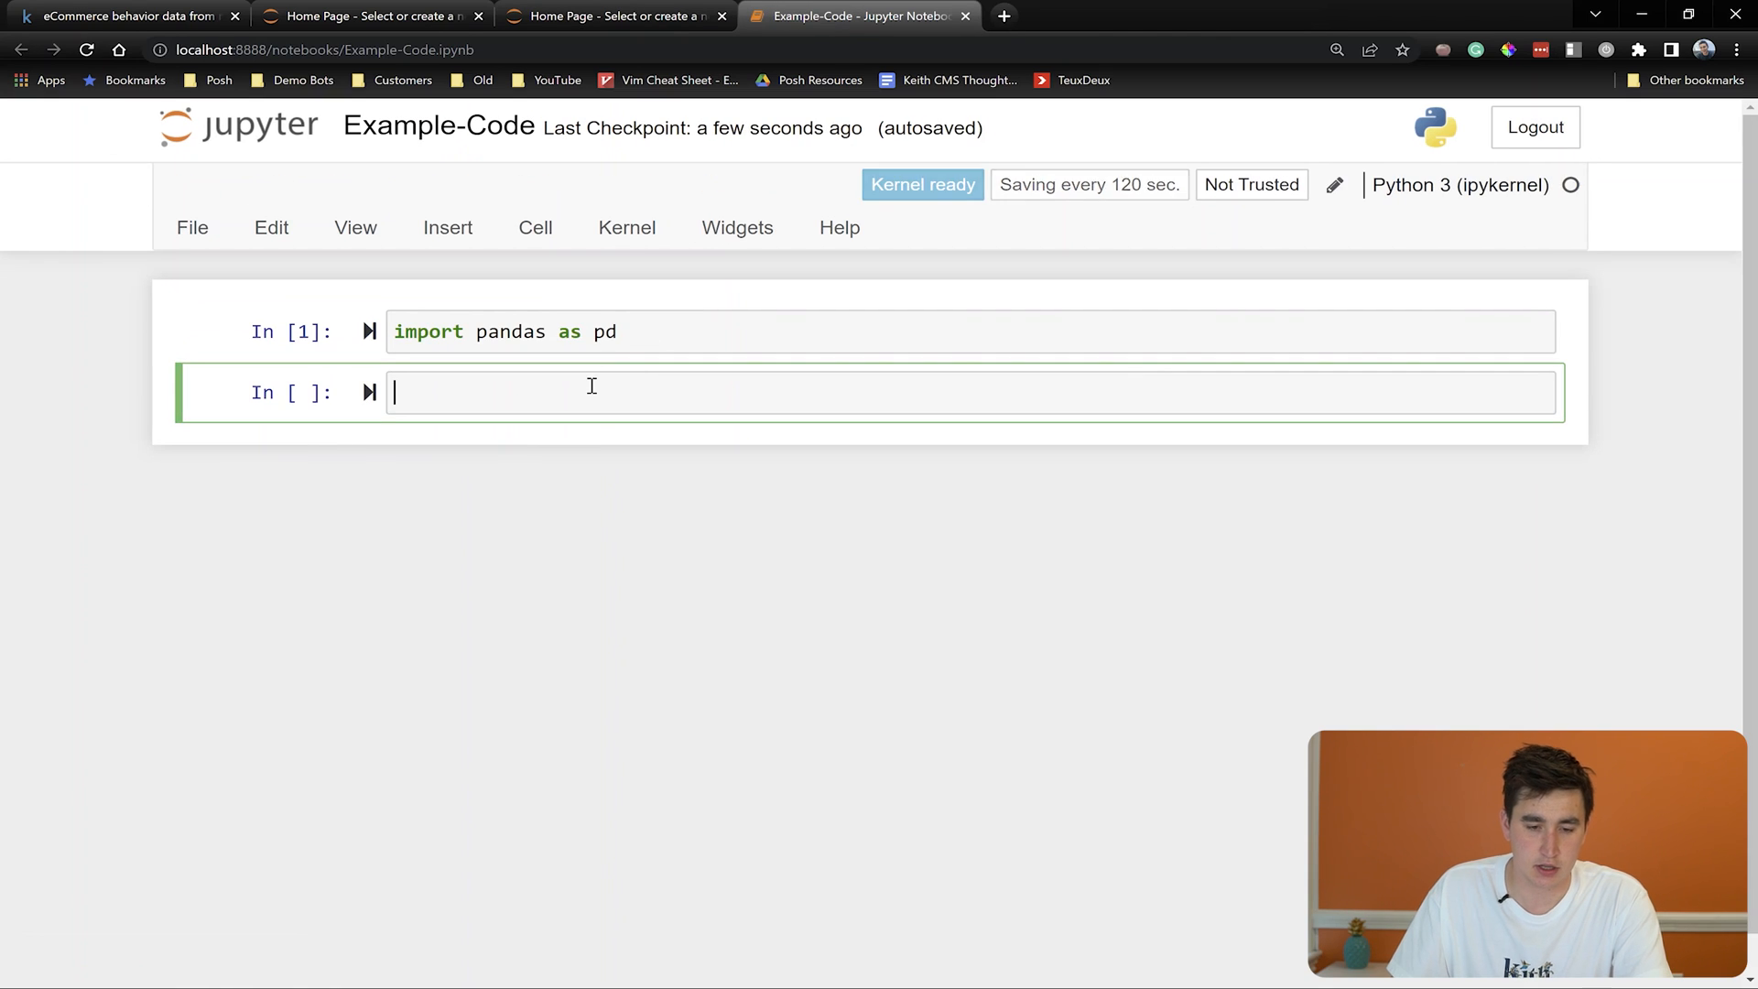
Run a second cell with df = pd.read_csv('Nov-2019.csv') to load the whole CSV
text(df =)
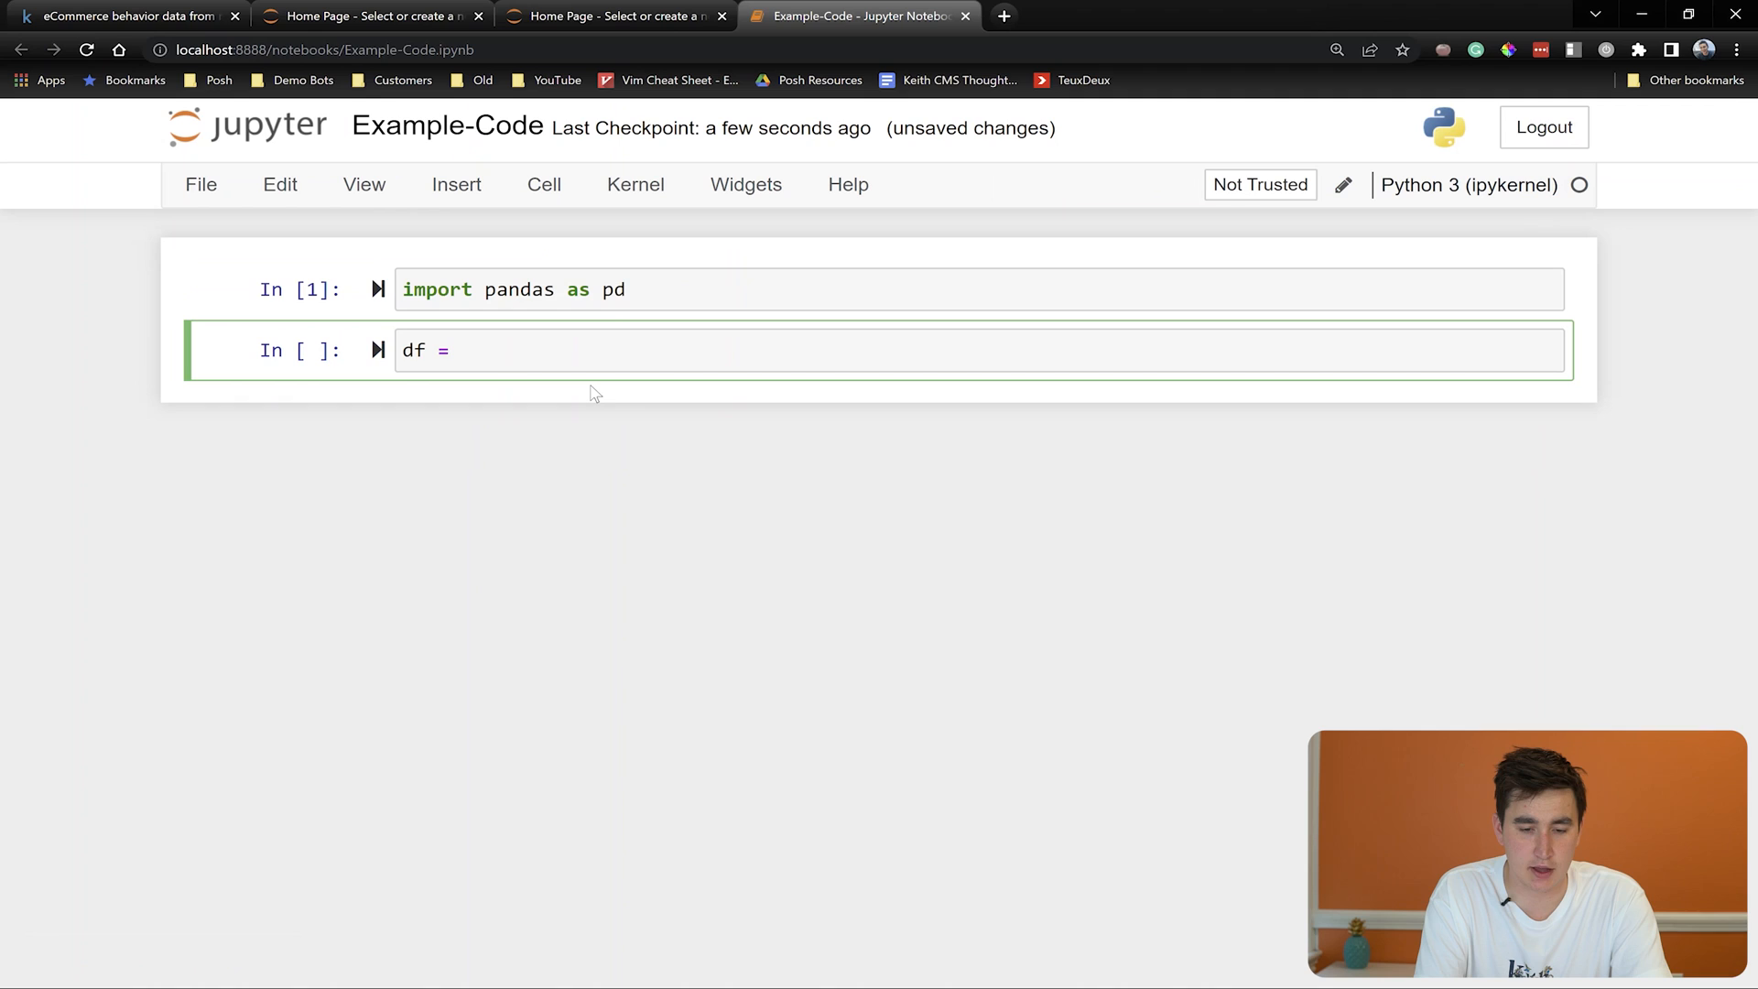
text(pd.read_csv)
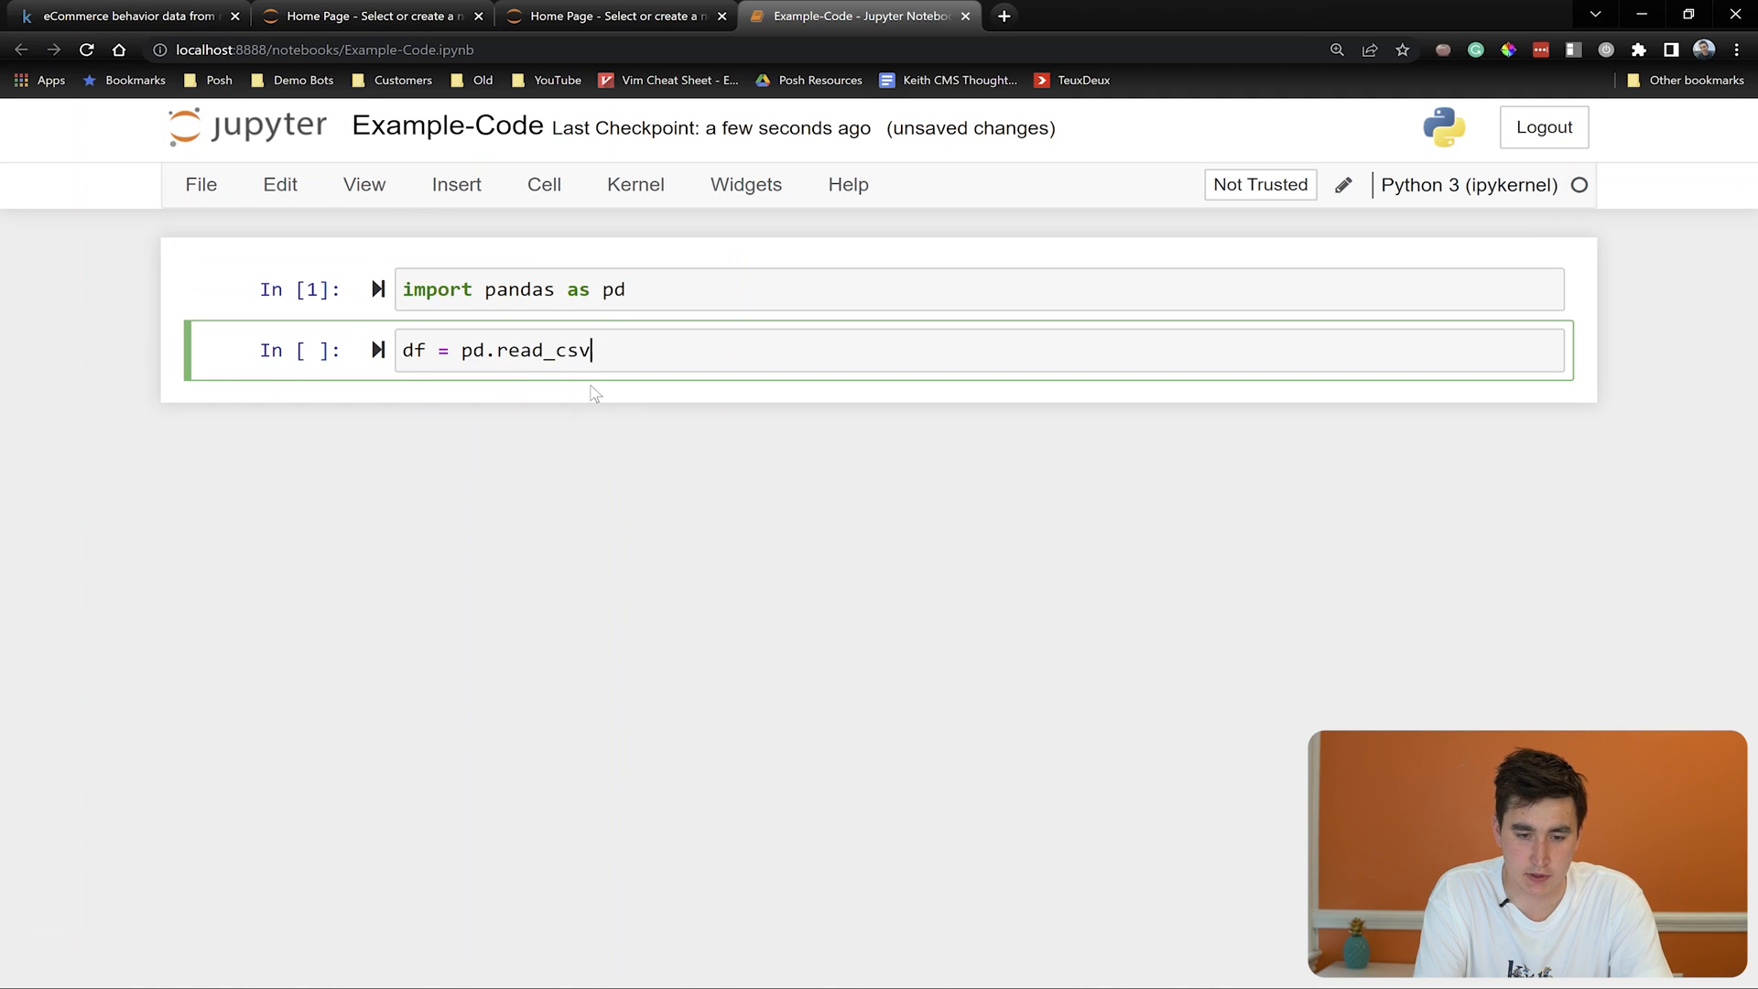
text(('Nov-20')
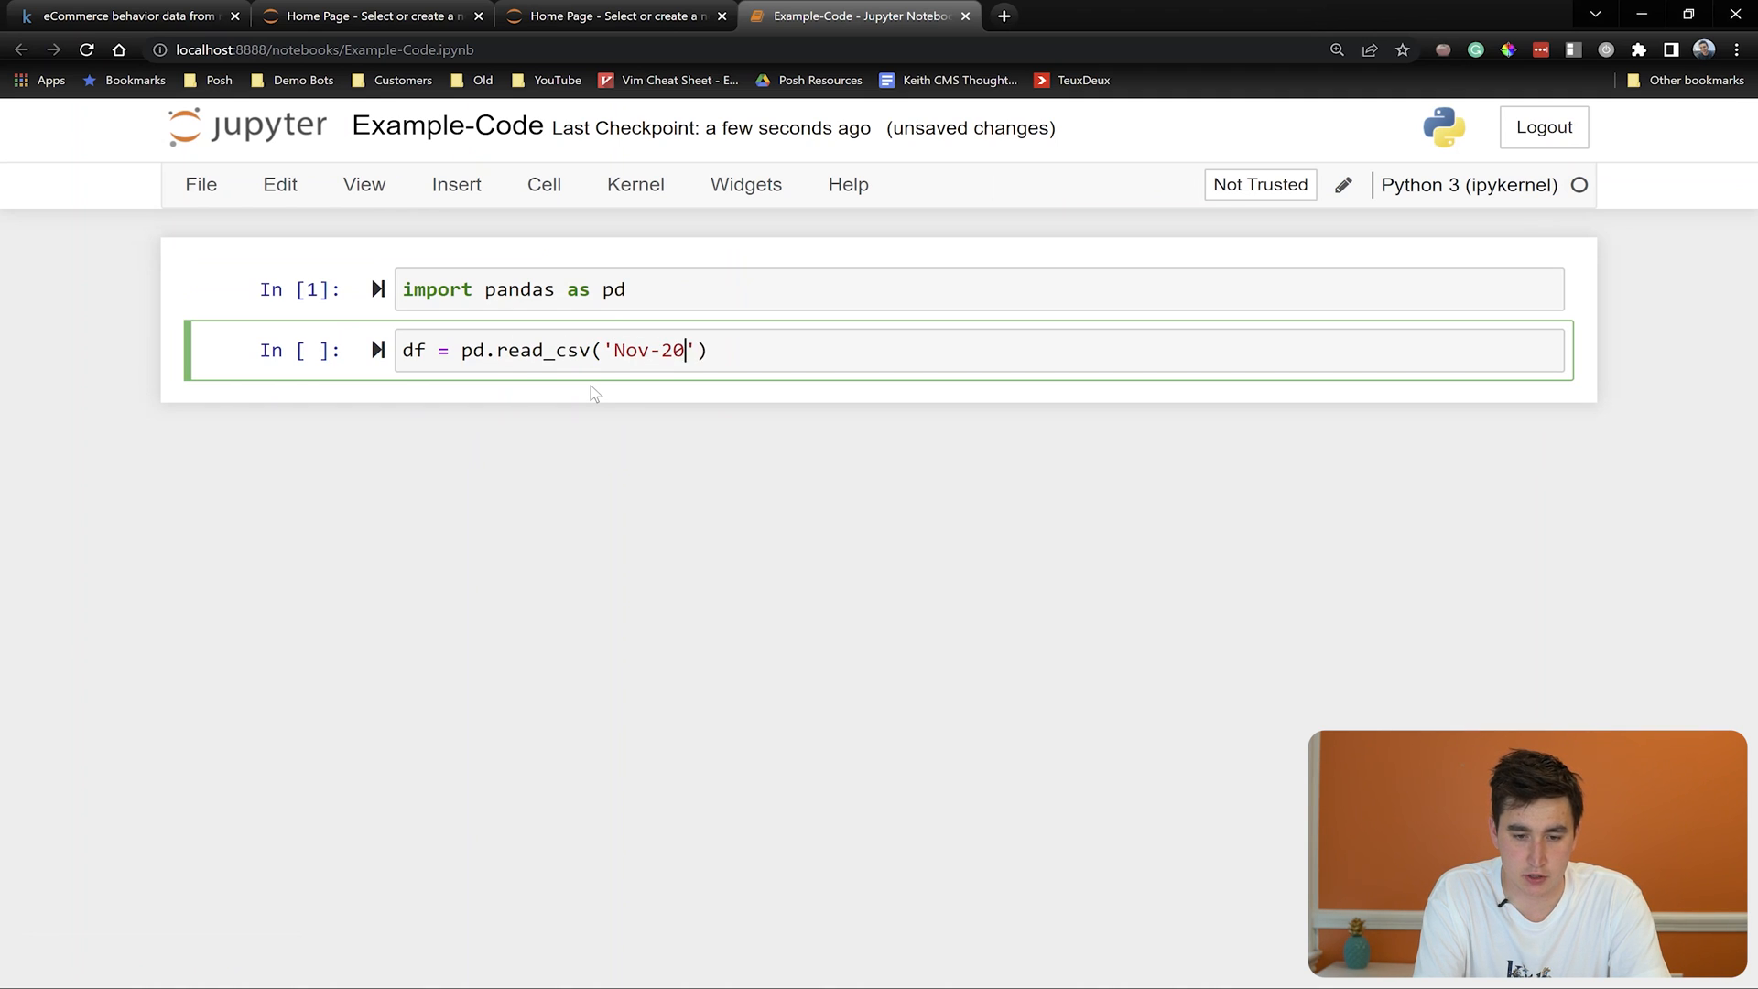
text(19.csv)
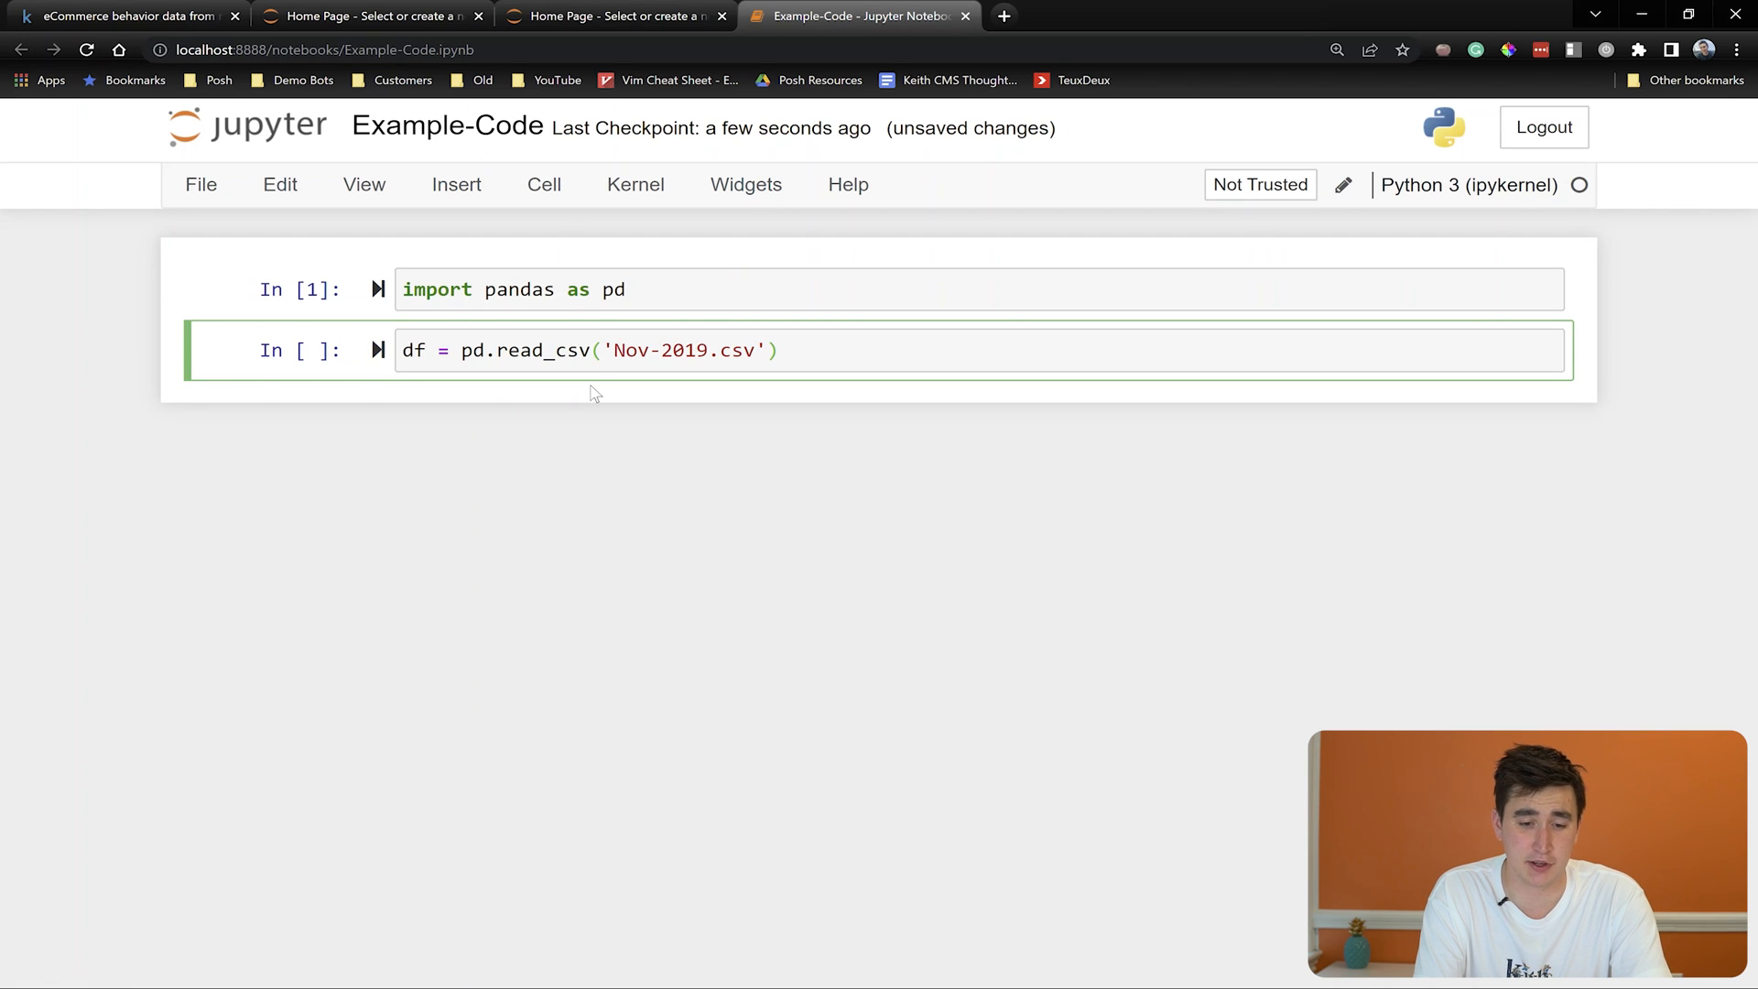
key(shift+enter)
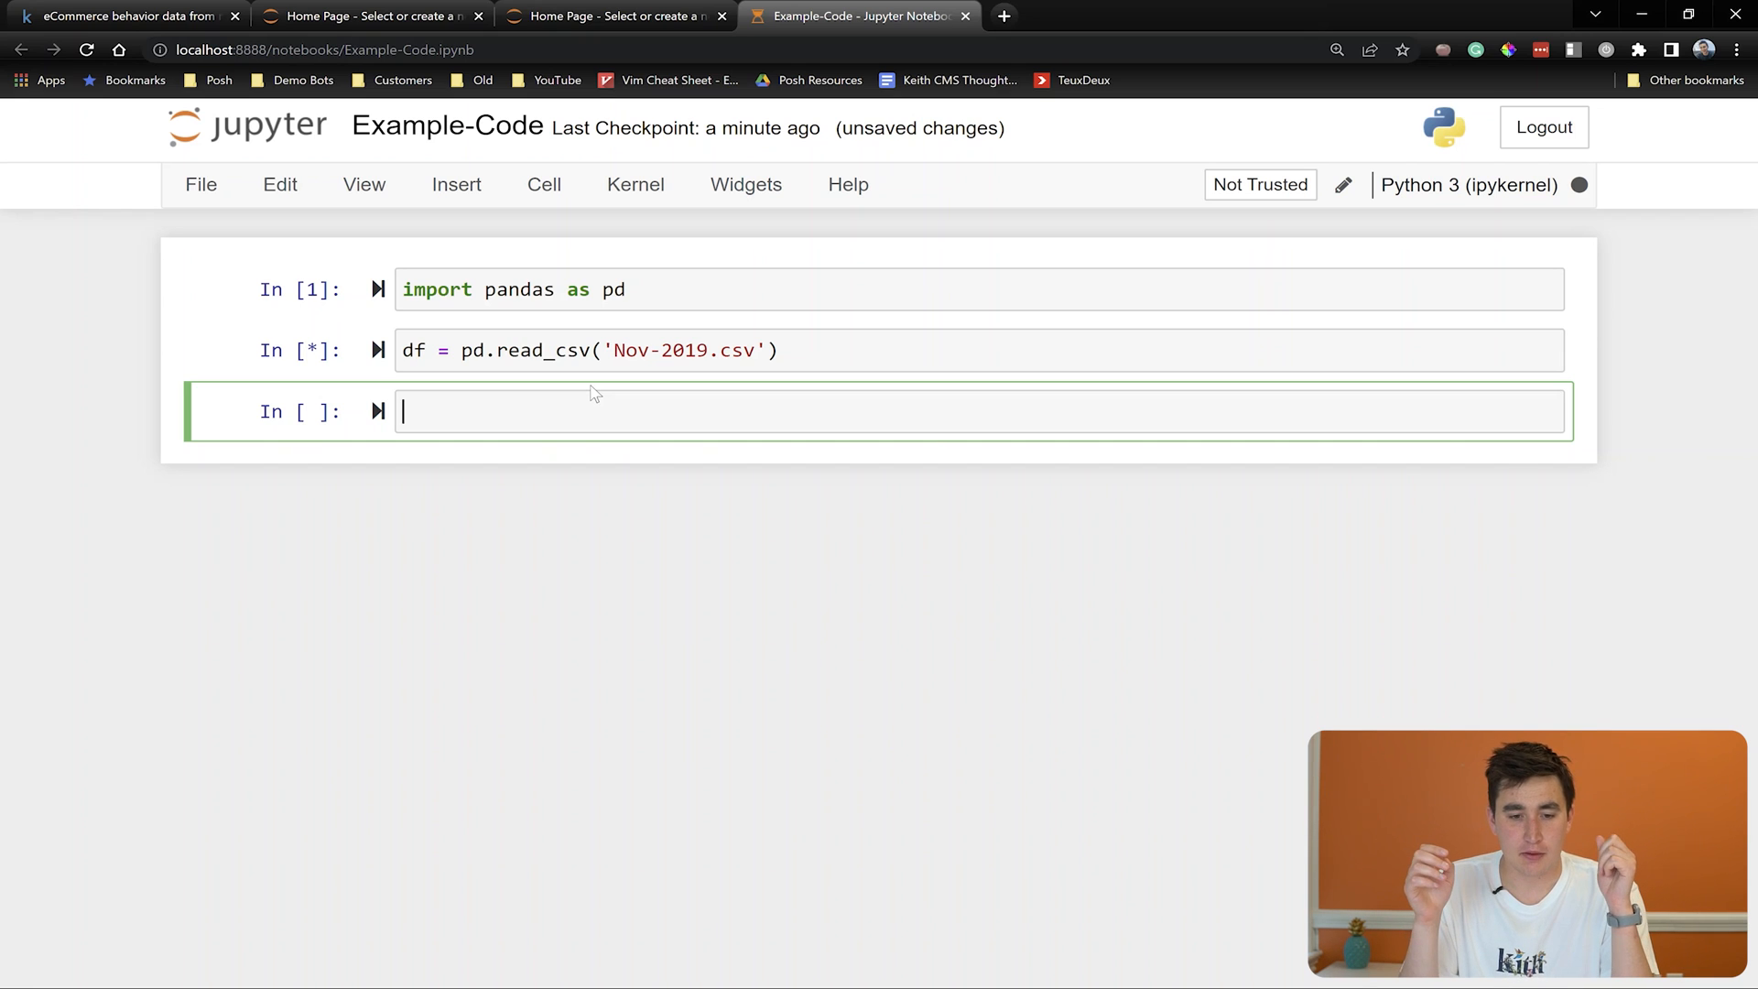
Restart the kernel and clear all outputs, discarding the running full CSV load
click(635, 184)
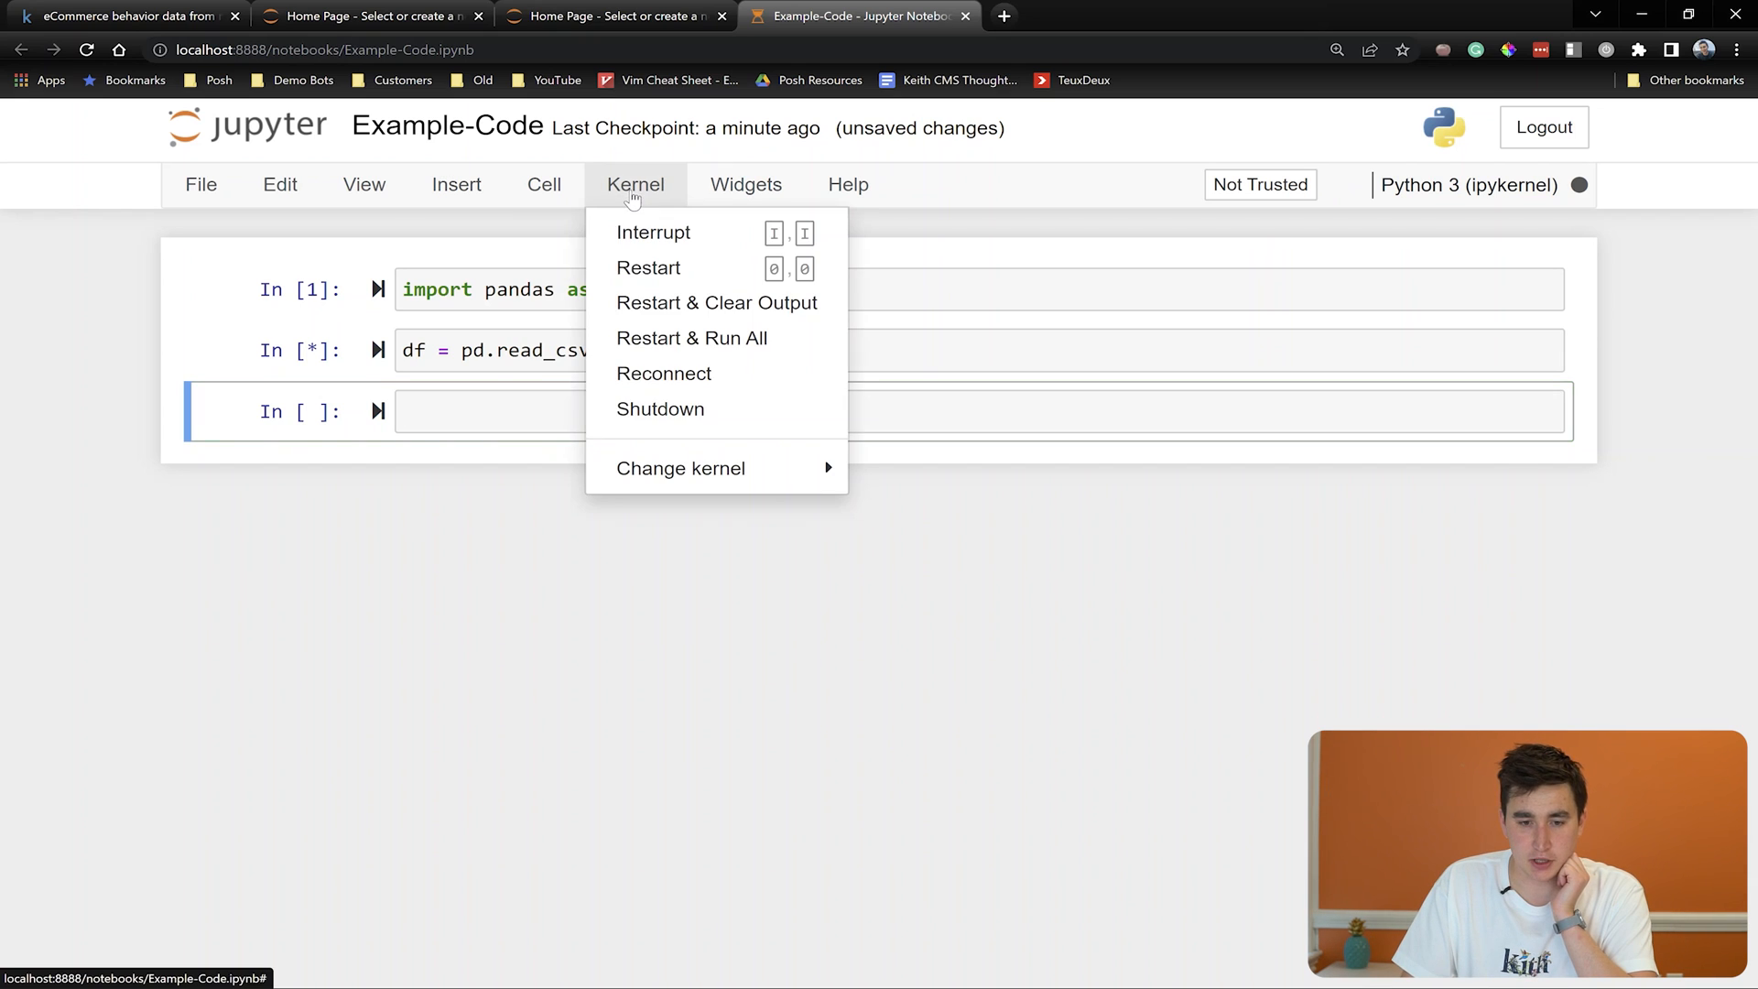
click(716, 302)
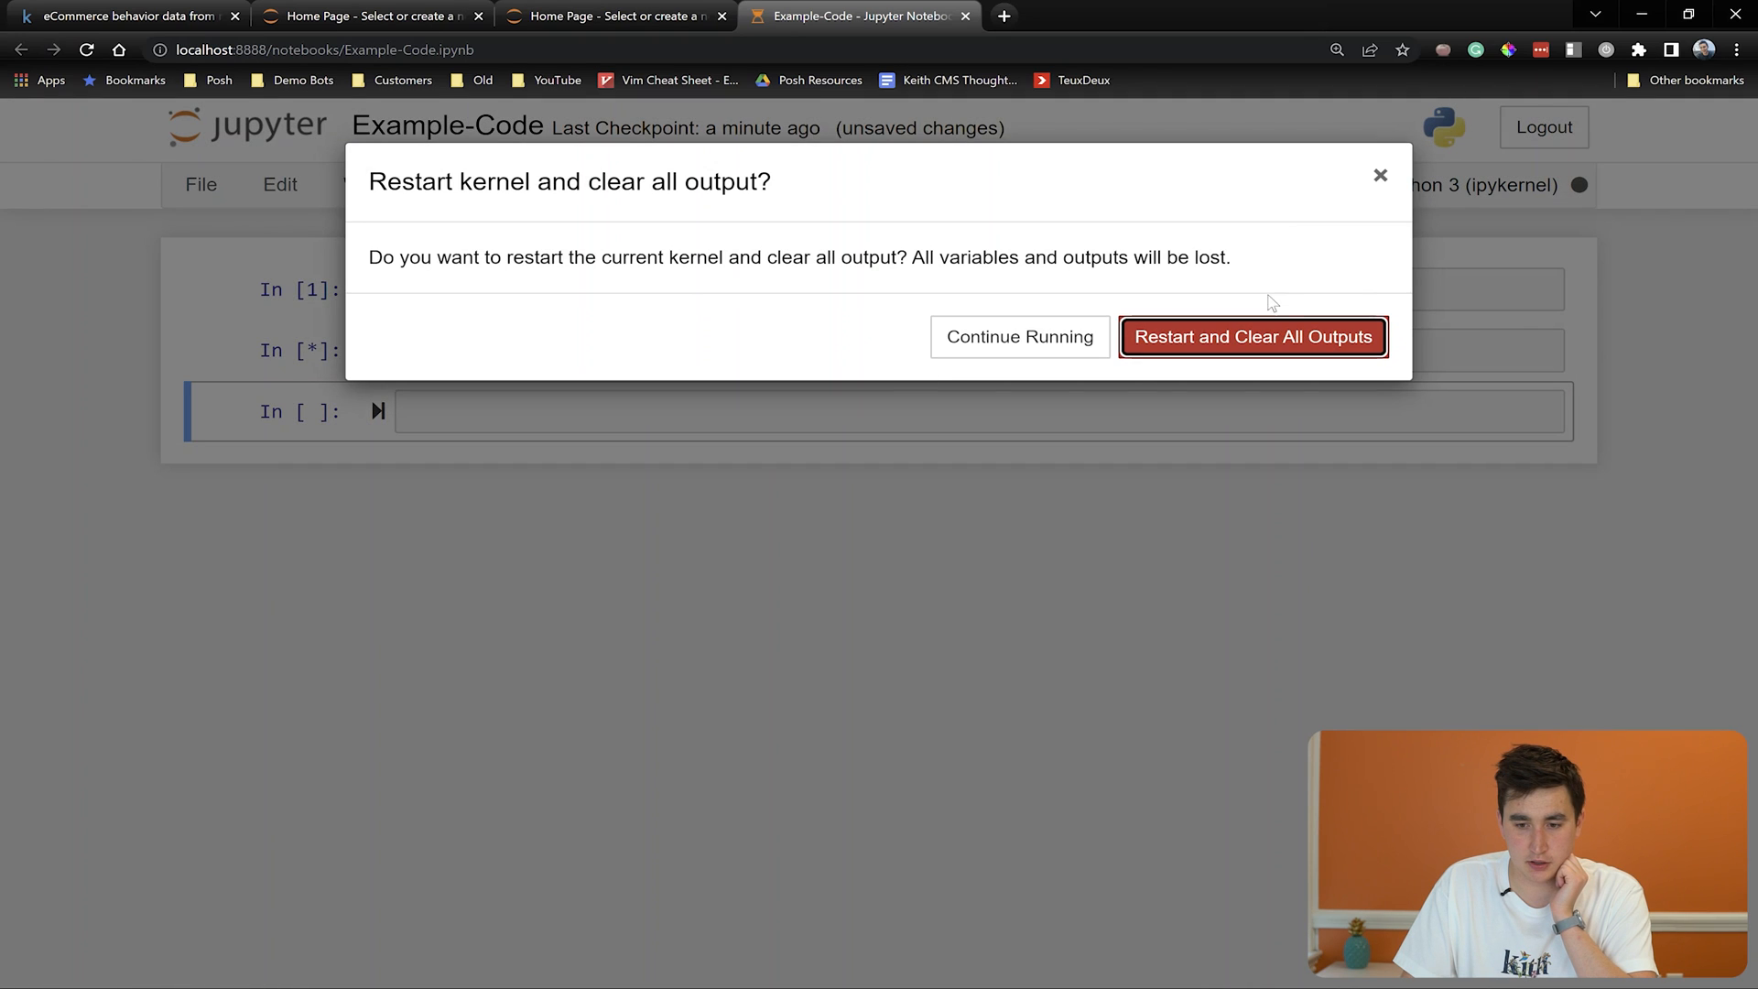
click(1252, 337)
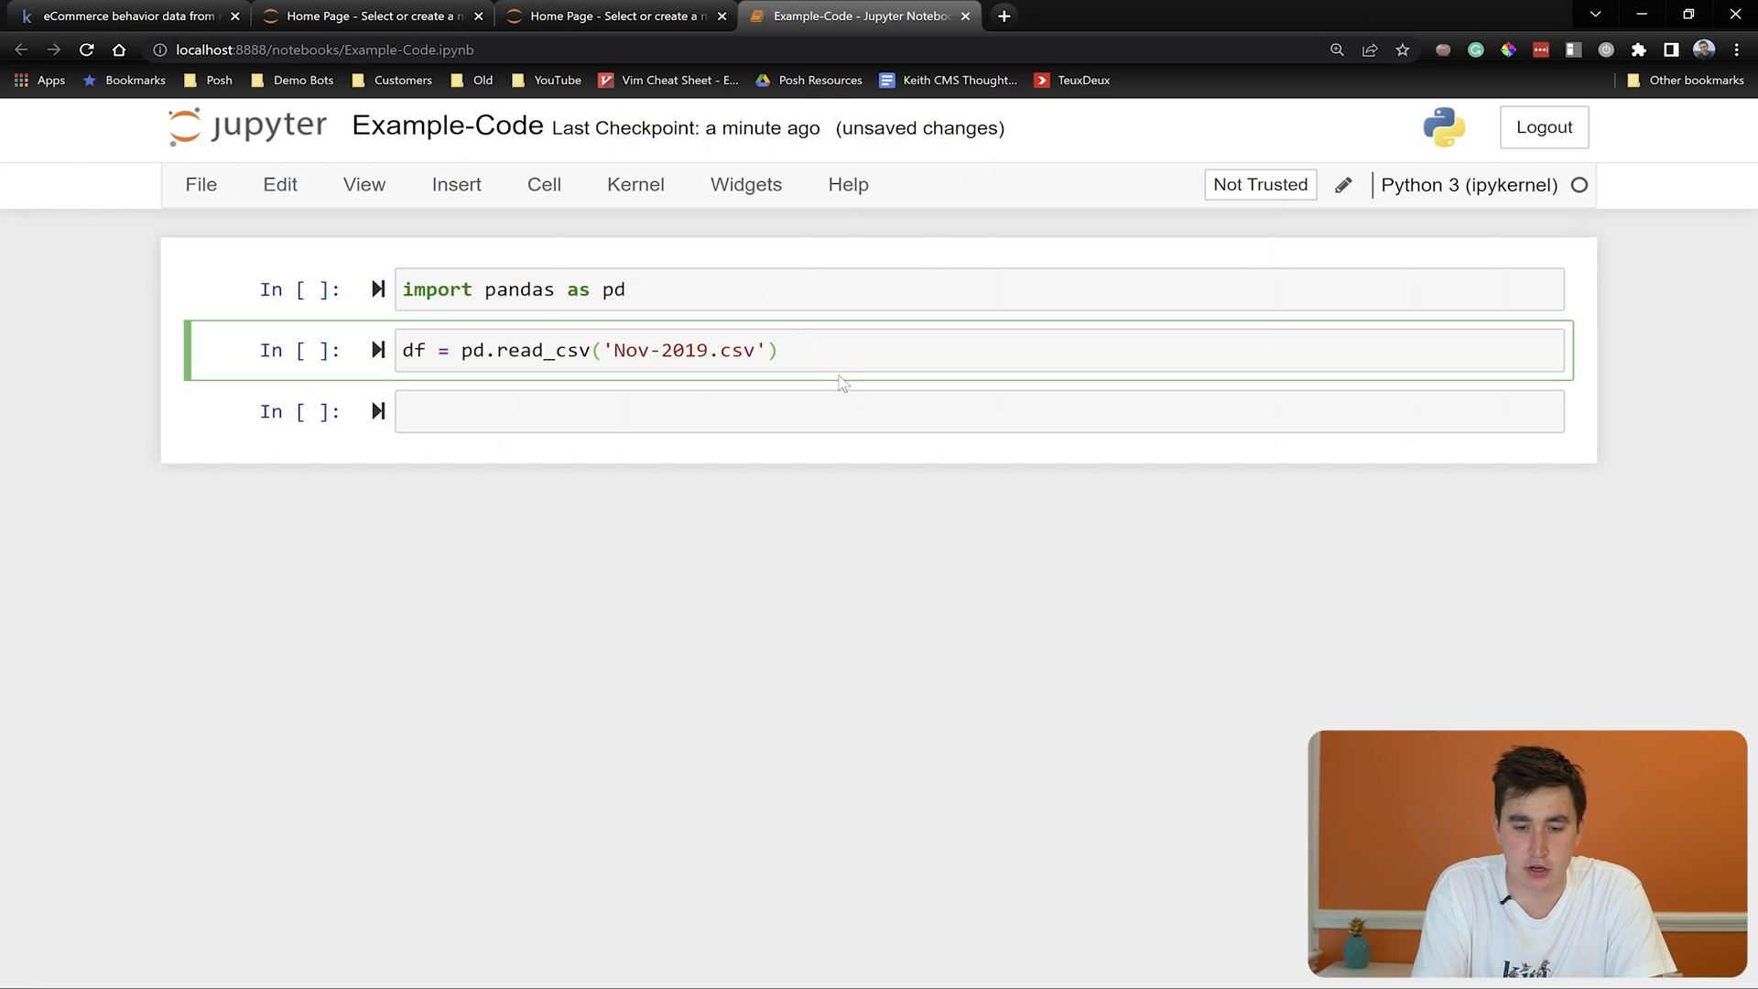
Add chunksize=100000 to the read_csv call for Nov-2019.csv
text(, chunk)
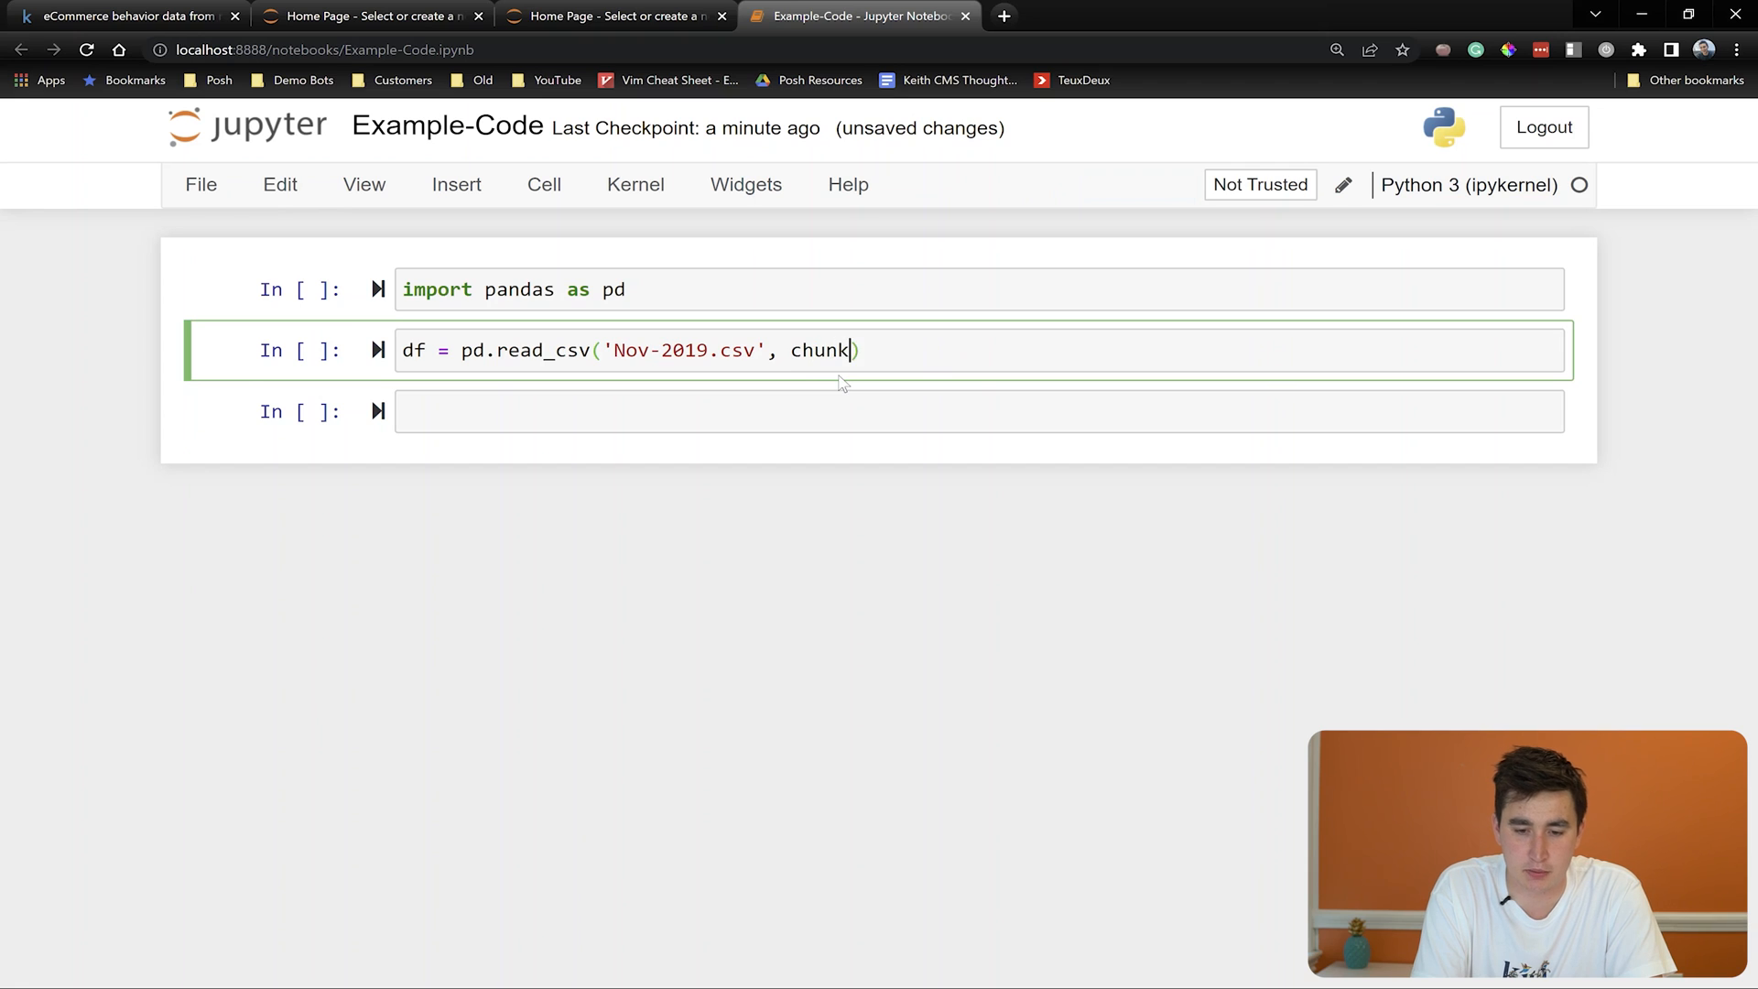
text(size)
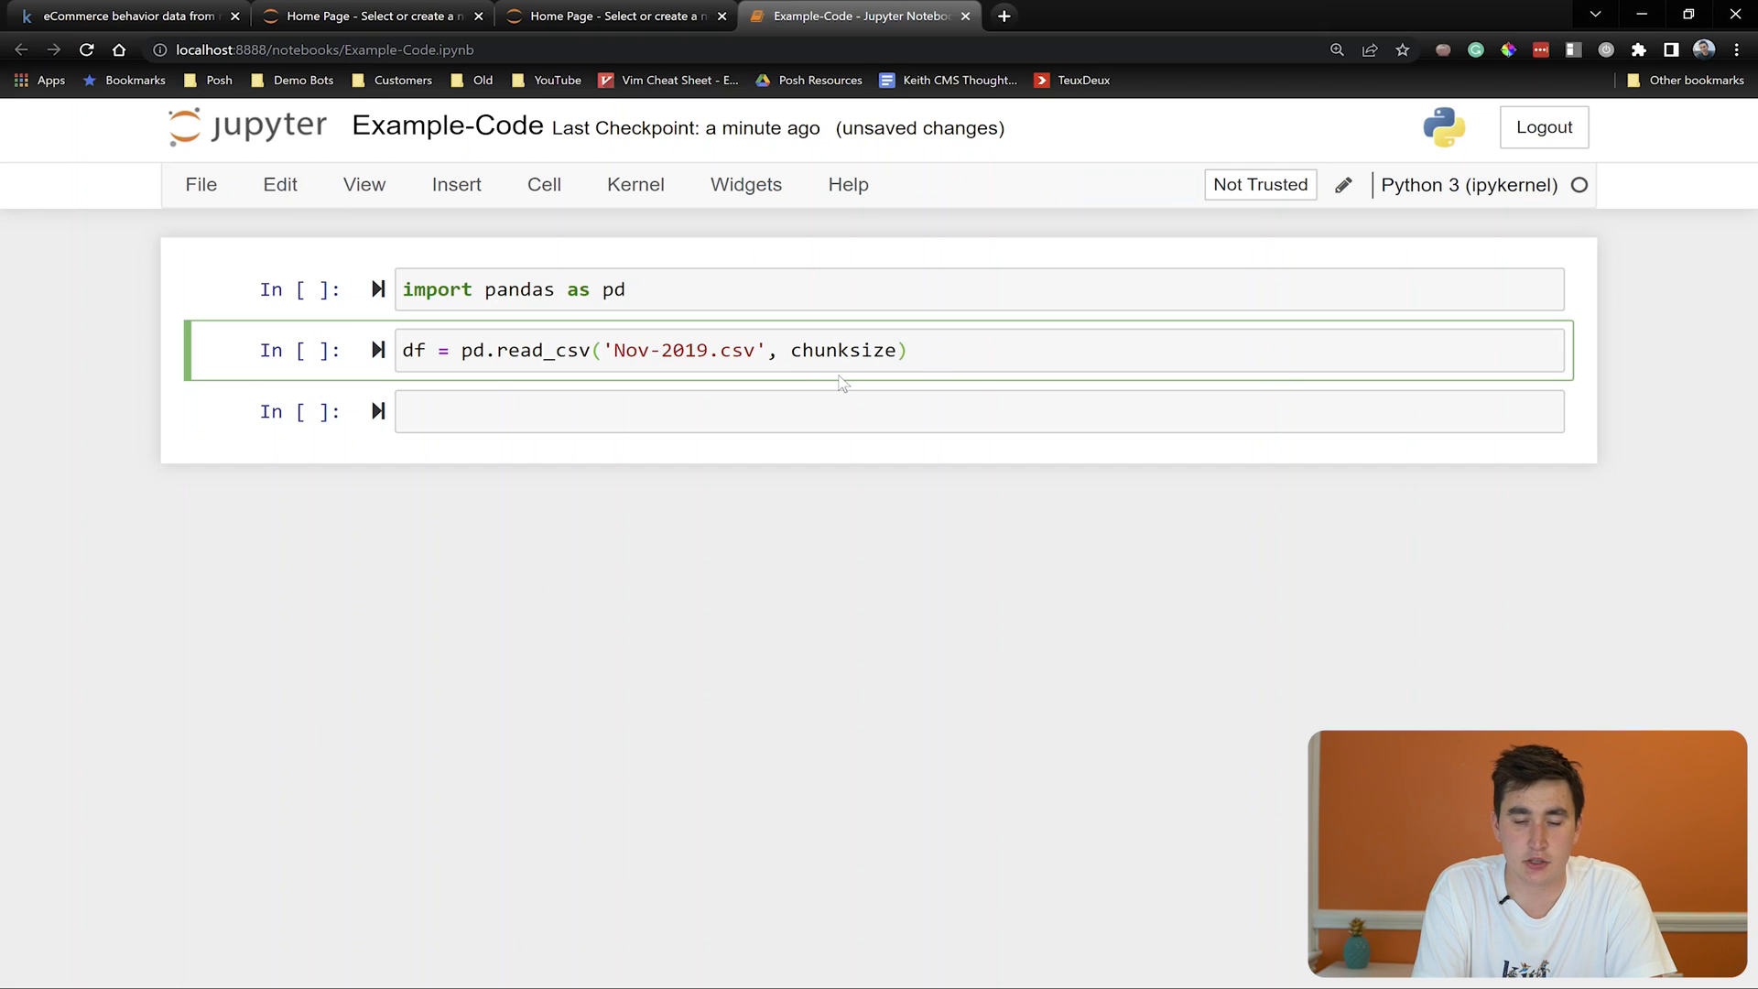
text(=)
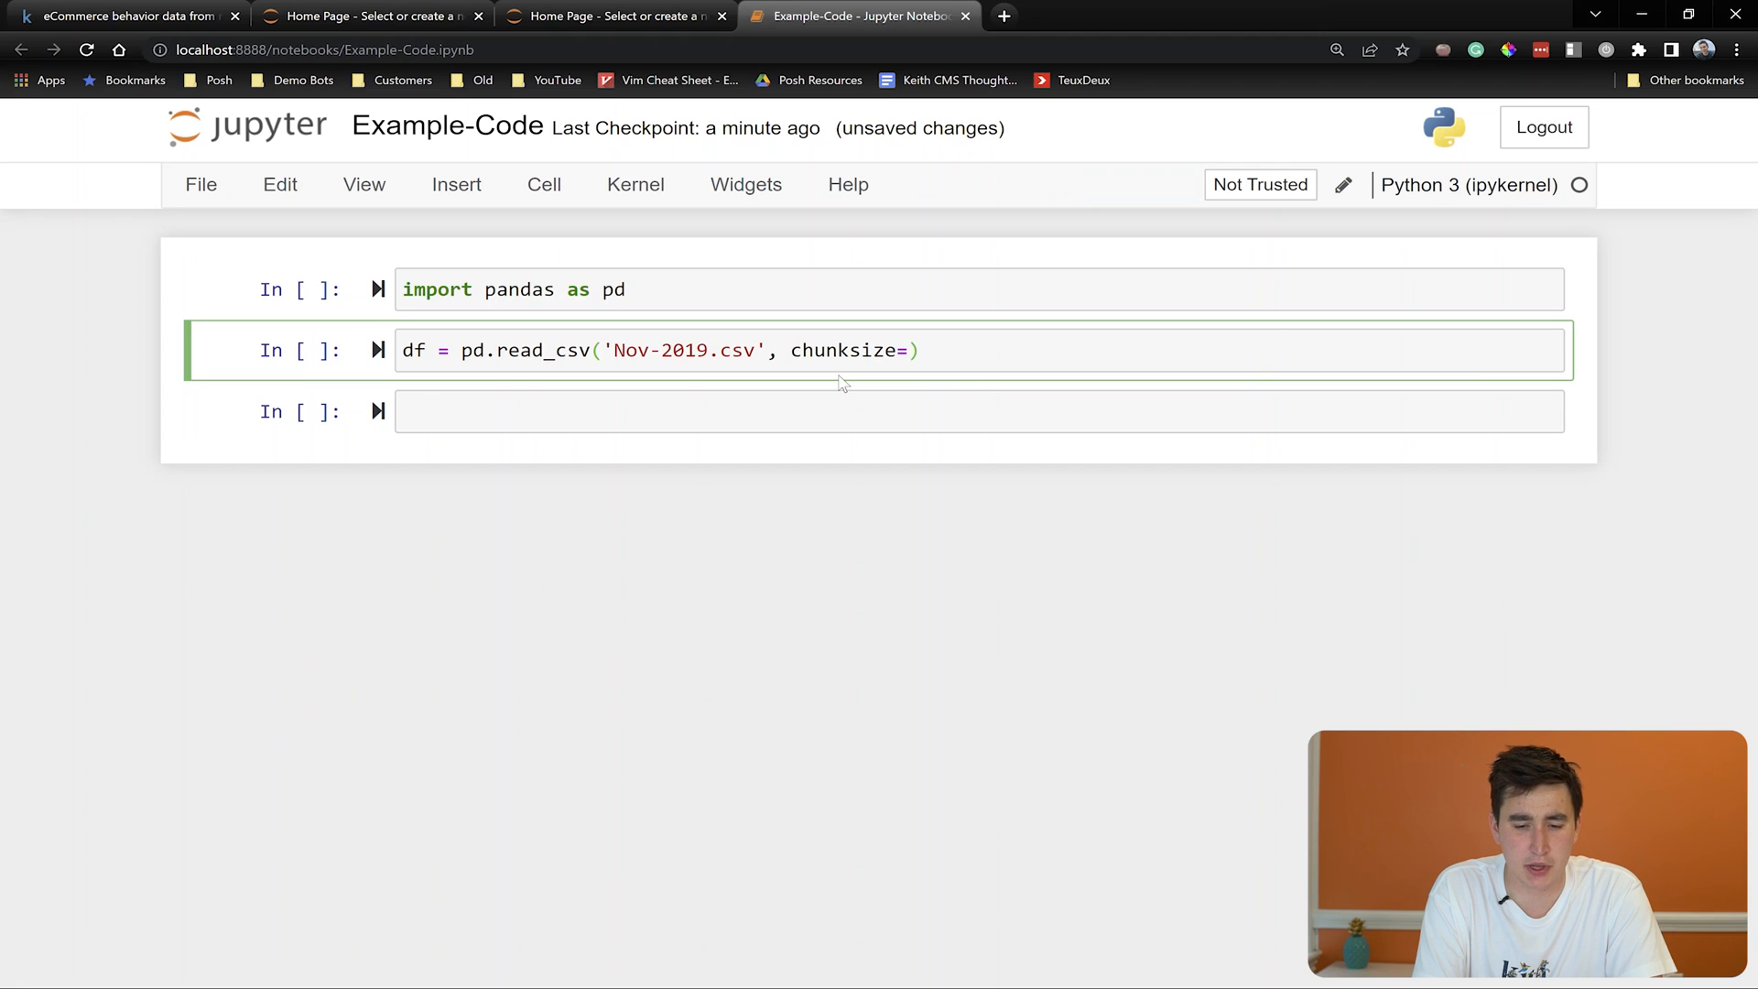
text(1)
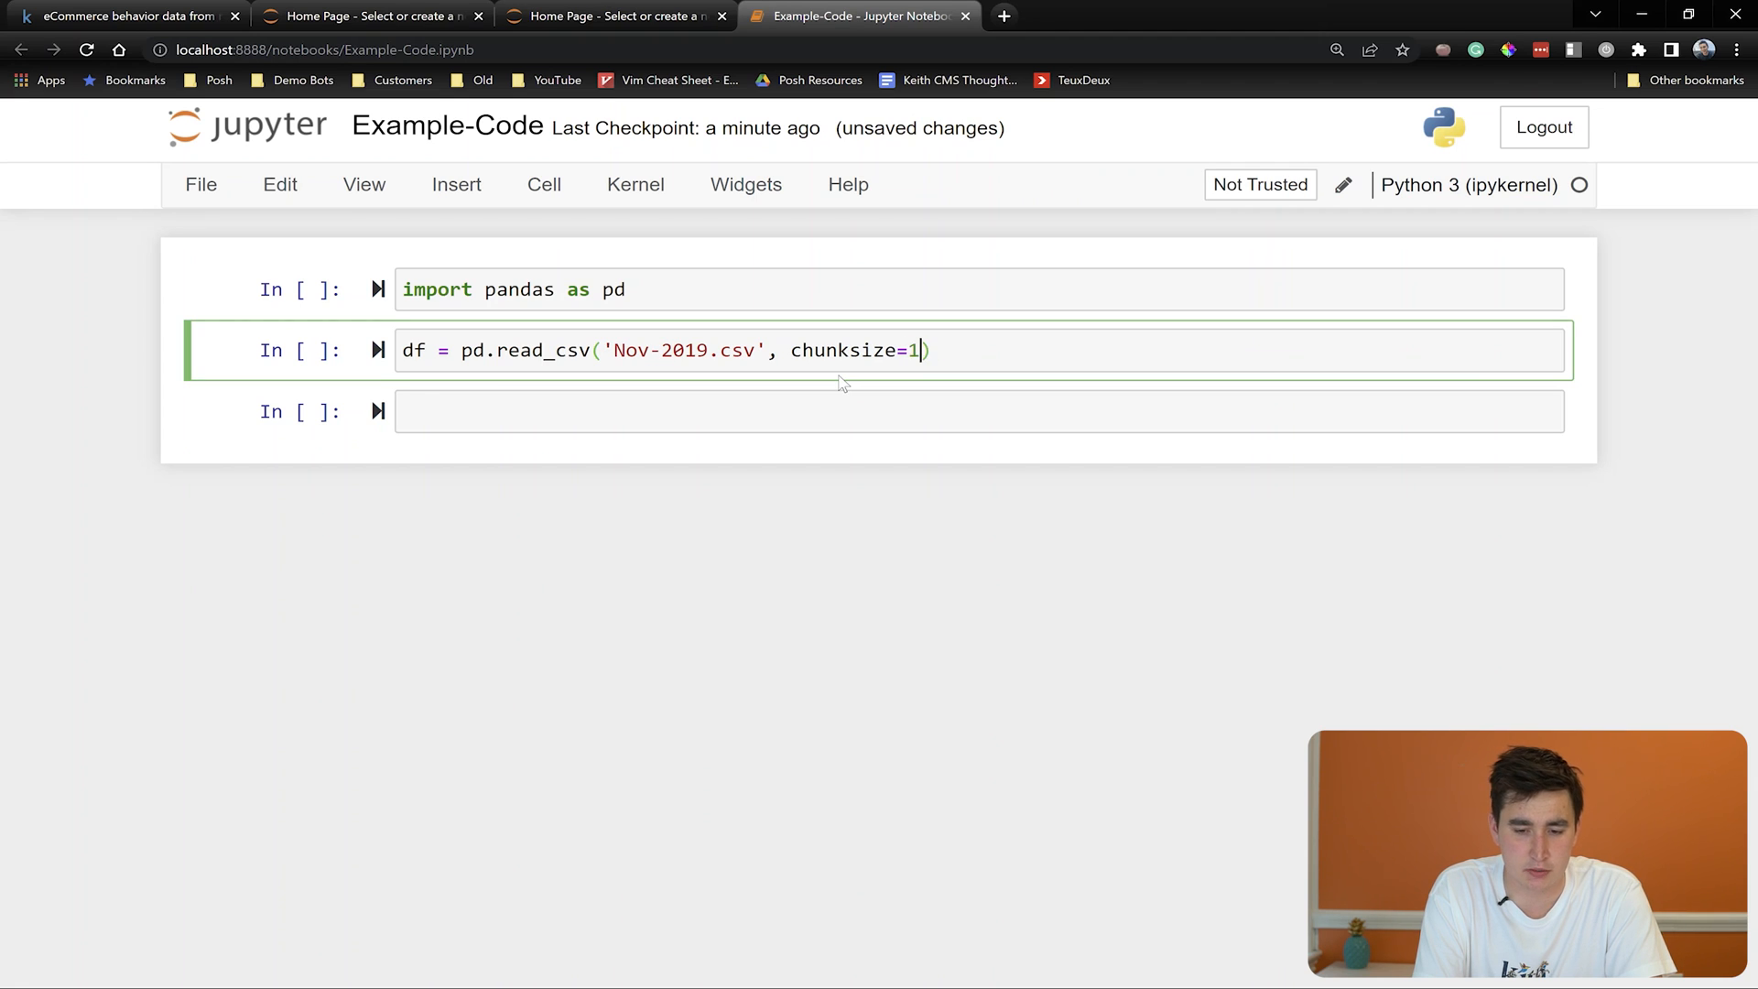
text(00000)
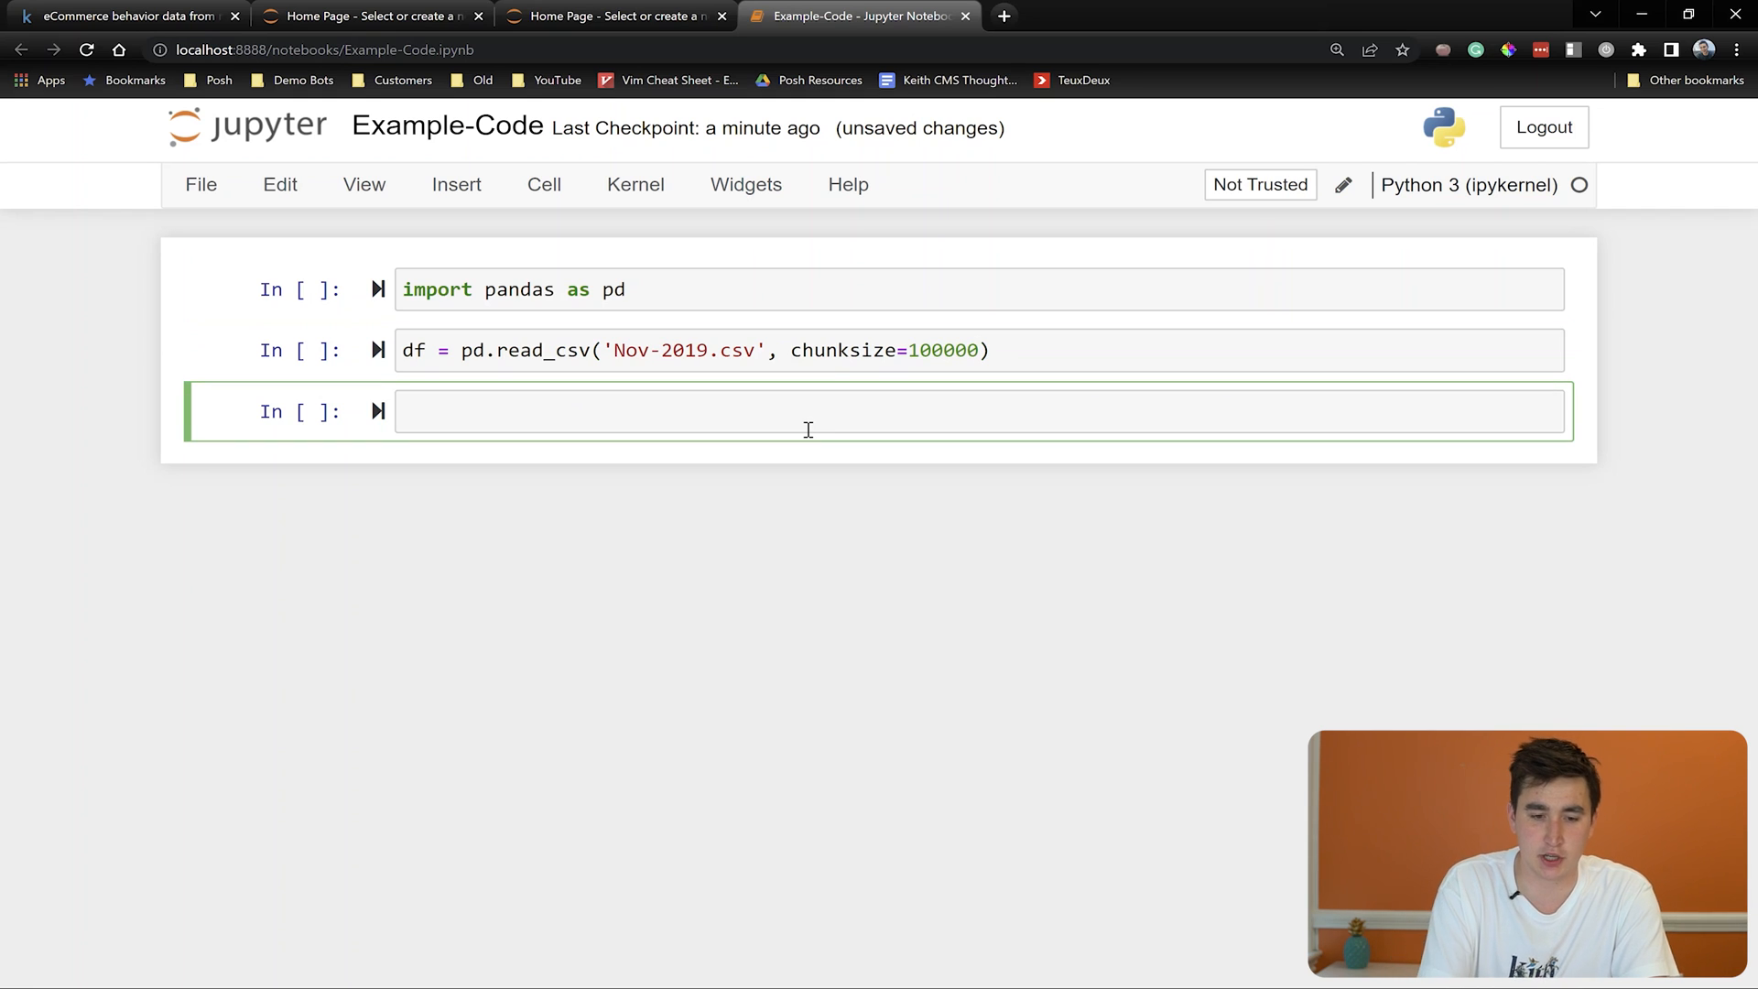
Run a for loop over the chunks that displays chunk.head() and breaks after the first
text(for chunk in df:)
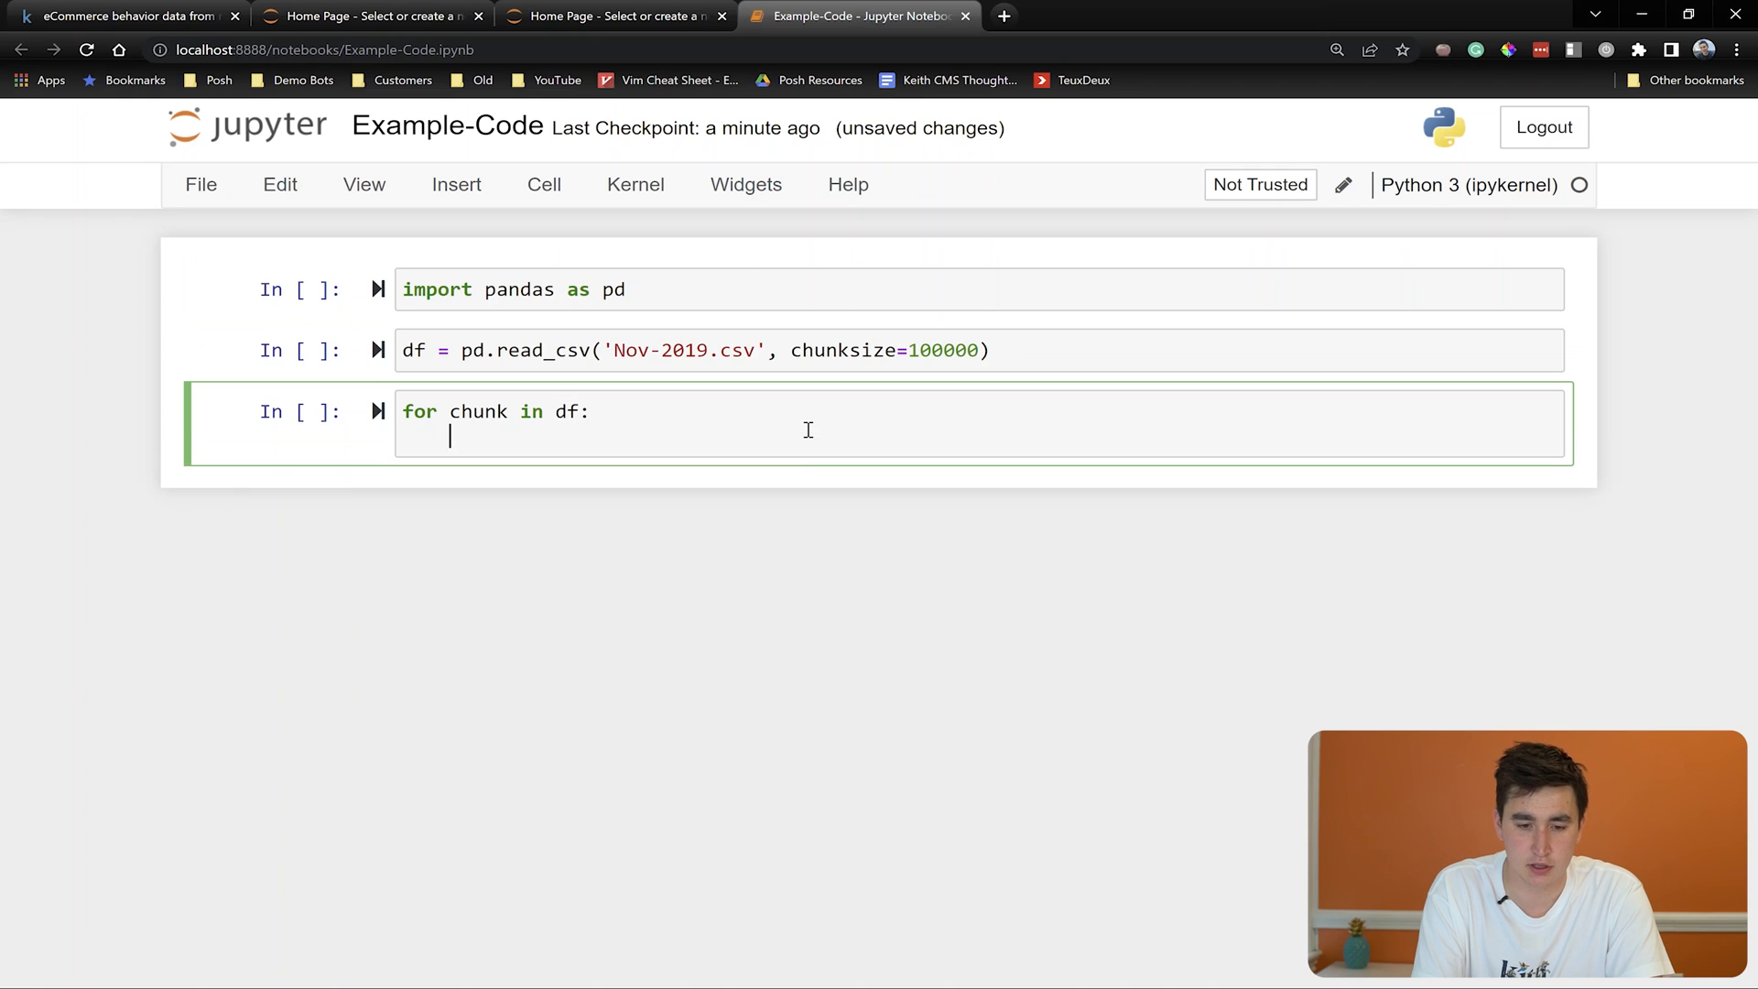
text(display(chunk.head()
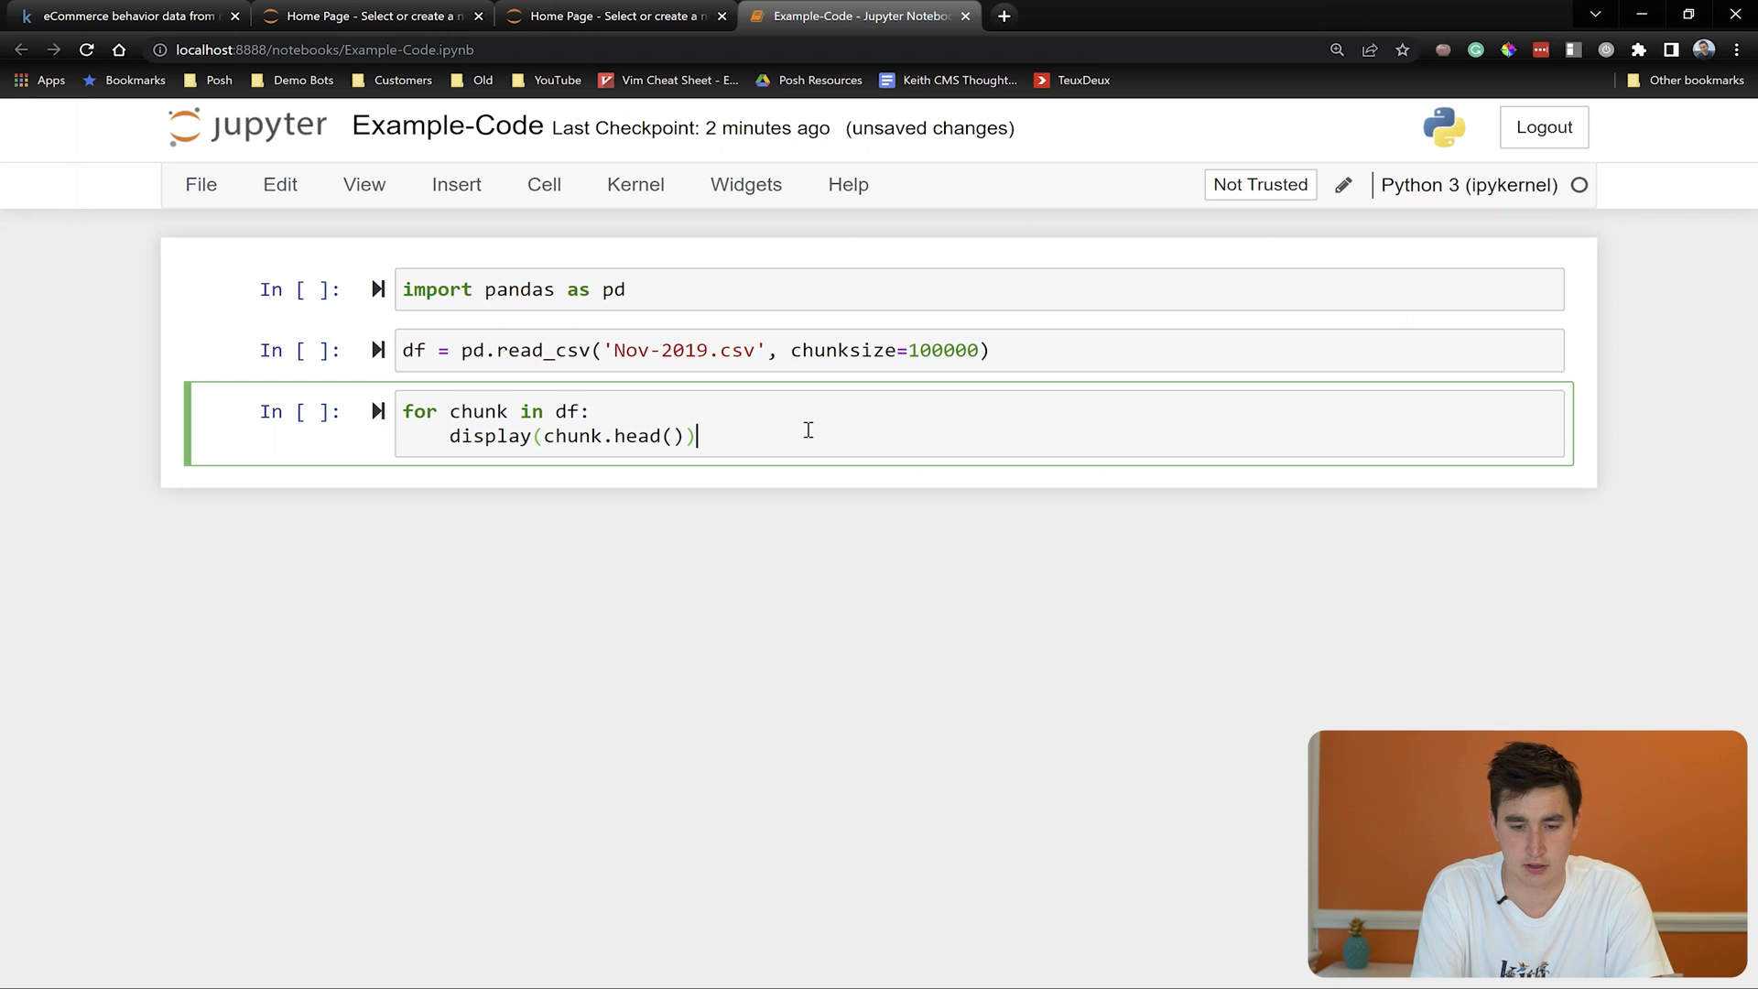
text(break)
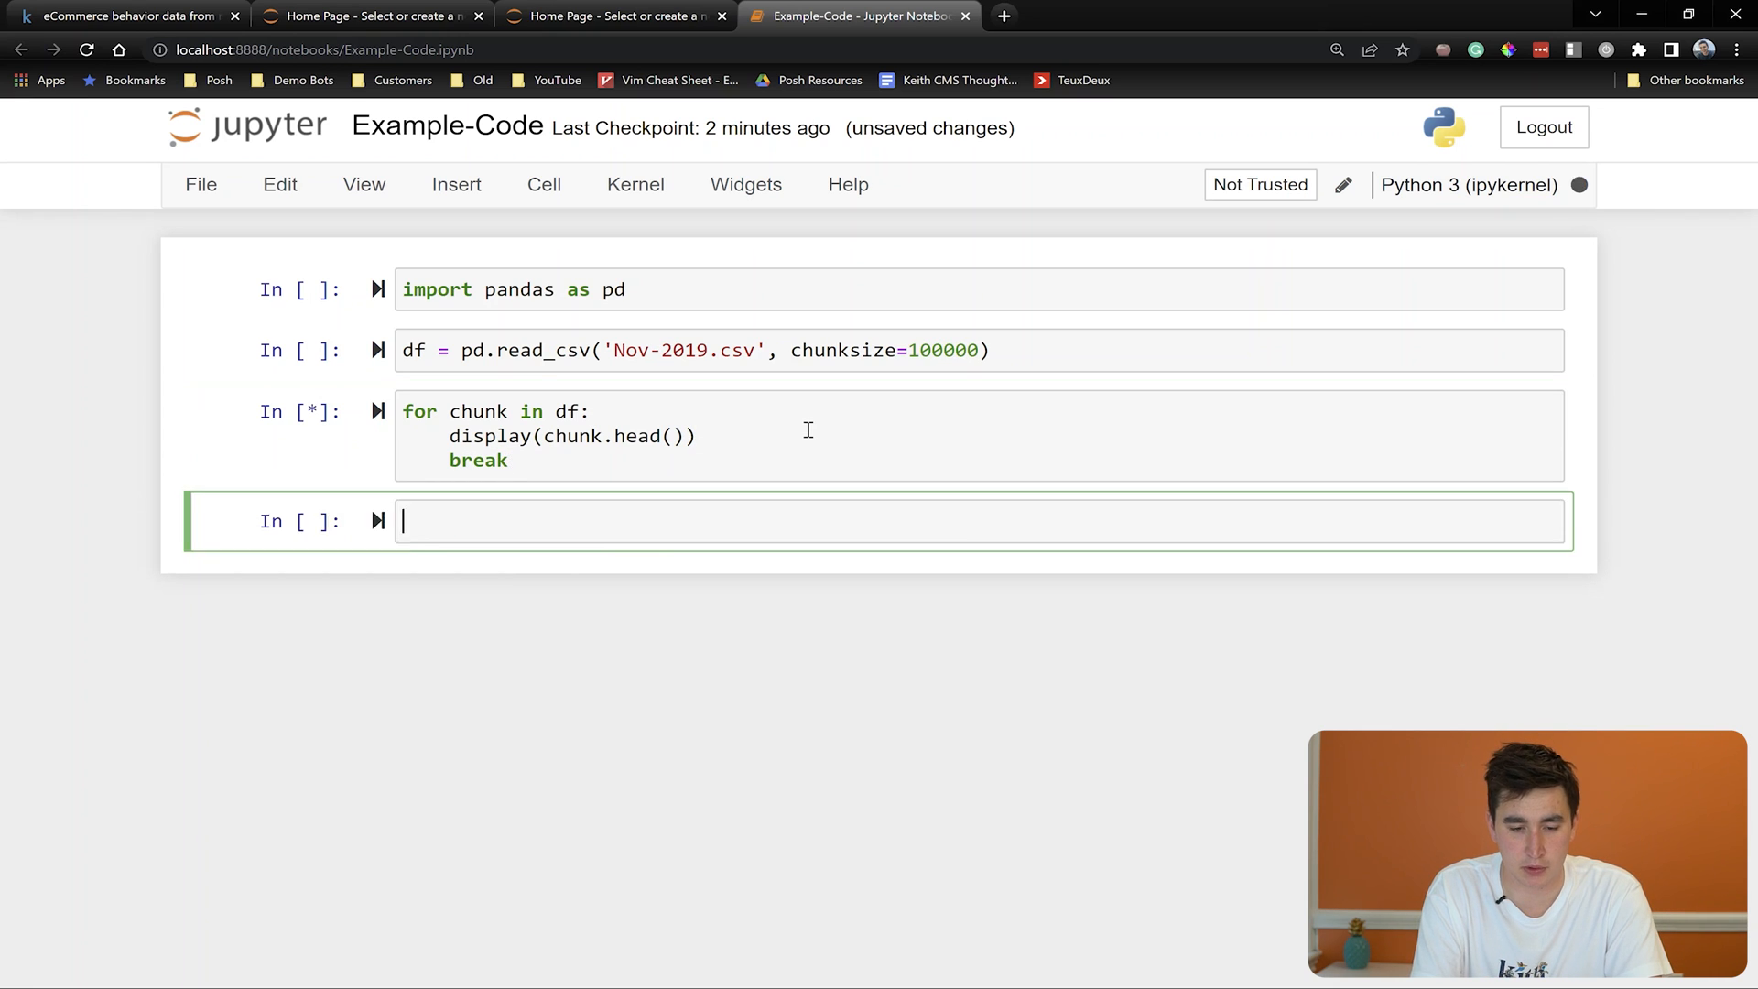
key(shift+enter)
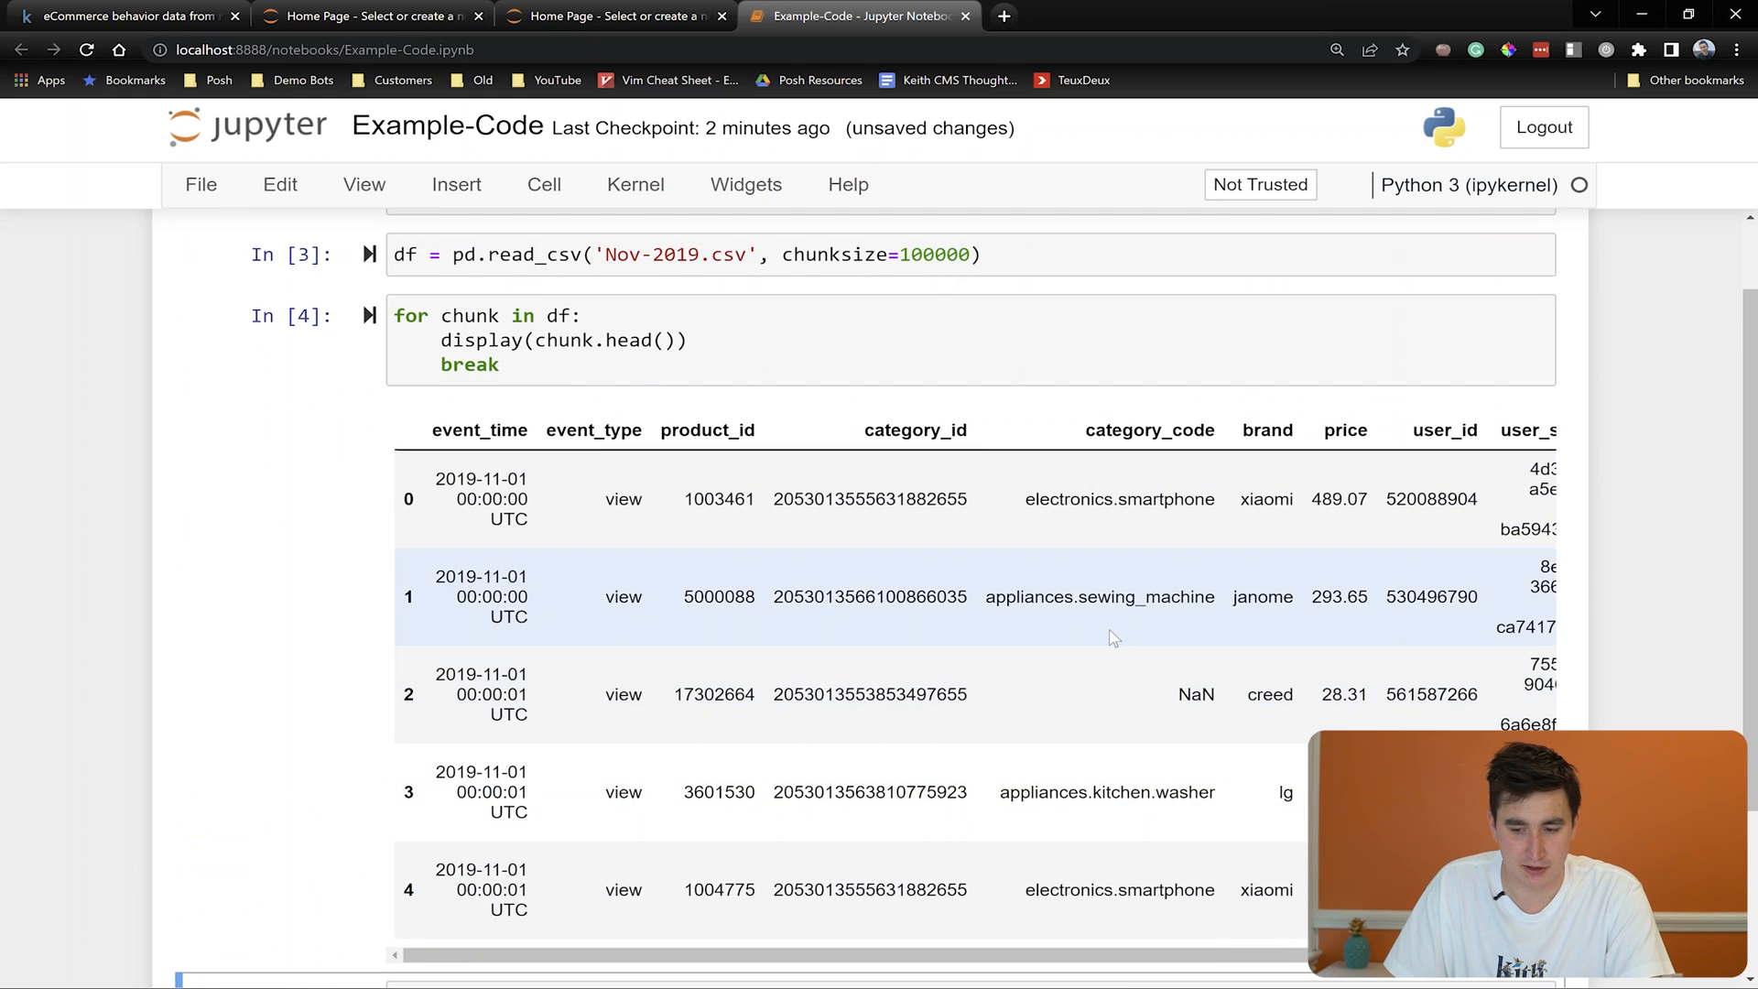
Set details = chunk[['brand','category_code','event_type']] and display details.head() in the loop
scroll(down, 3)
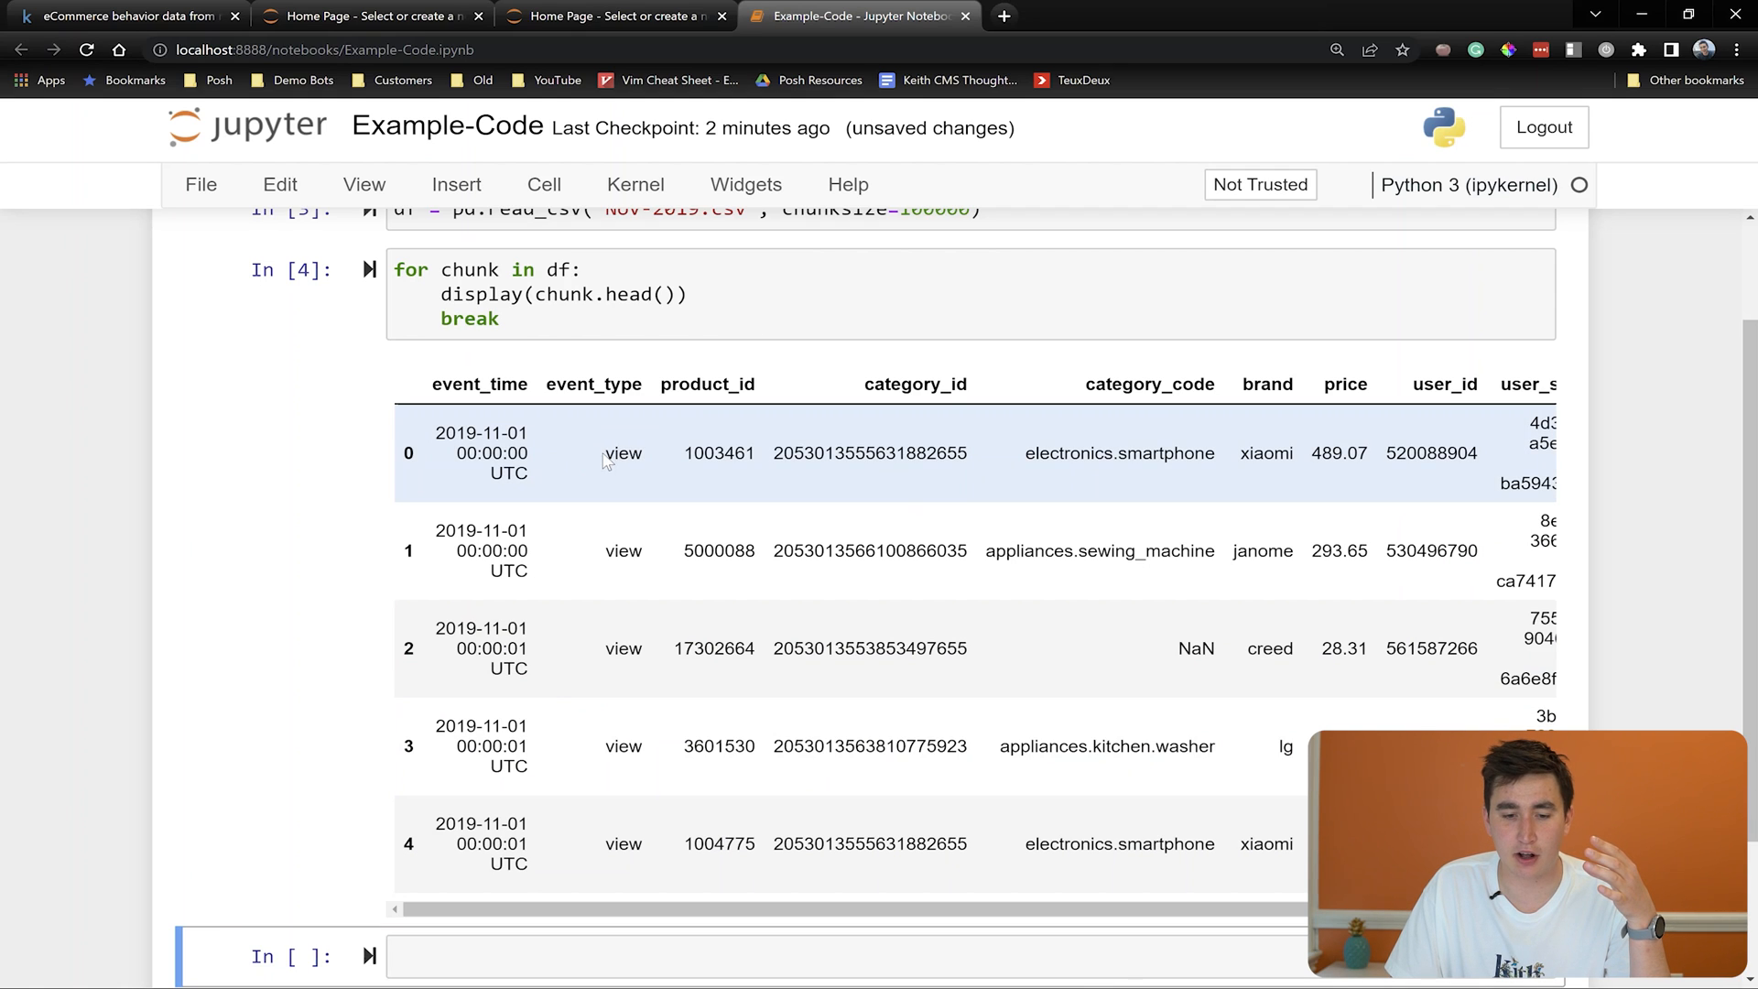
double_click(622, 453)
text(details)
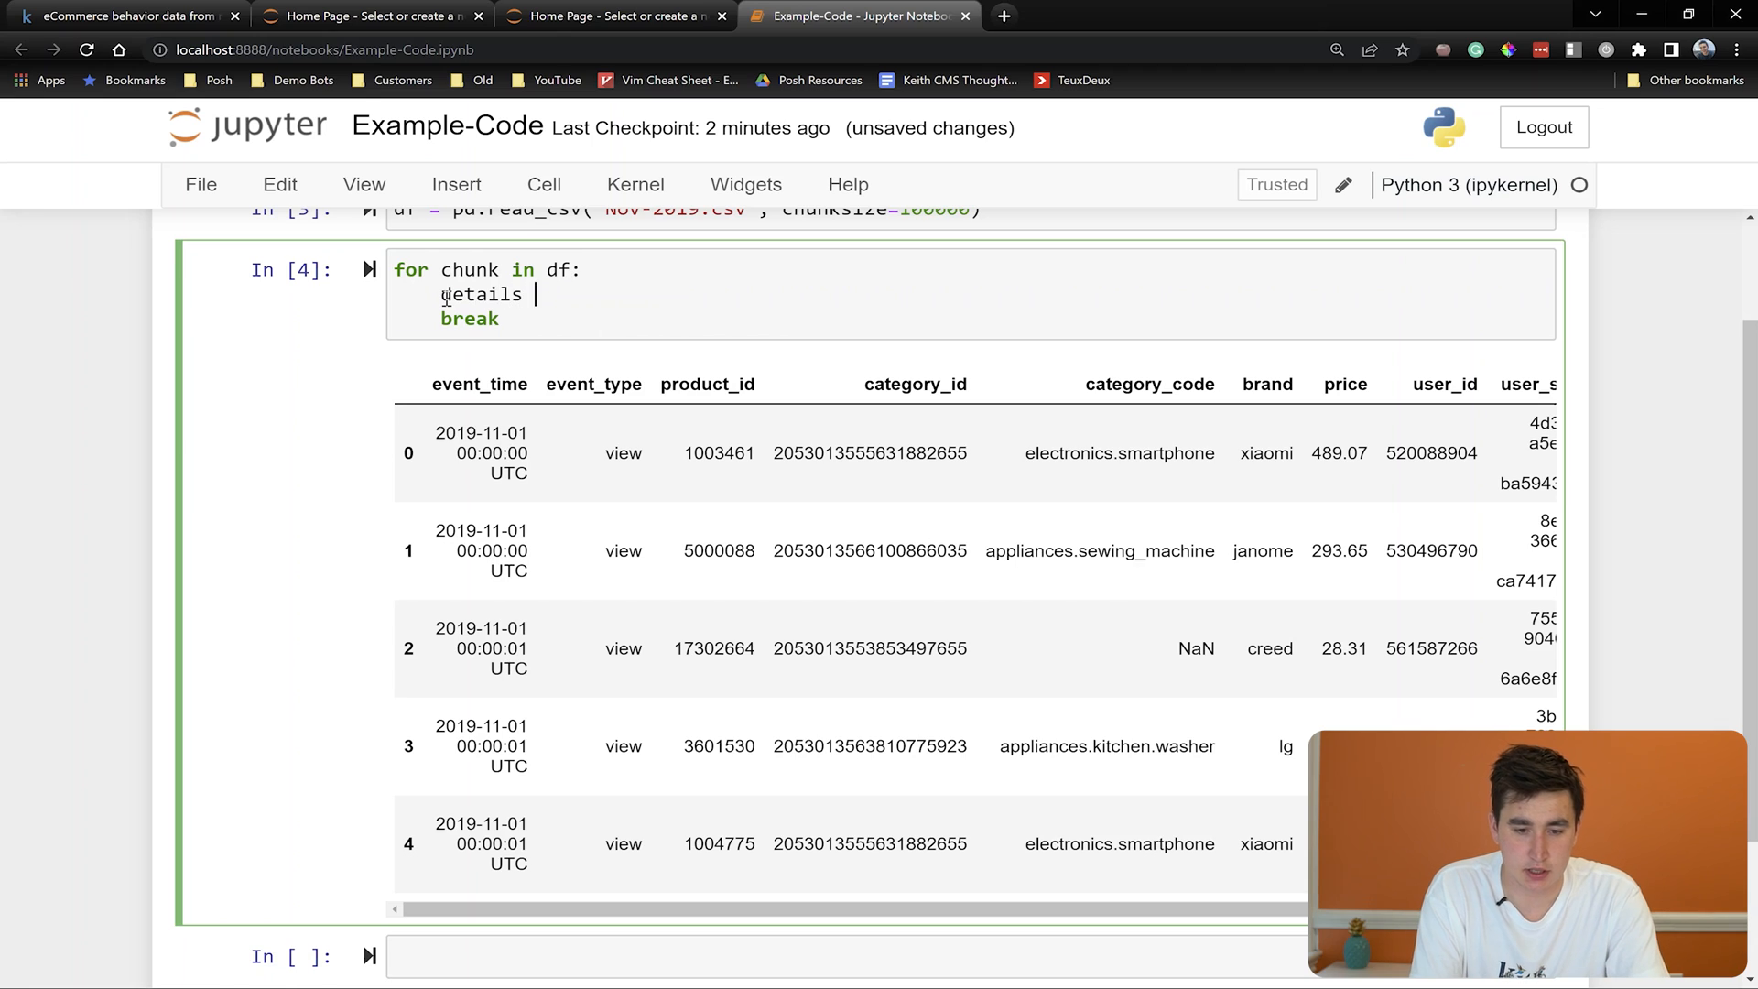
text(= chunk[])
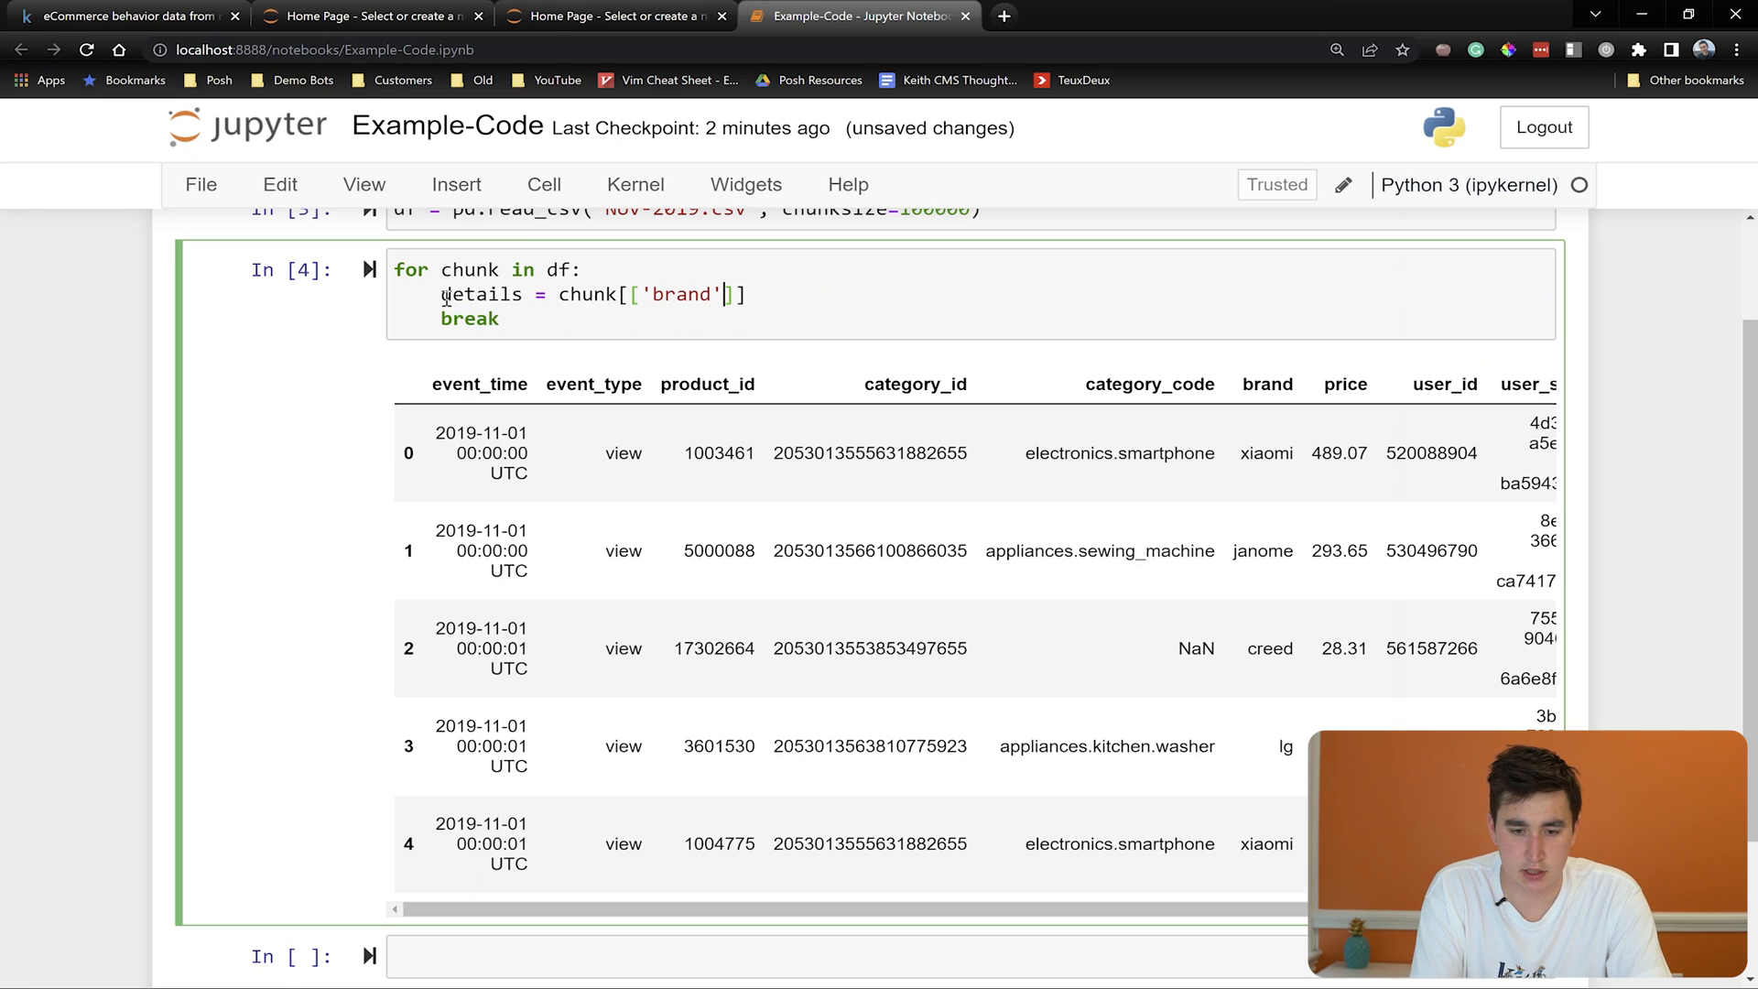
text(,'category_)
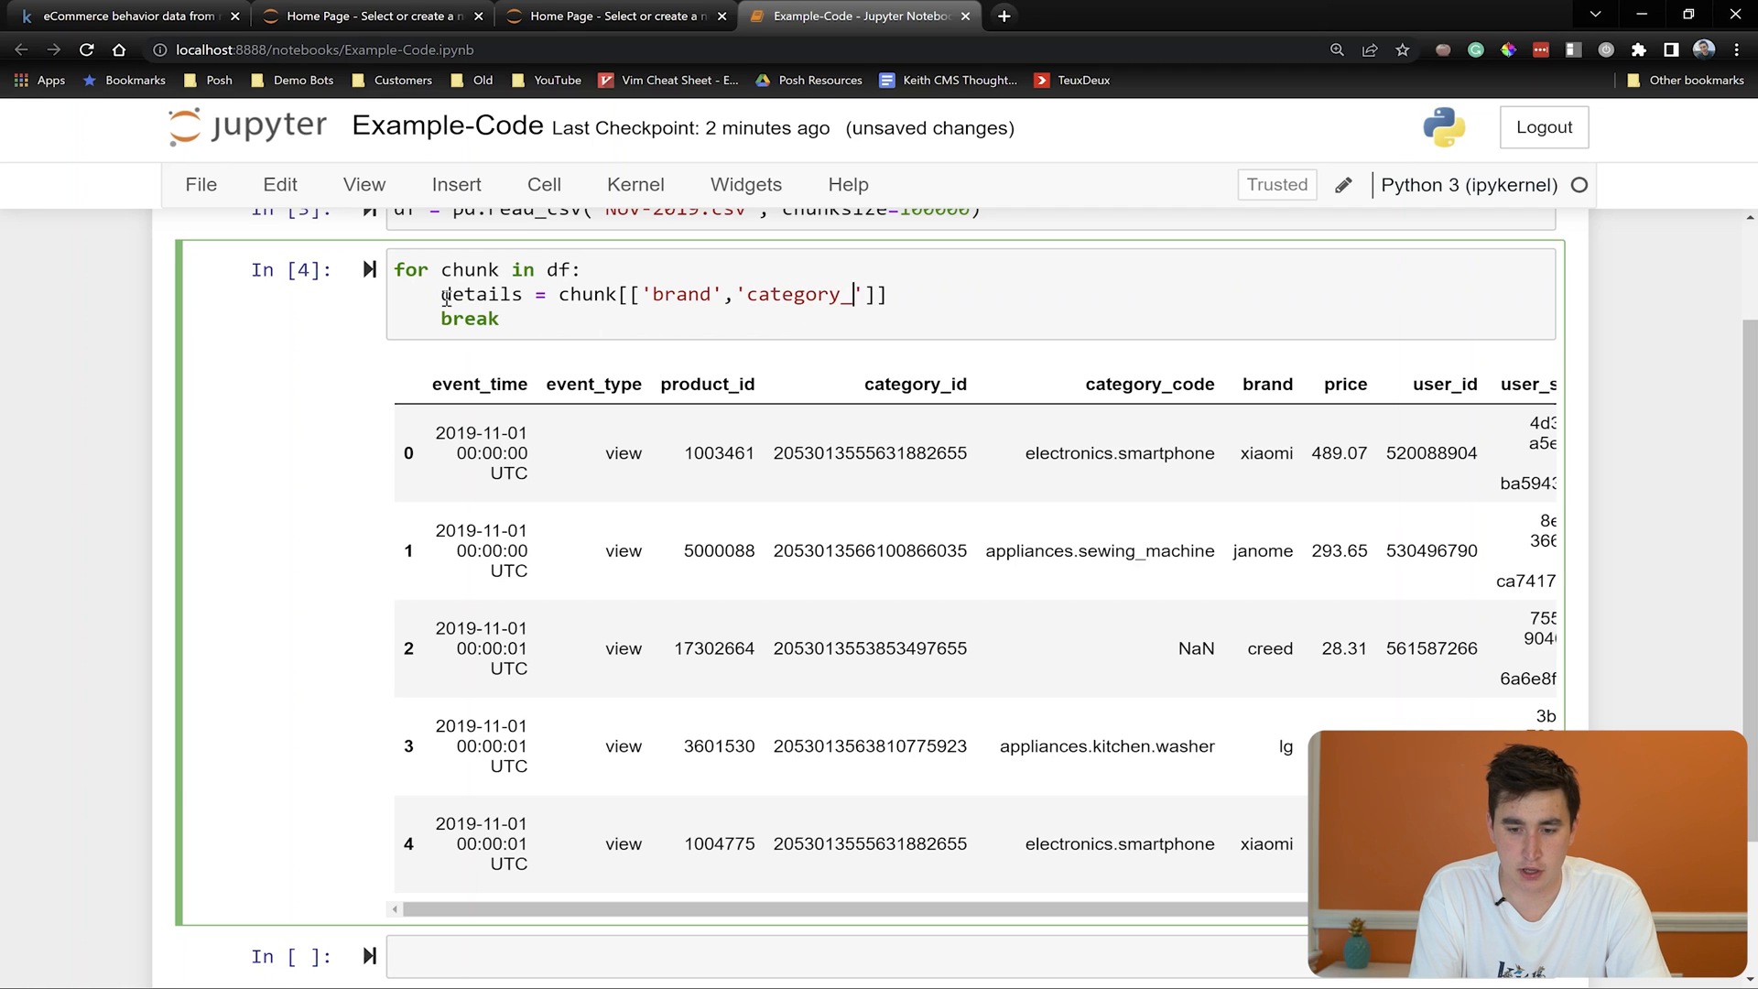
text(code',)
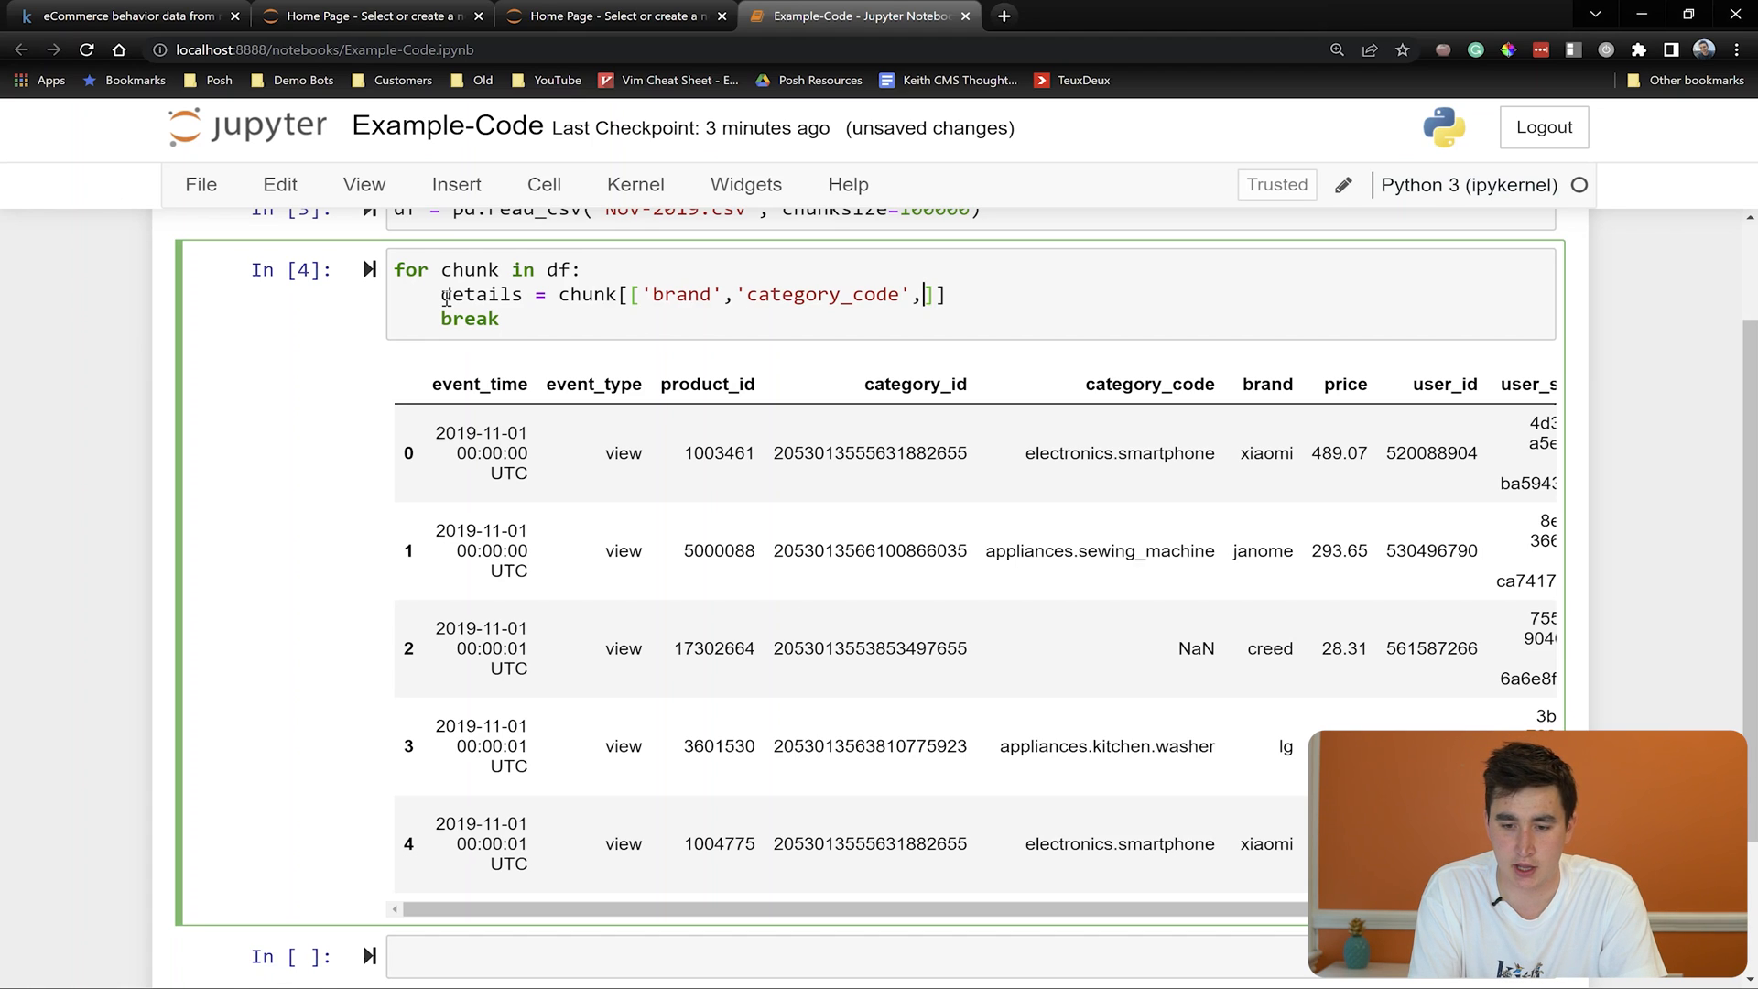
text('event_type)
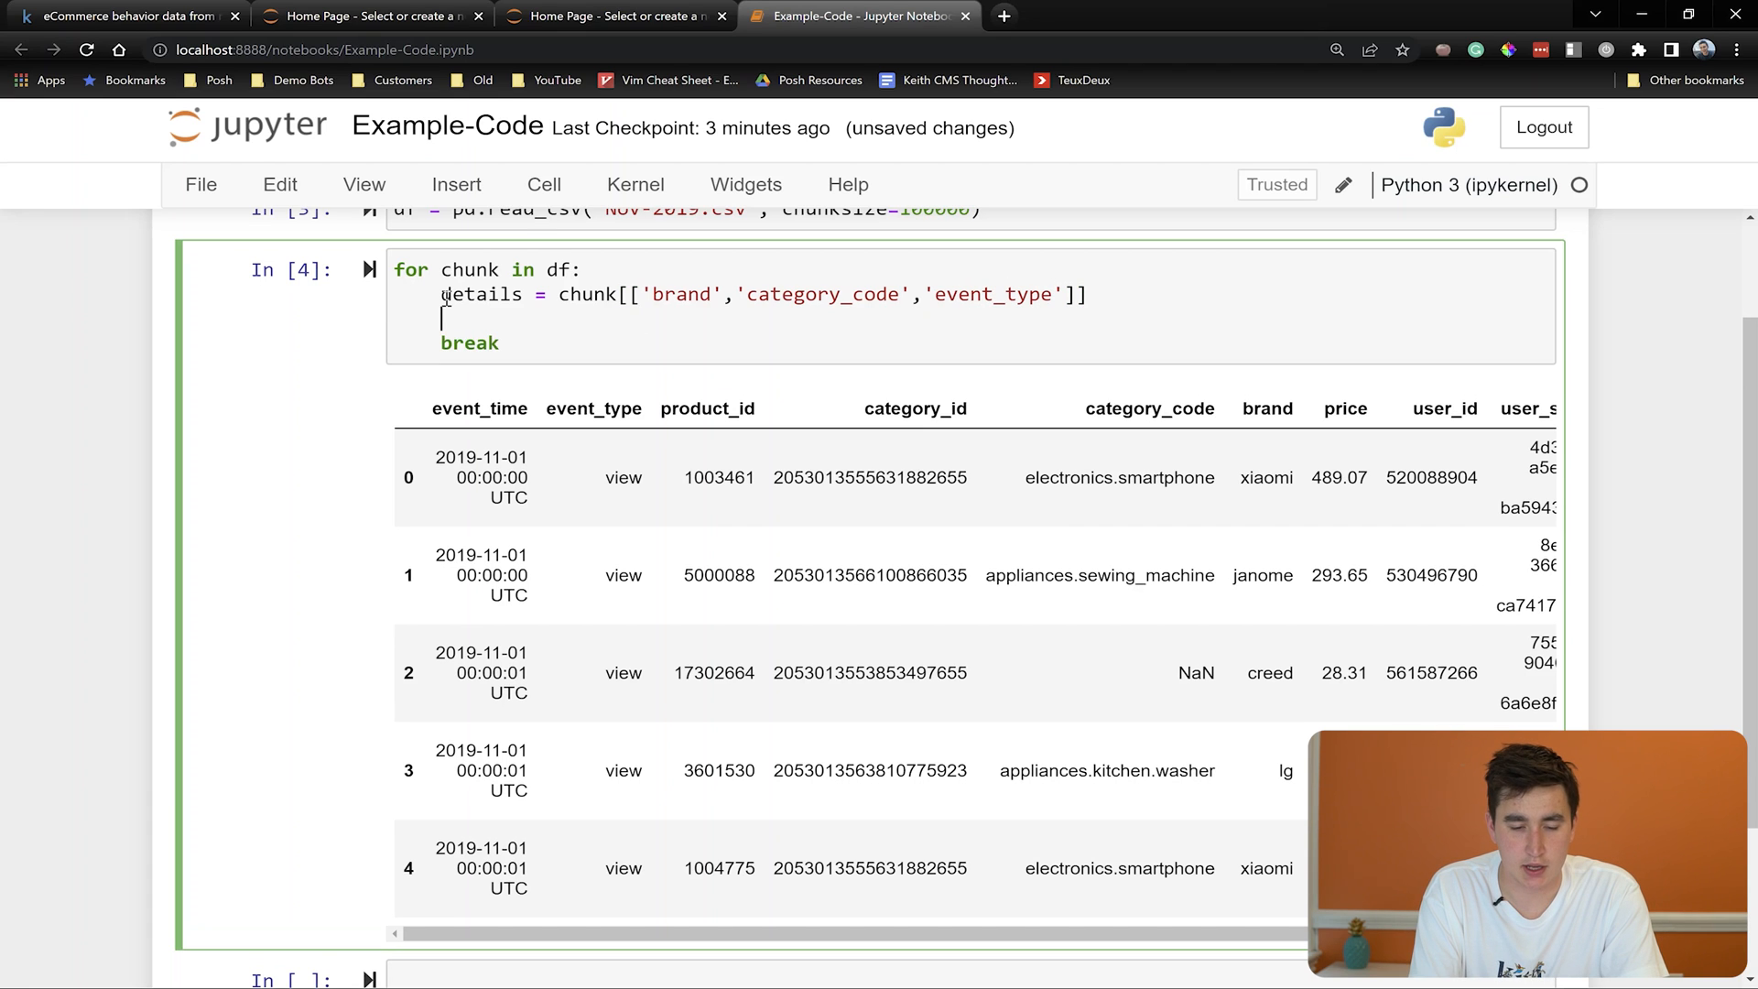
text(display(details.head()
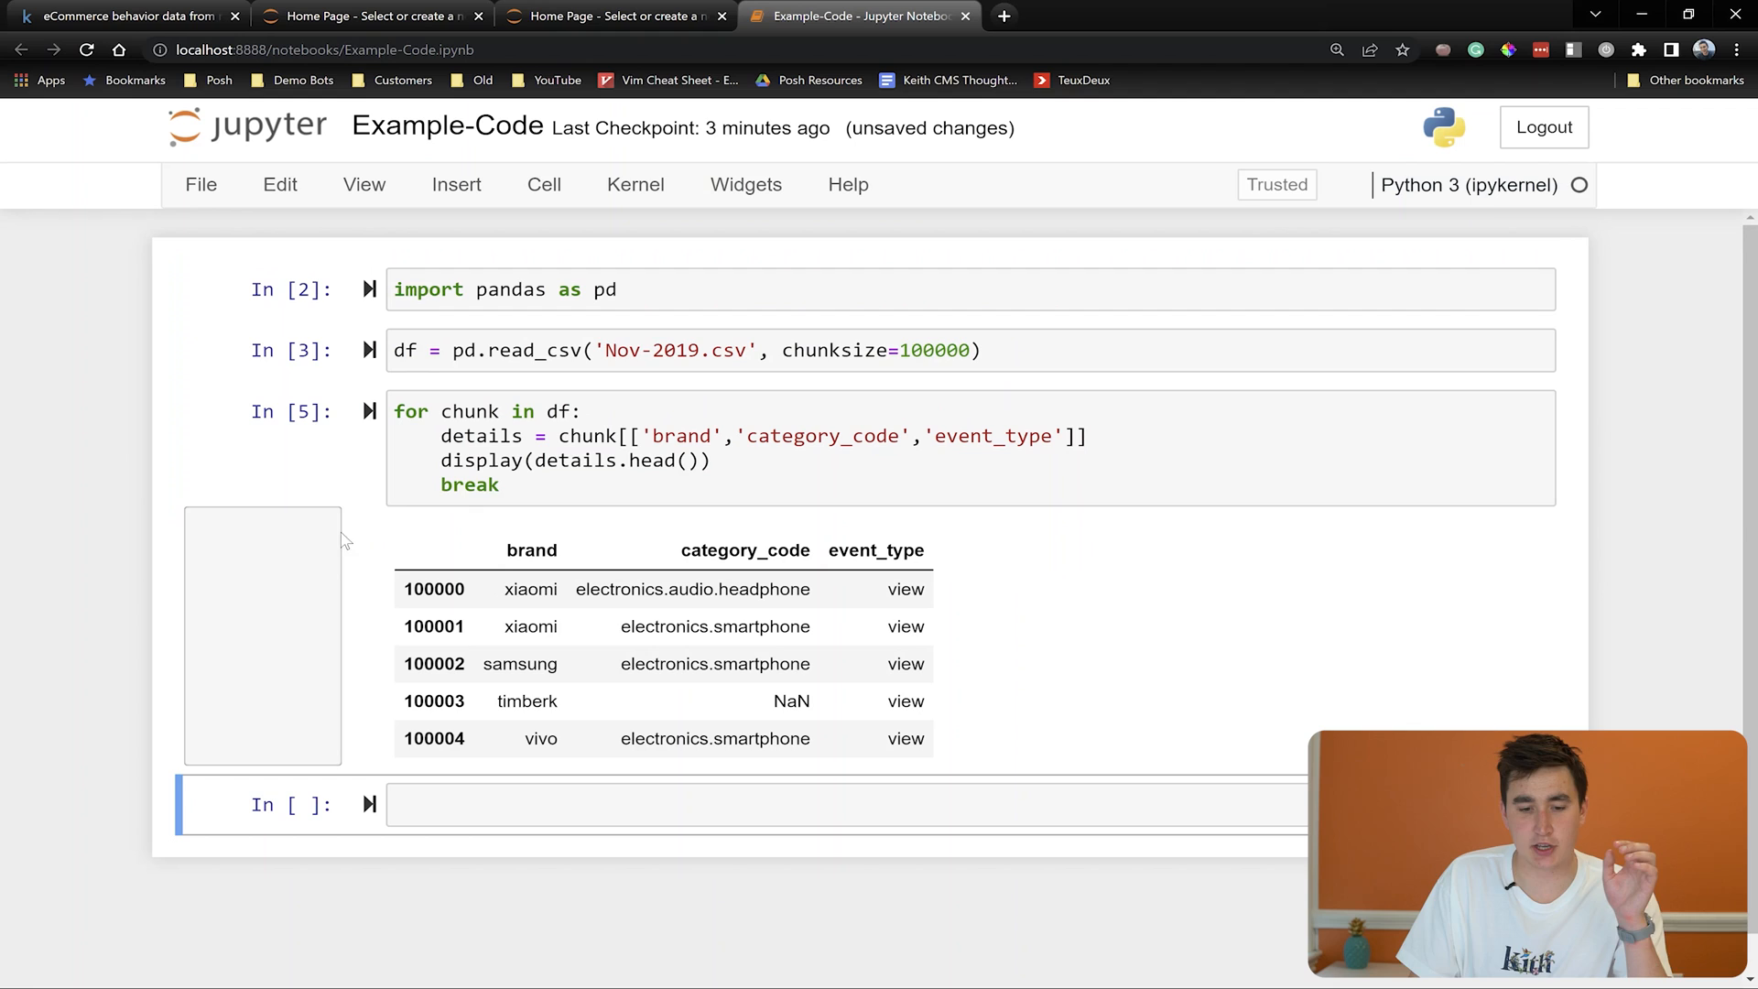
double_click(531, 588)
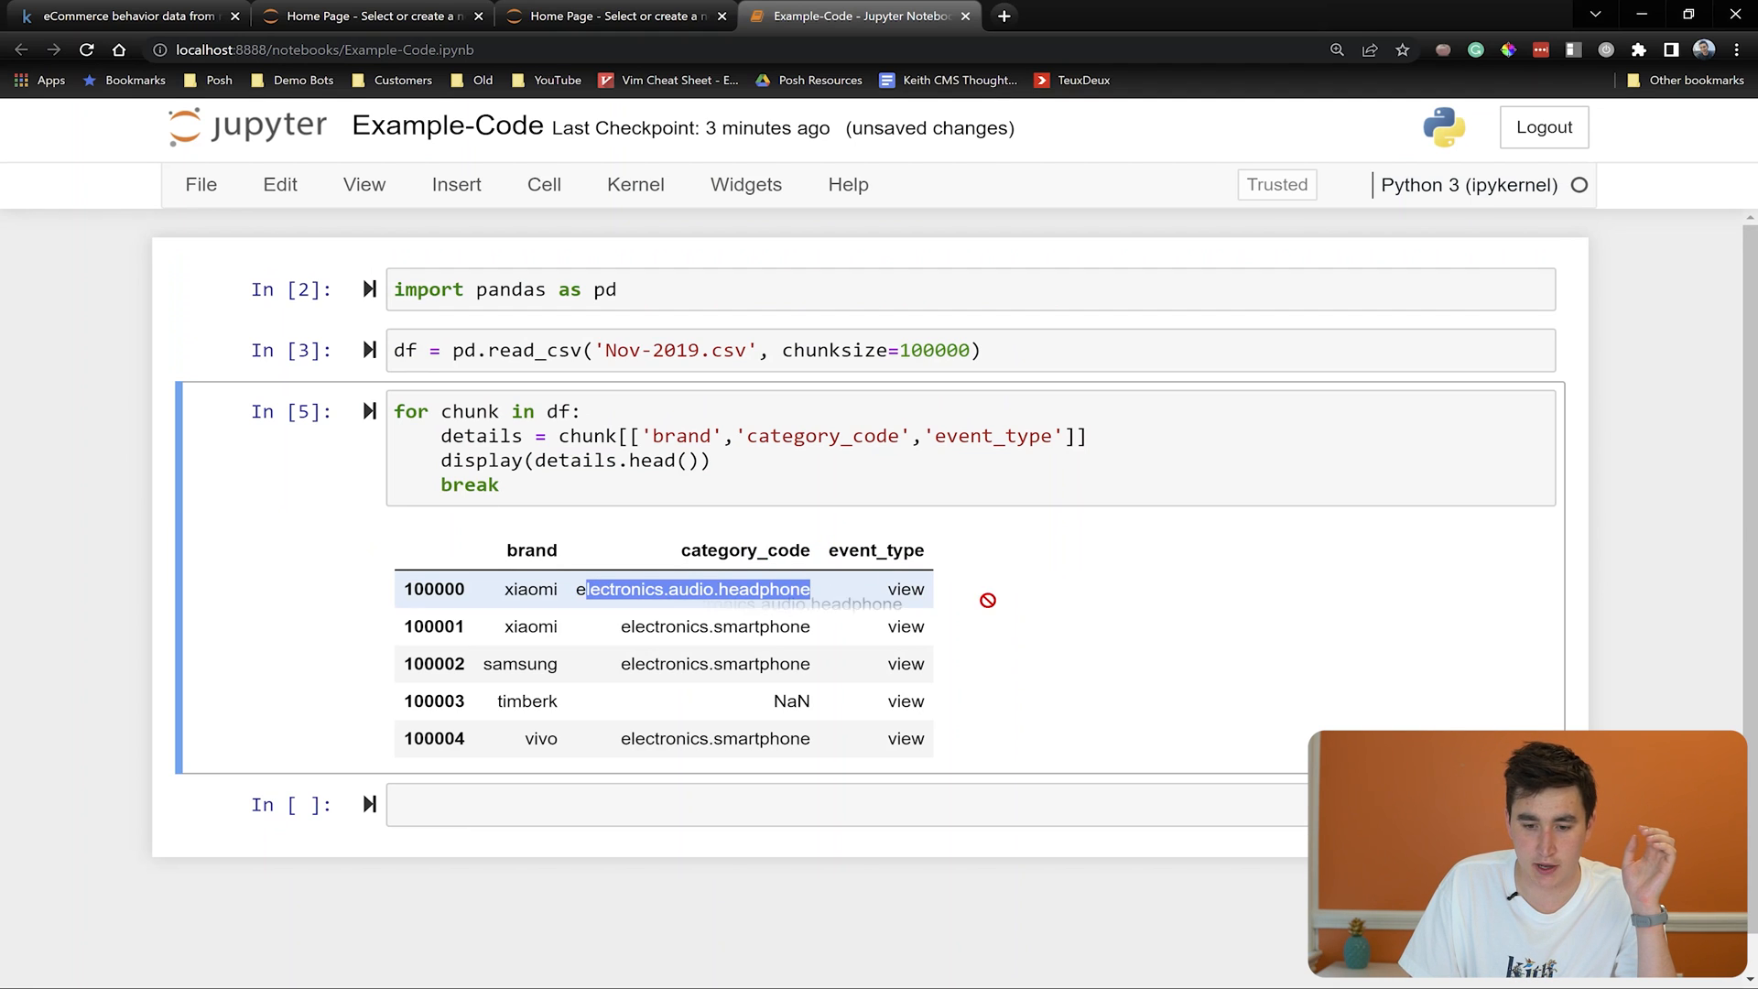
mouse_move(947, 612)
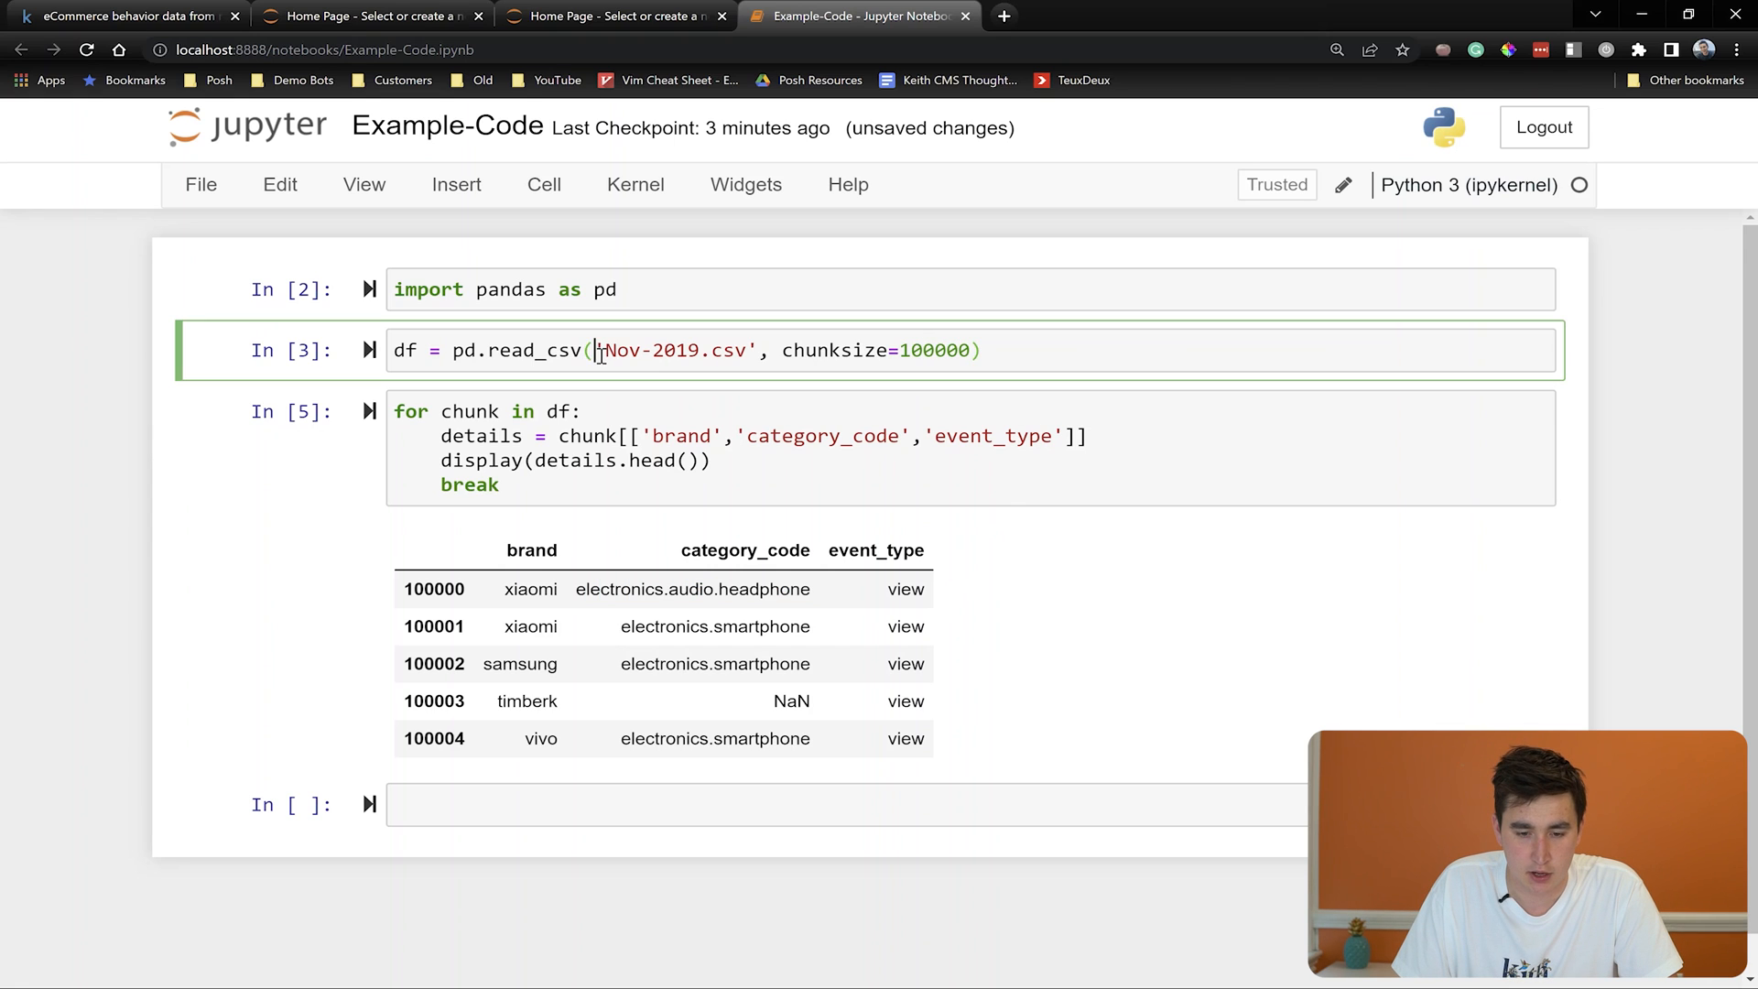
double_click(672, 350)
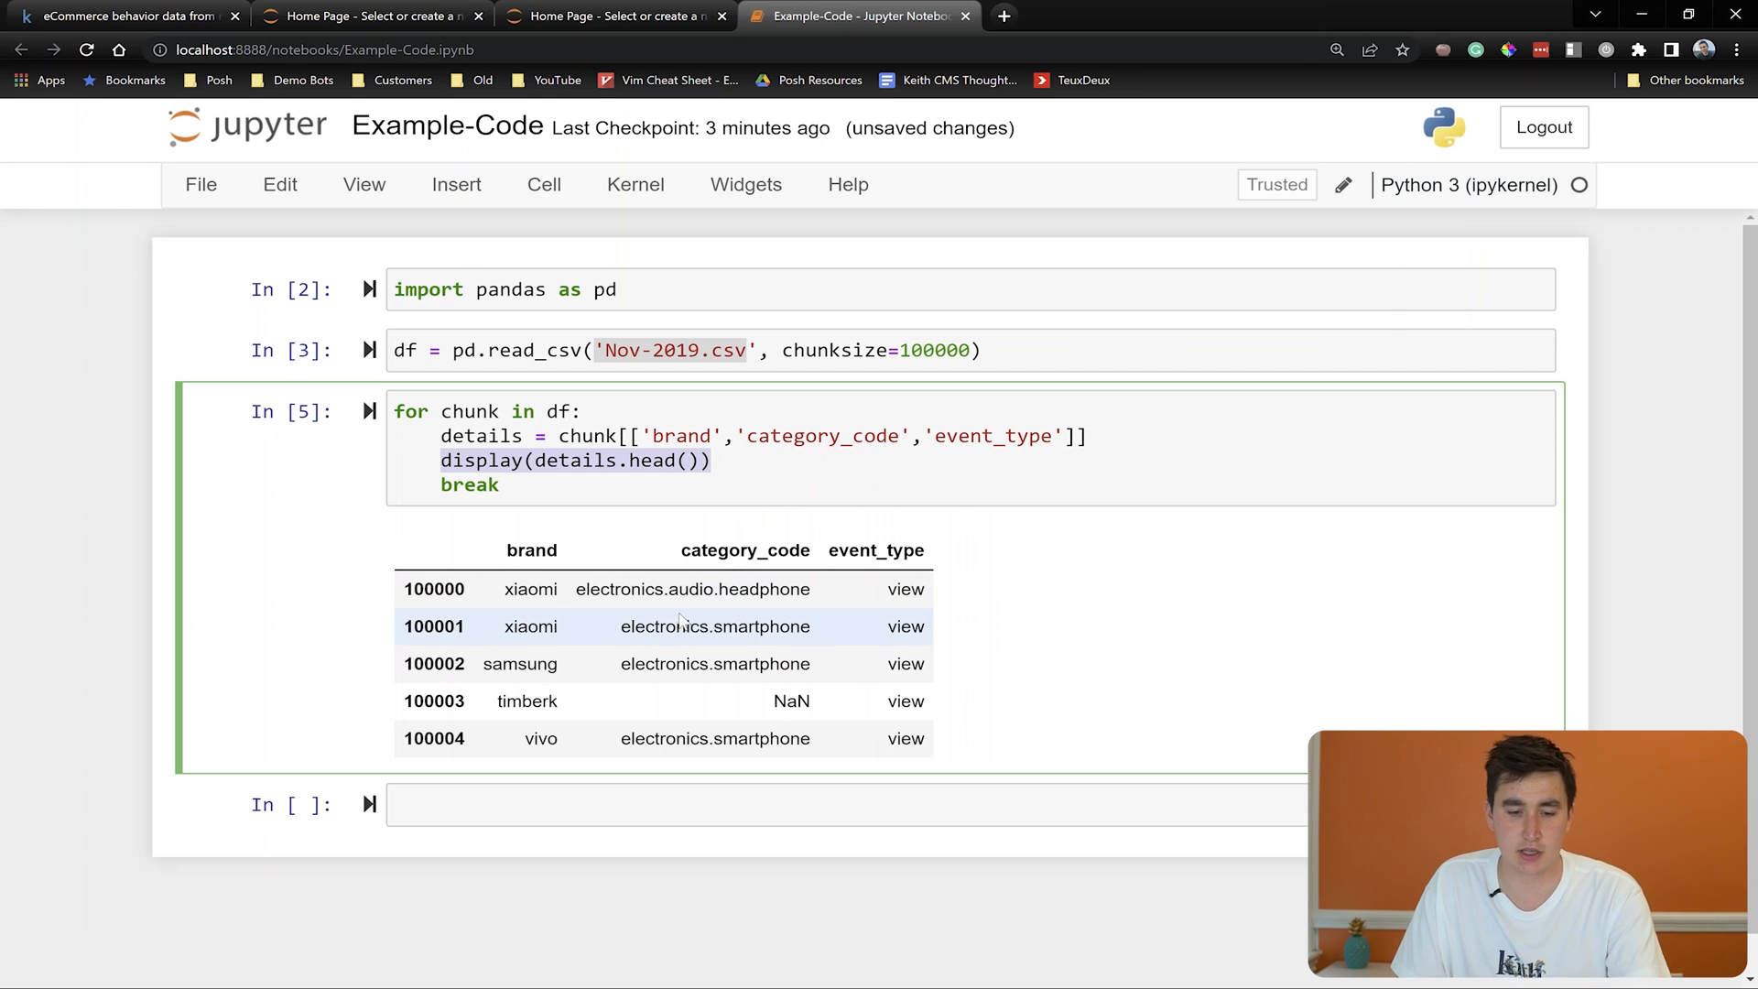
drag(516, 588, 807, 587)
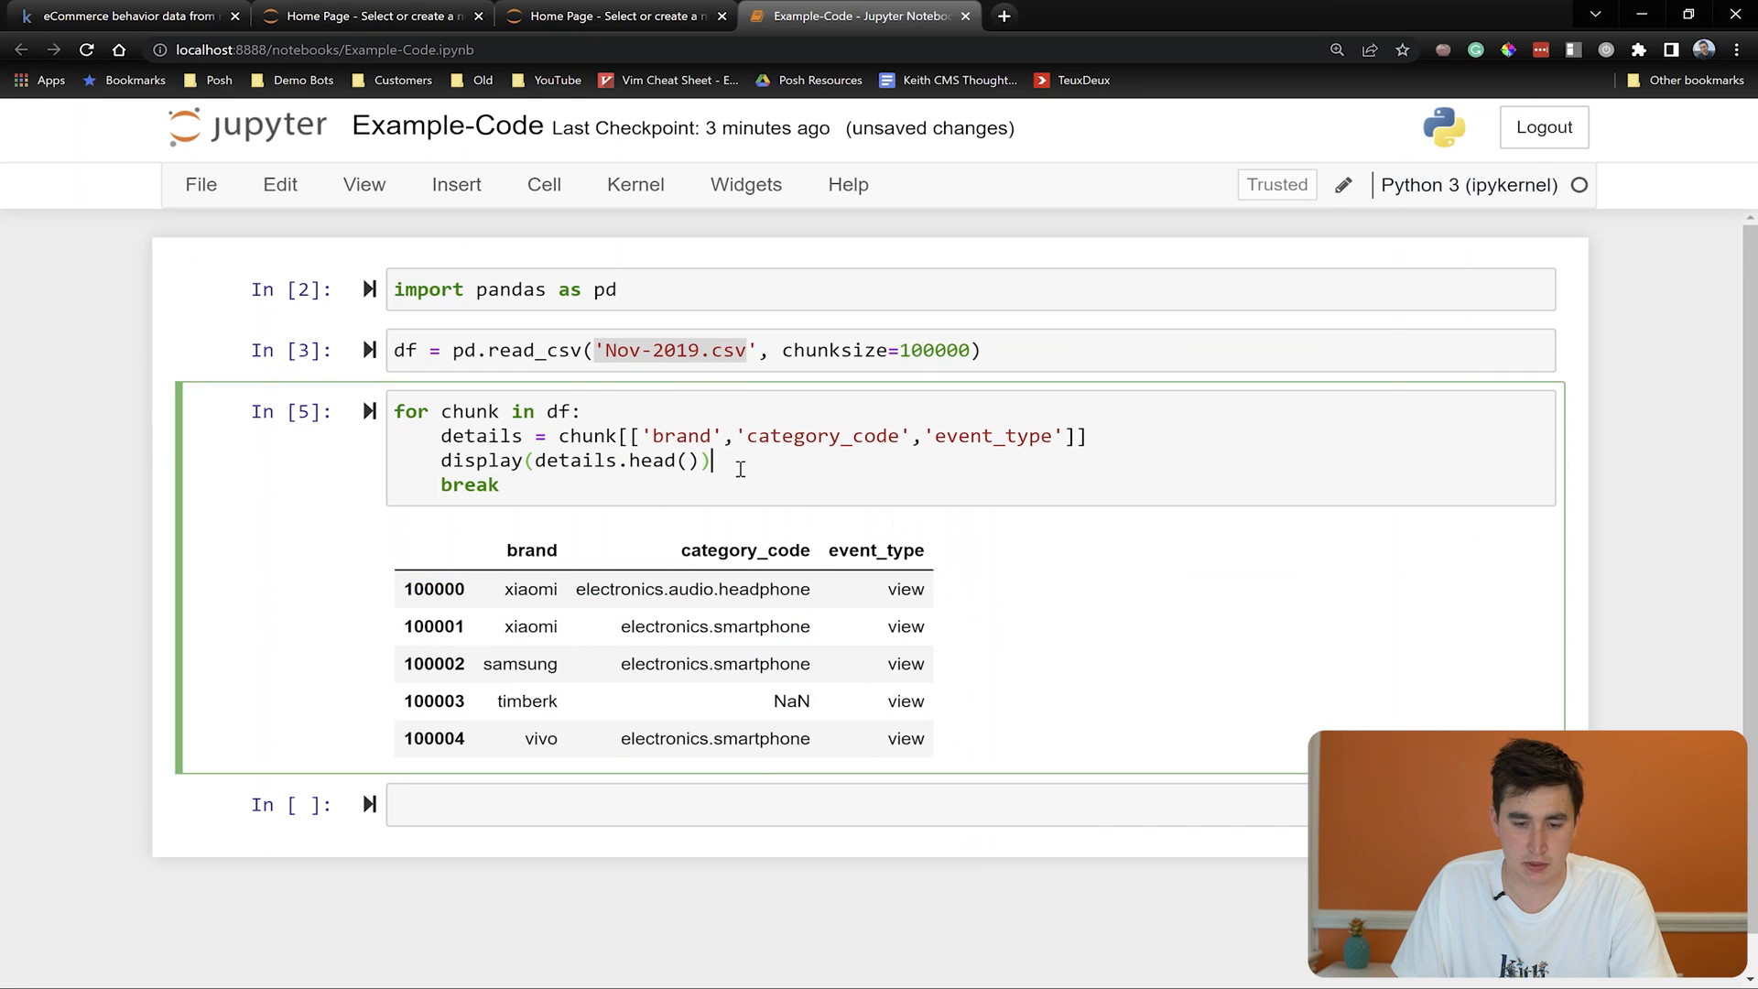
Add details['count'] = 1 and a categories list of brand, category_code and event_type
text(details)
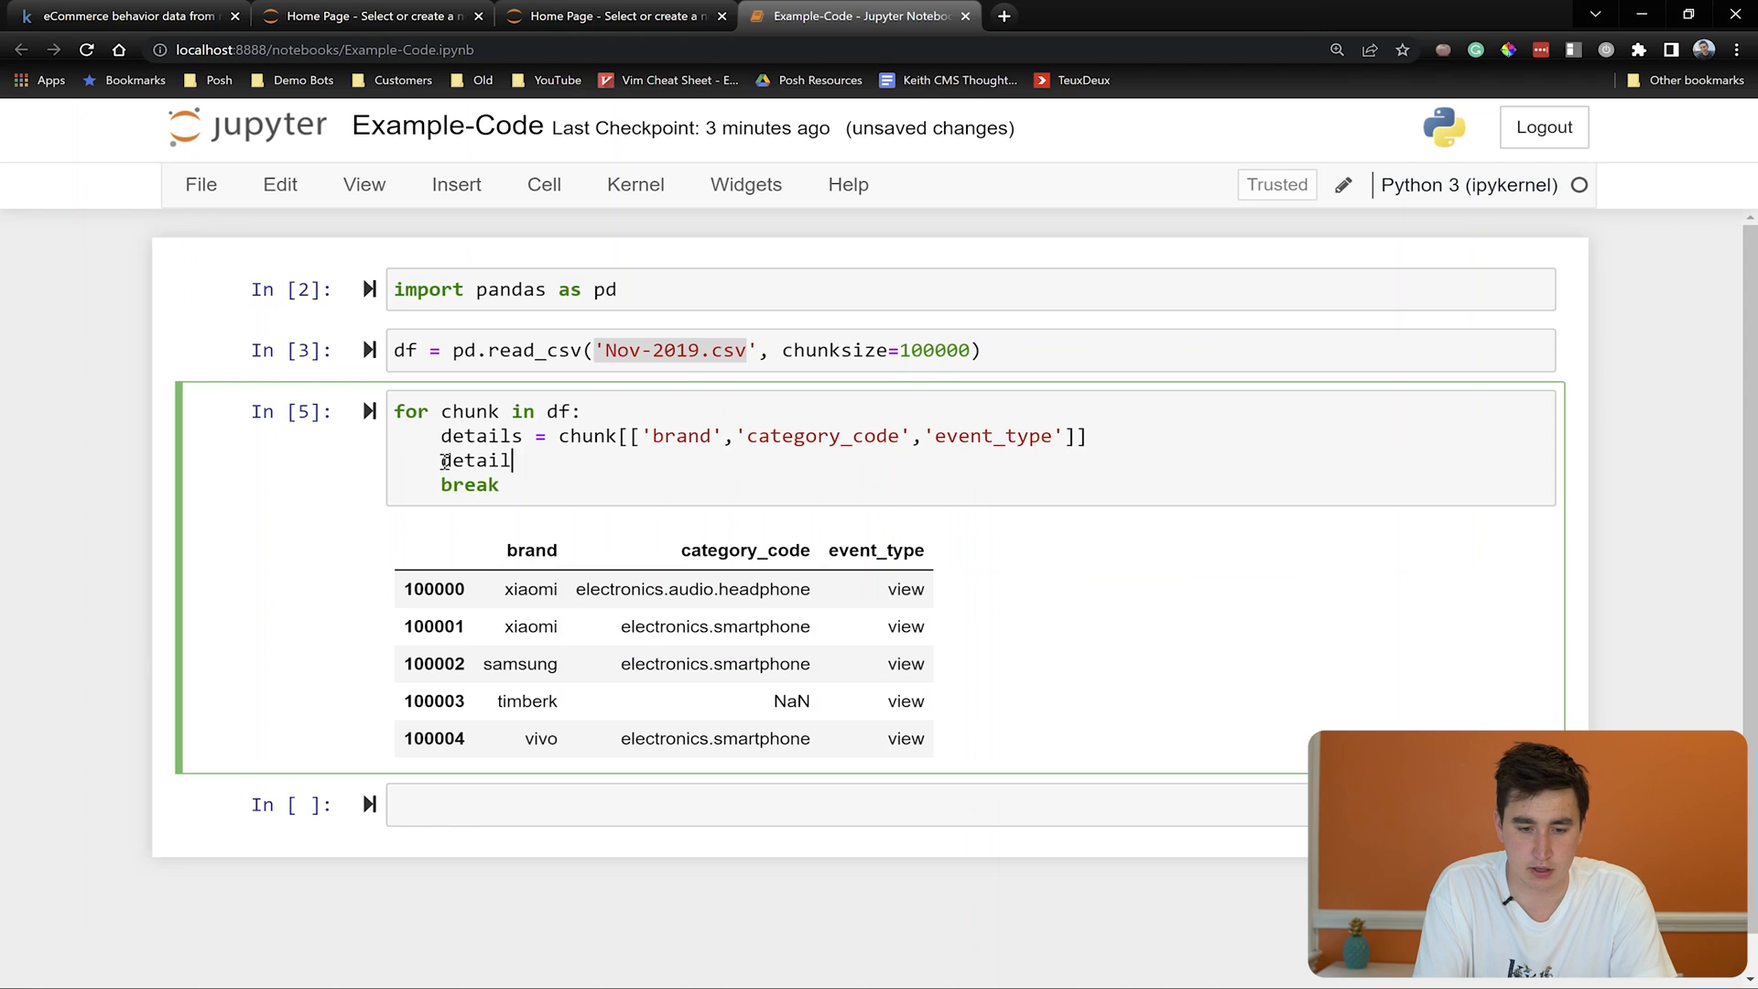
text(['count'])
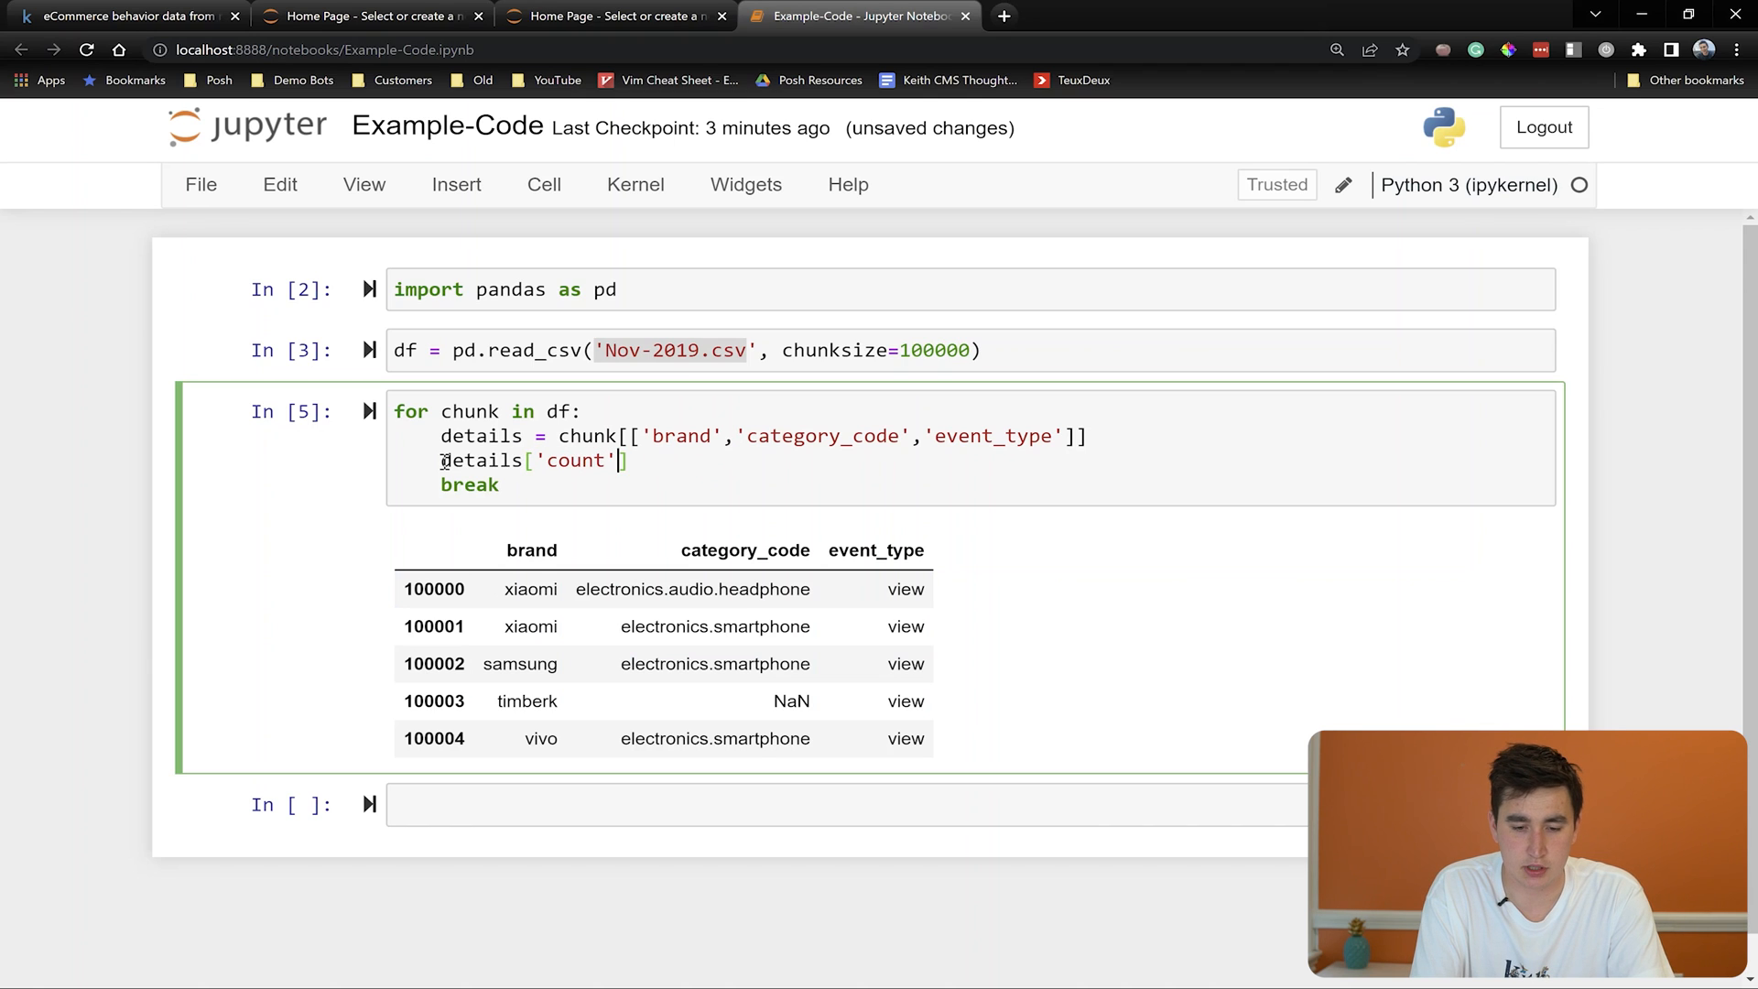
text(= 1)
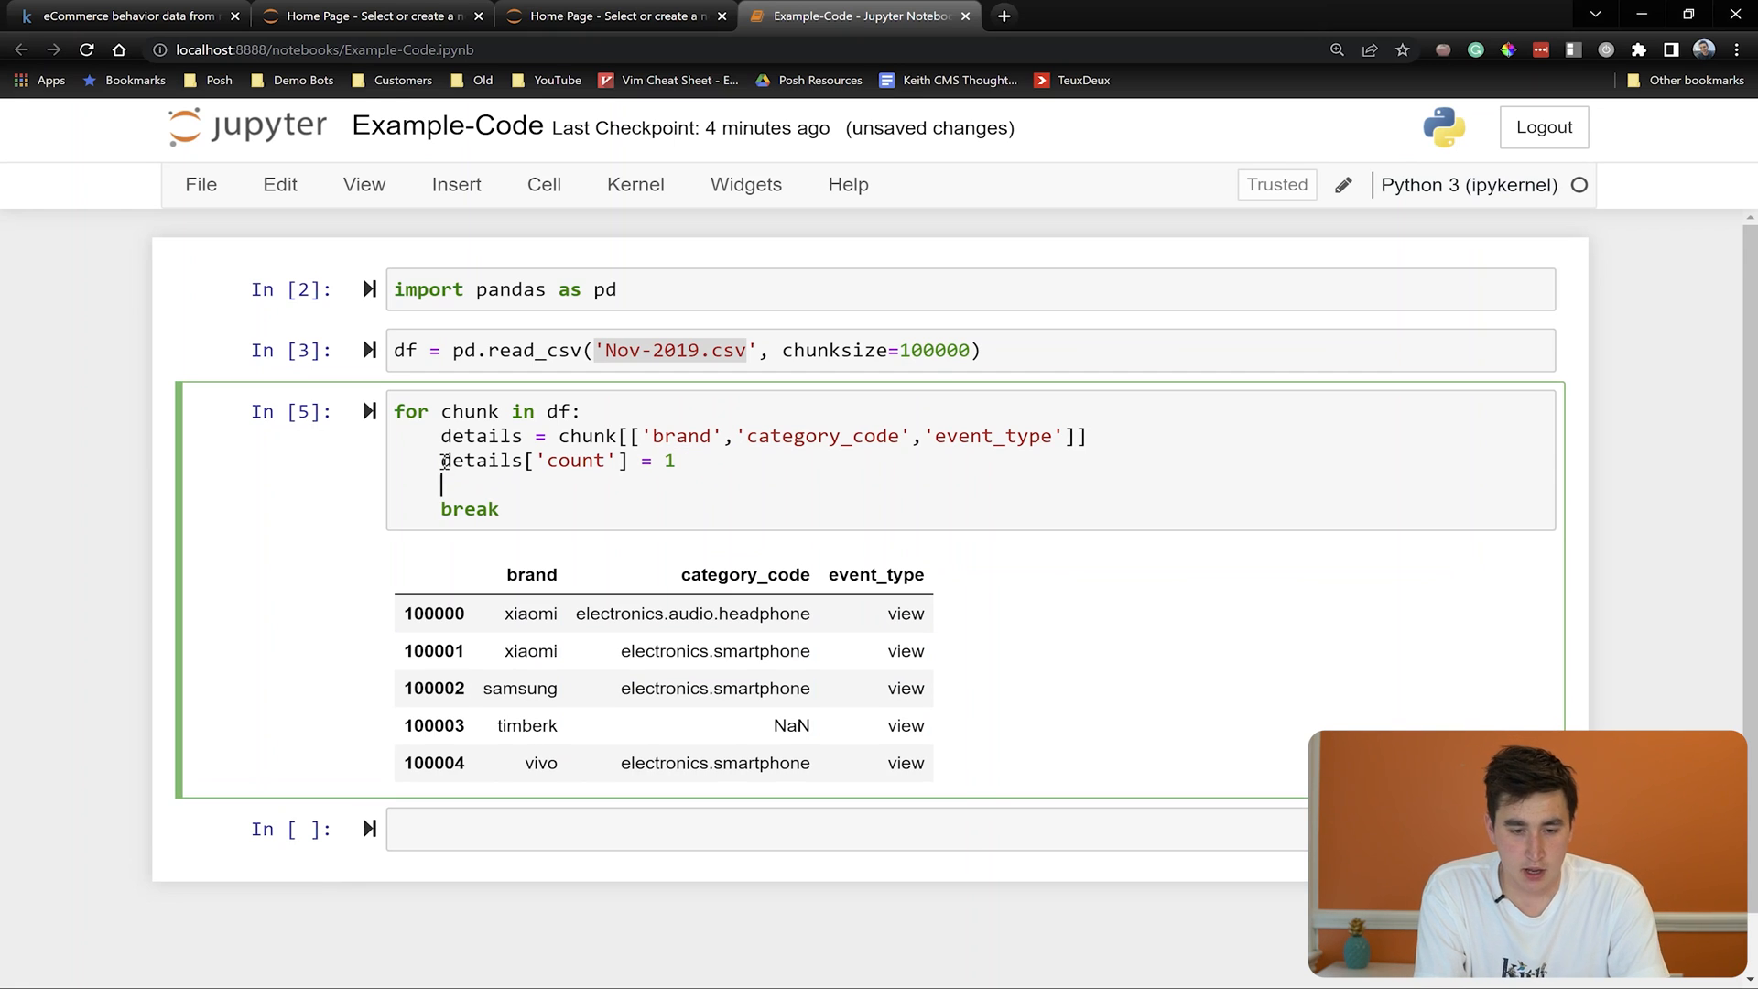
text(summary)
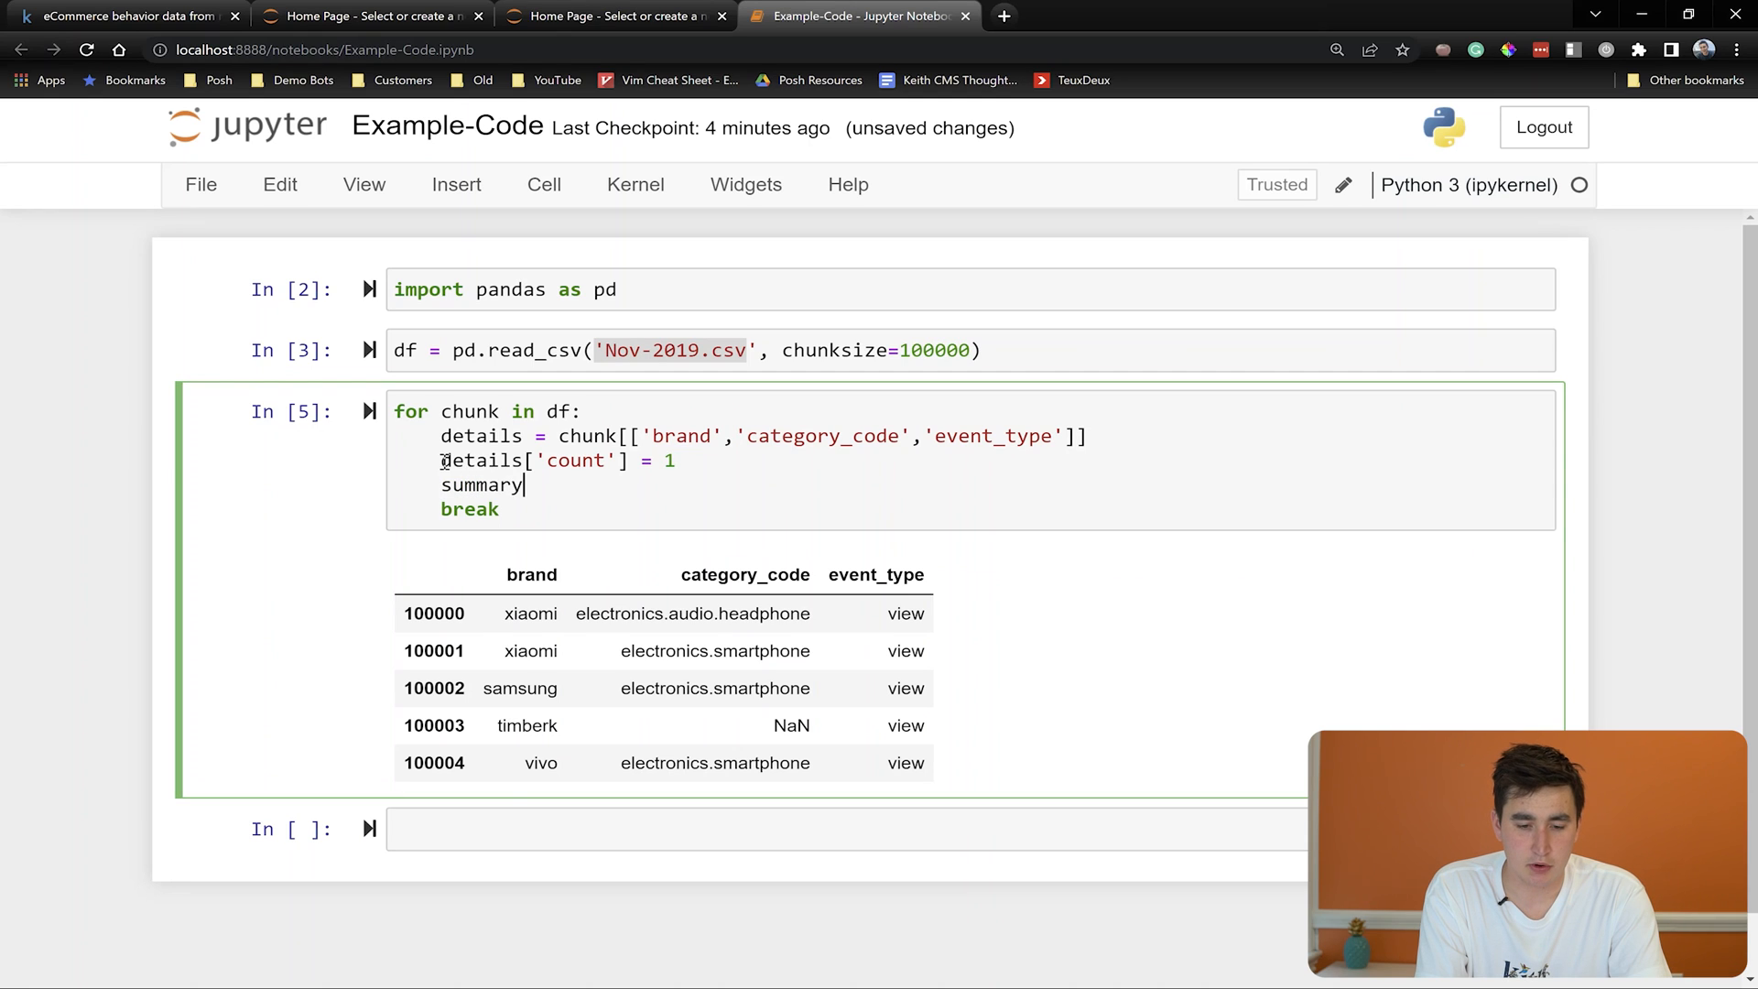
text(=)
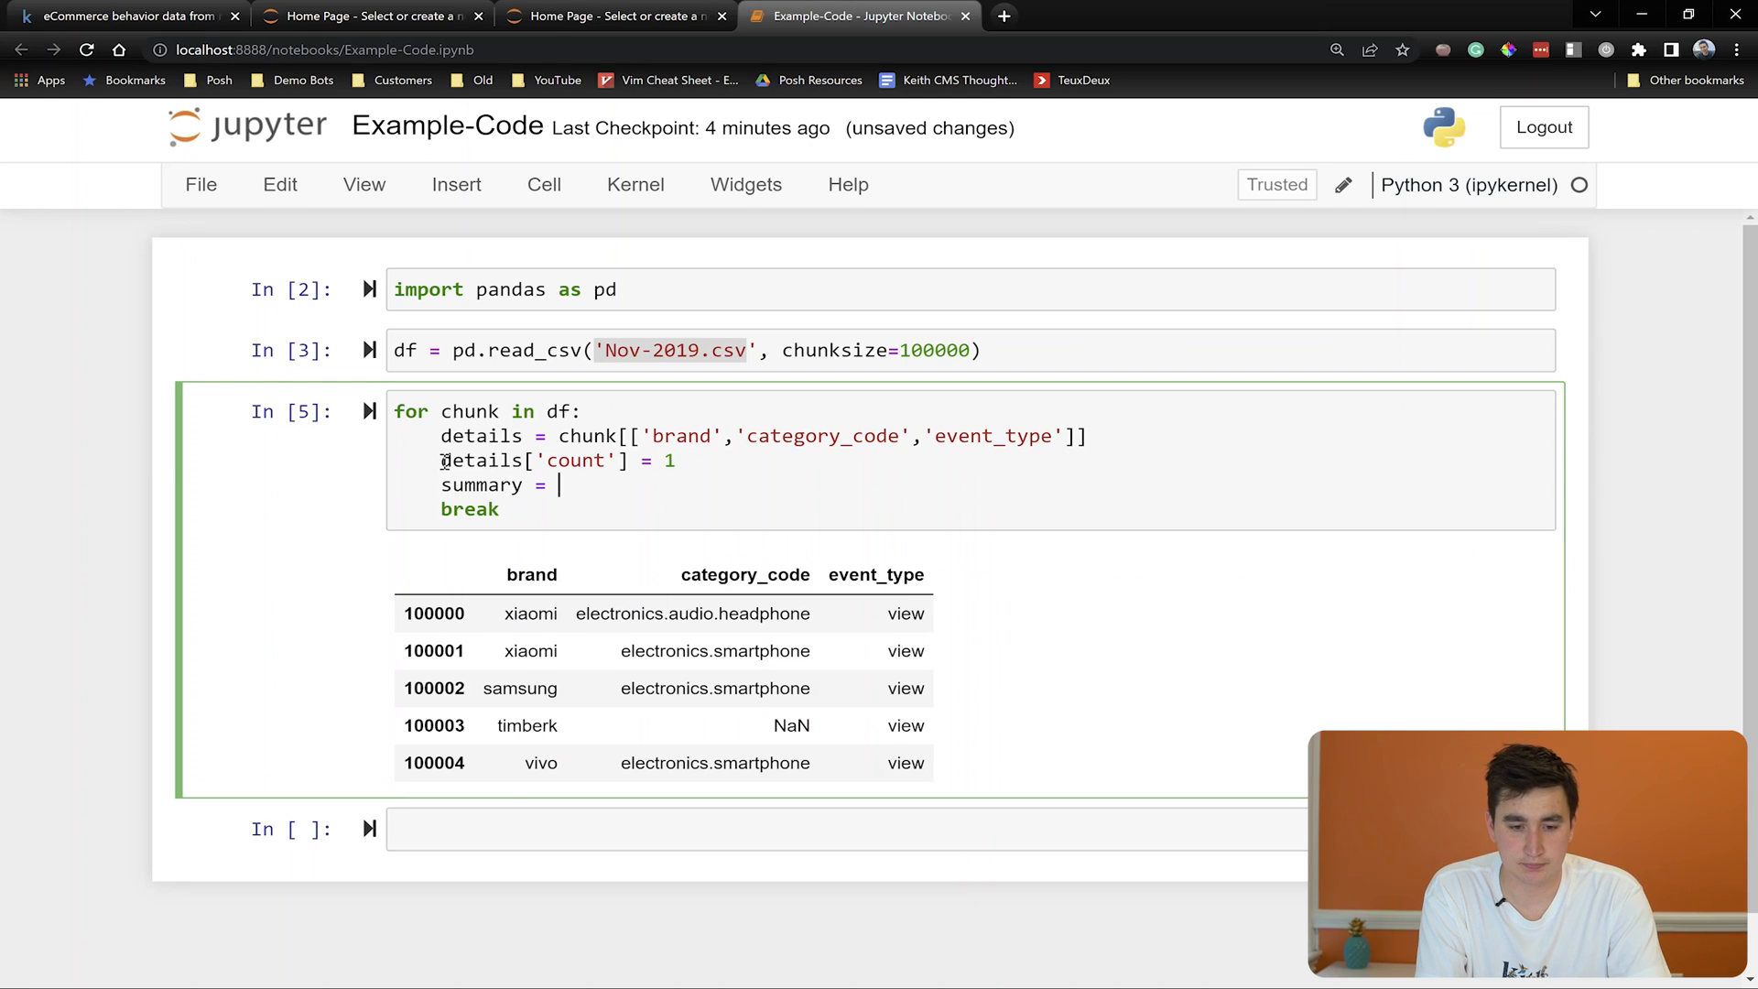
text(details.groupby([)
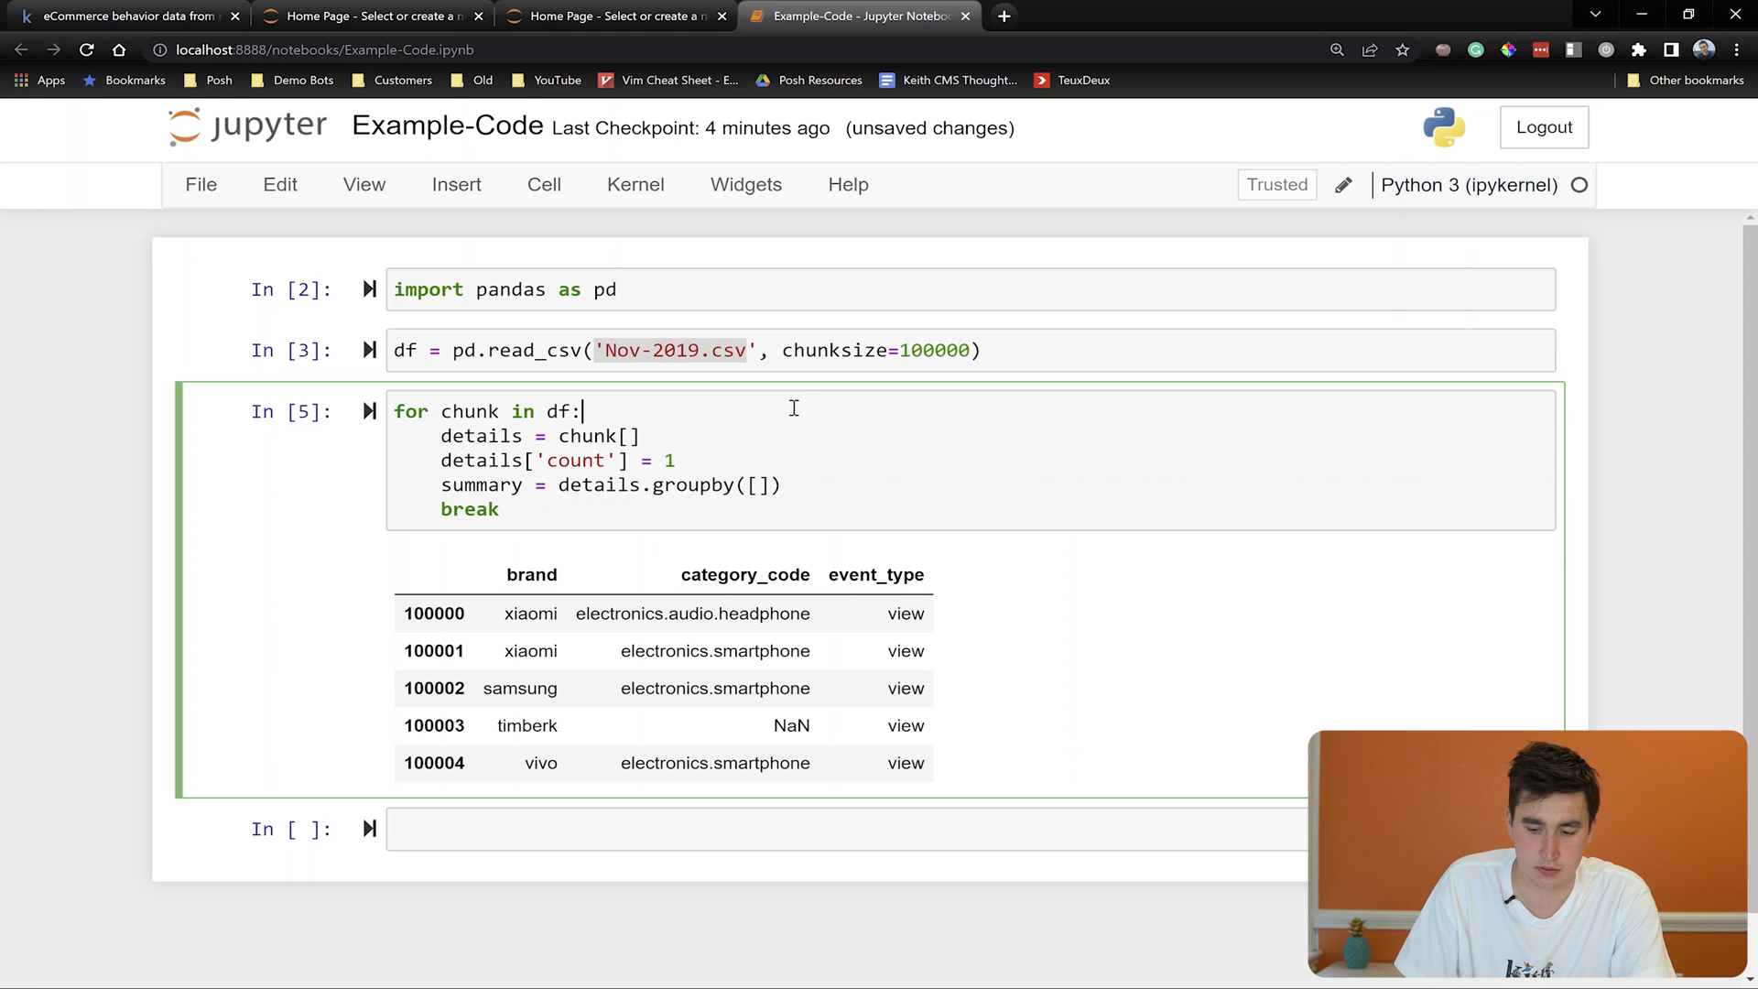
text(categories =)
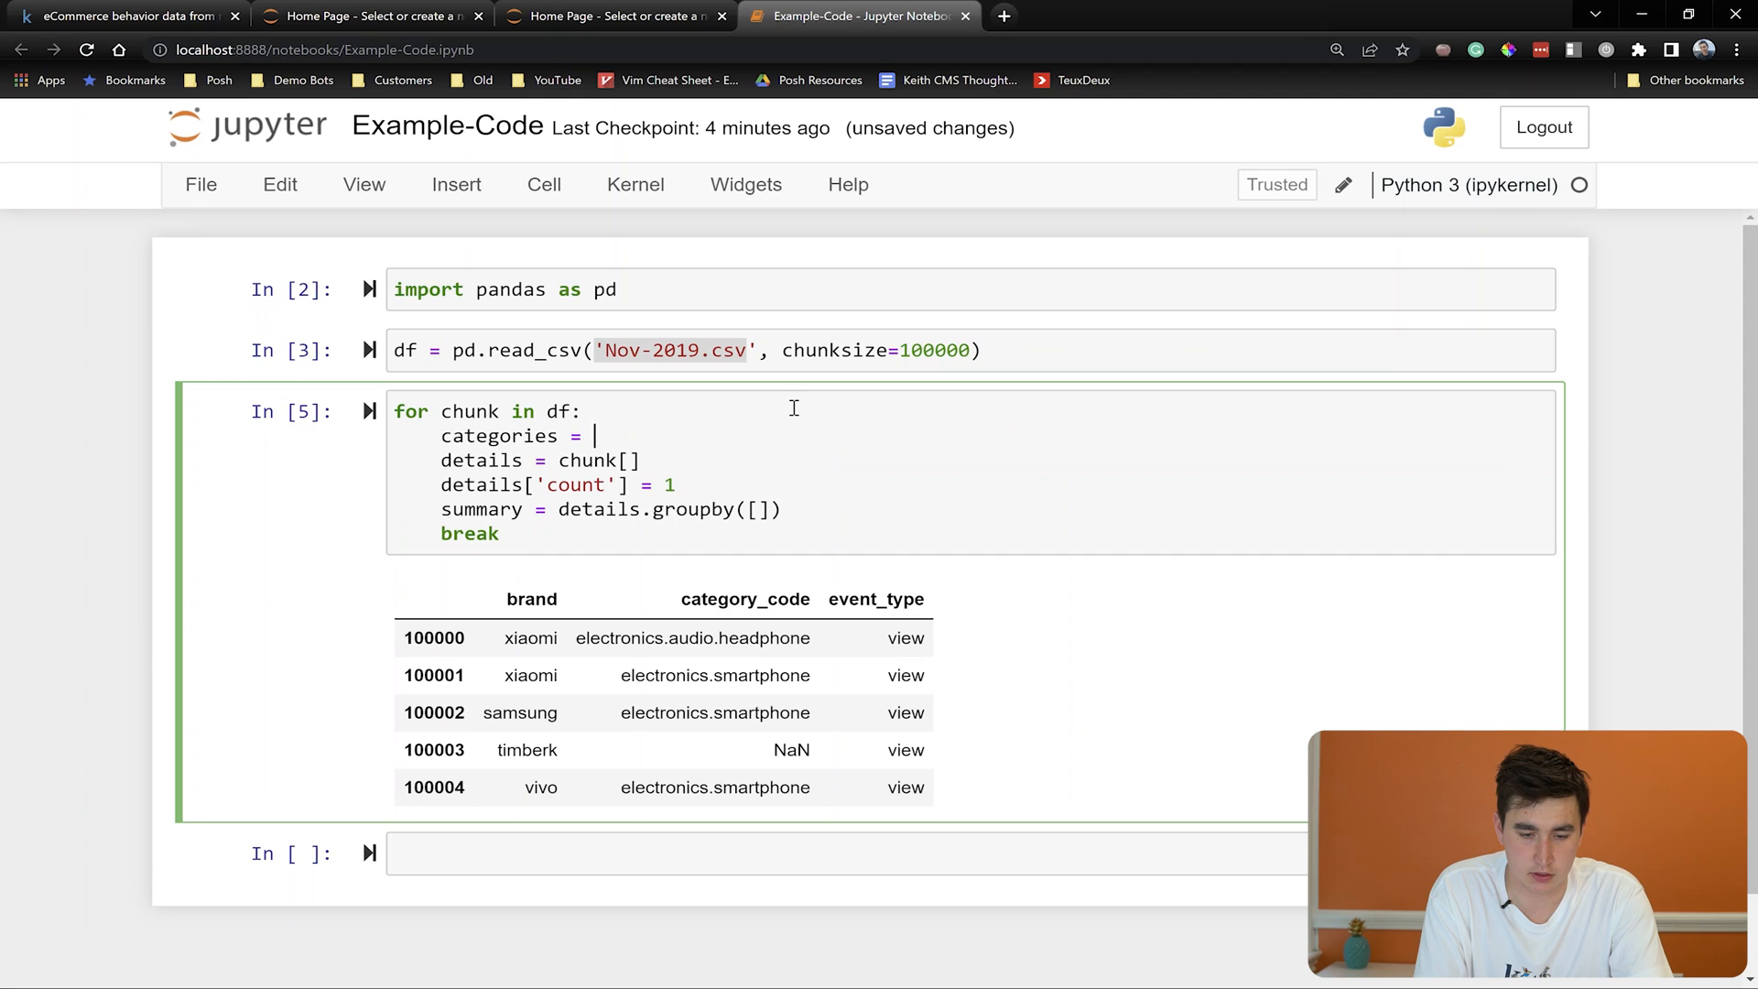
text(['brand','category_code','event_type'])
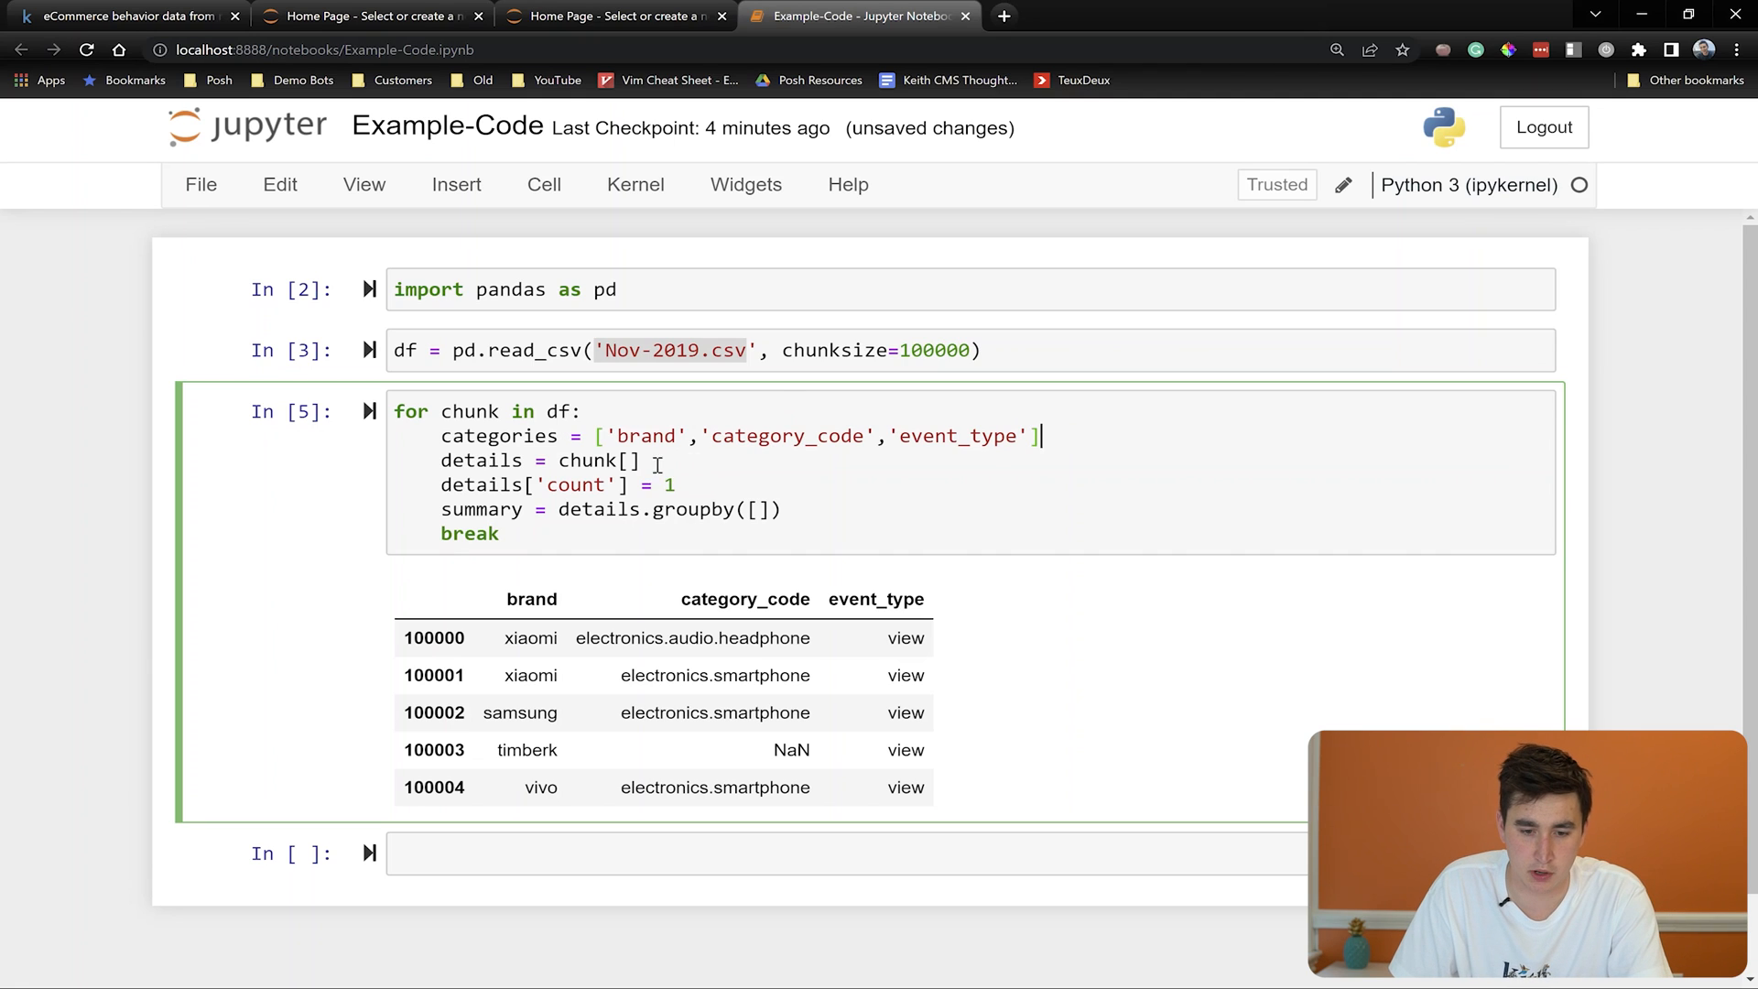
text(categories)
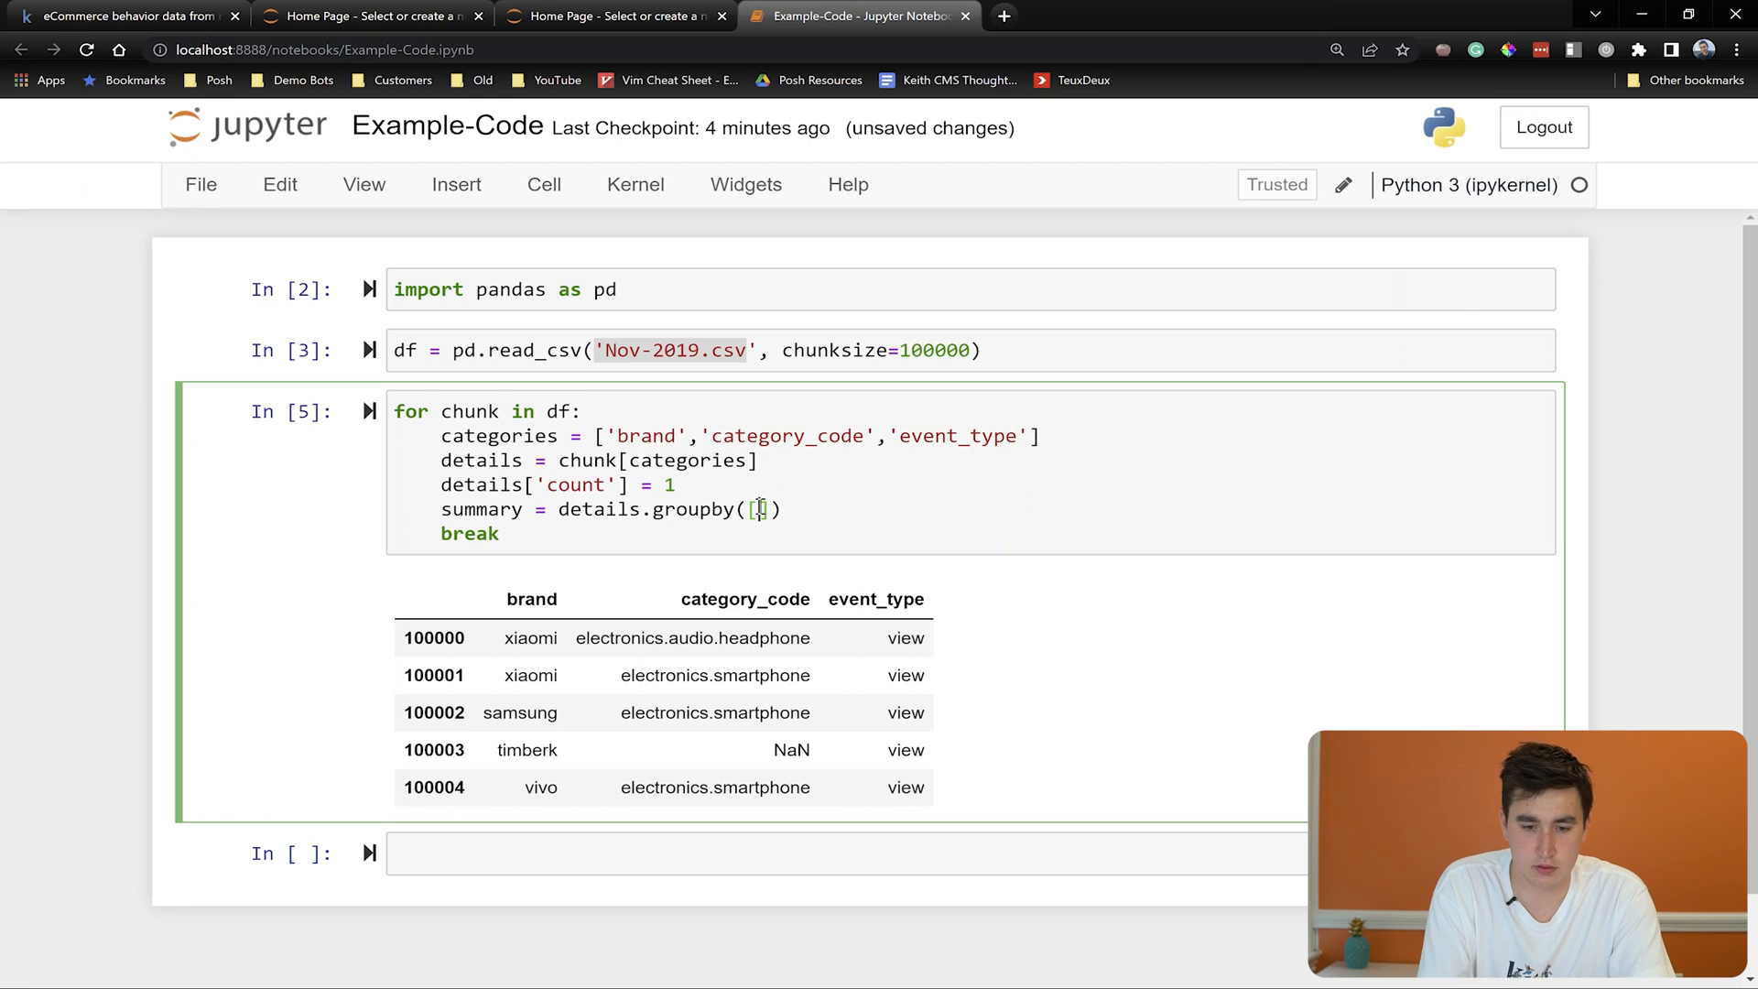
Group details by the categories with sum and reset_index into summary, display it and rerun the loop
text(categories)
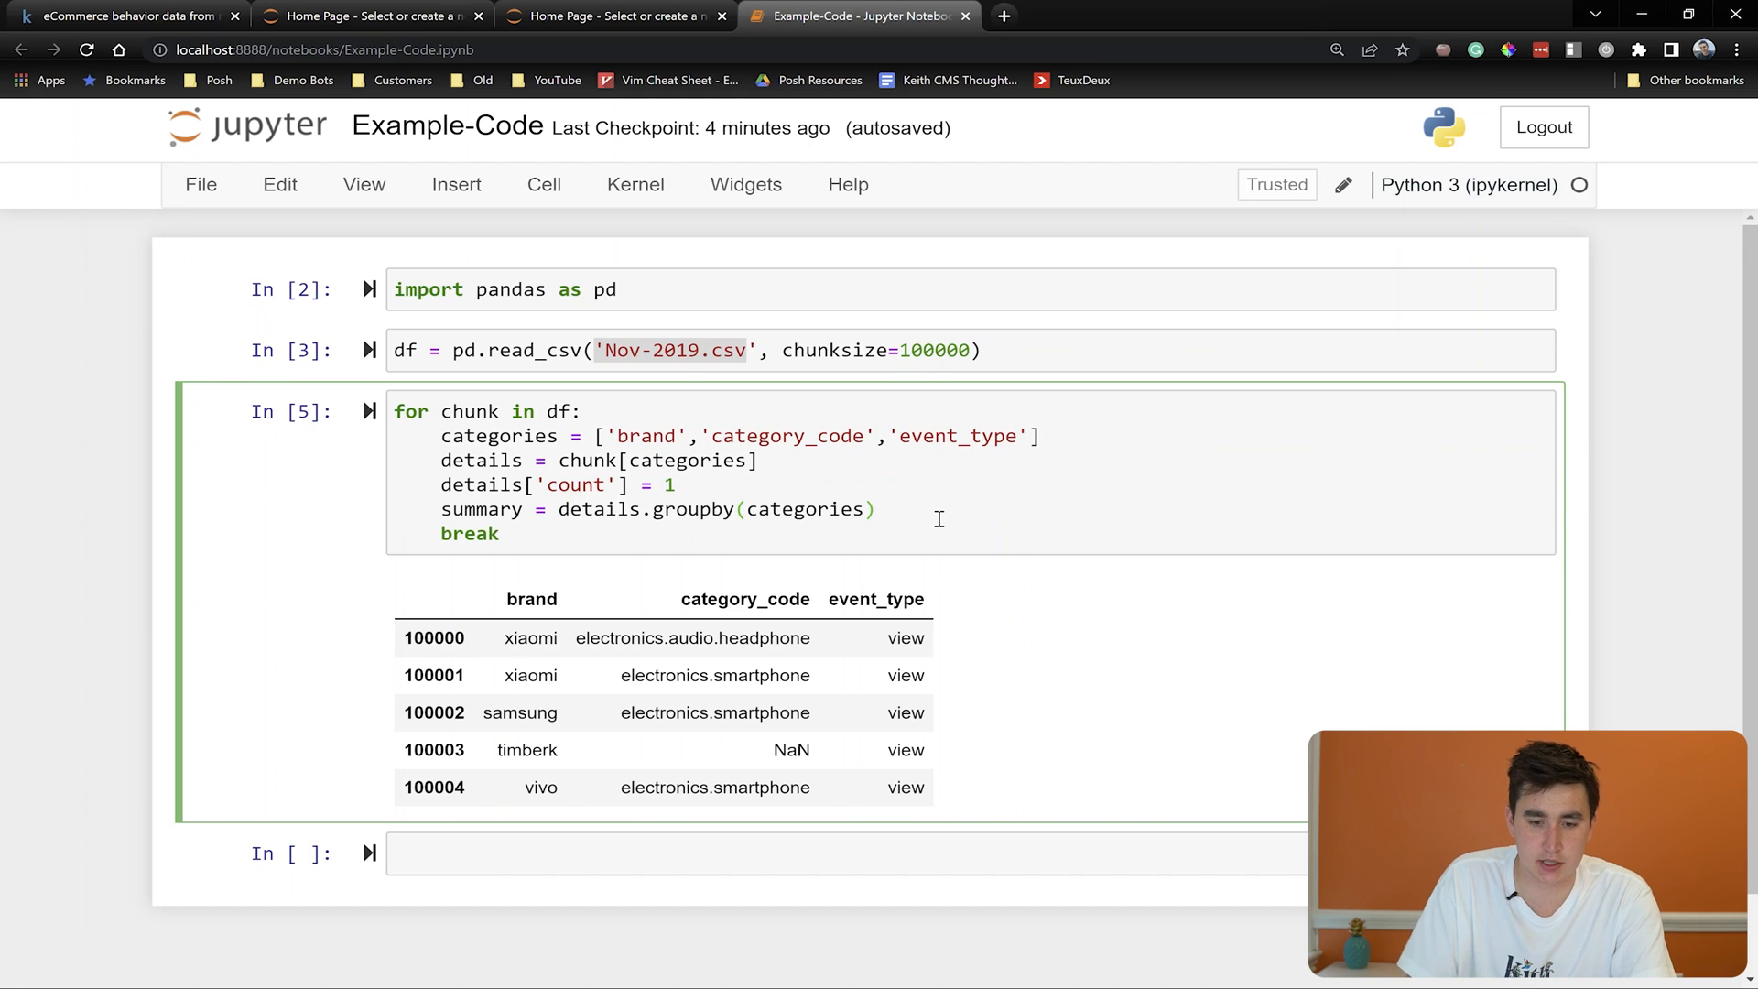
text(.)
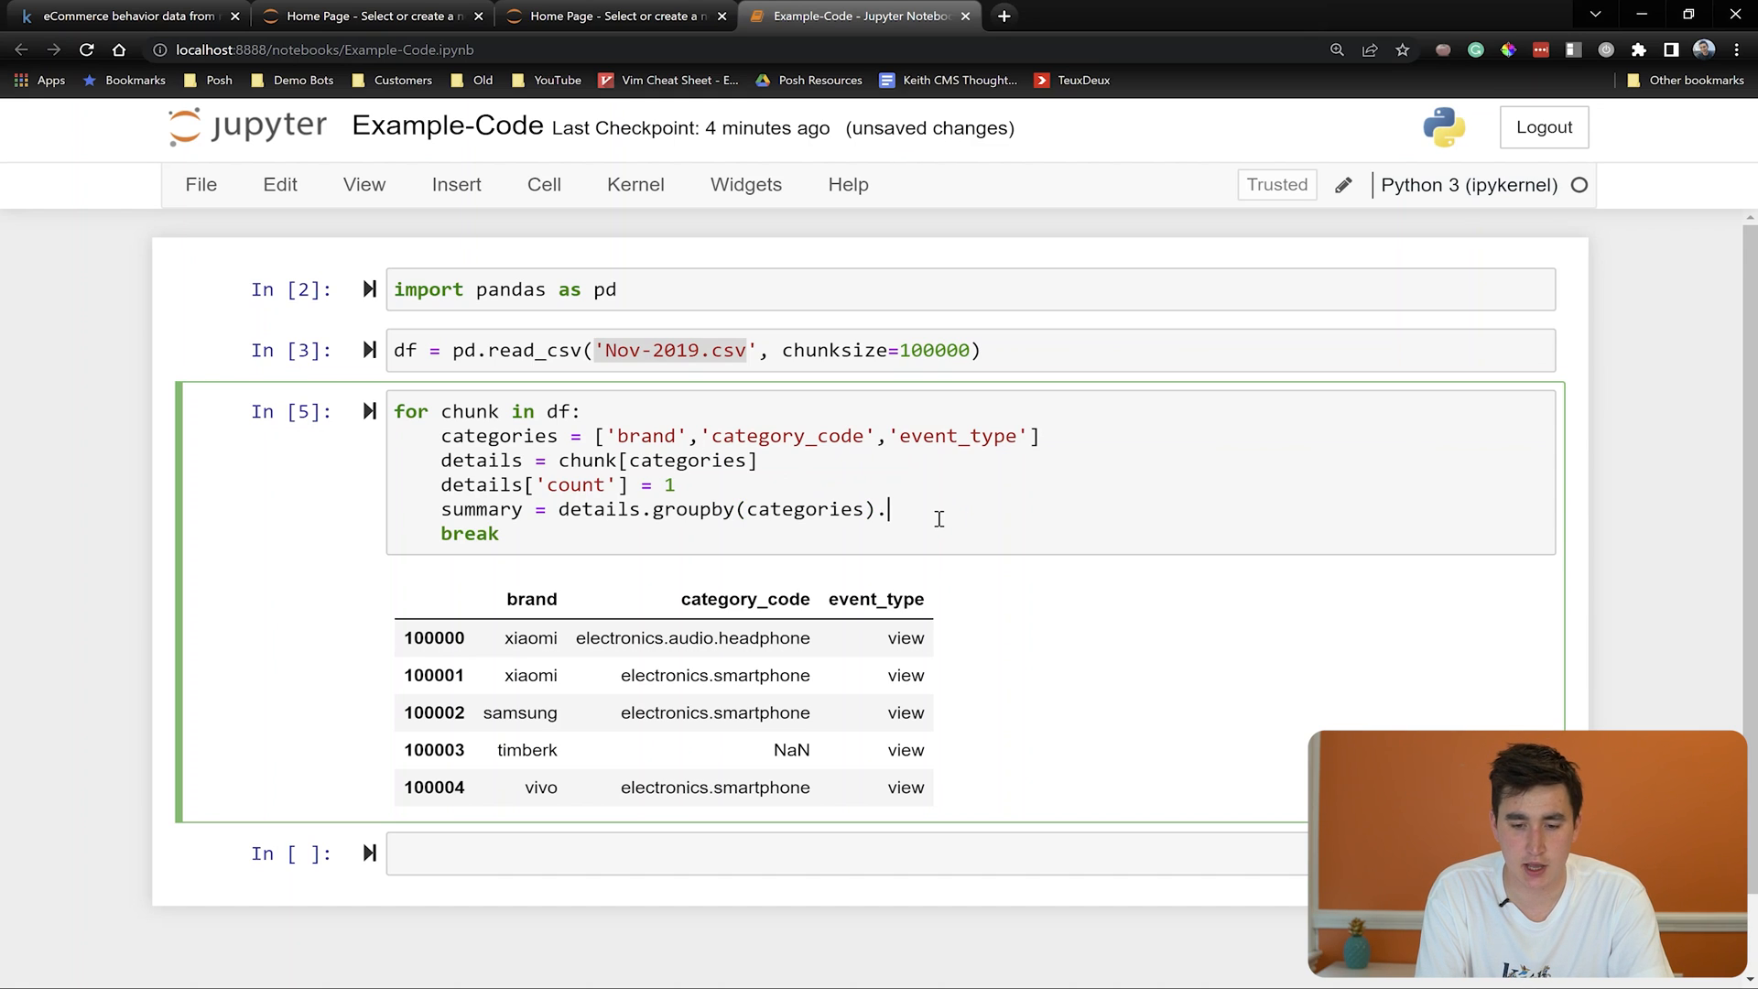
text(sum()
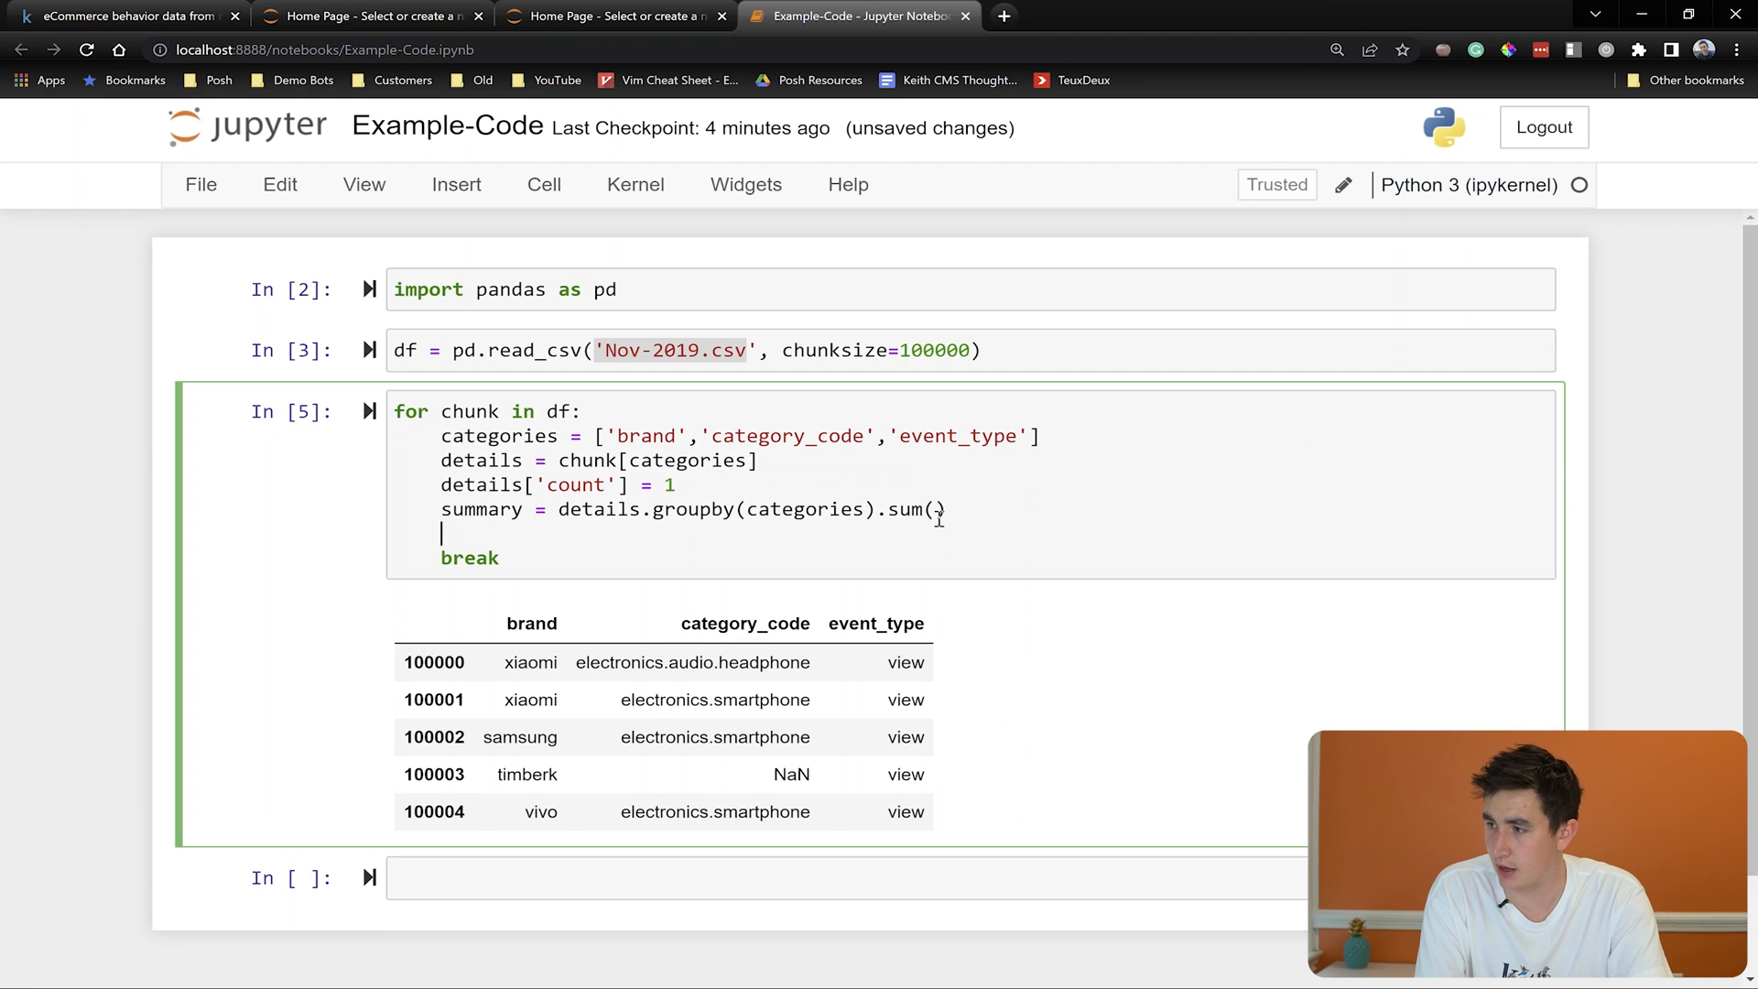
text(su)
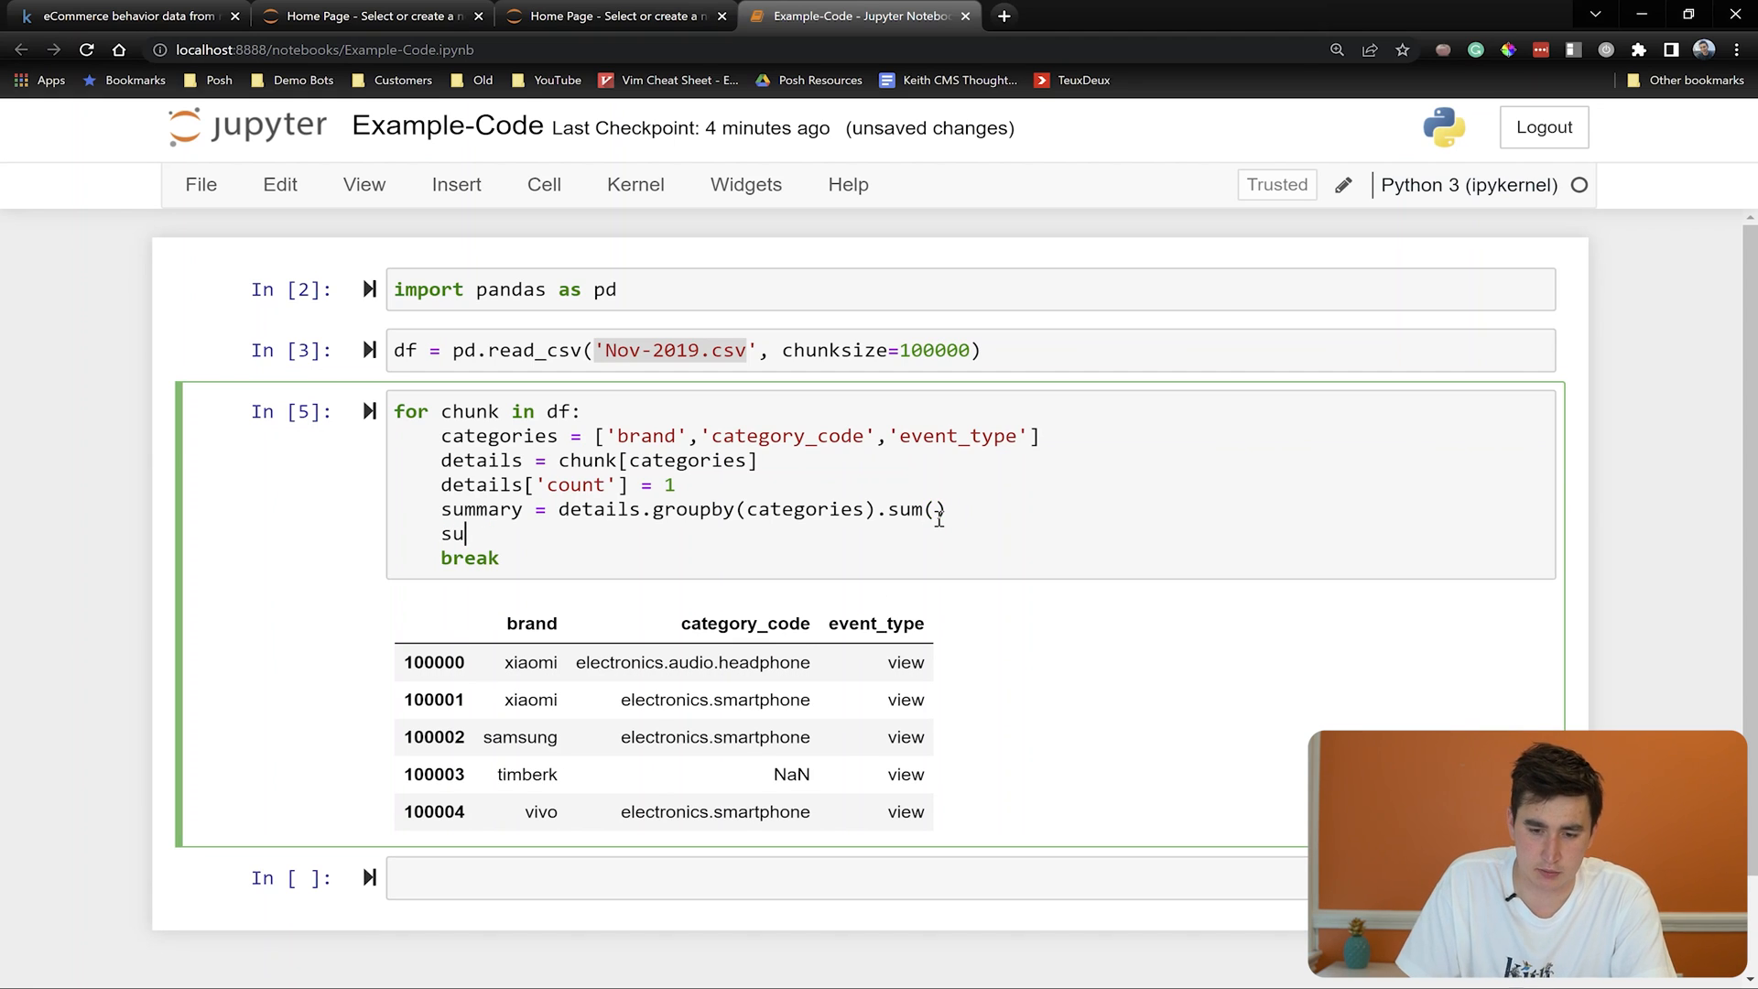
text(reset_index()
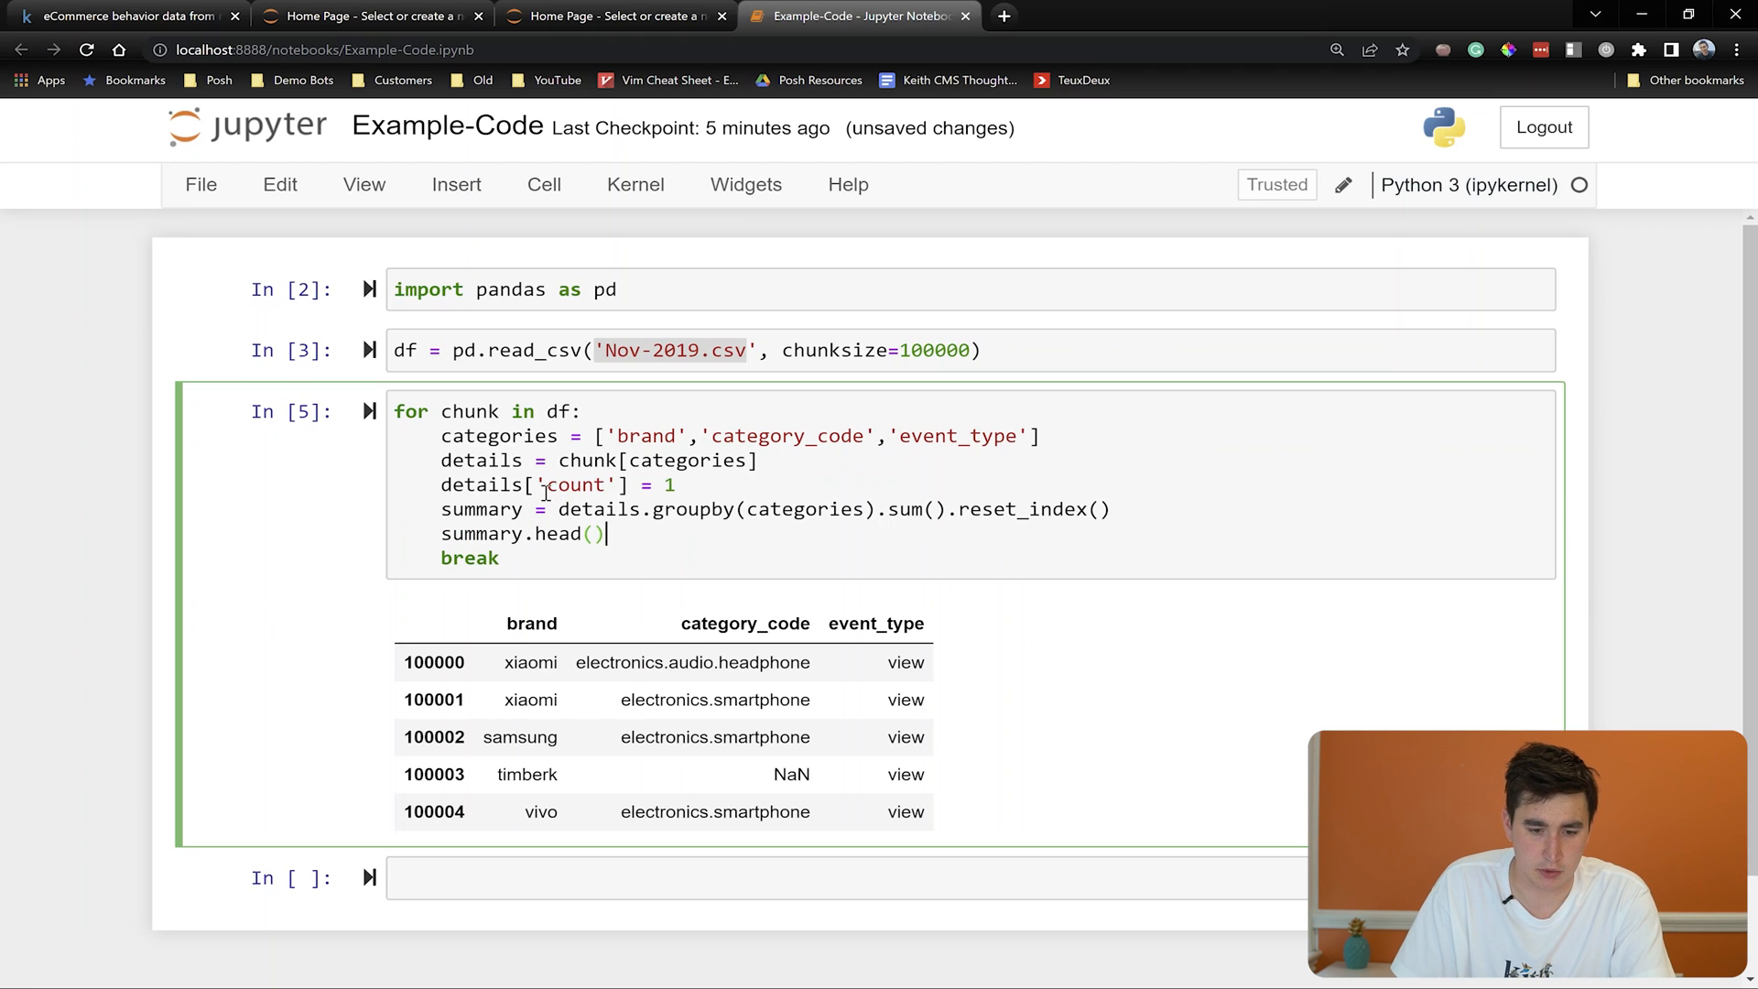
text(display()
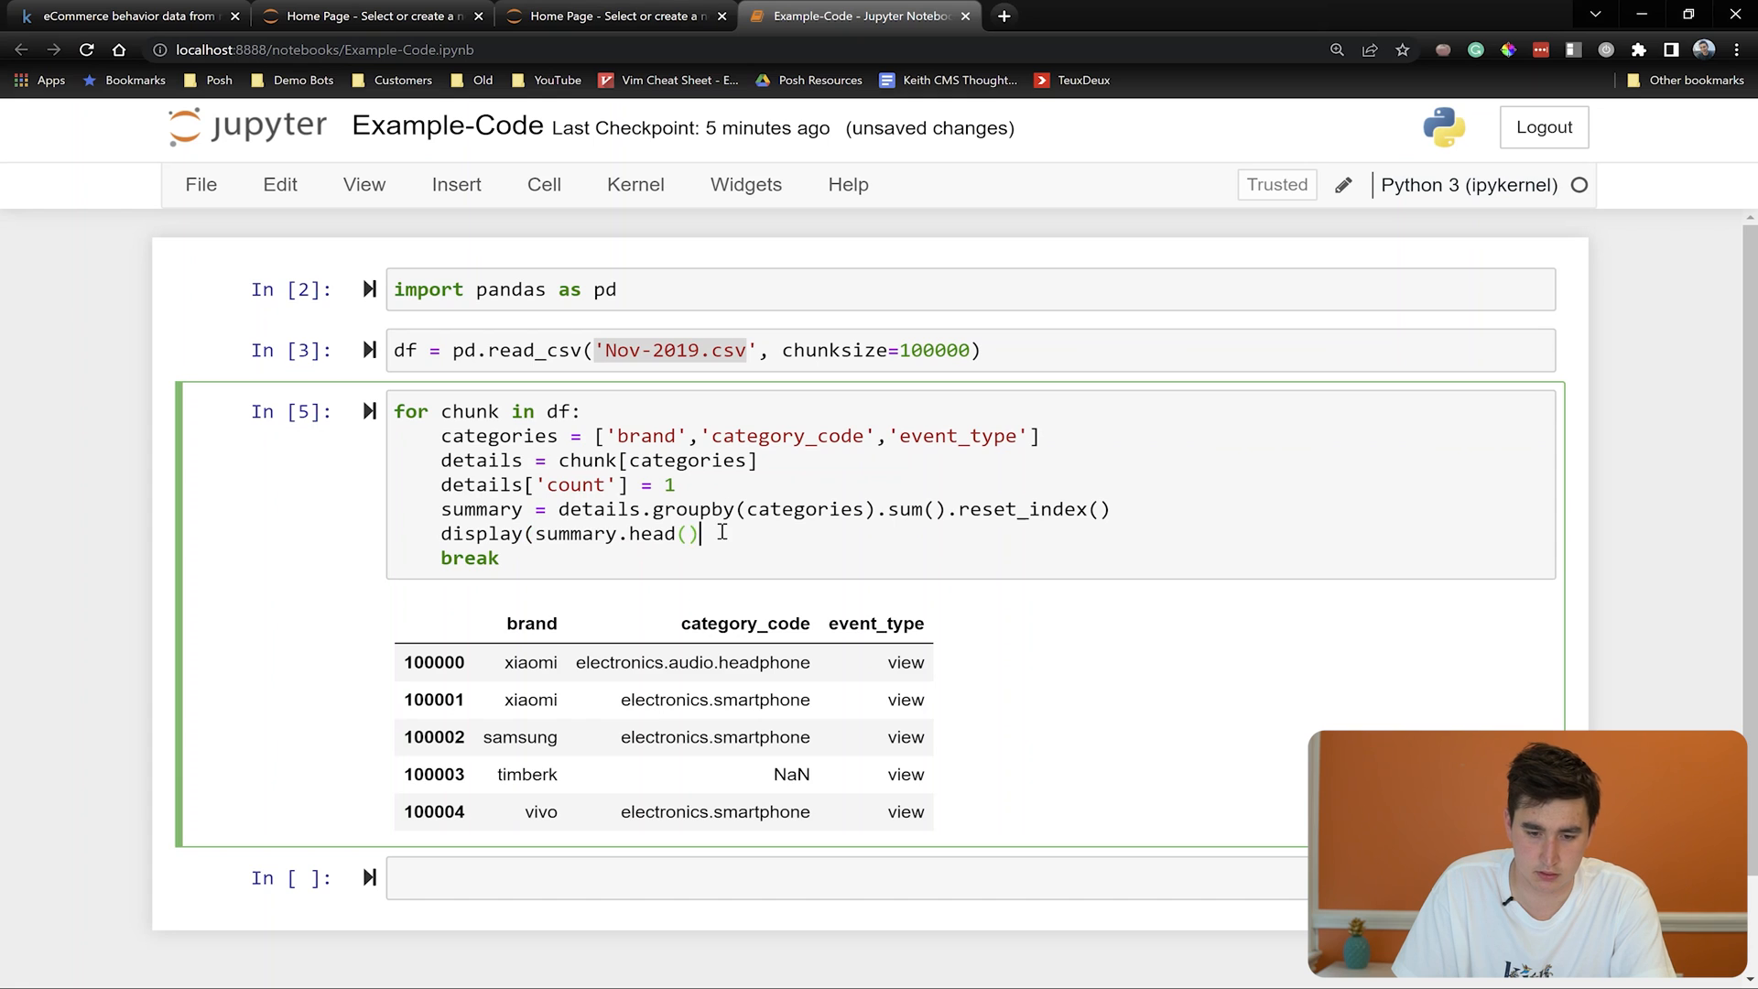
key(shift+enter)
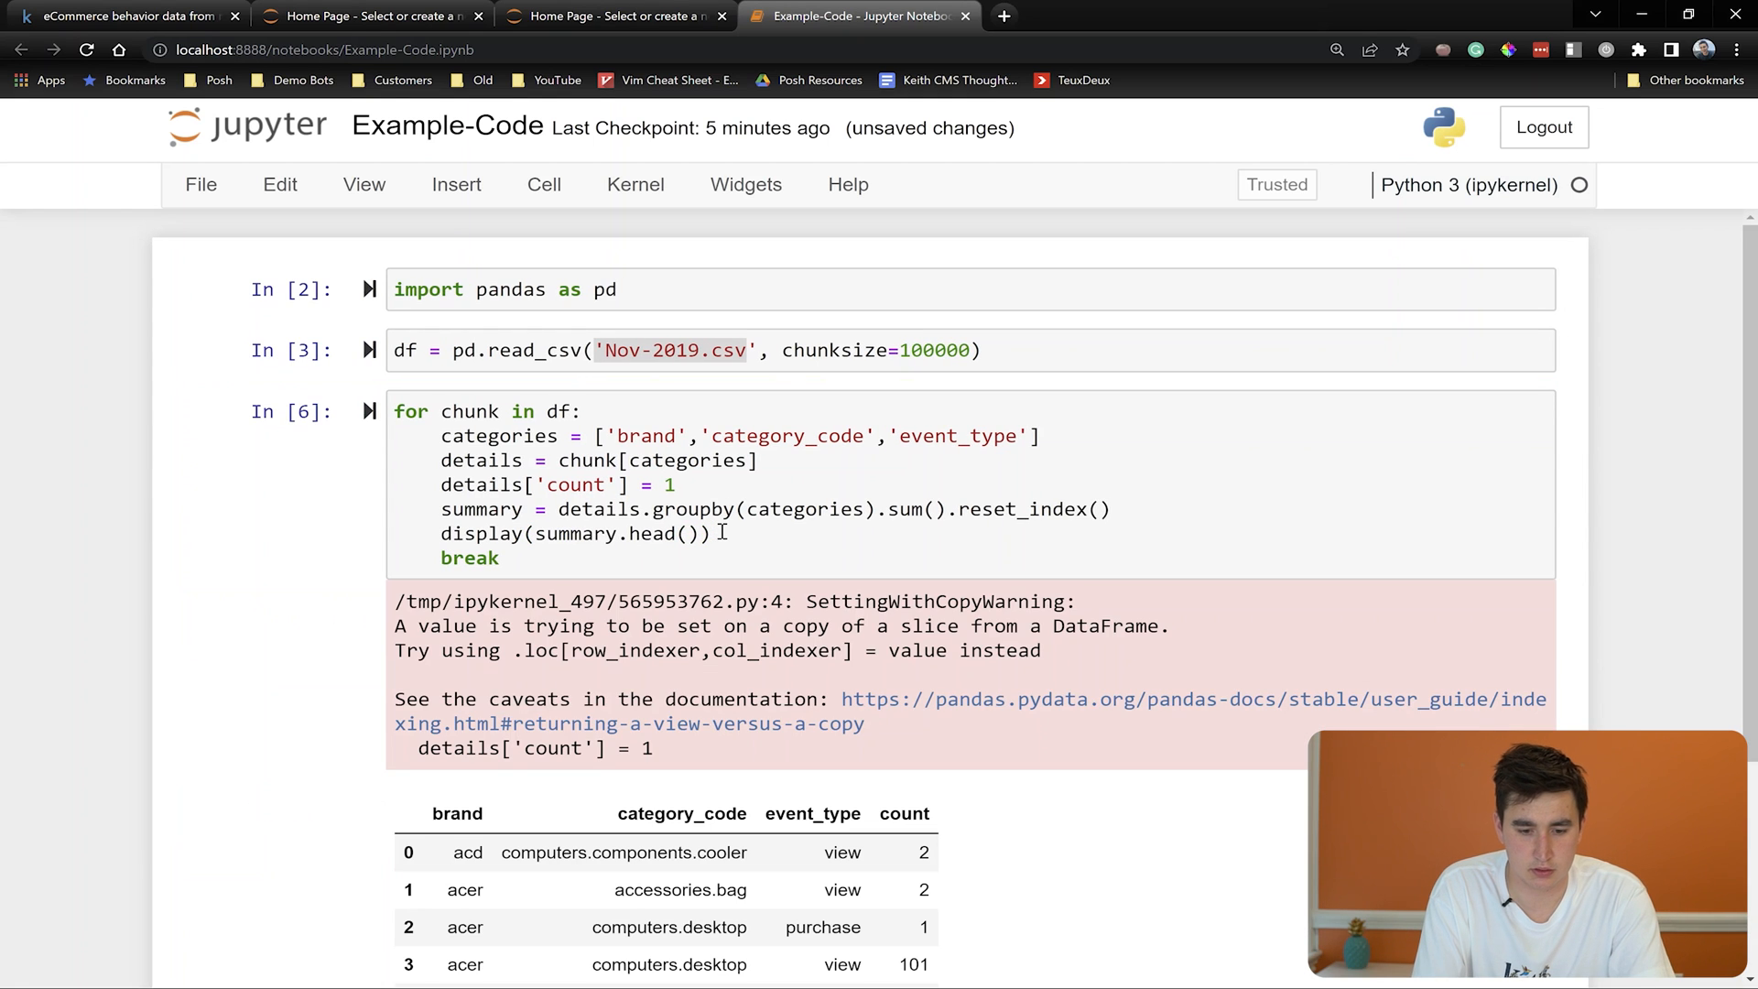
Scroll through the grouped output and point out the 101 acer desktop view count
scroll(down, 3)
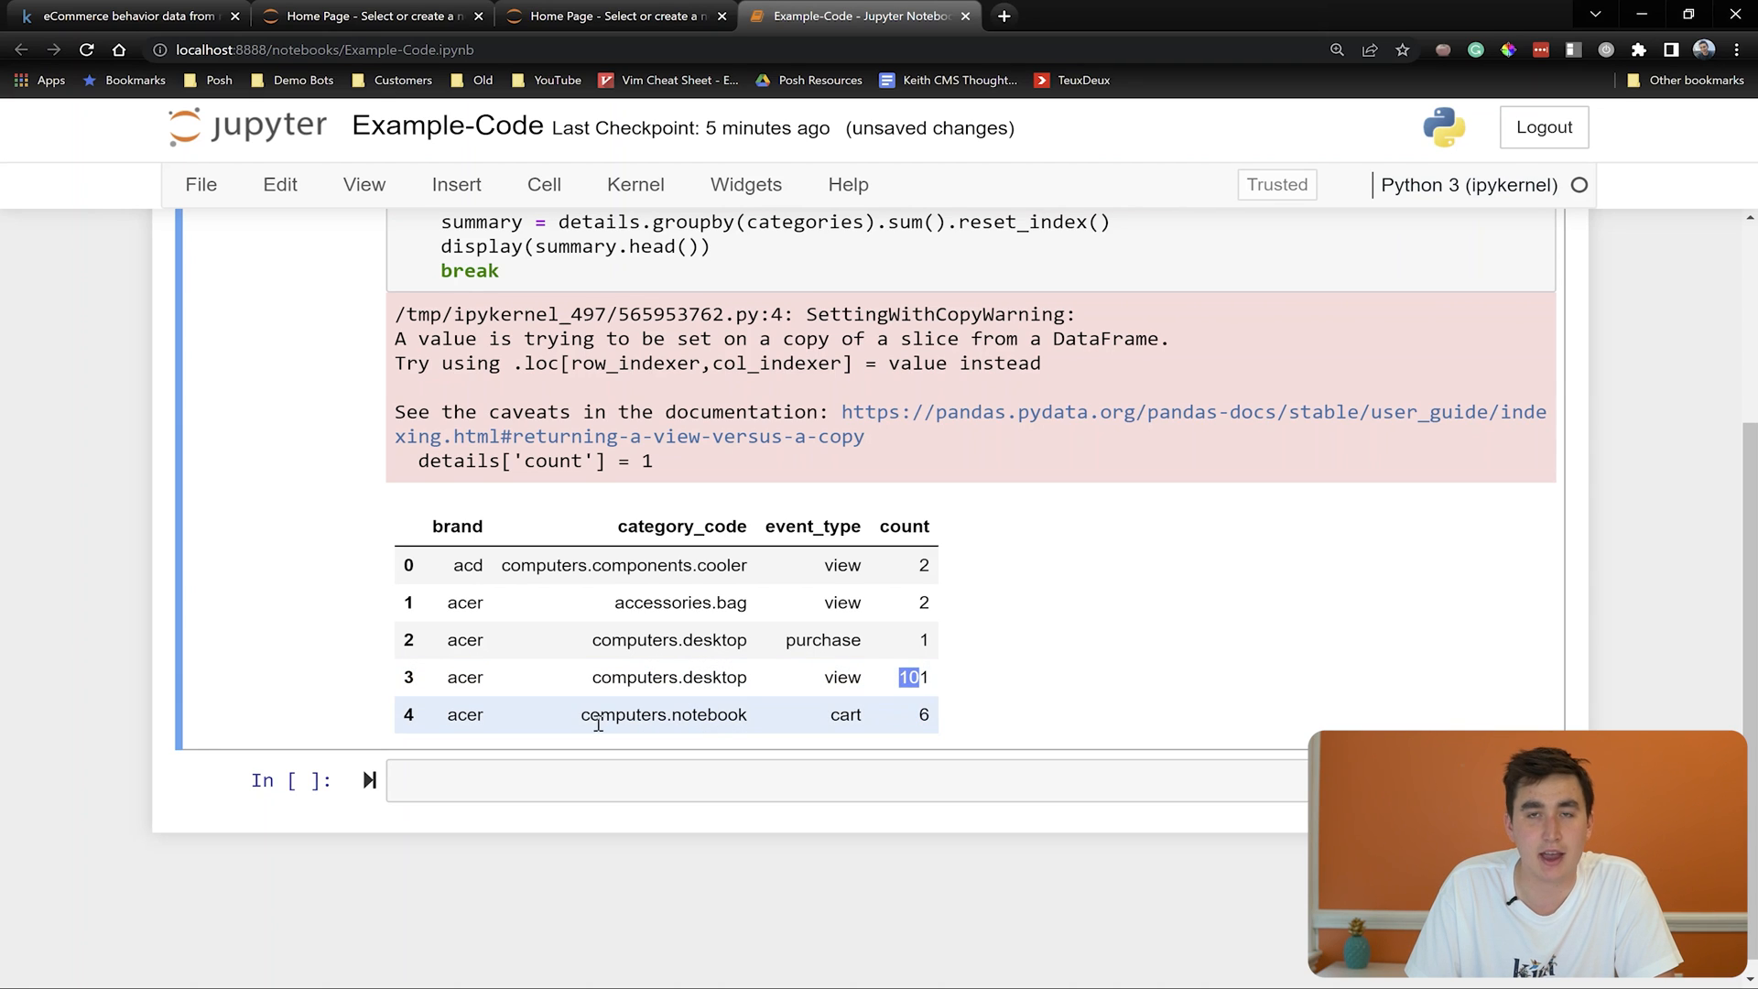
double_click(648, 714)
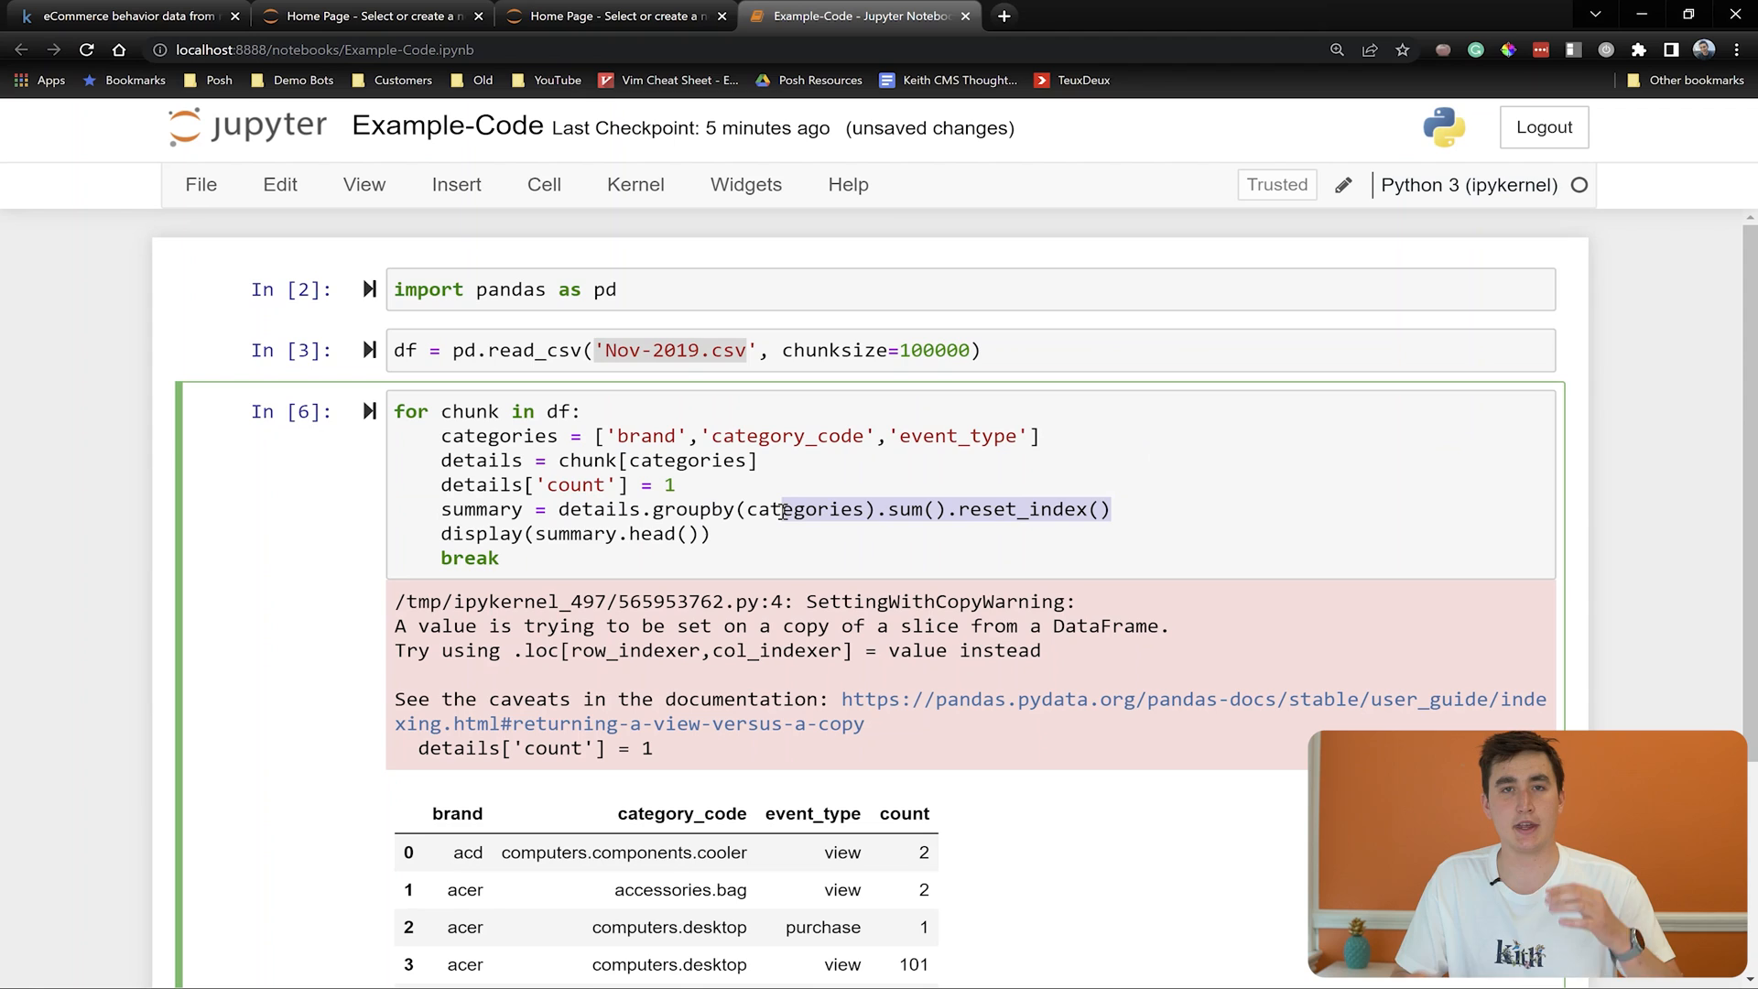
mouse_move(384, 426)
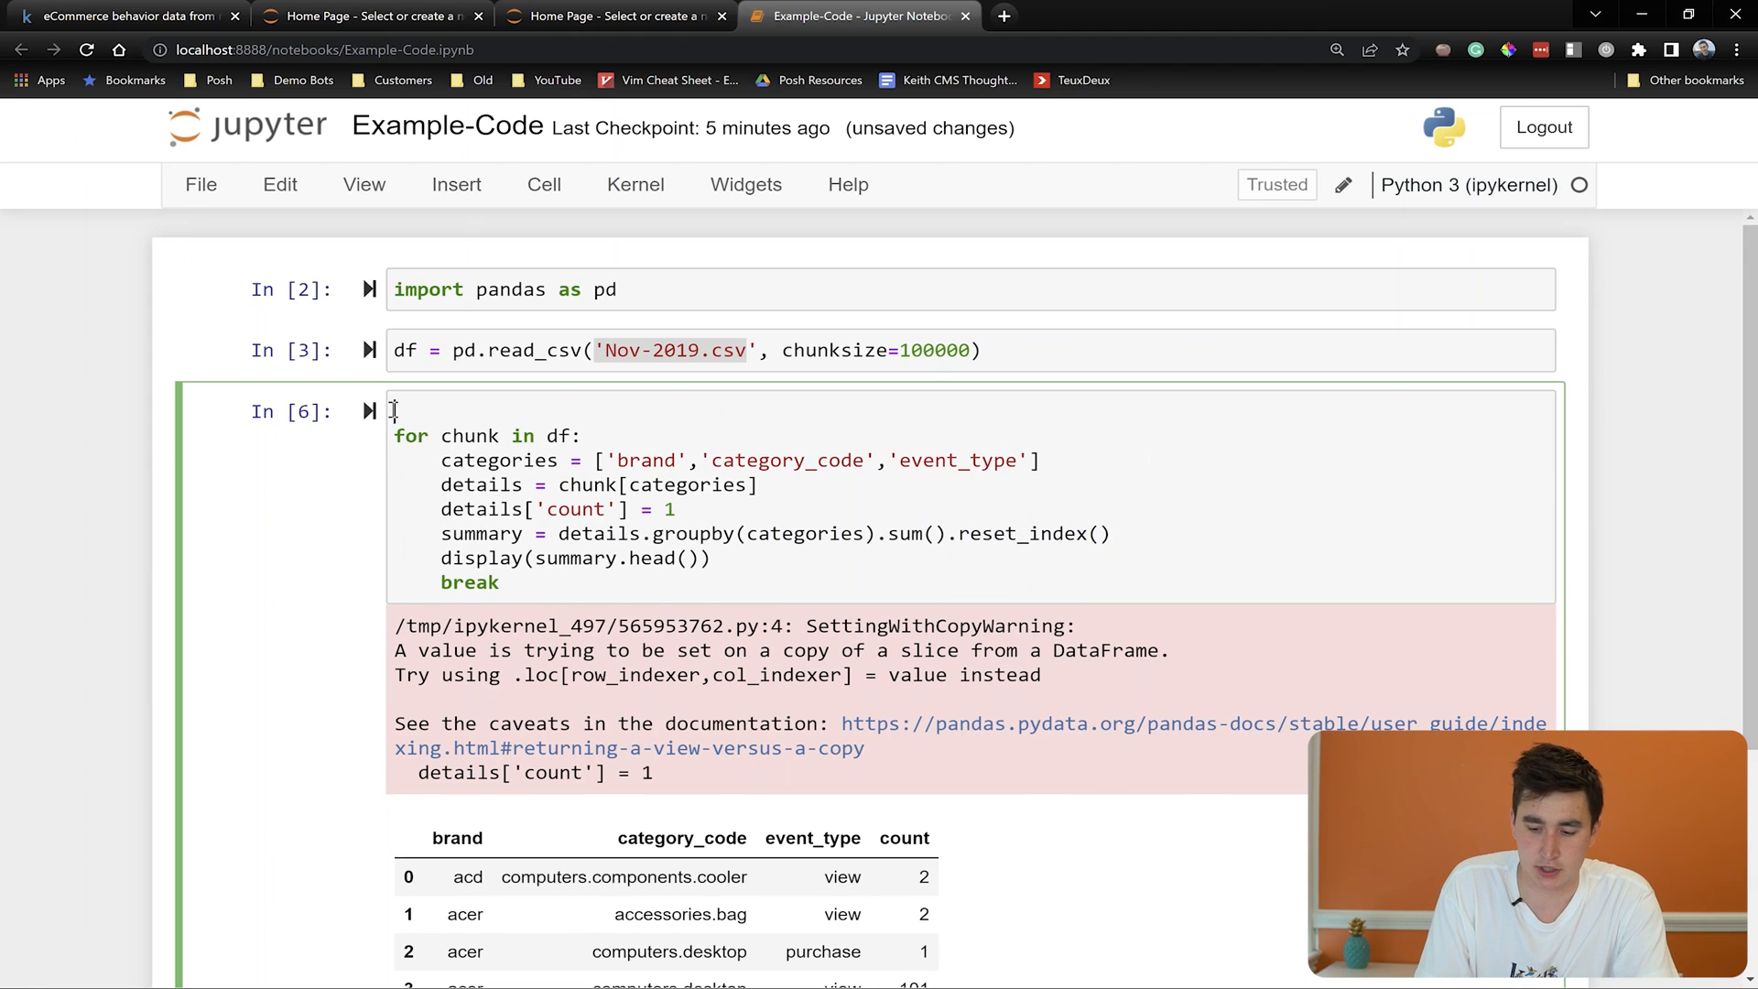
Start output = pd.DataFrame() above the loop and append each summary to it with output.append
text(output=)
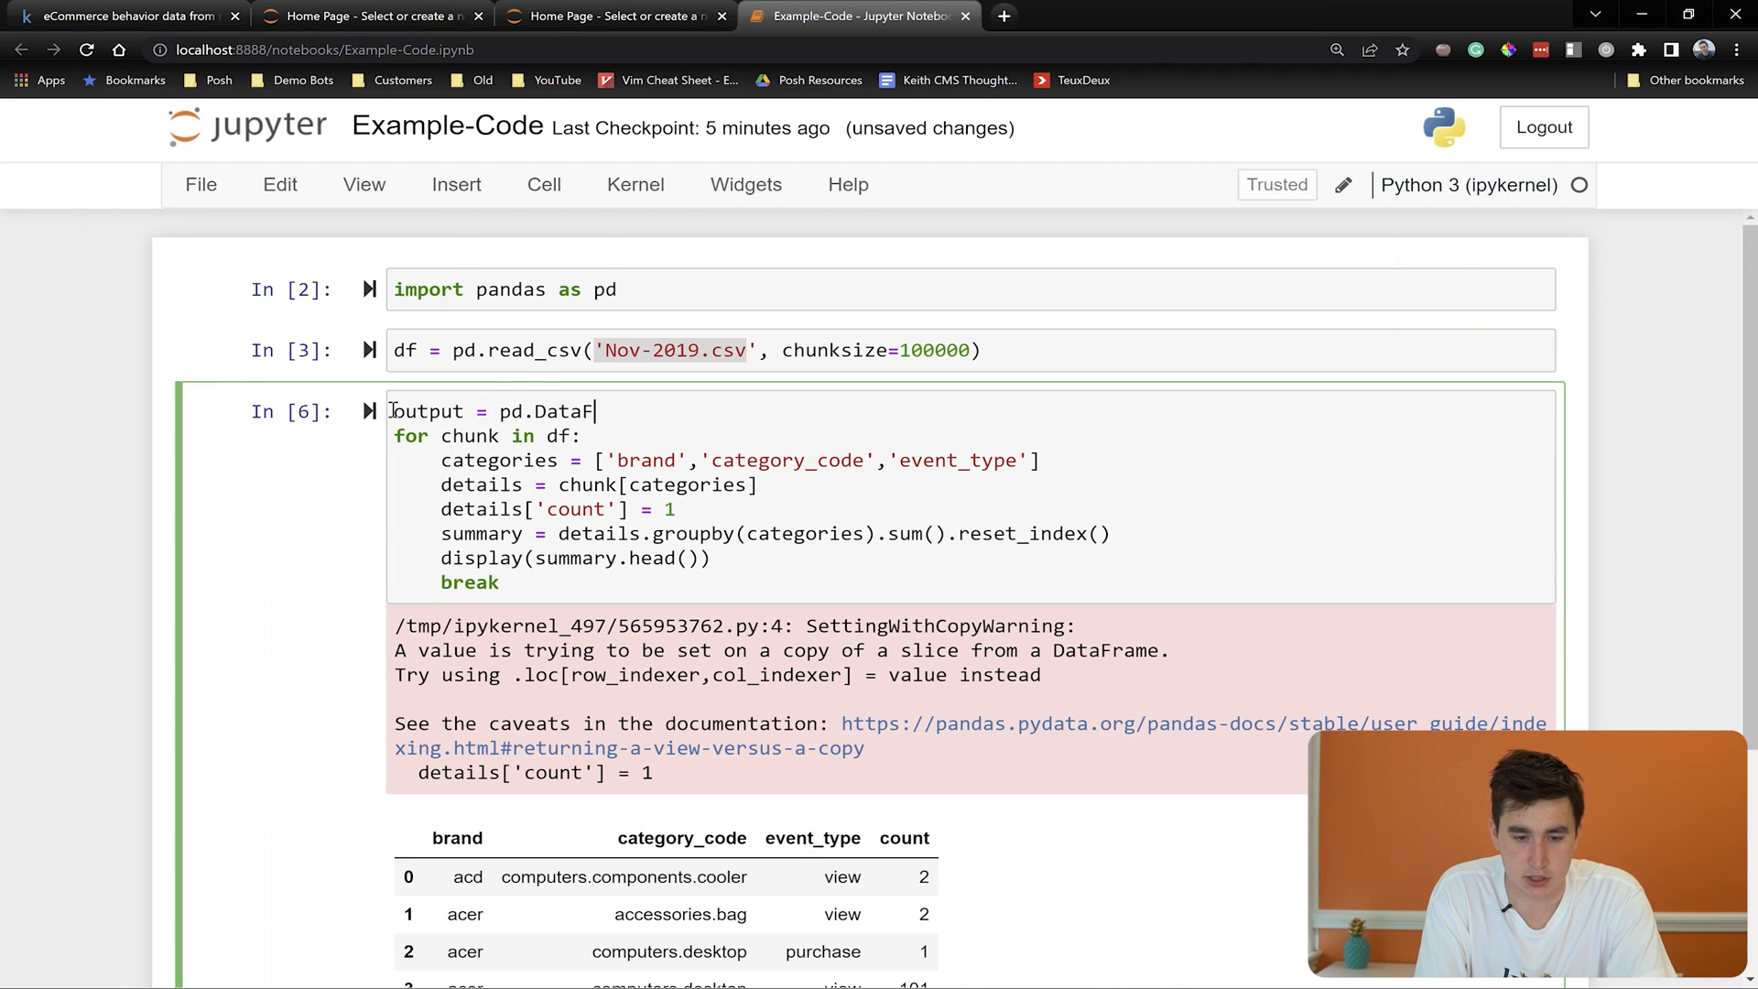
text(rame())
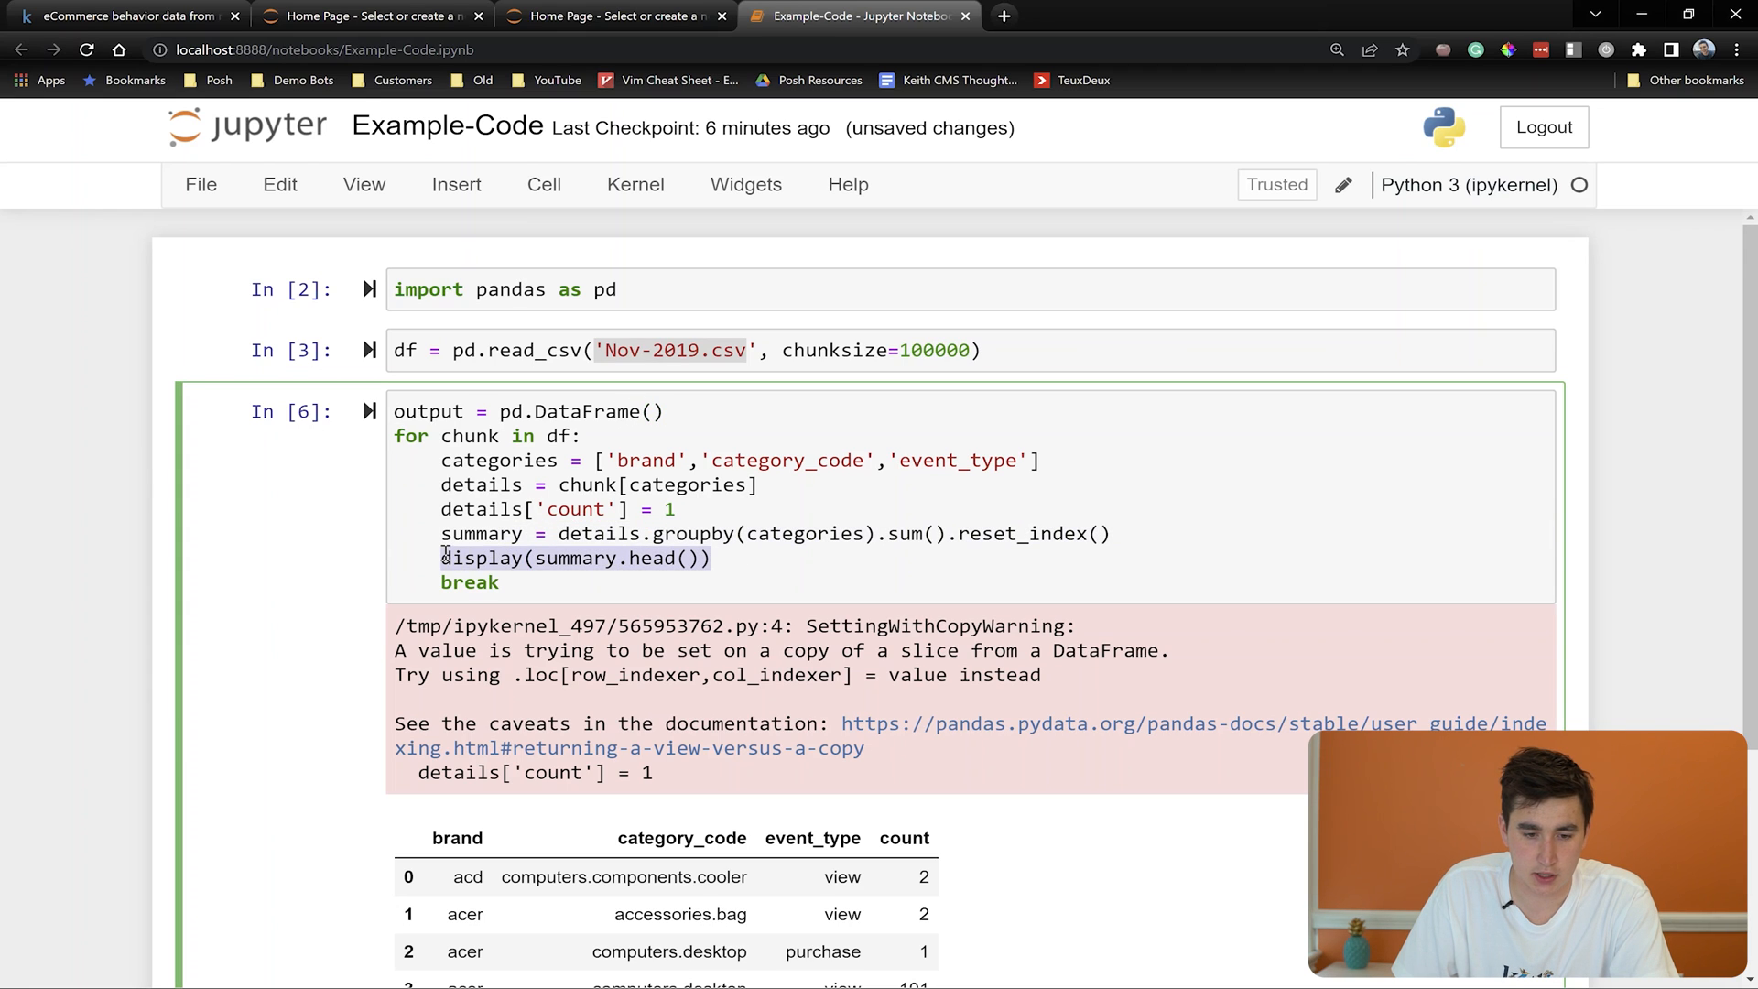
text(output)
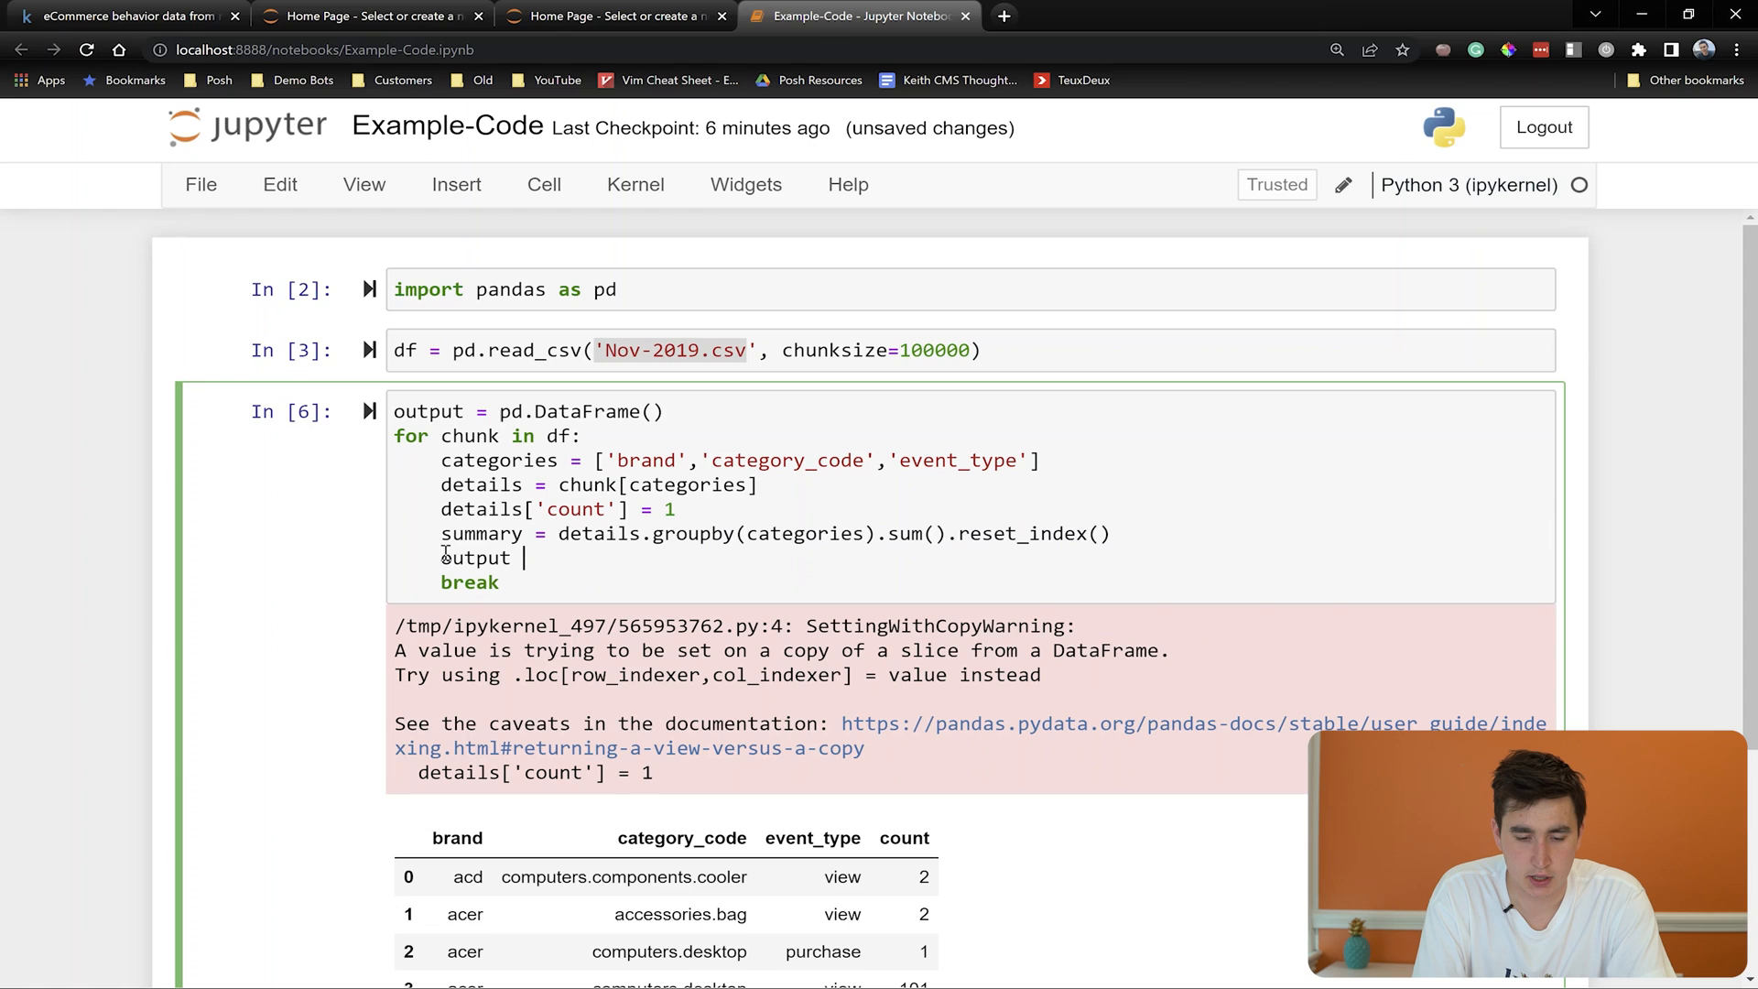
text(= output)
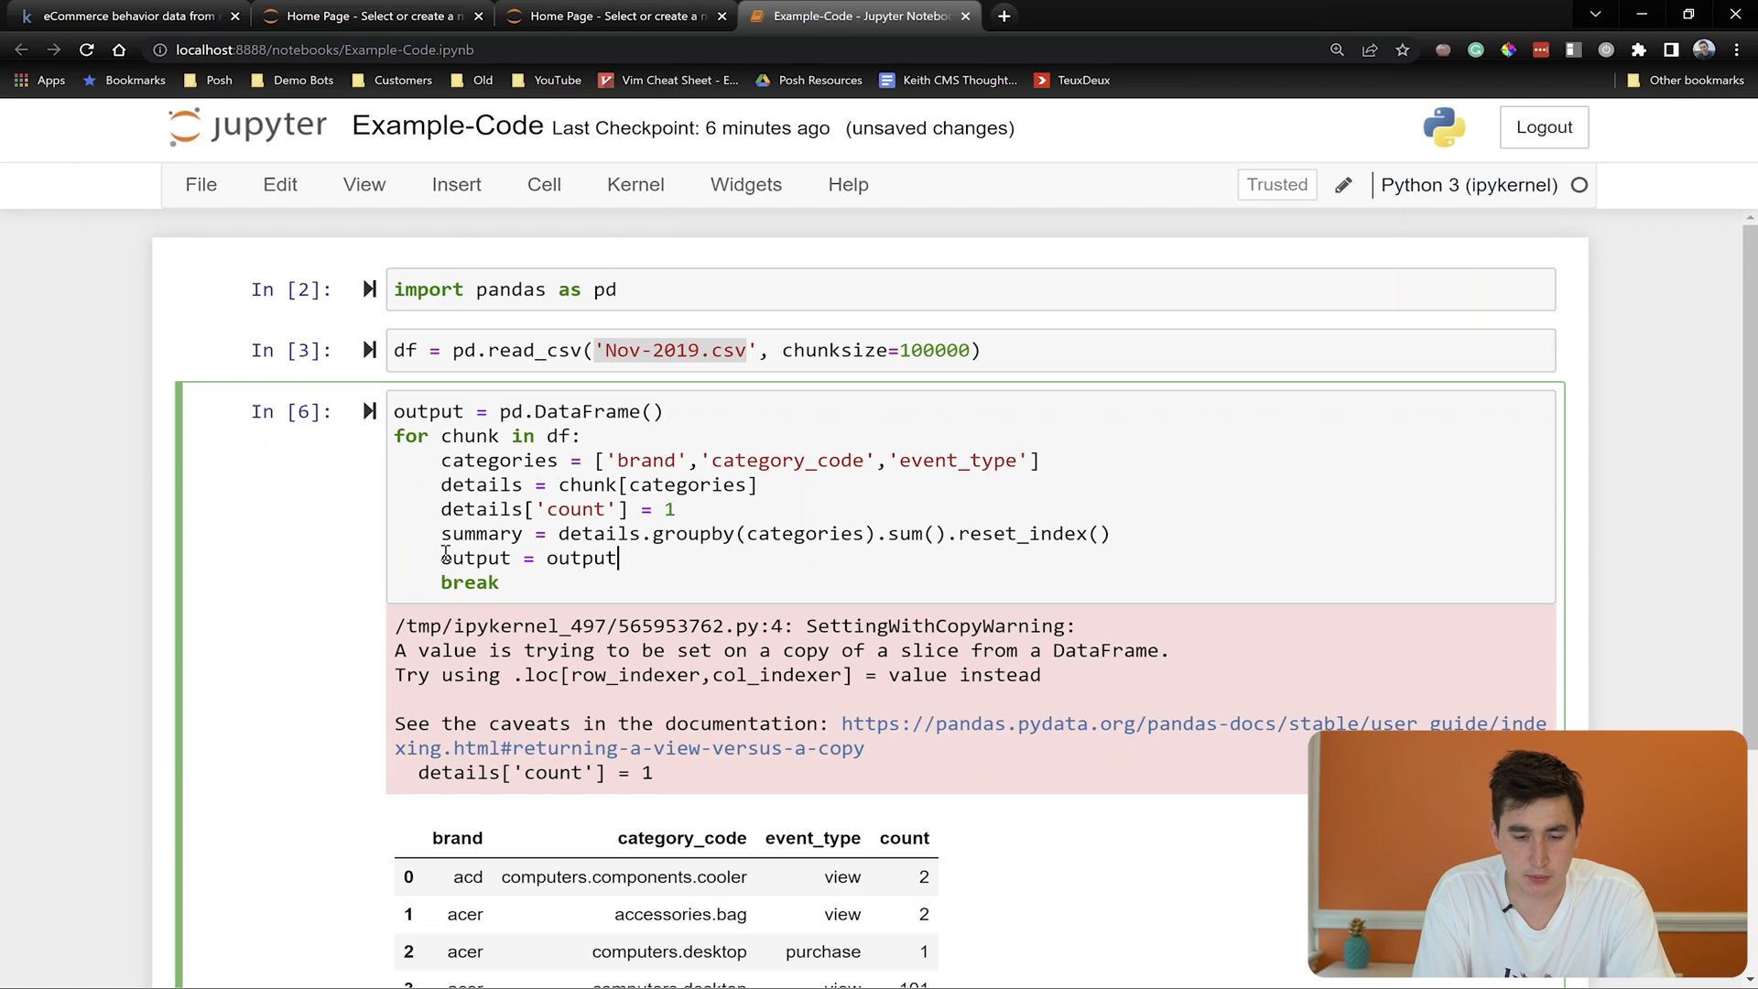
text(.append()
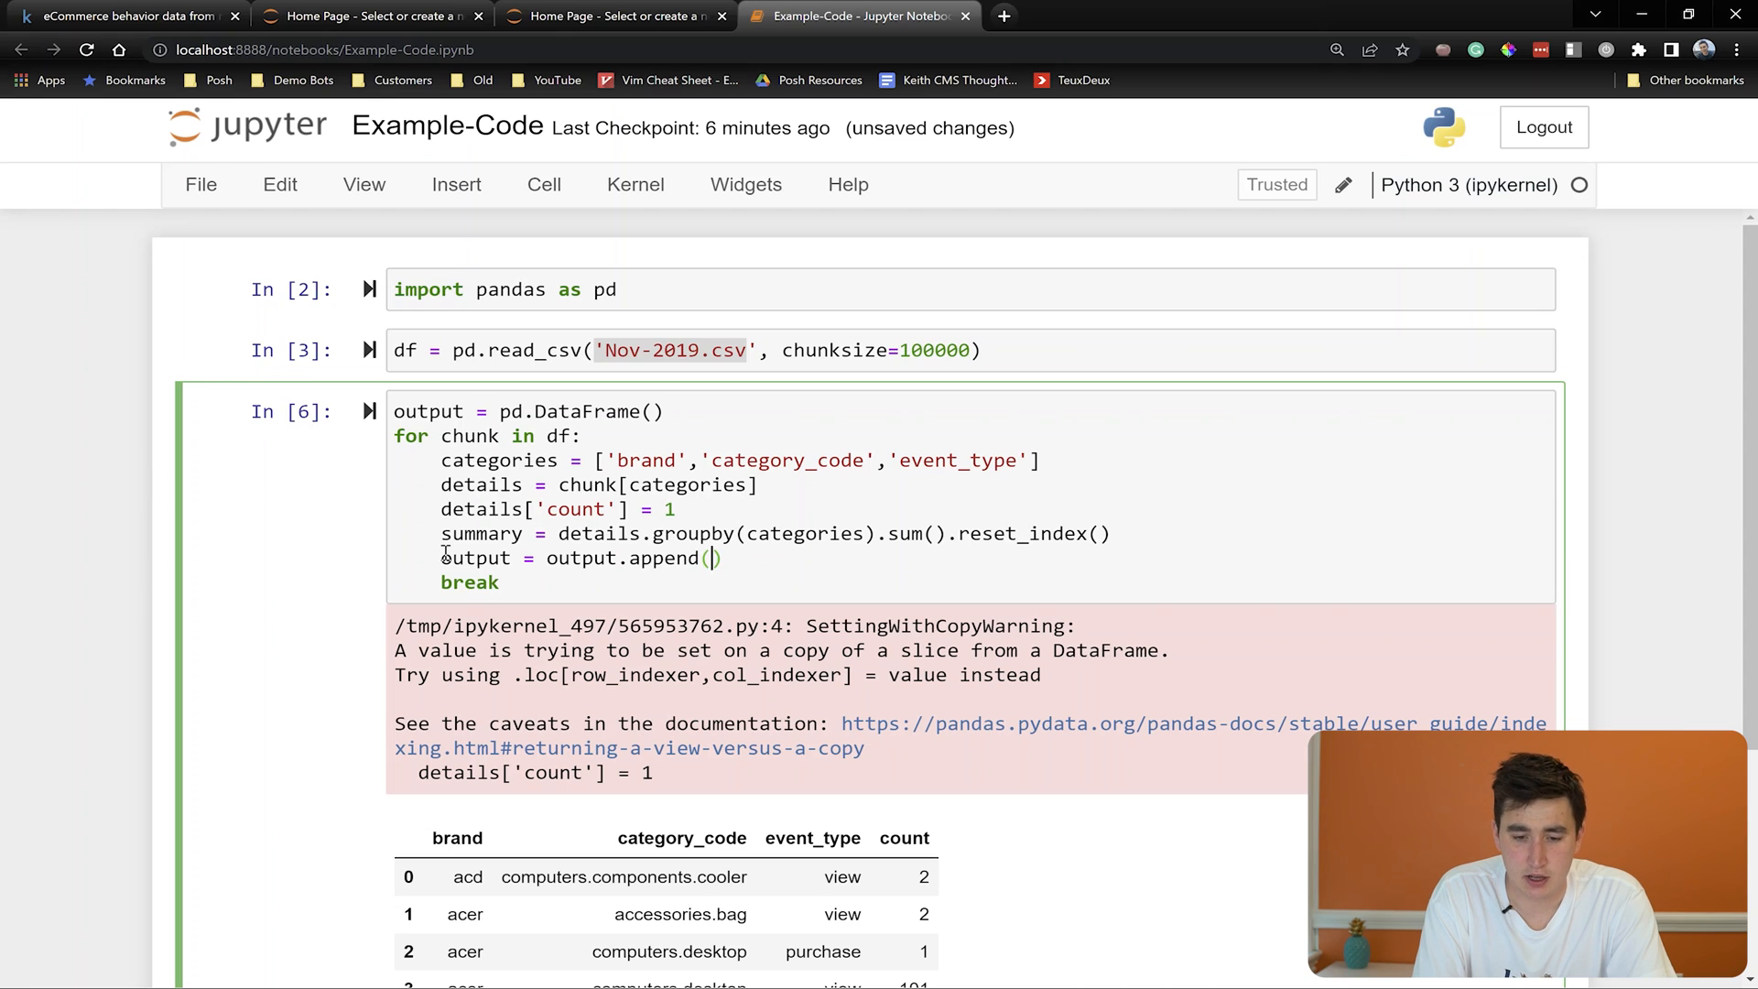
text(sum)
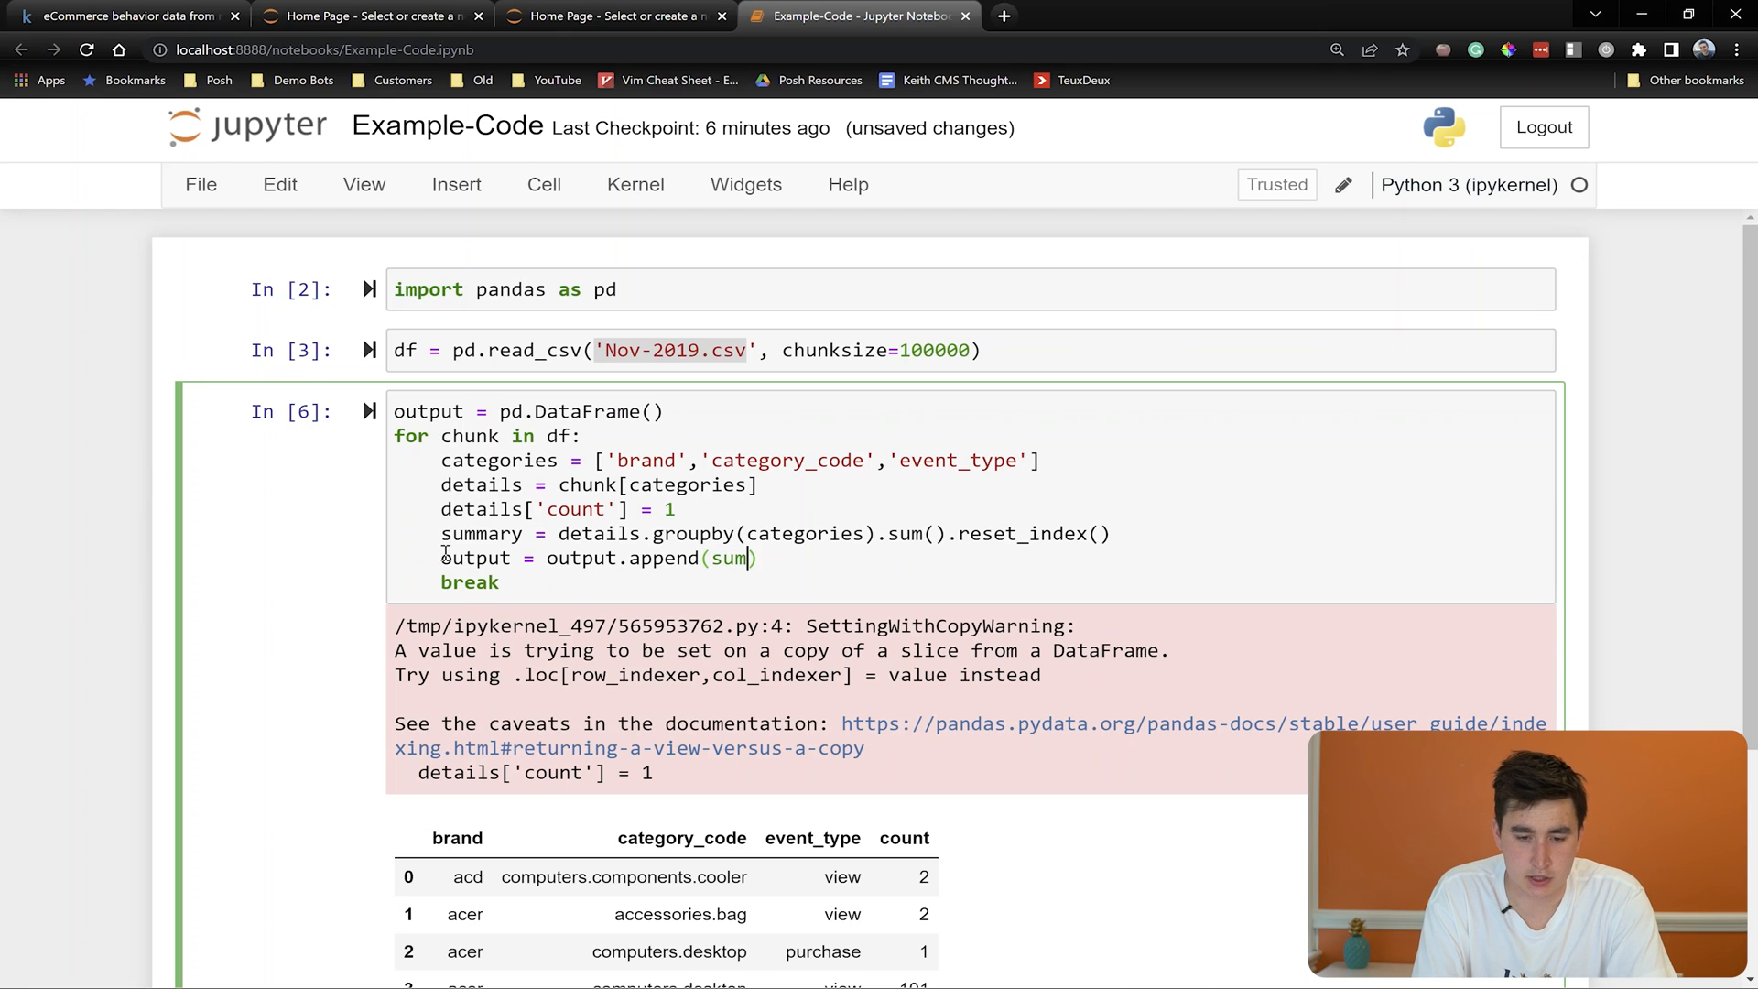
text(mary)
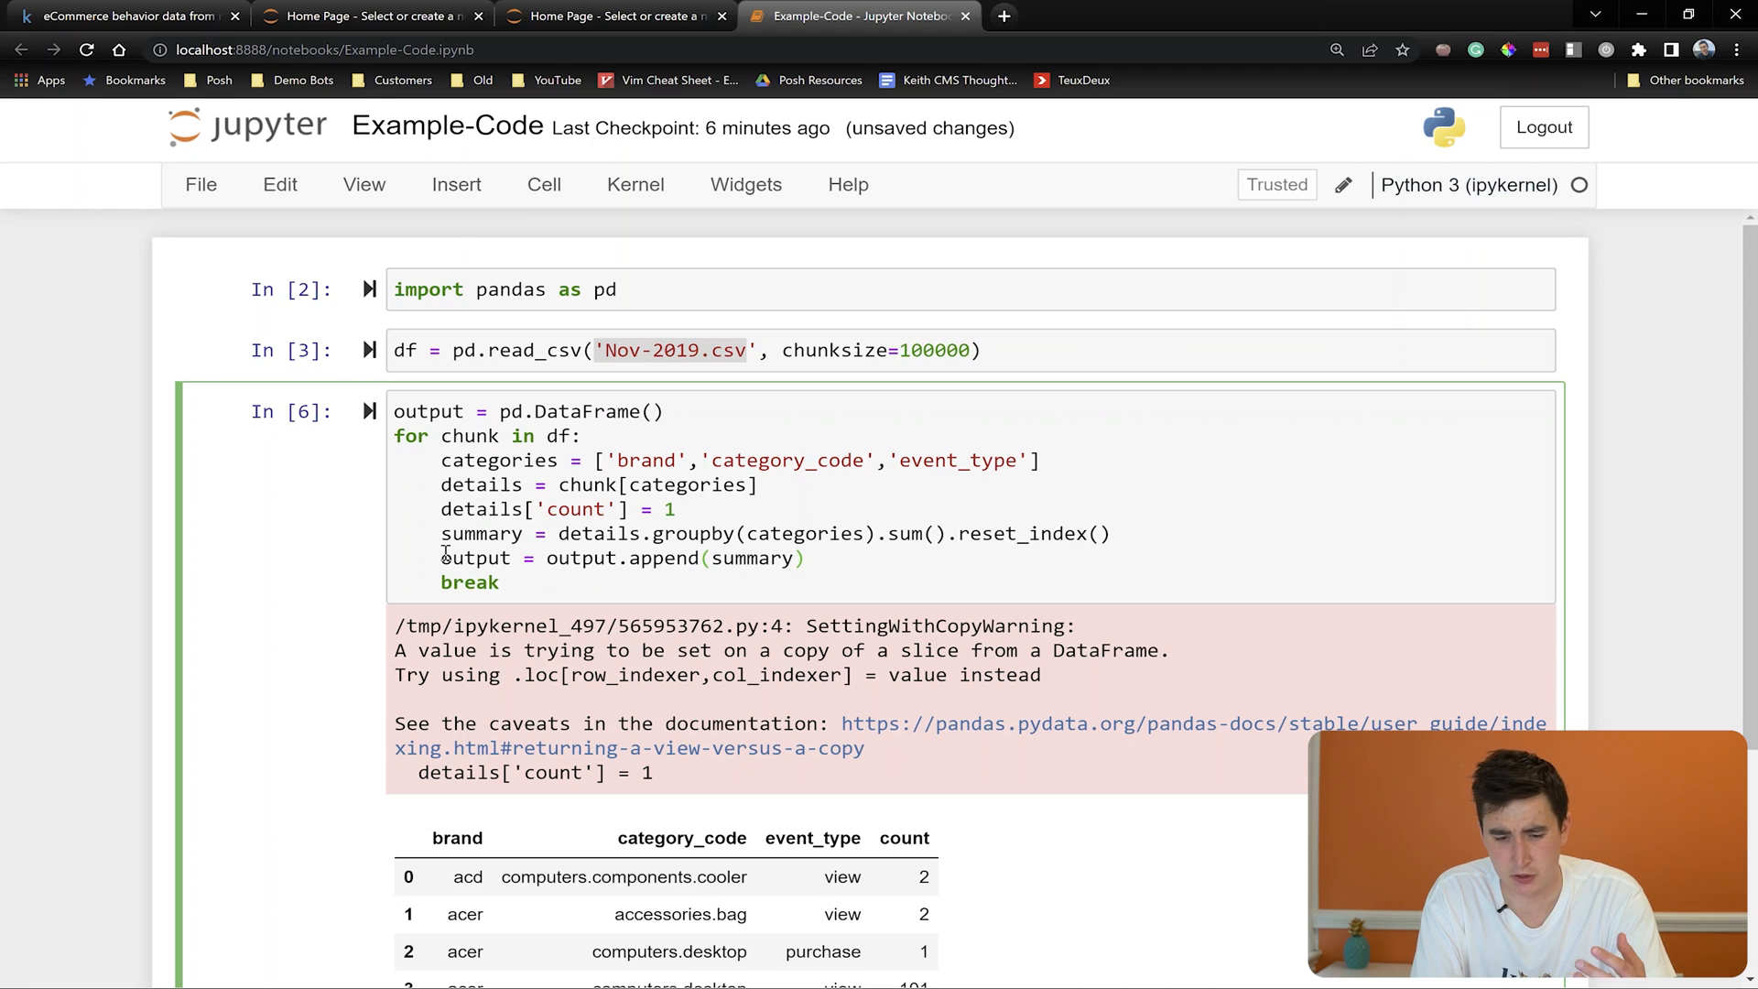
Give the append call ignore_index=True, correcting an initial False
text(, igno)
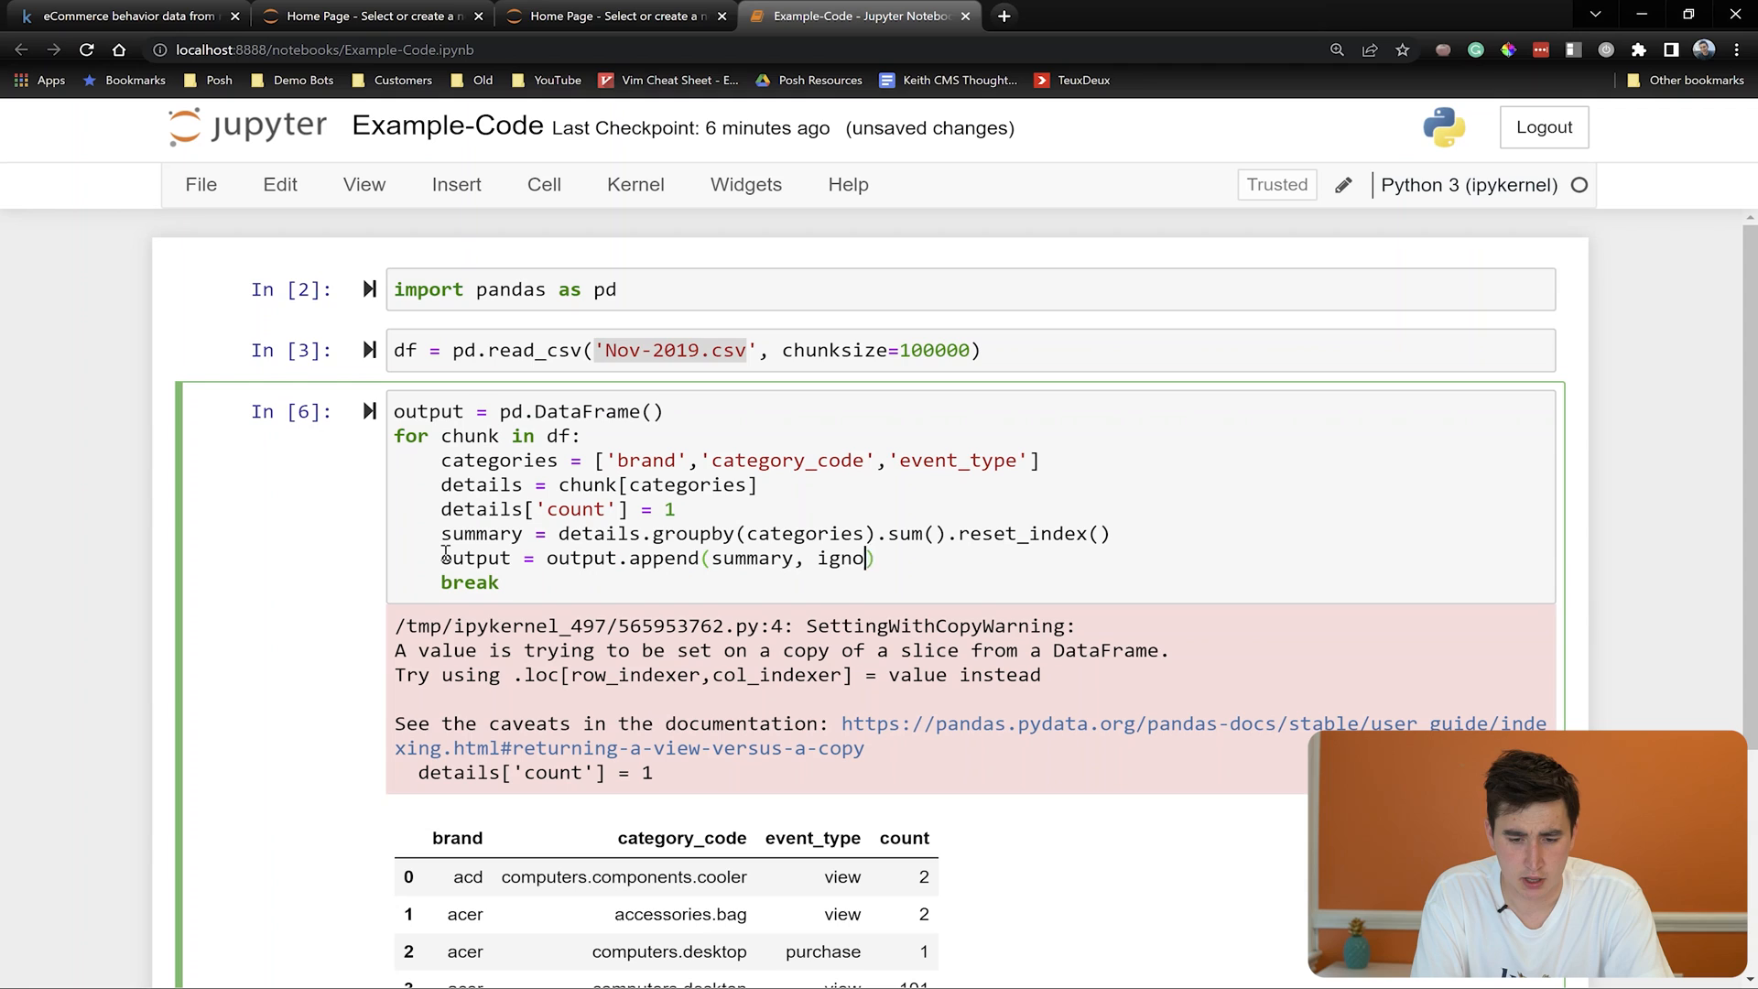
text(re_index)
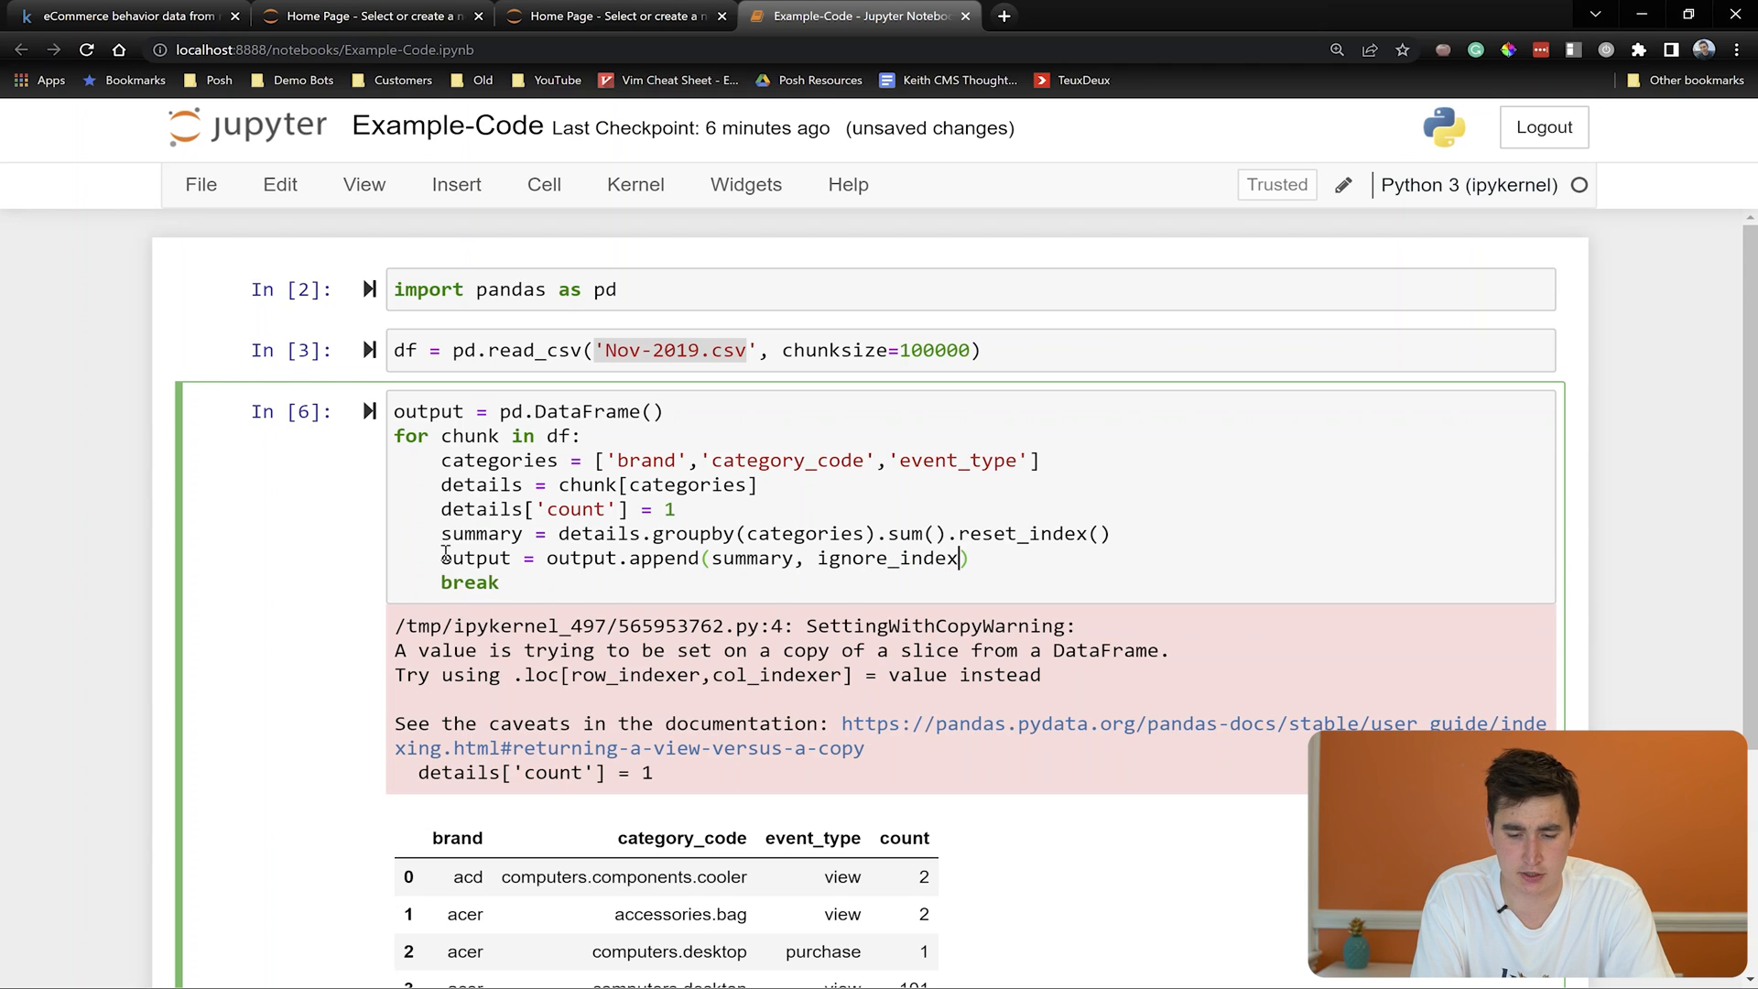
text(=False)
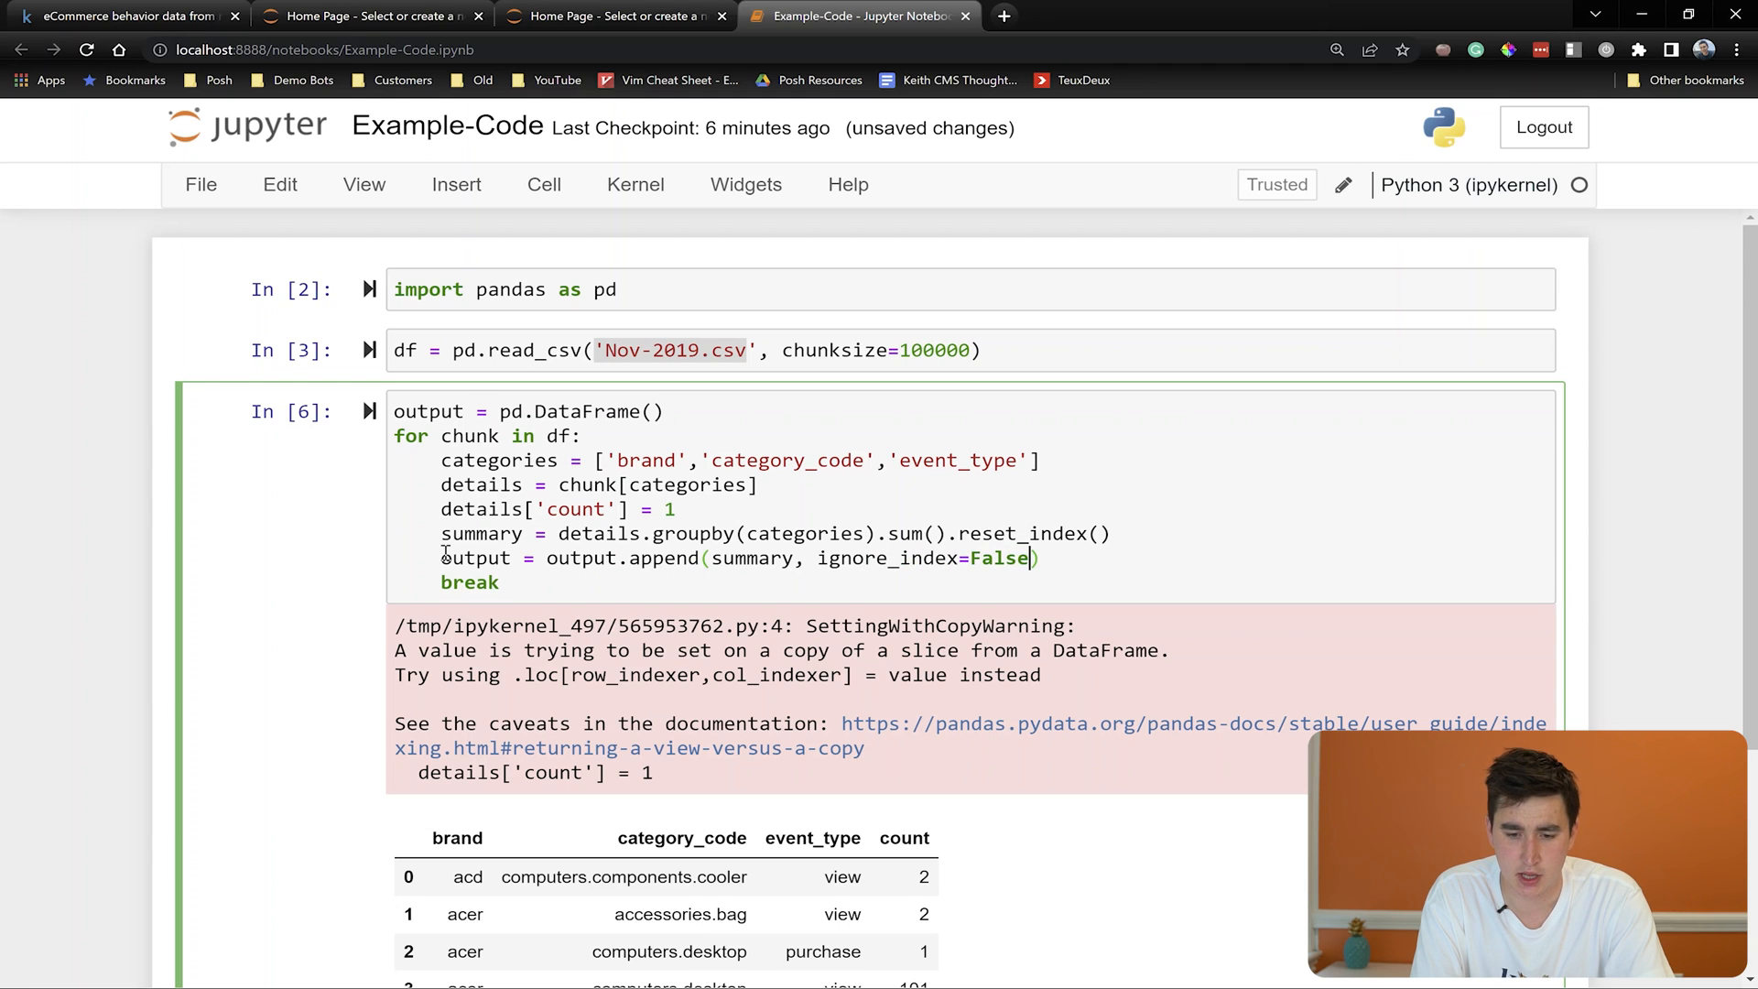
key(Backspace)
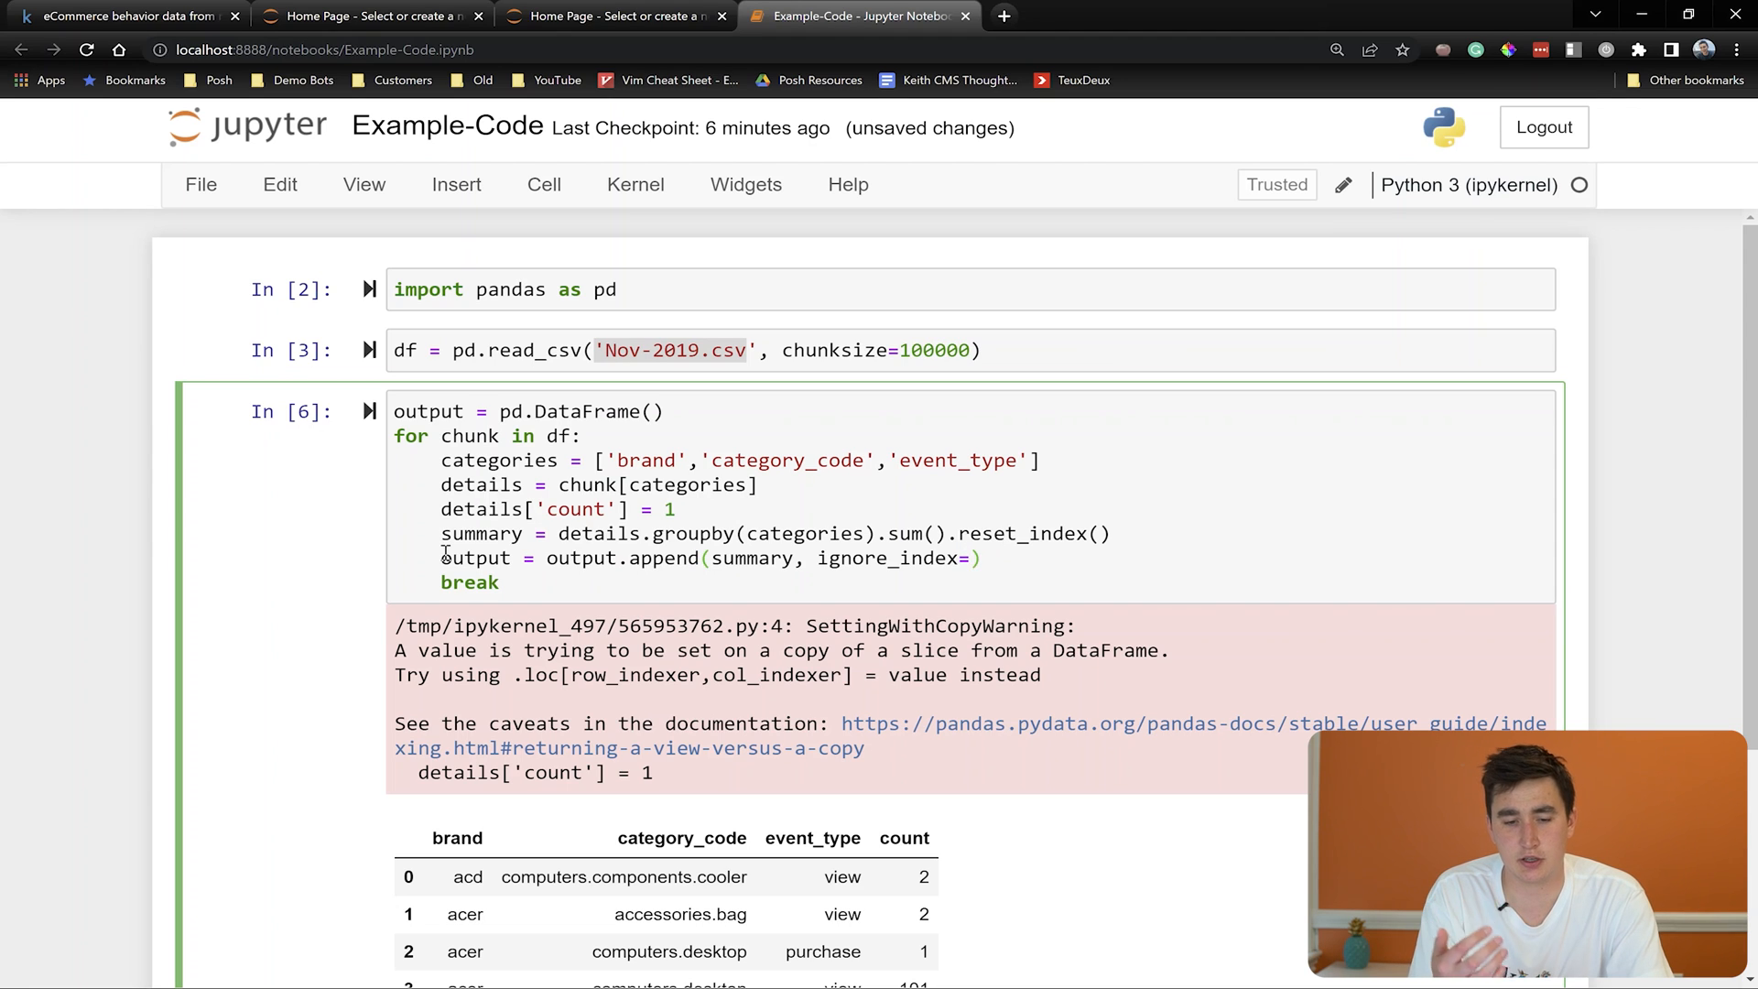
text(Tr)
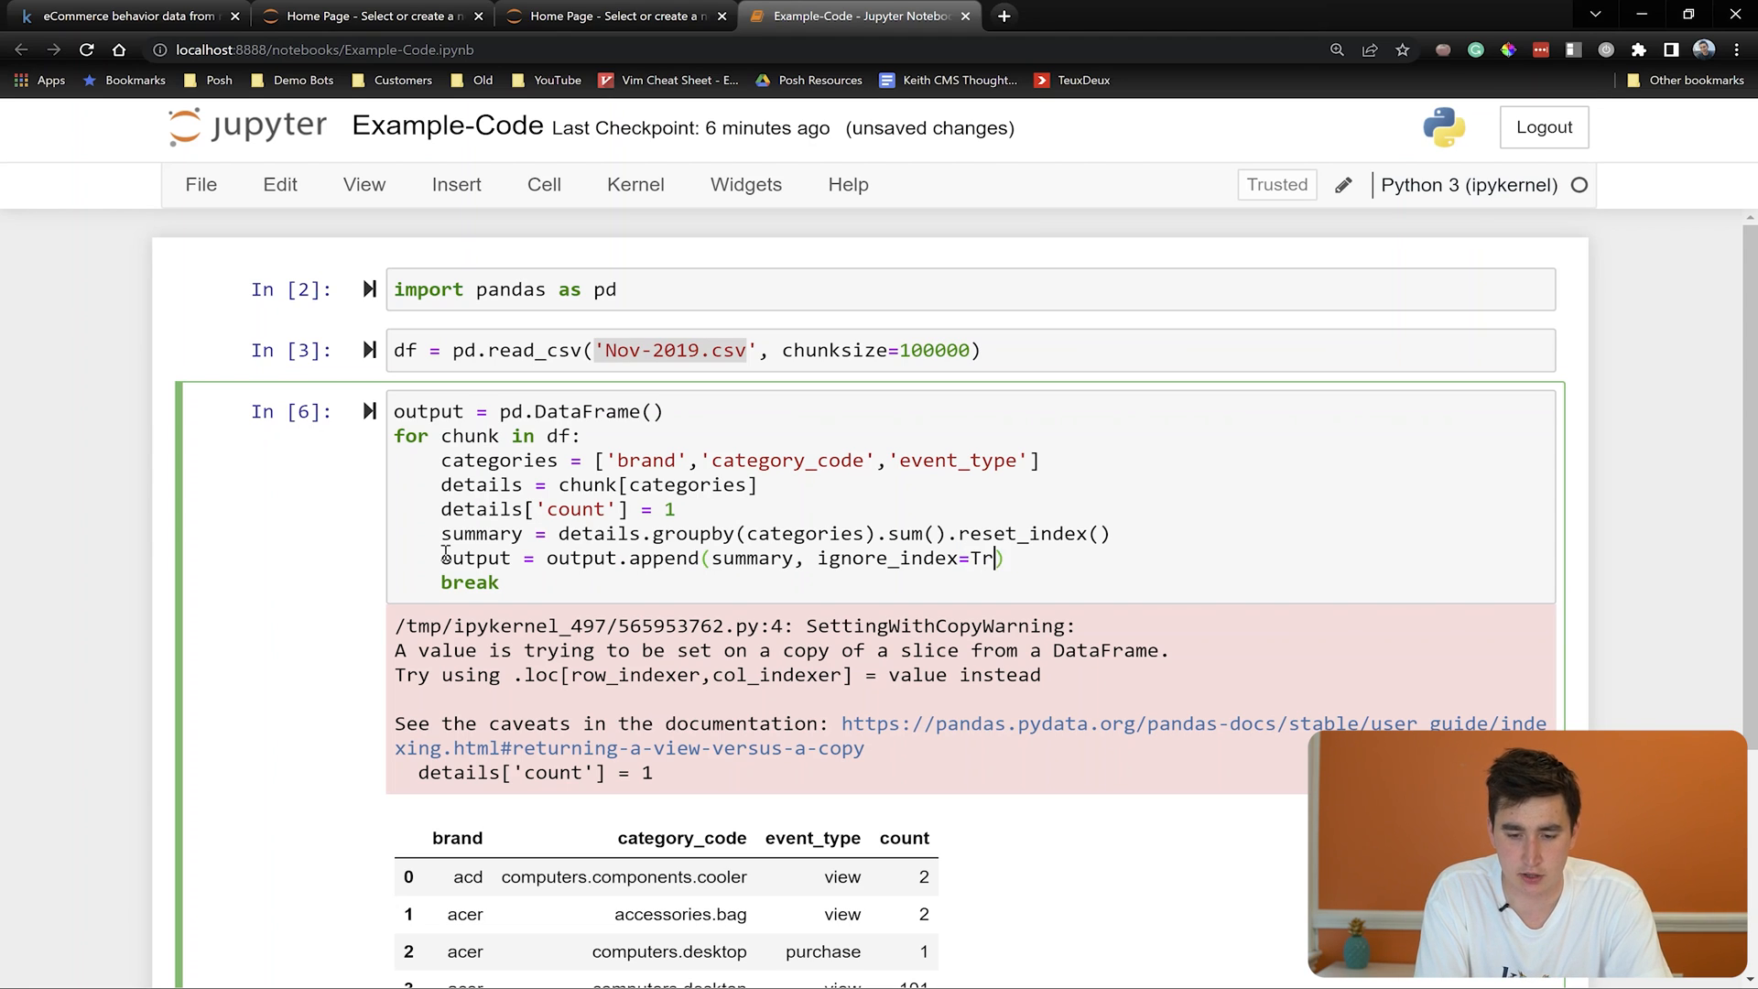
text(ue)
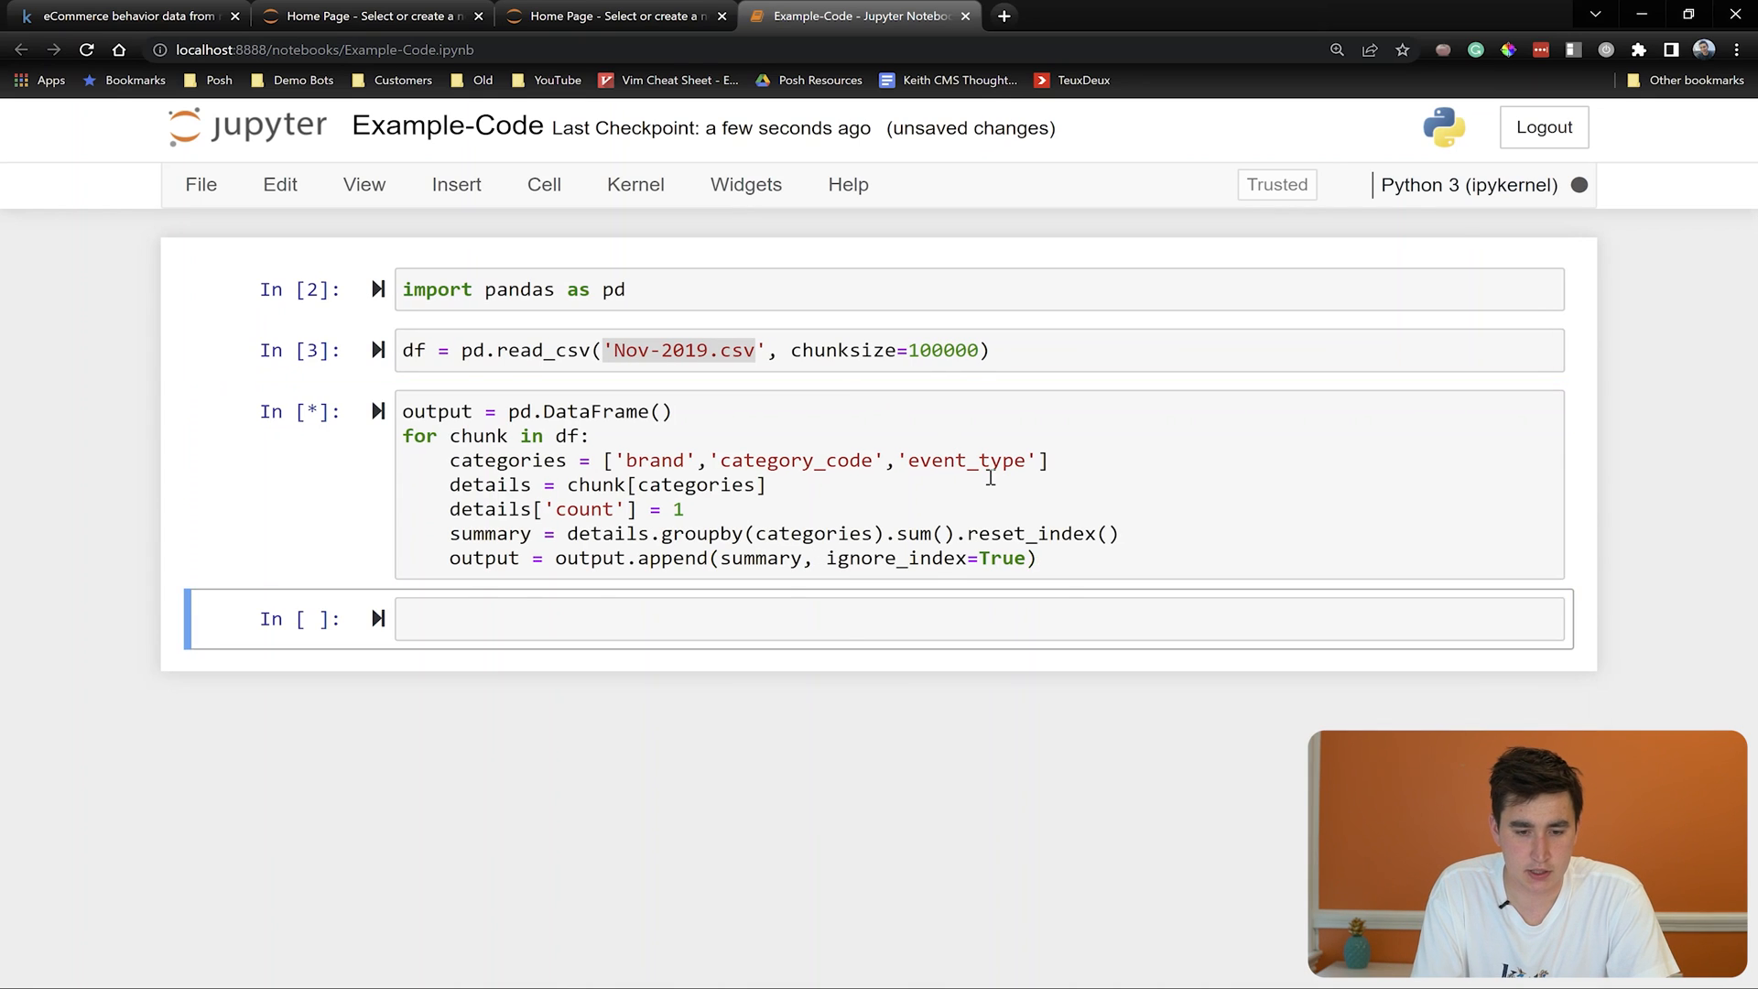
Queue output.head() to show the first five combined rows, e.g. 732 acer notebook views
text(o)
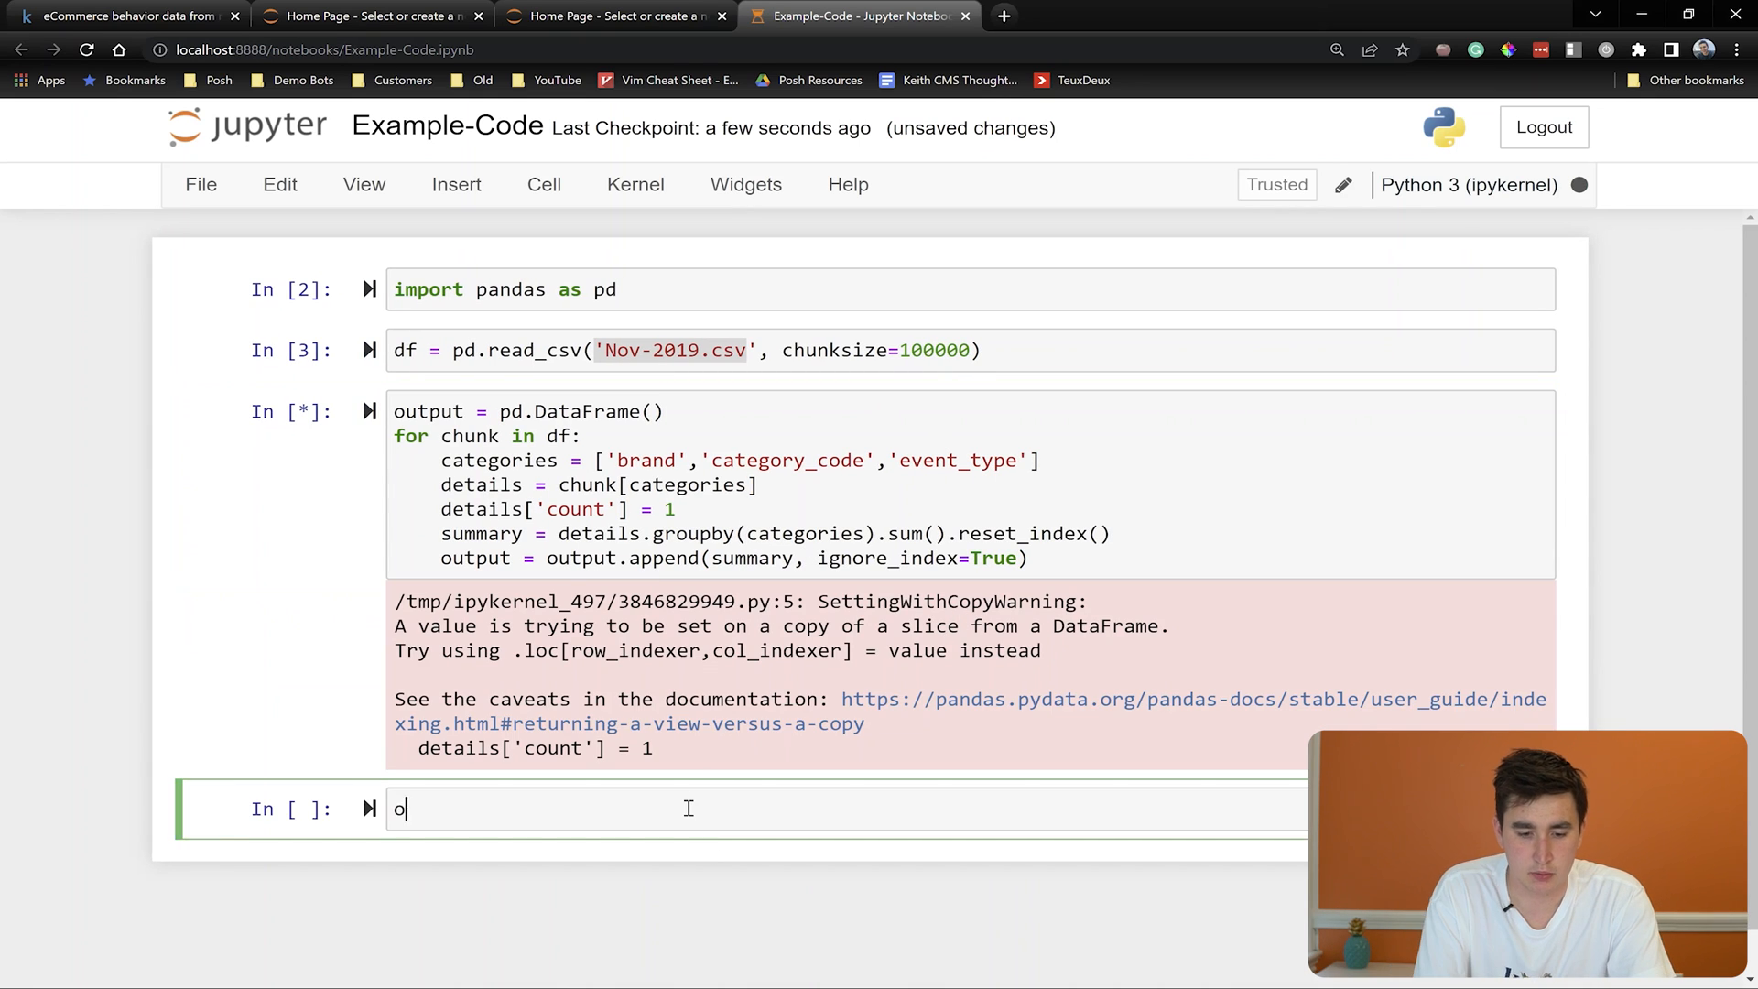
text(utput.head()
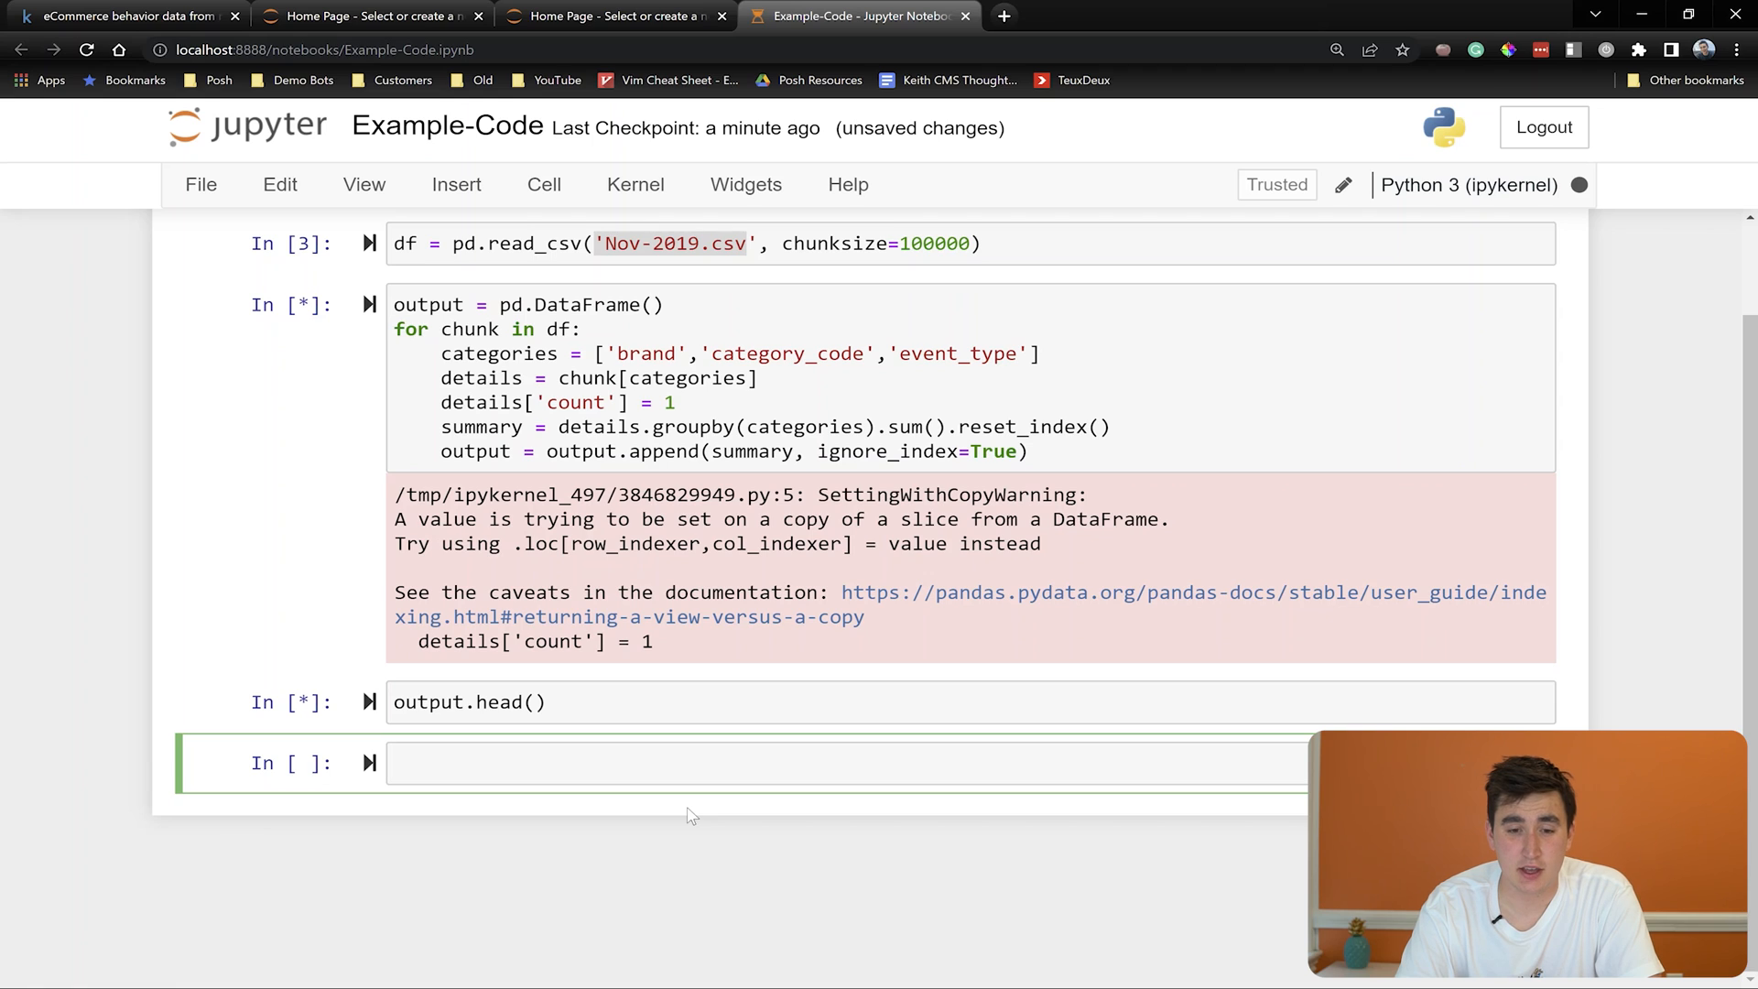
click(397, 764)
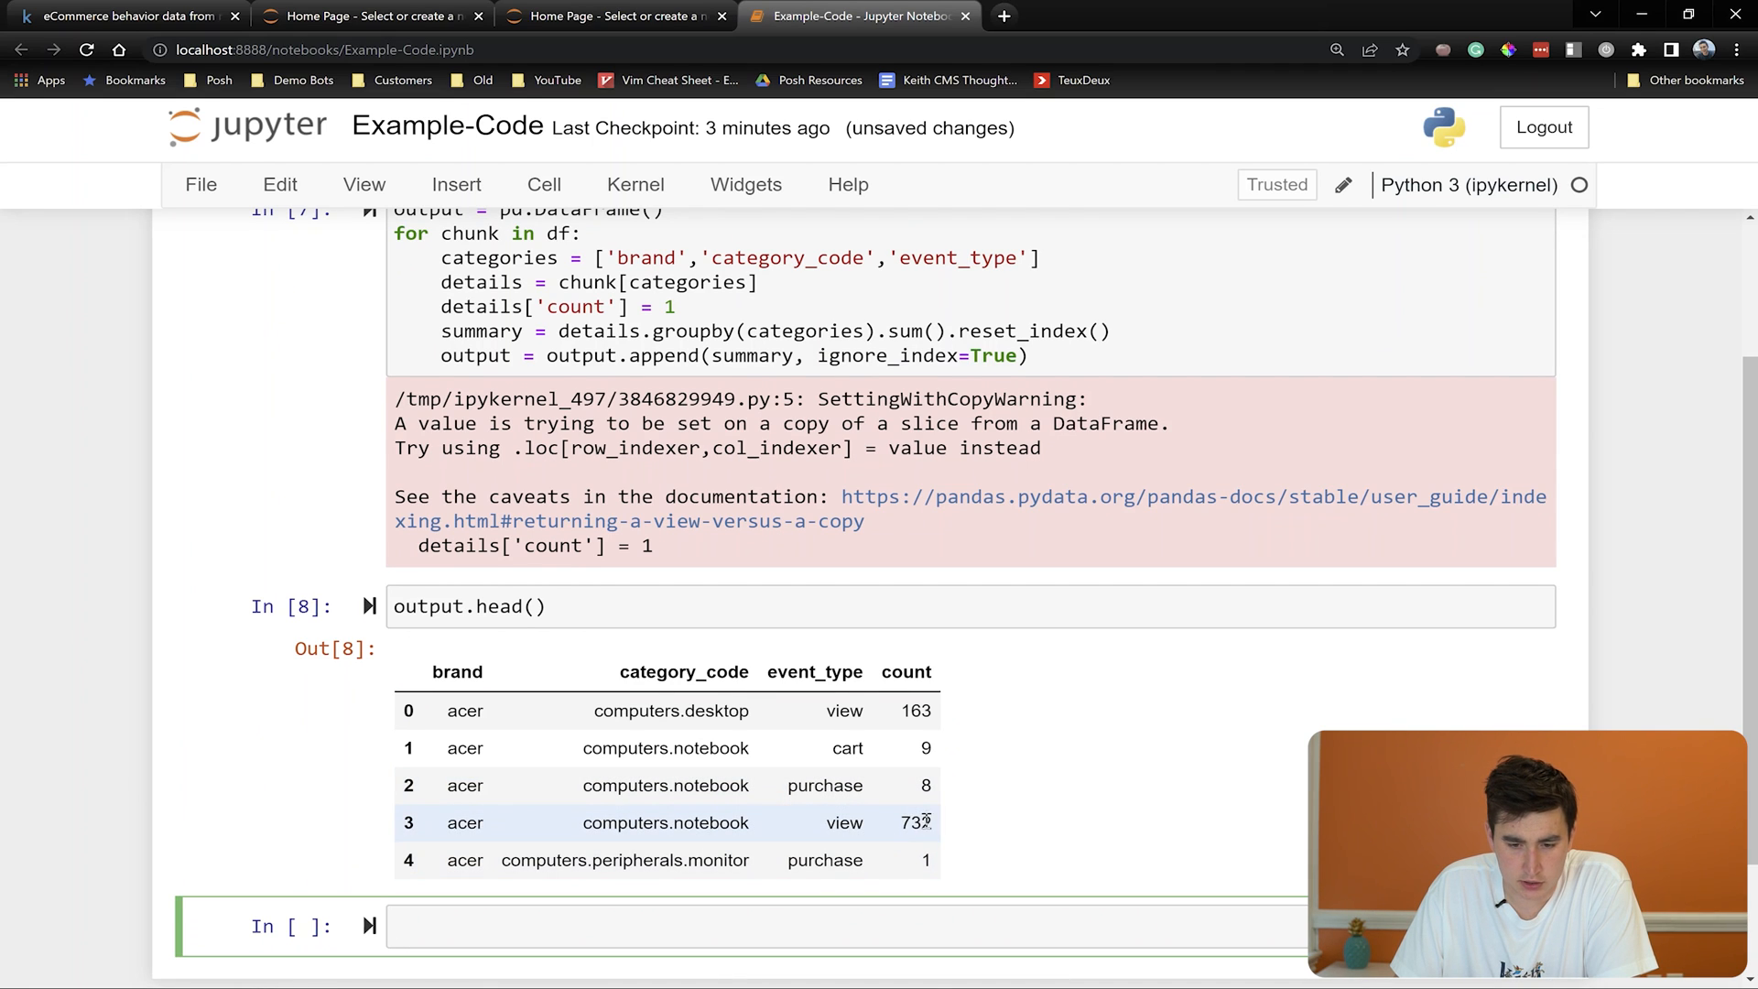
Point out the 732 notebook view count and select the preview line for rewriting
double_click(913, 822)
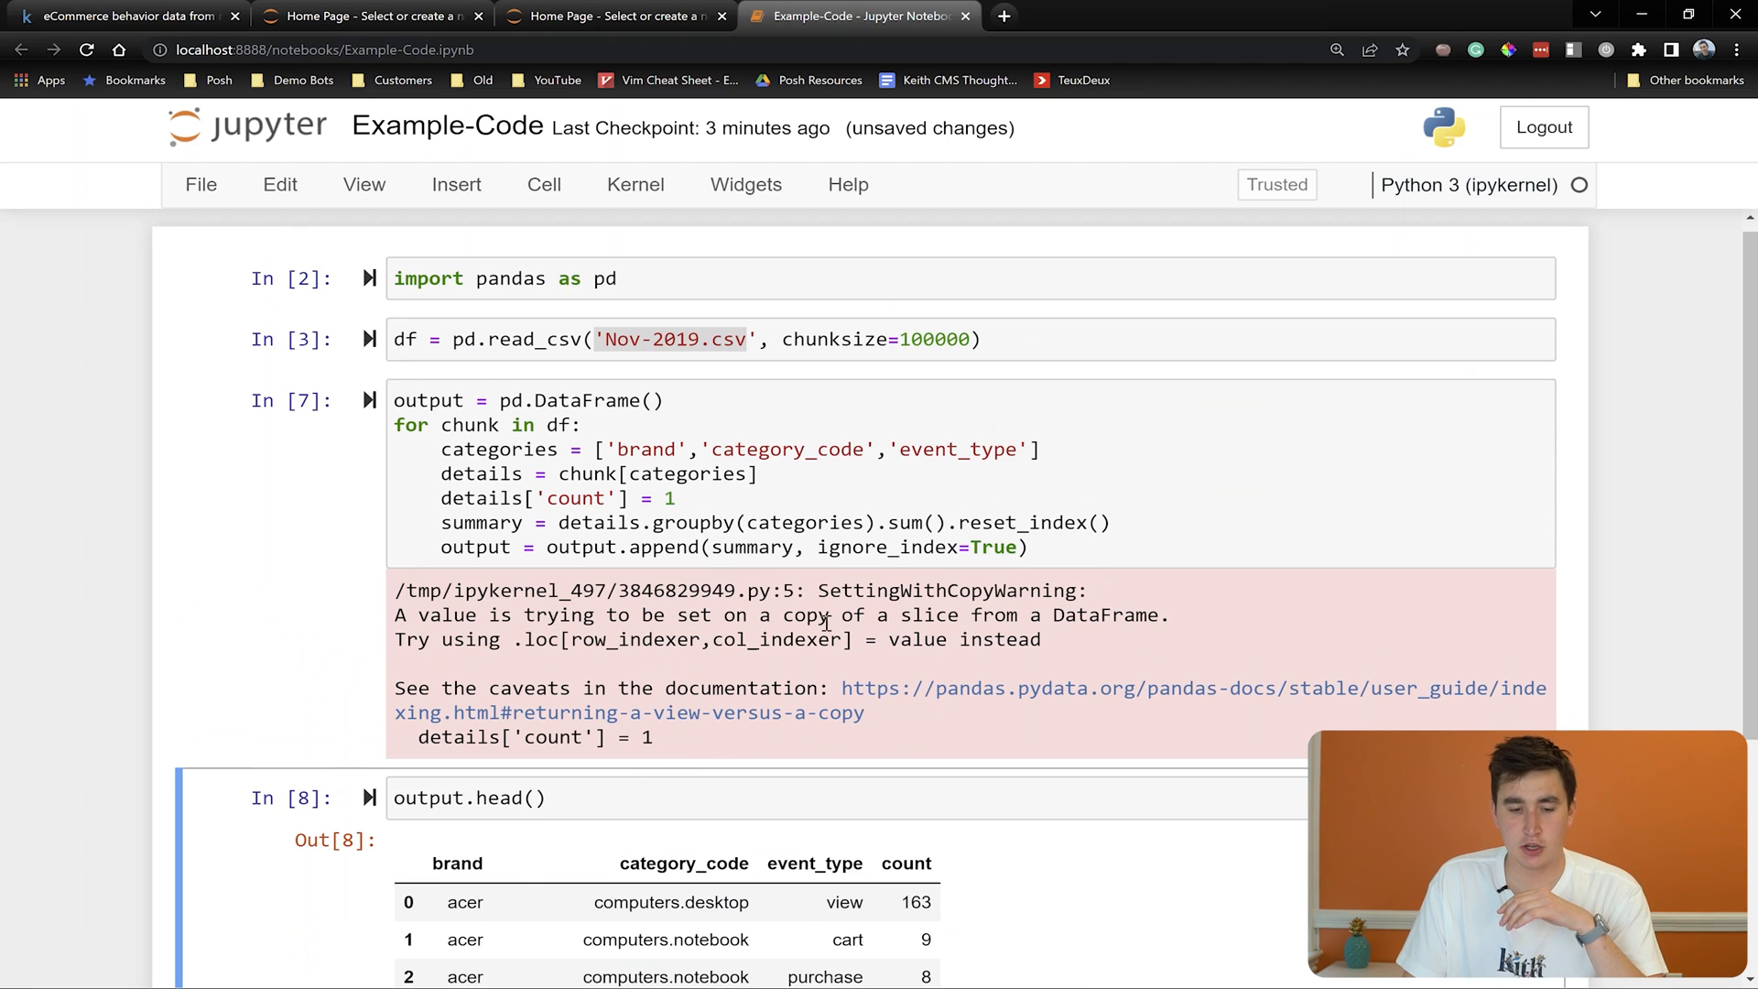
click(469, 797)
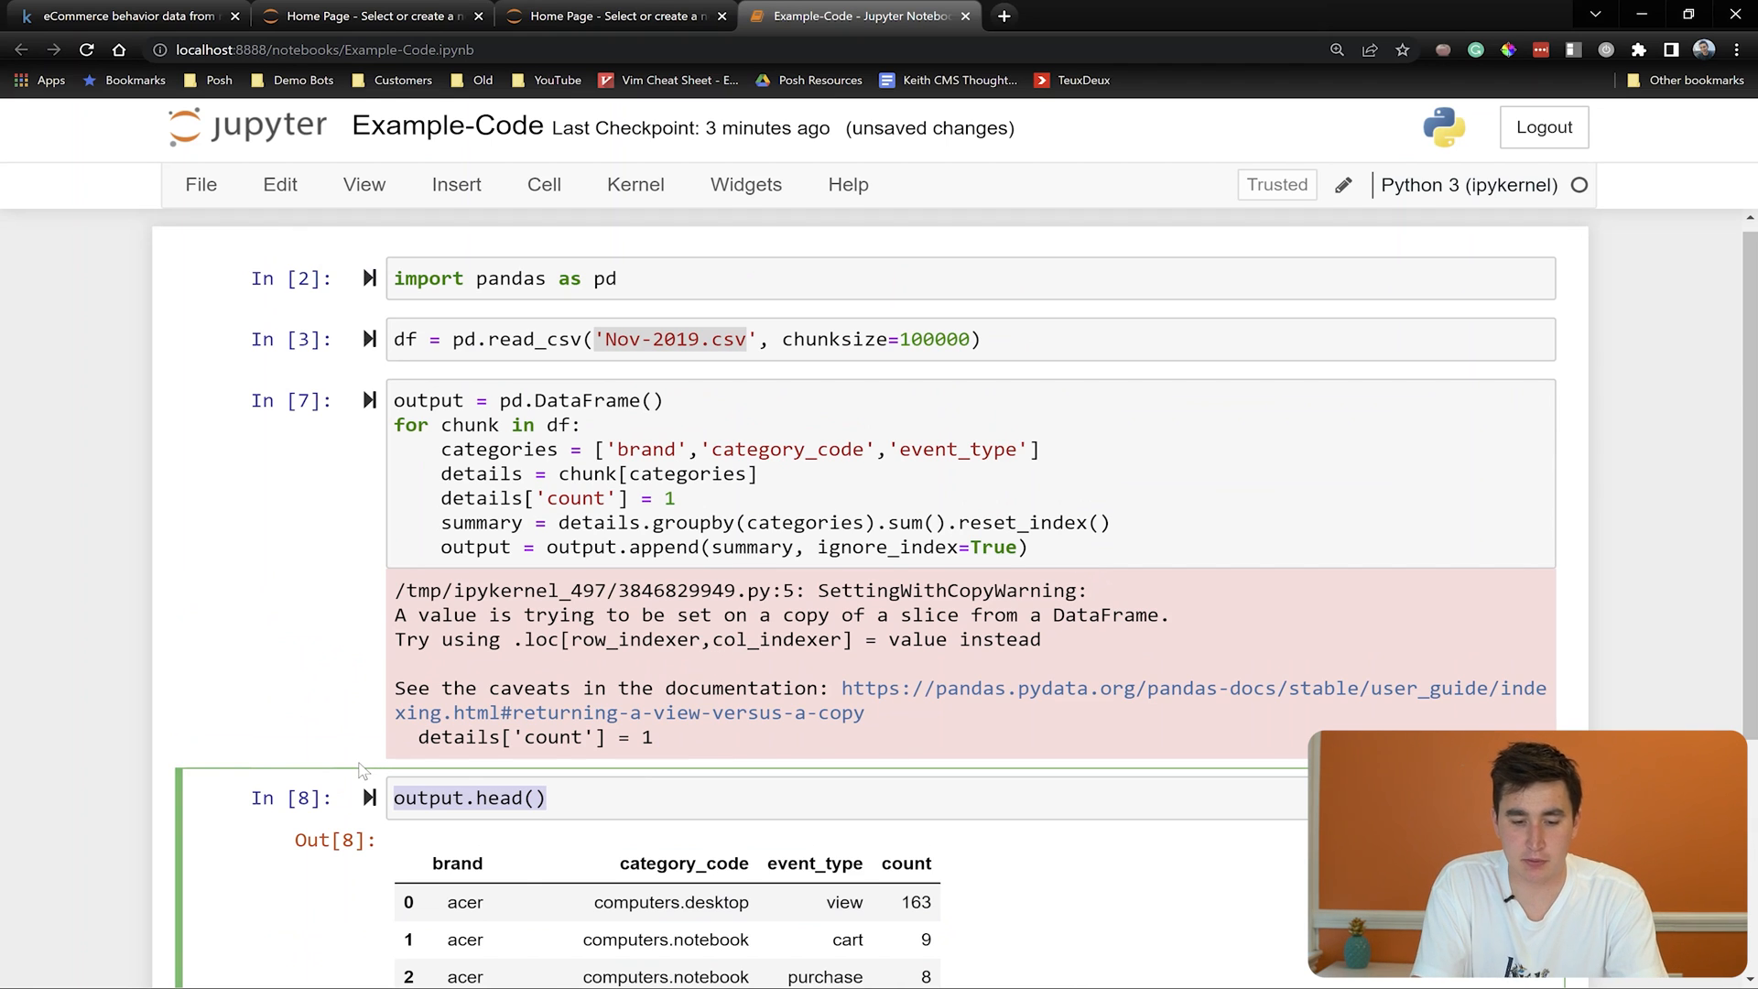
scroll(down, 3)
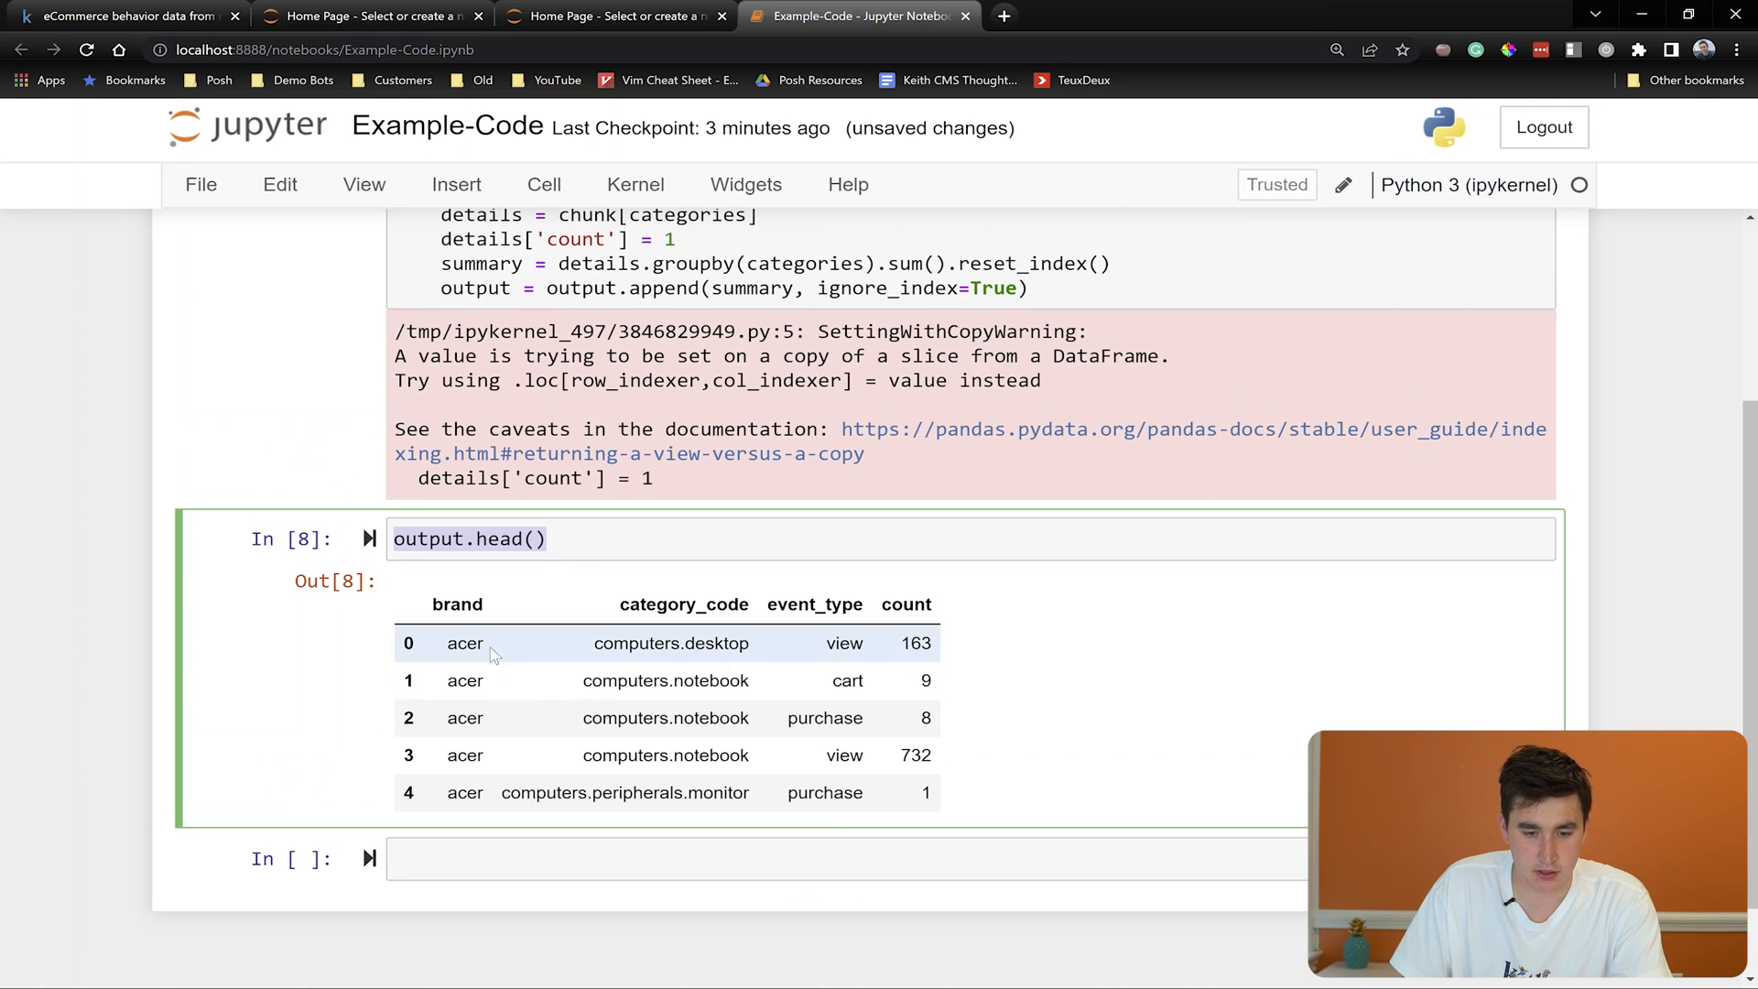
Write final_output = output.groupby(categories).sum().reset_index() to merge the chunk summaries
text(final_)
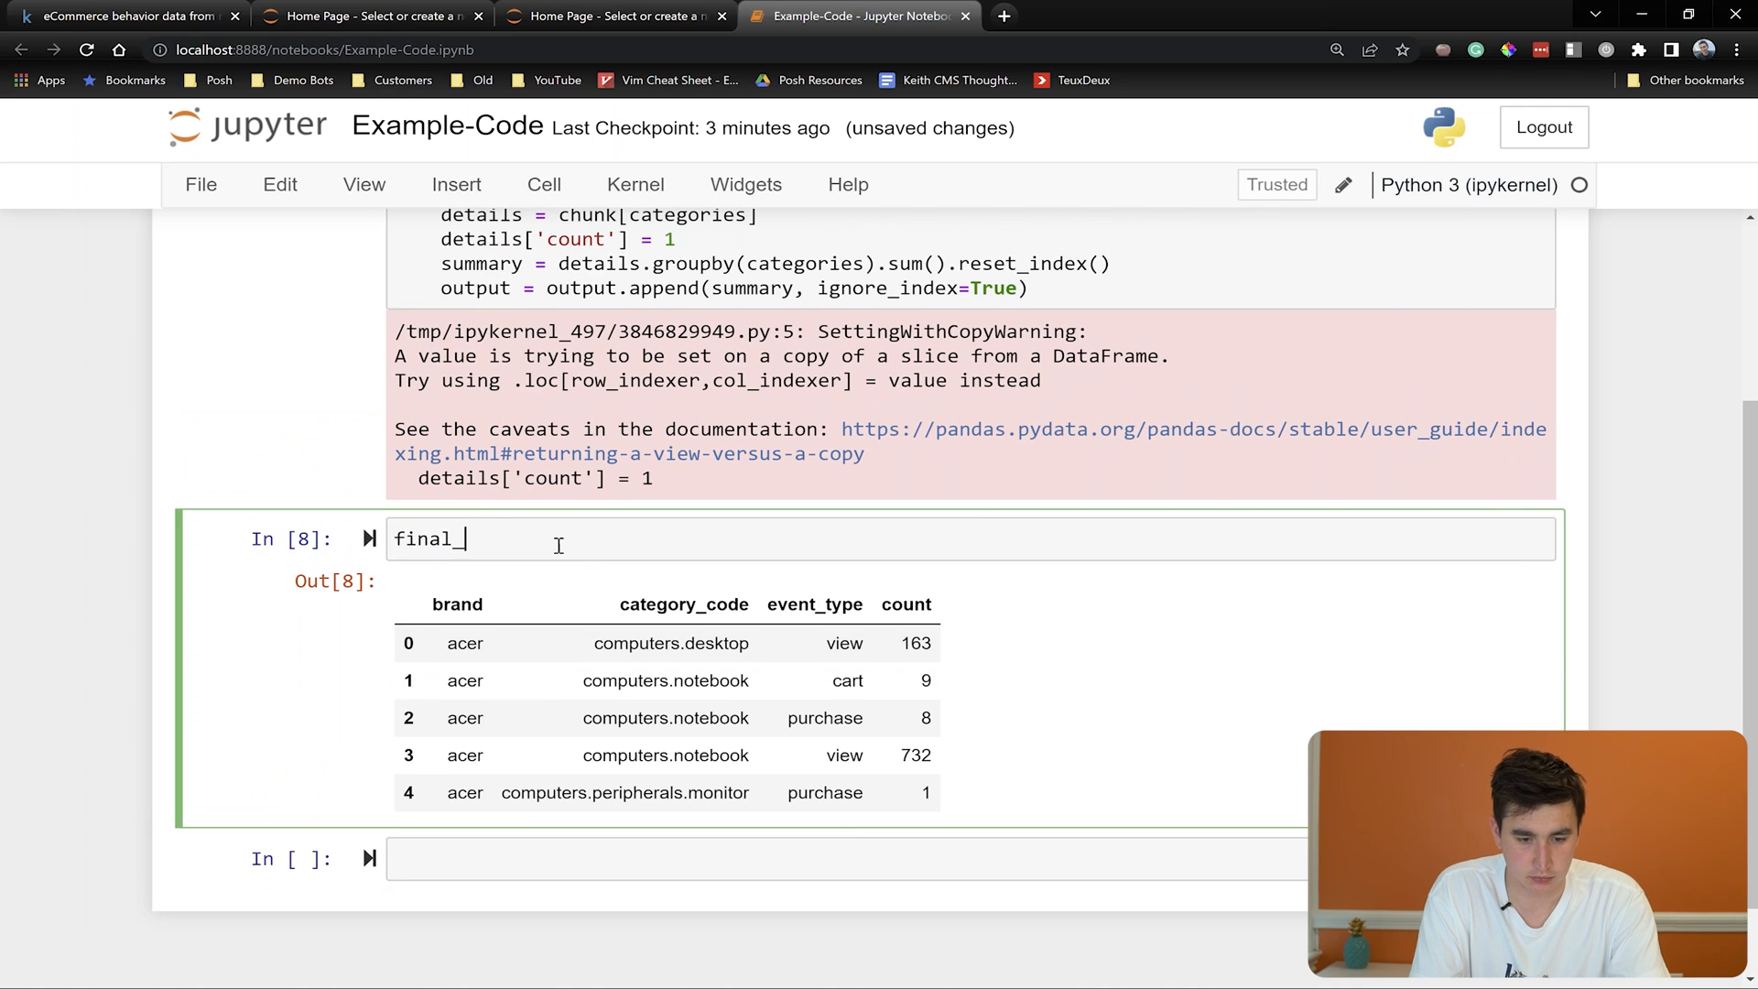
text(output =)
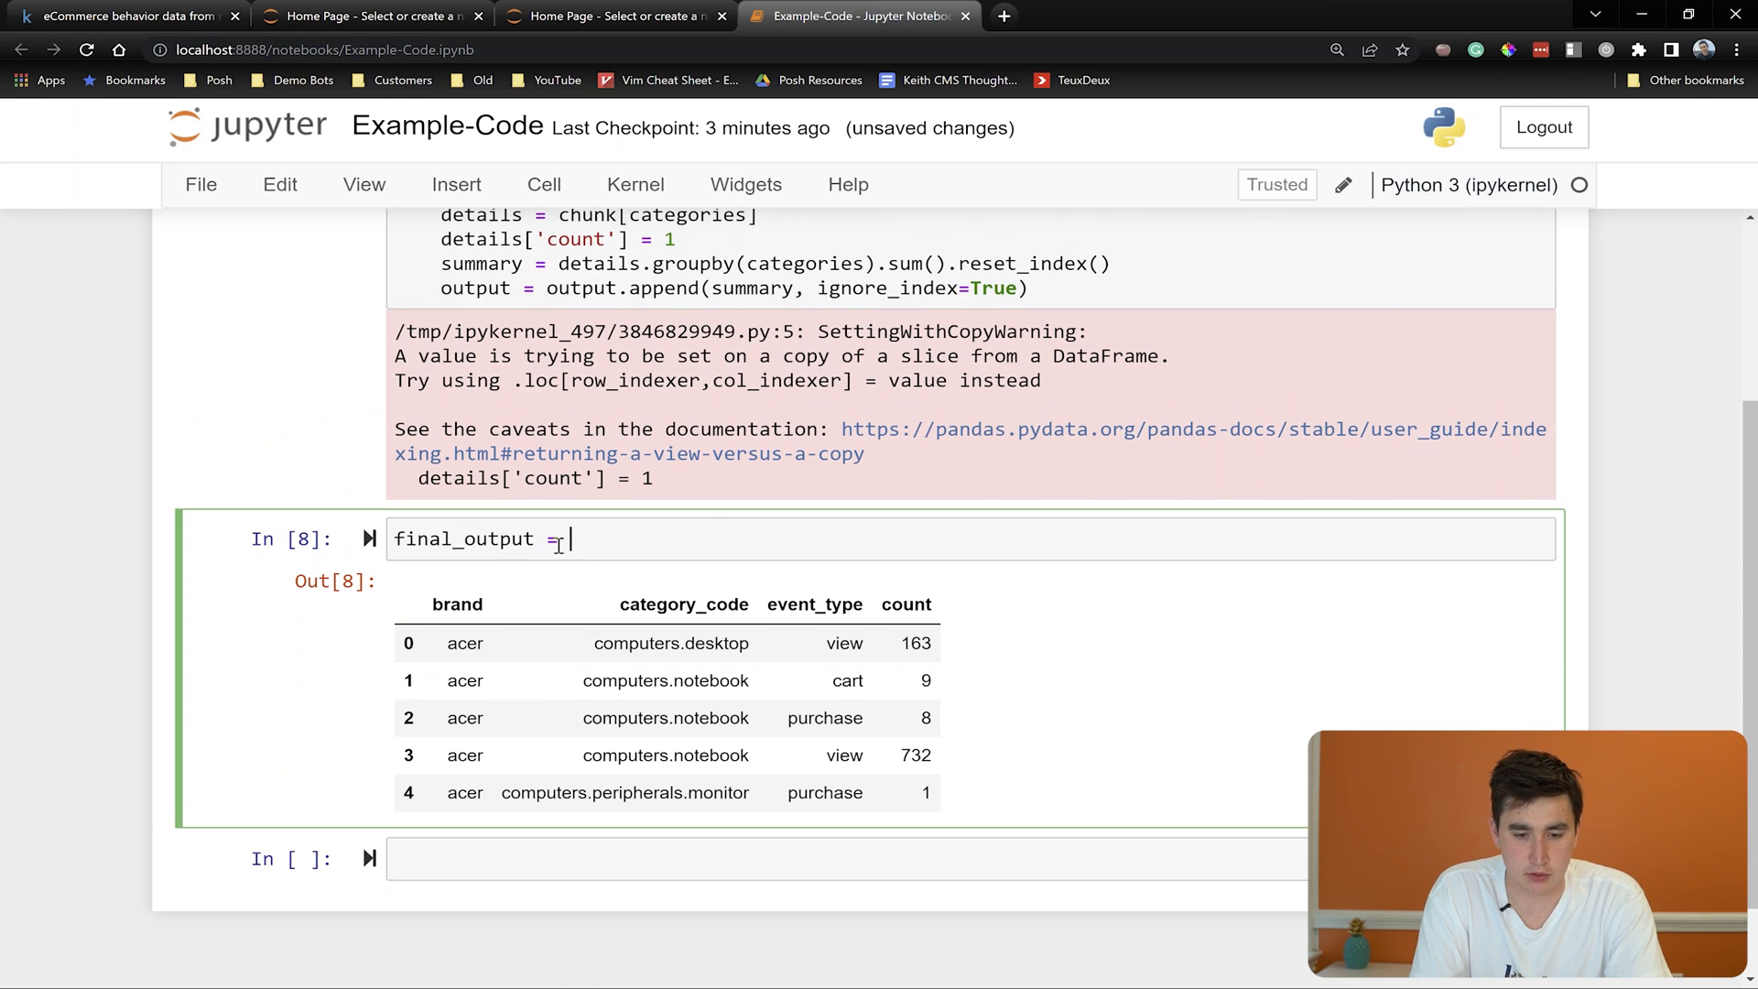
text(output)
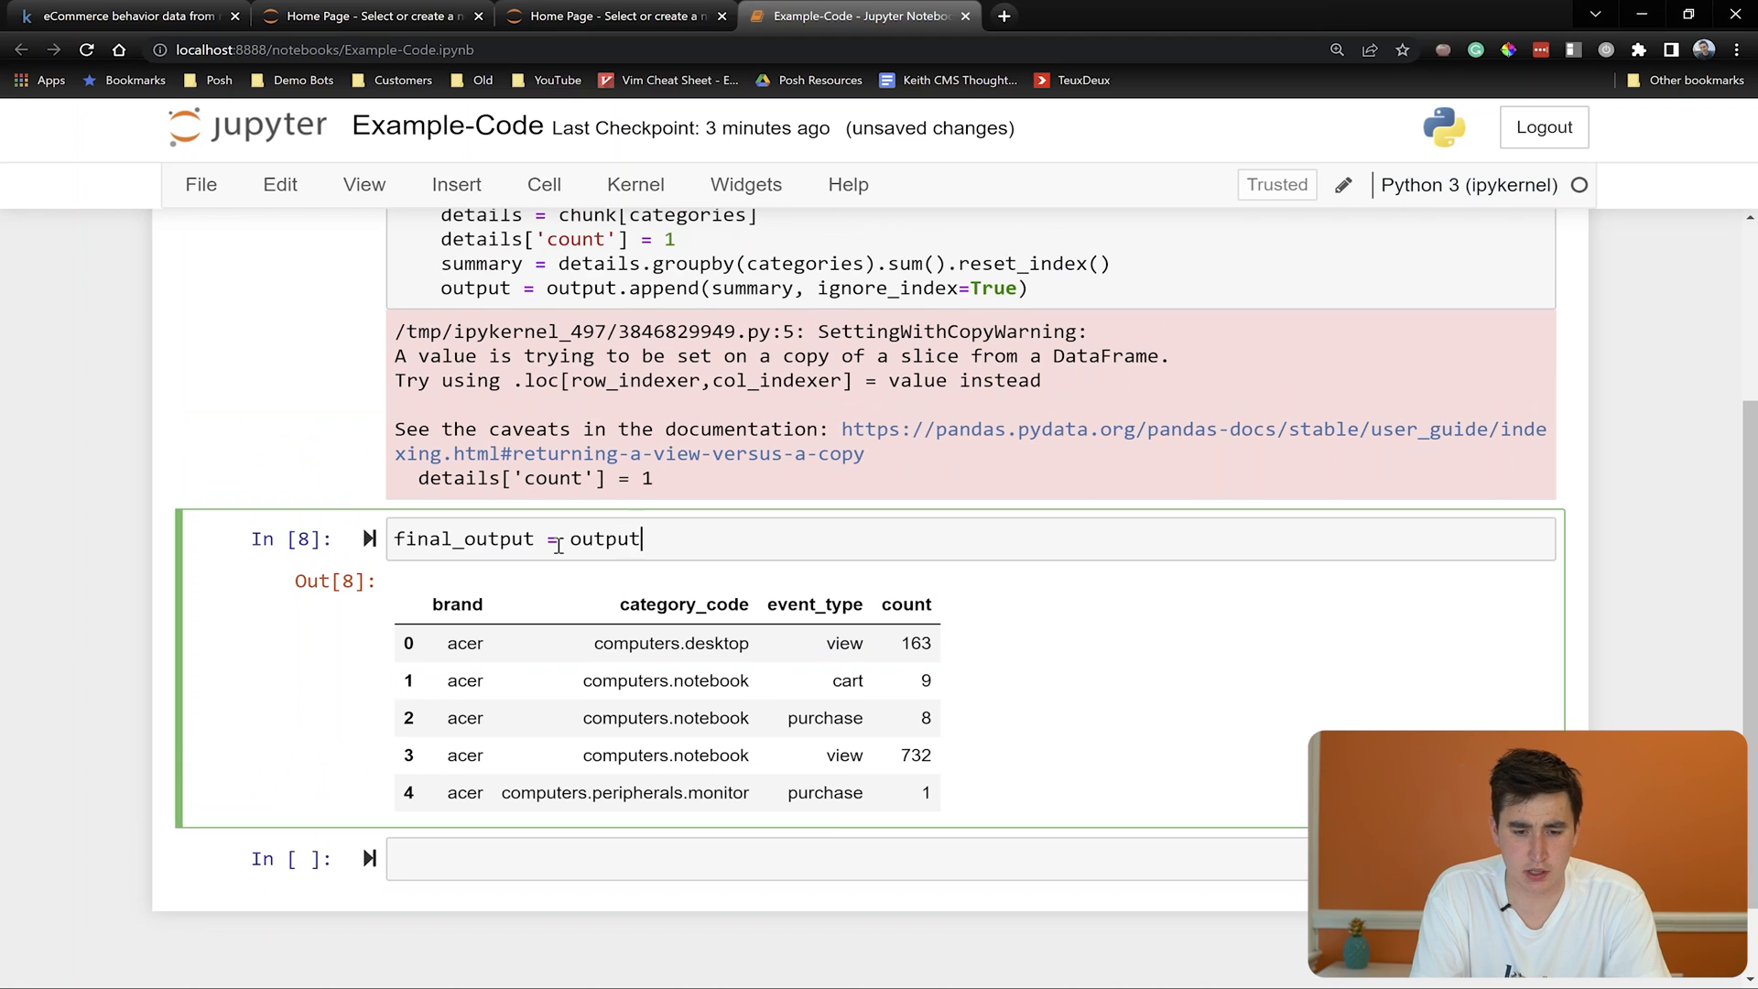
text(.groupby)
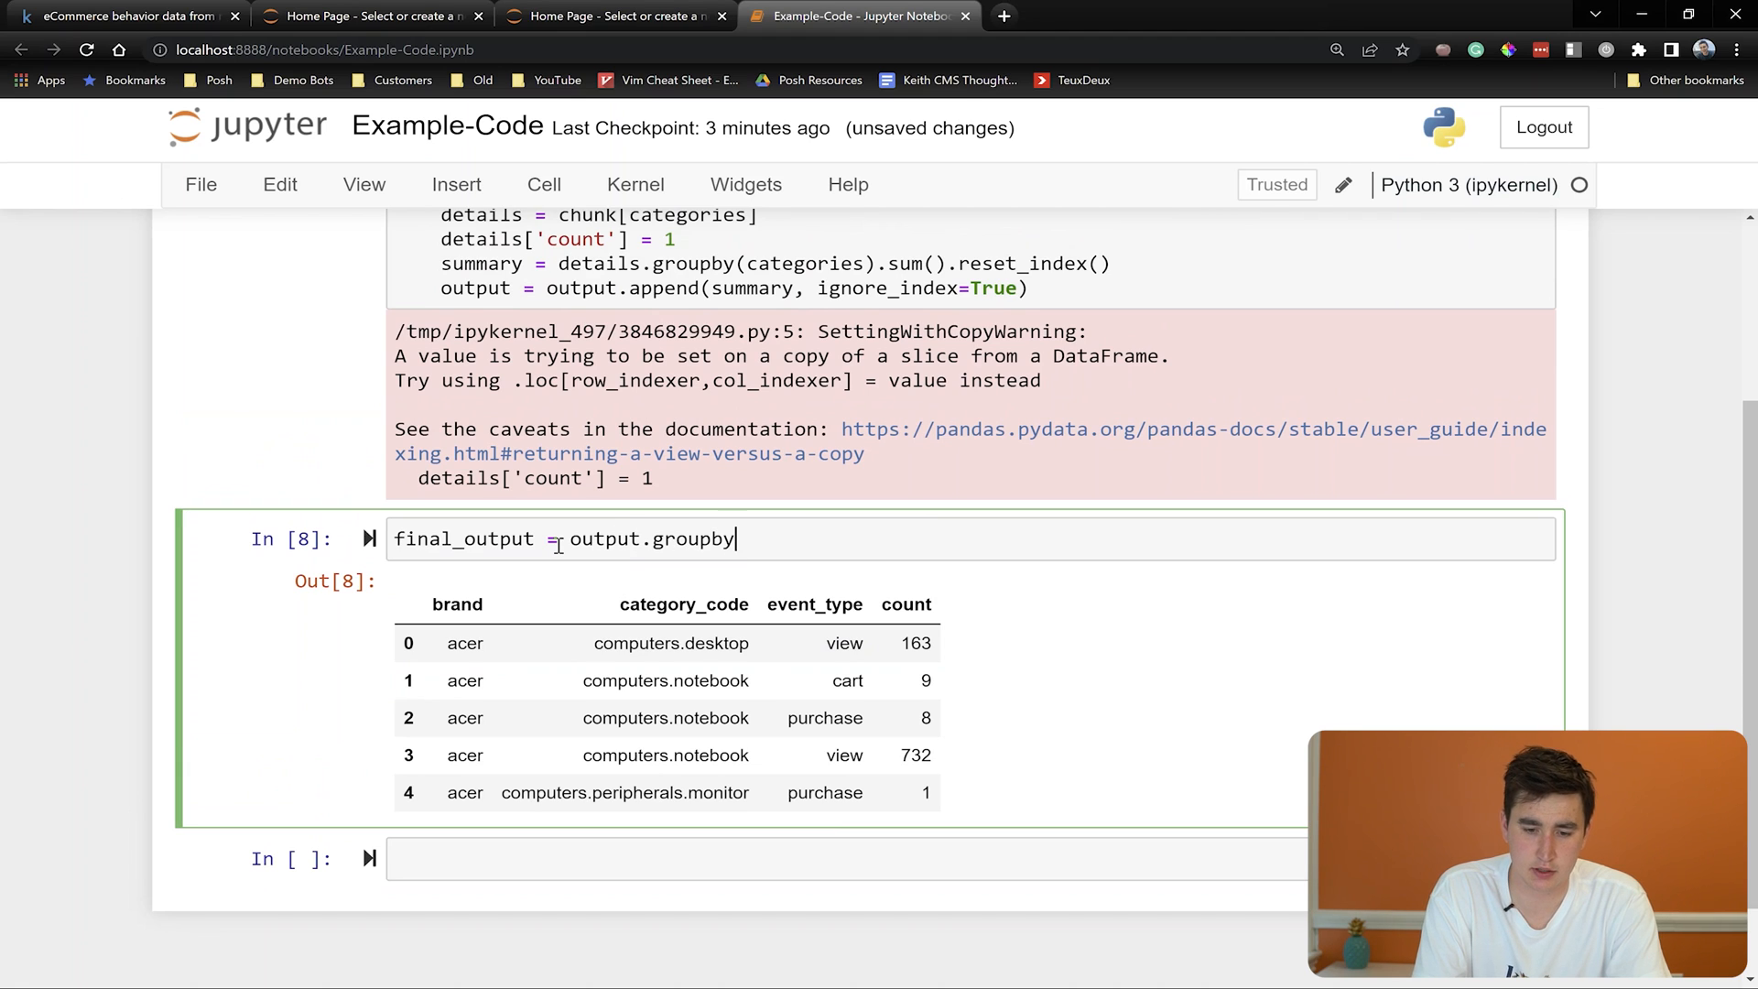
text((categories))
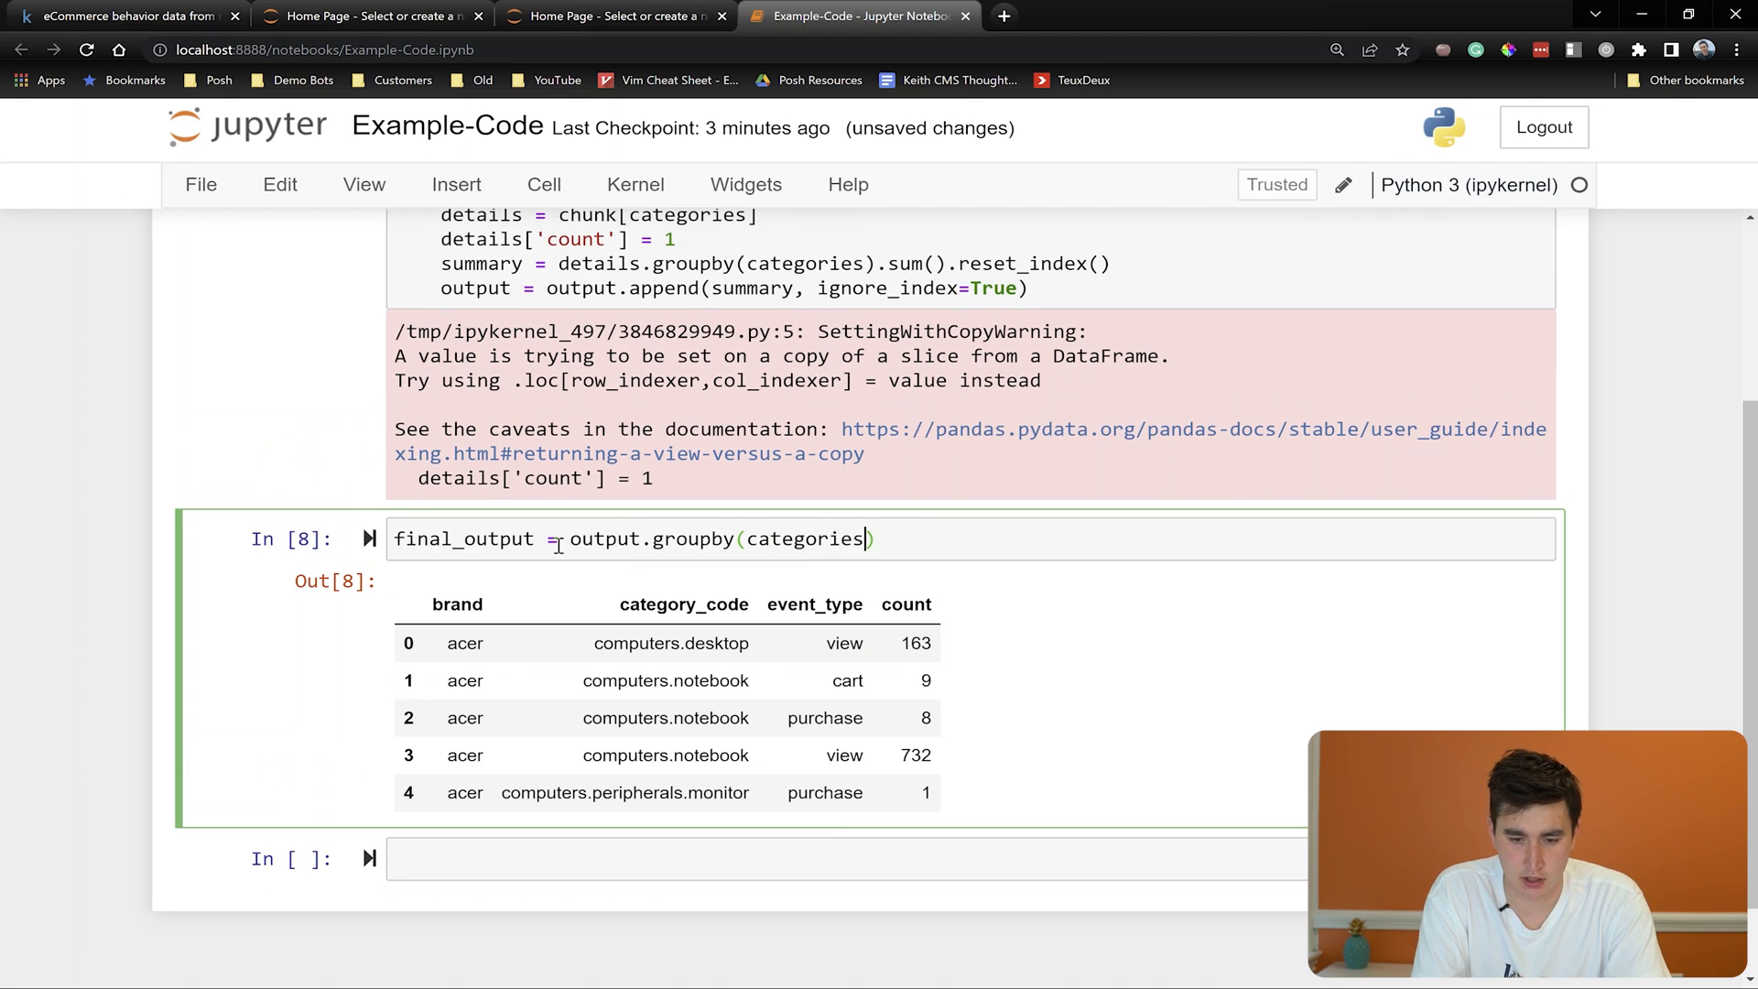
text(.sum)
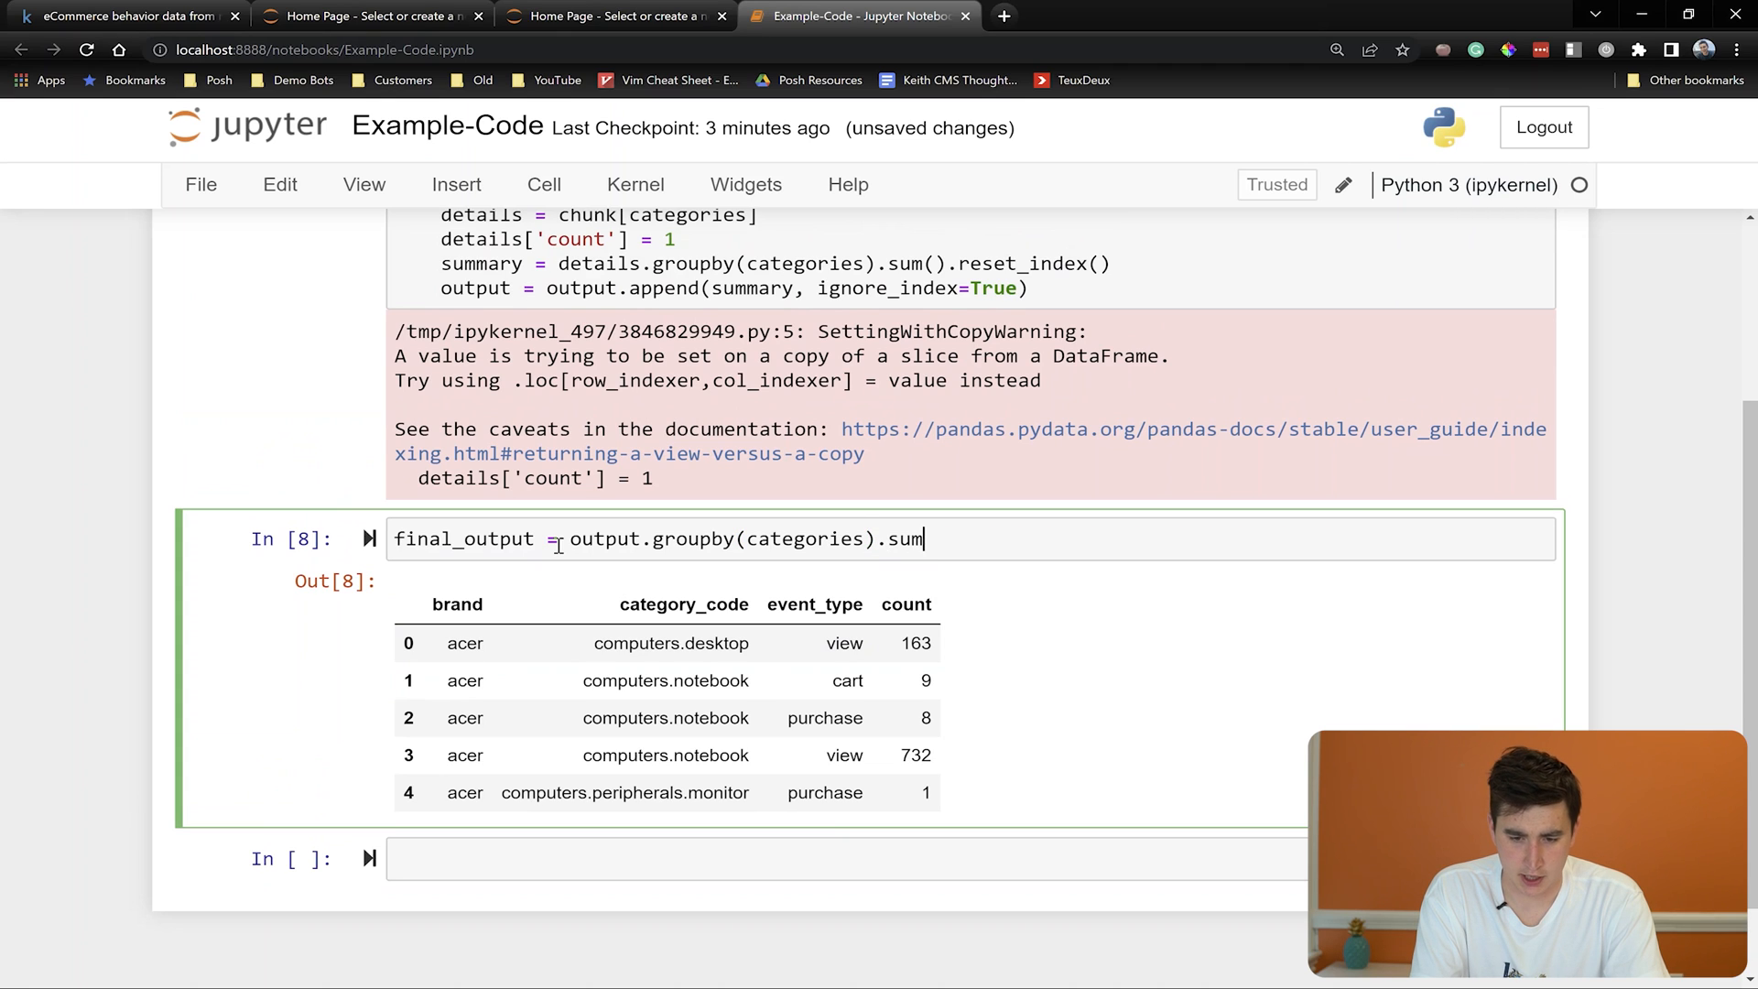
text(().reset_)
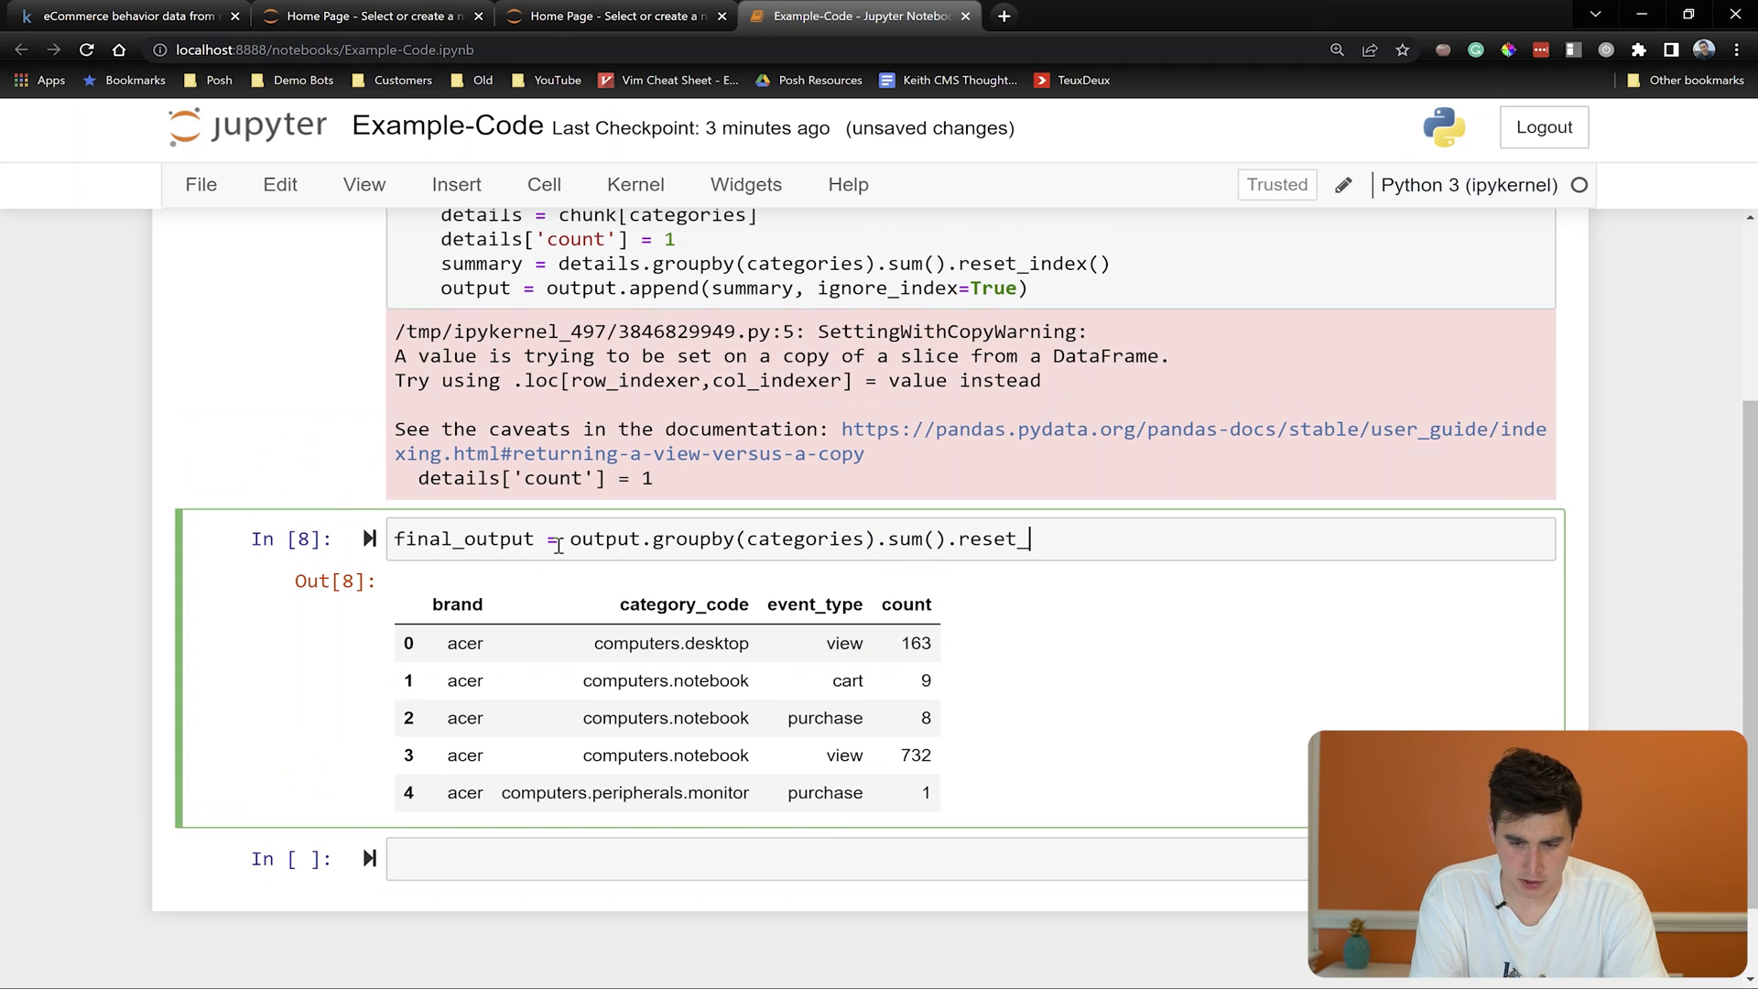
text(index)
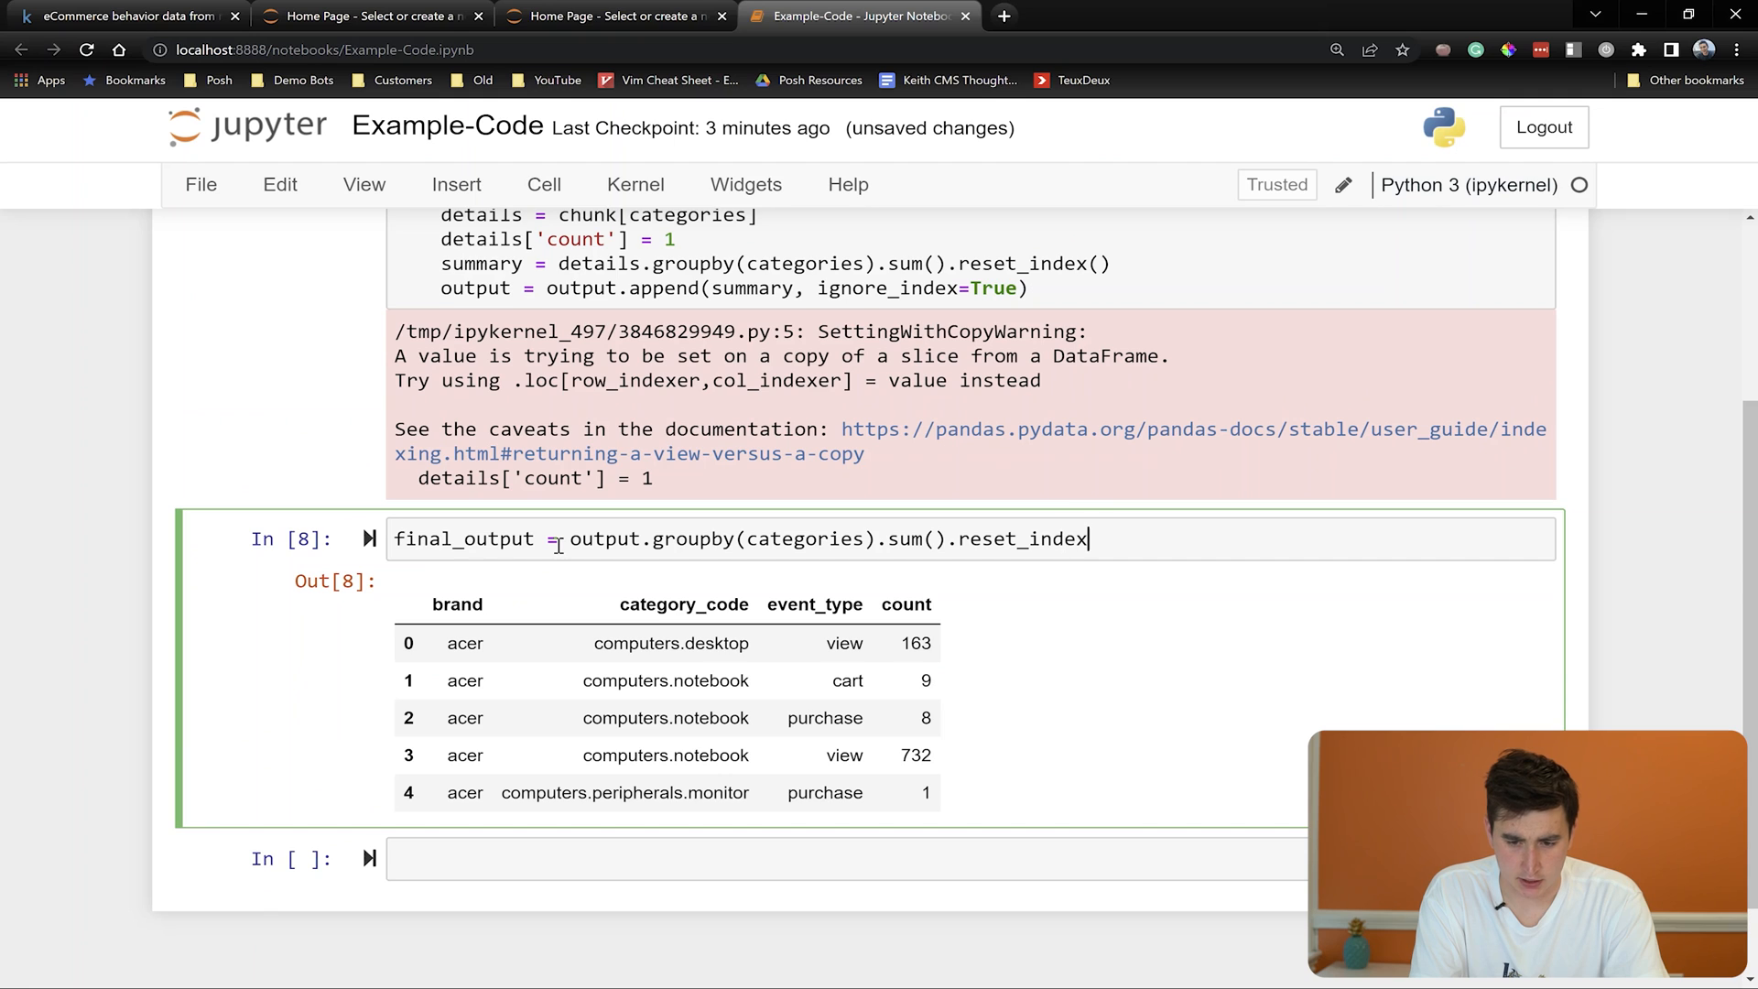
text(())
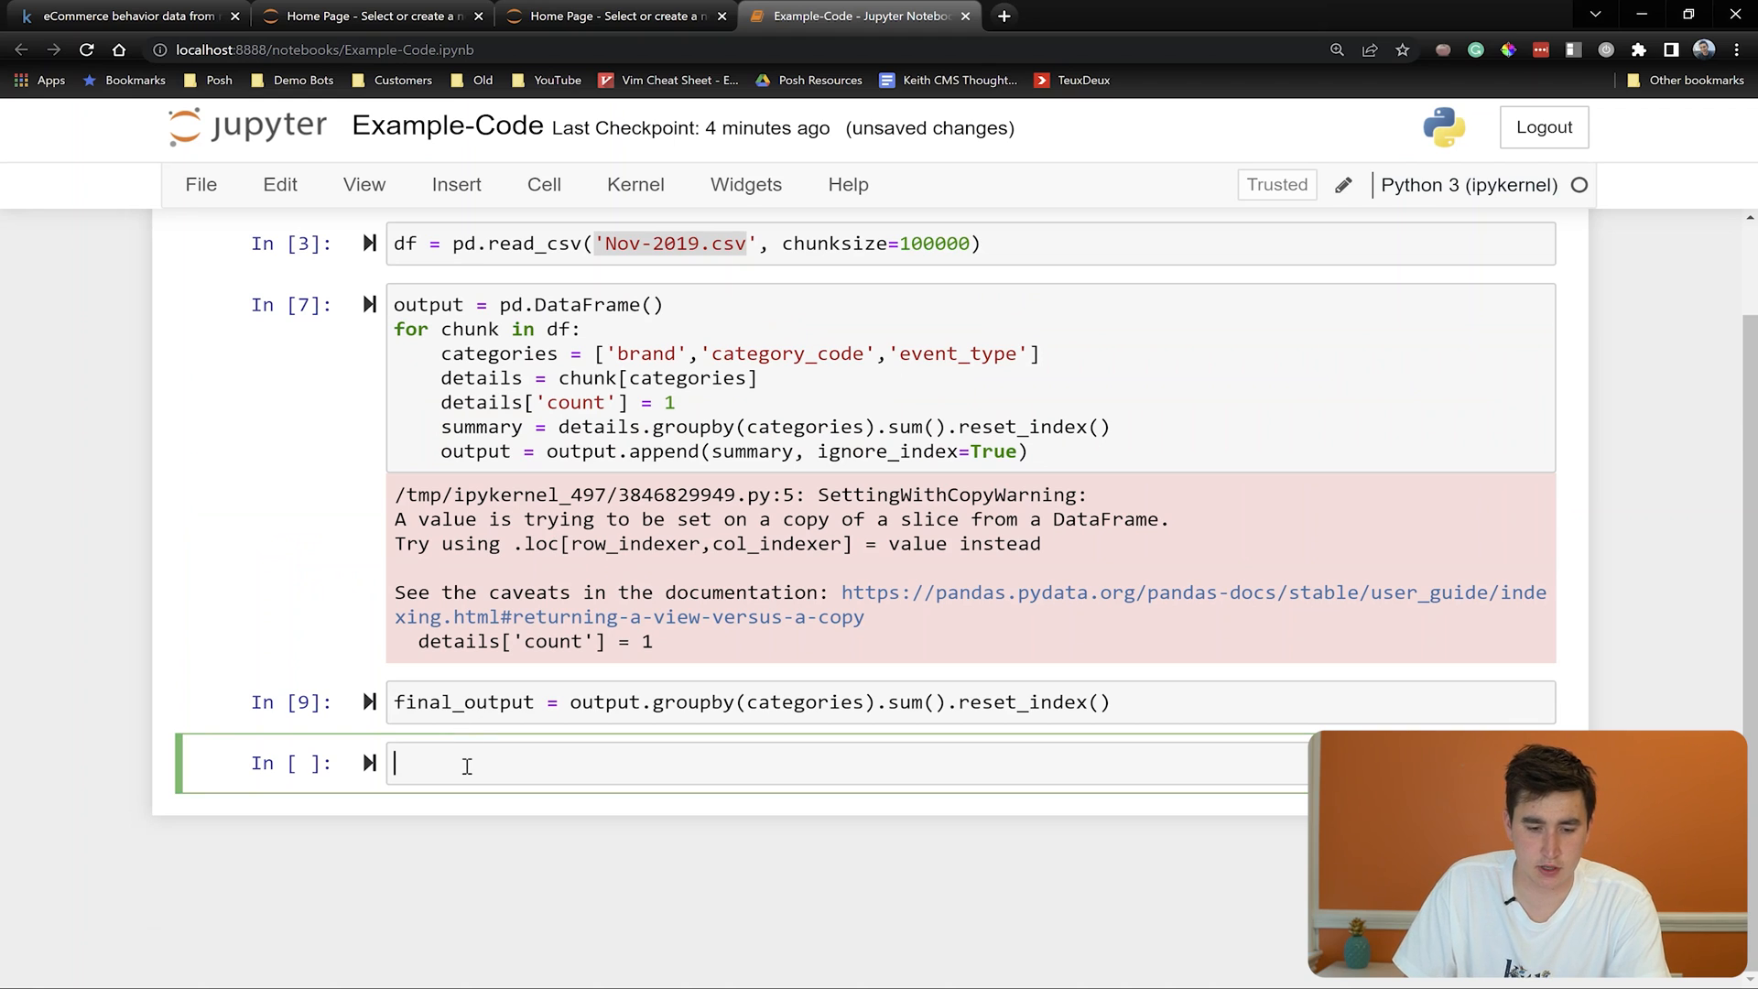
Display final_output sorted by count, 9165 rows up to 4669251 samsung smartphone views
text(final_output.head()
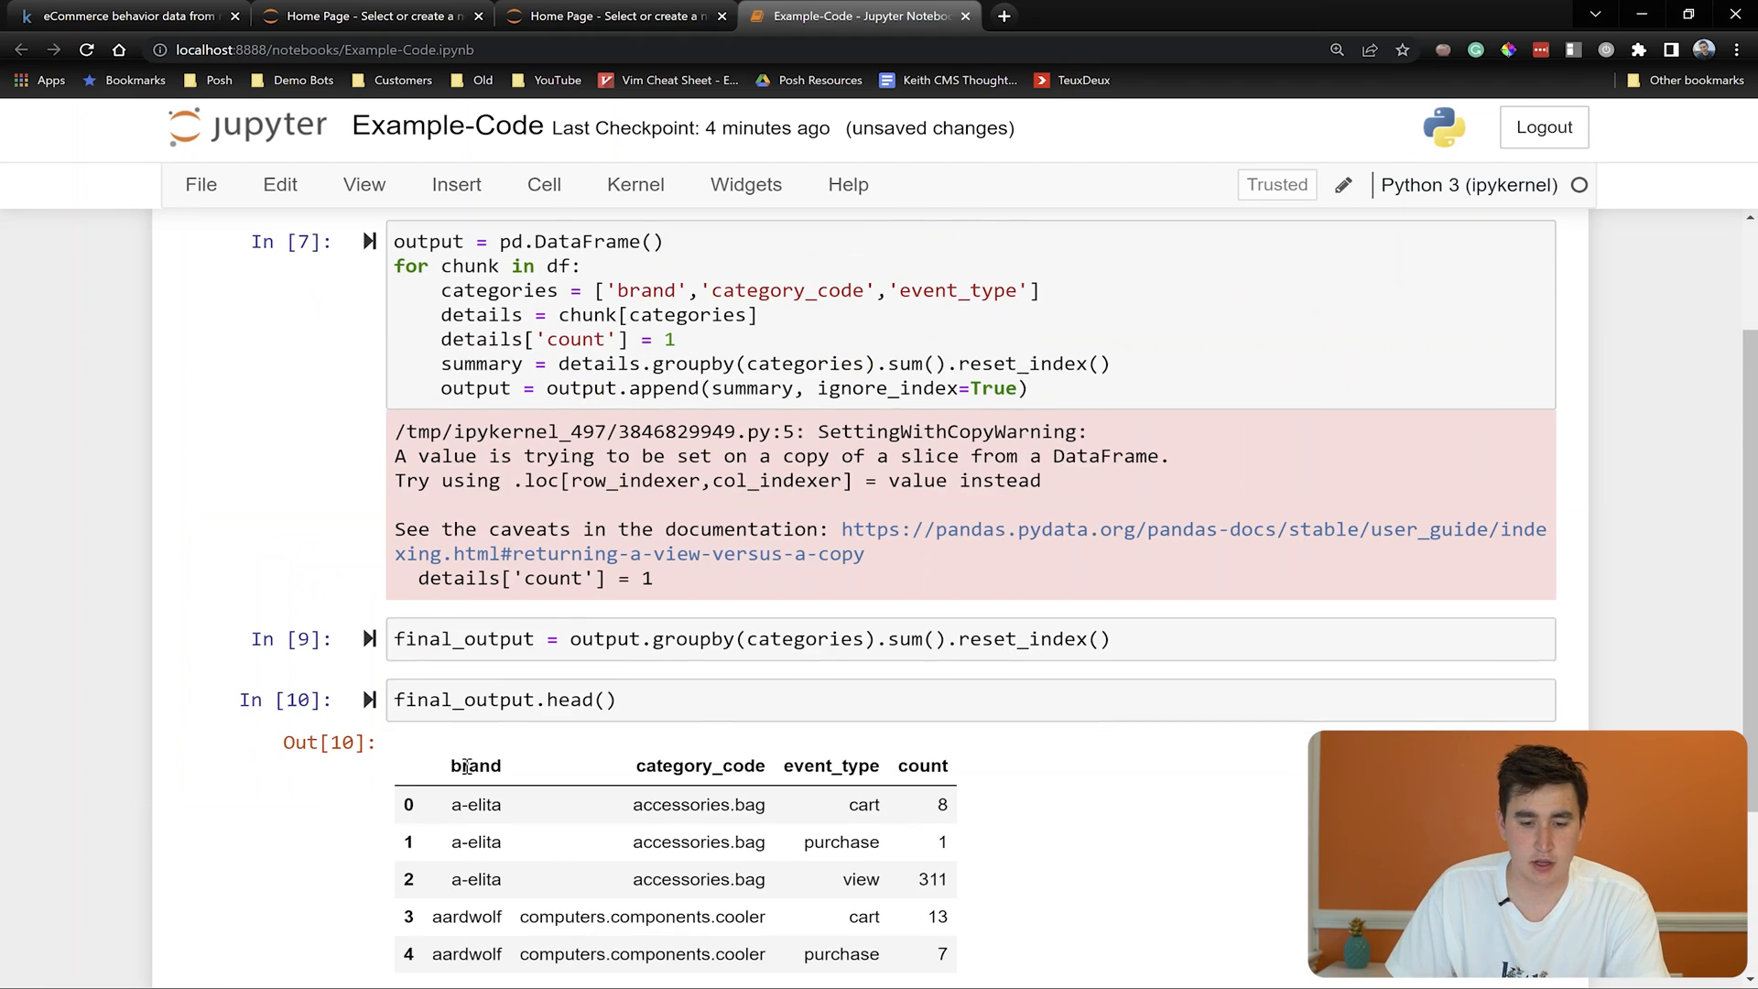
scroll(down, 3)
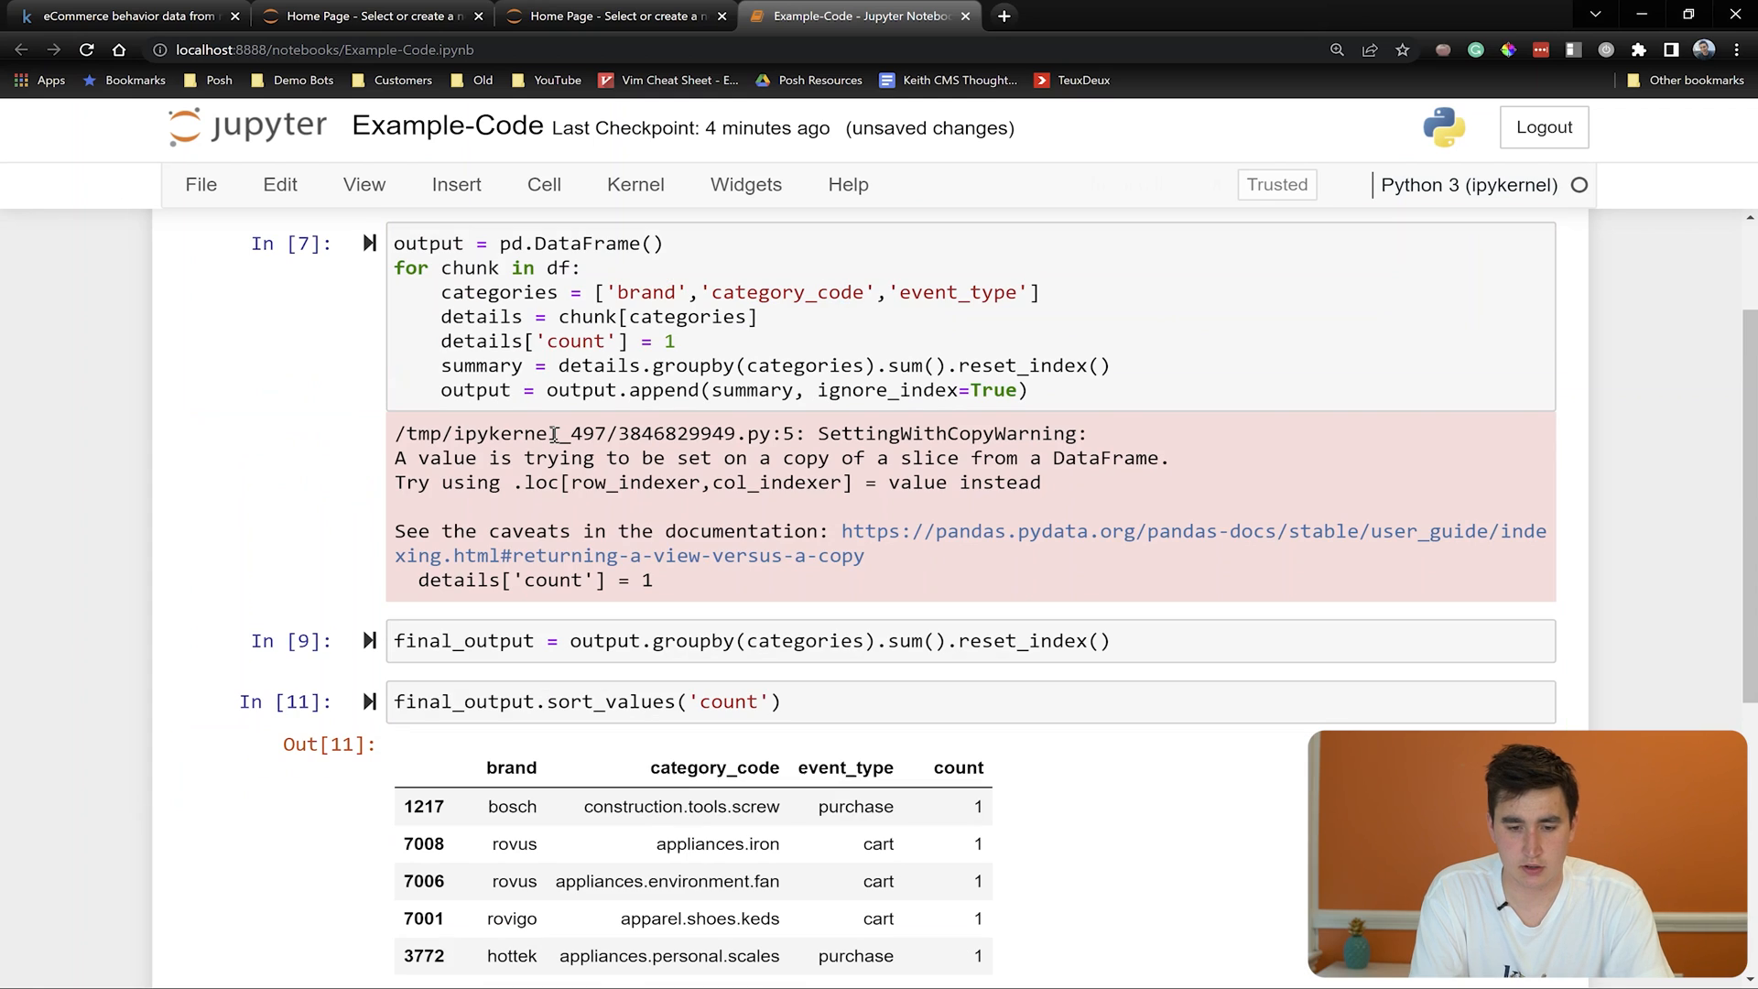
scroll(down, 3)
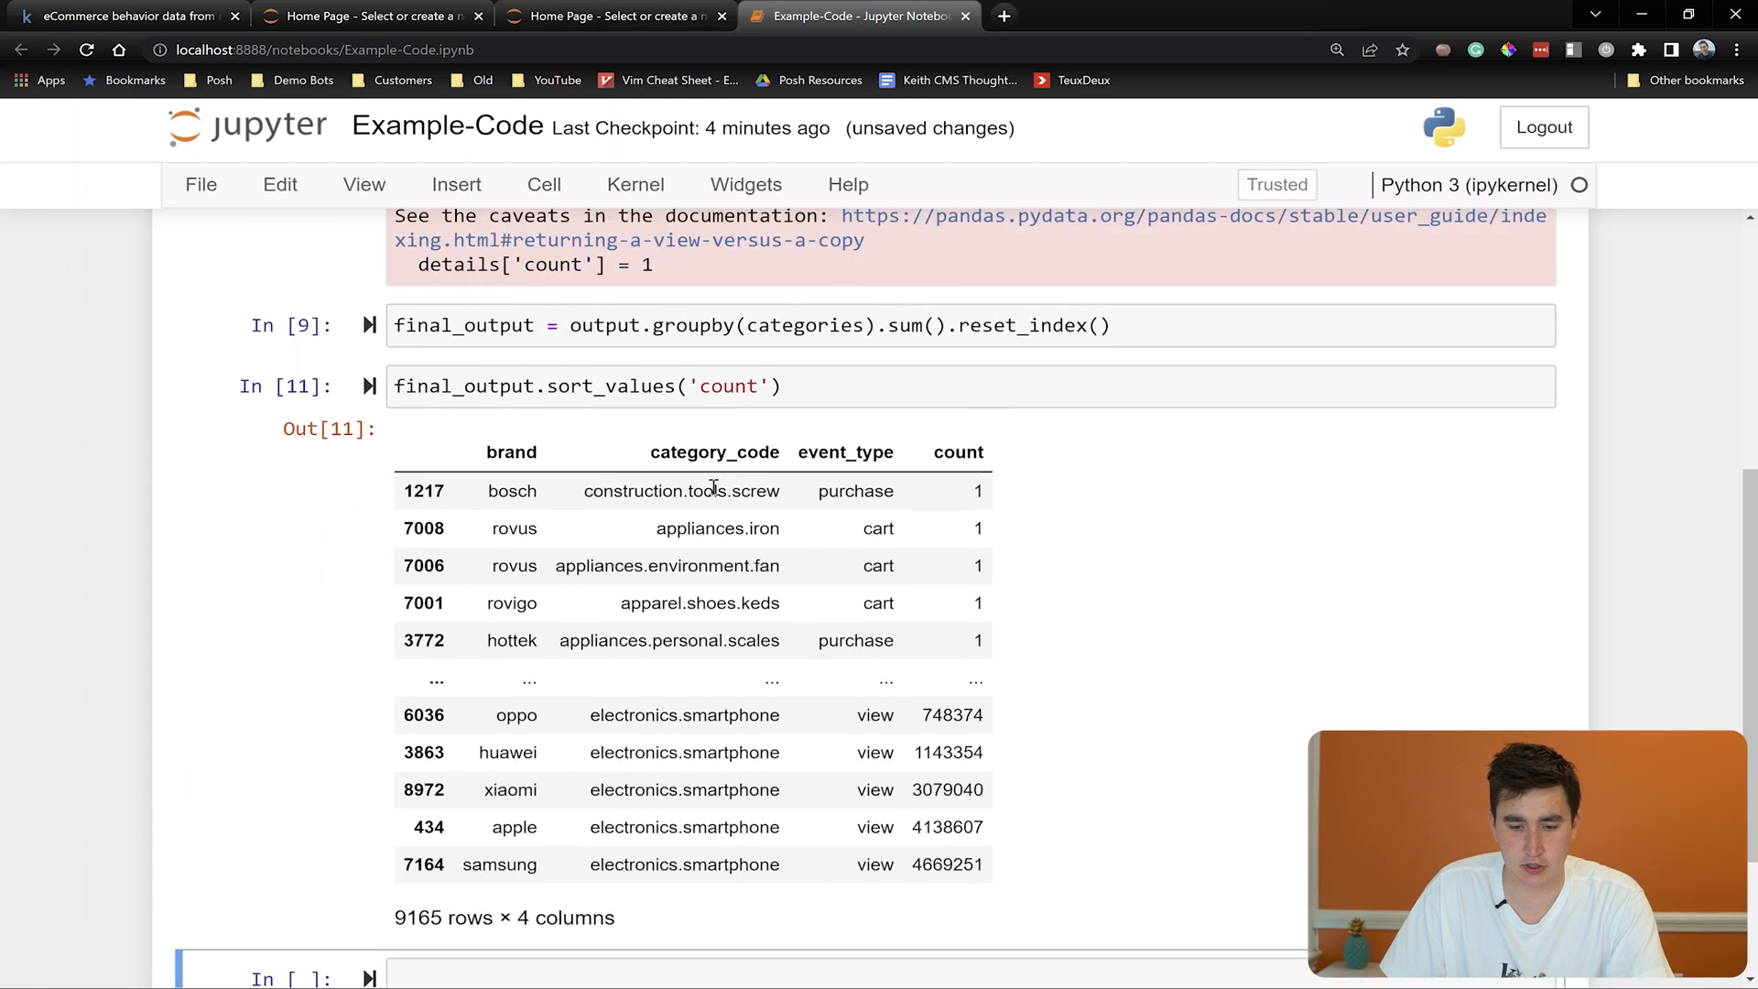
scroll(down, 3)
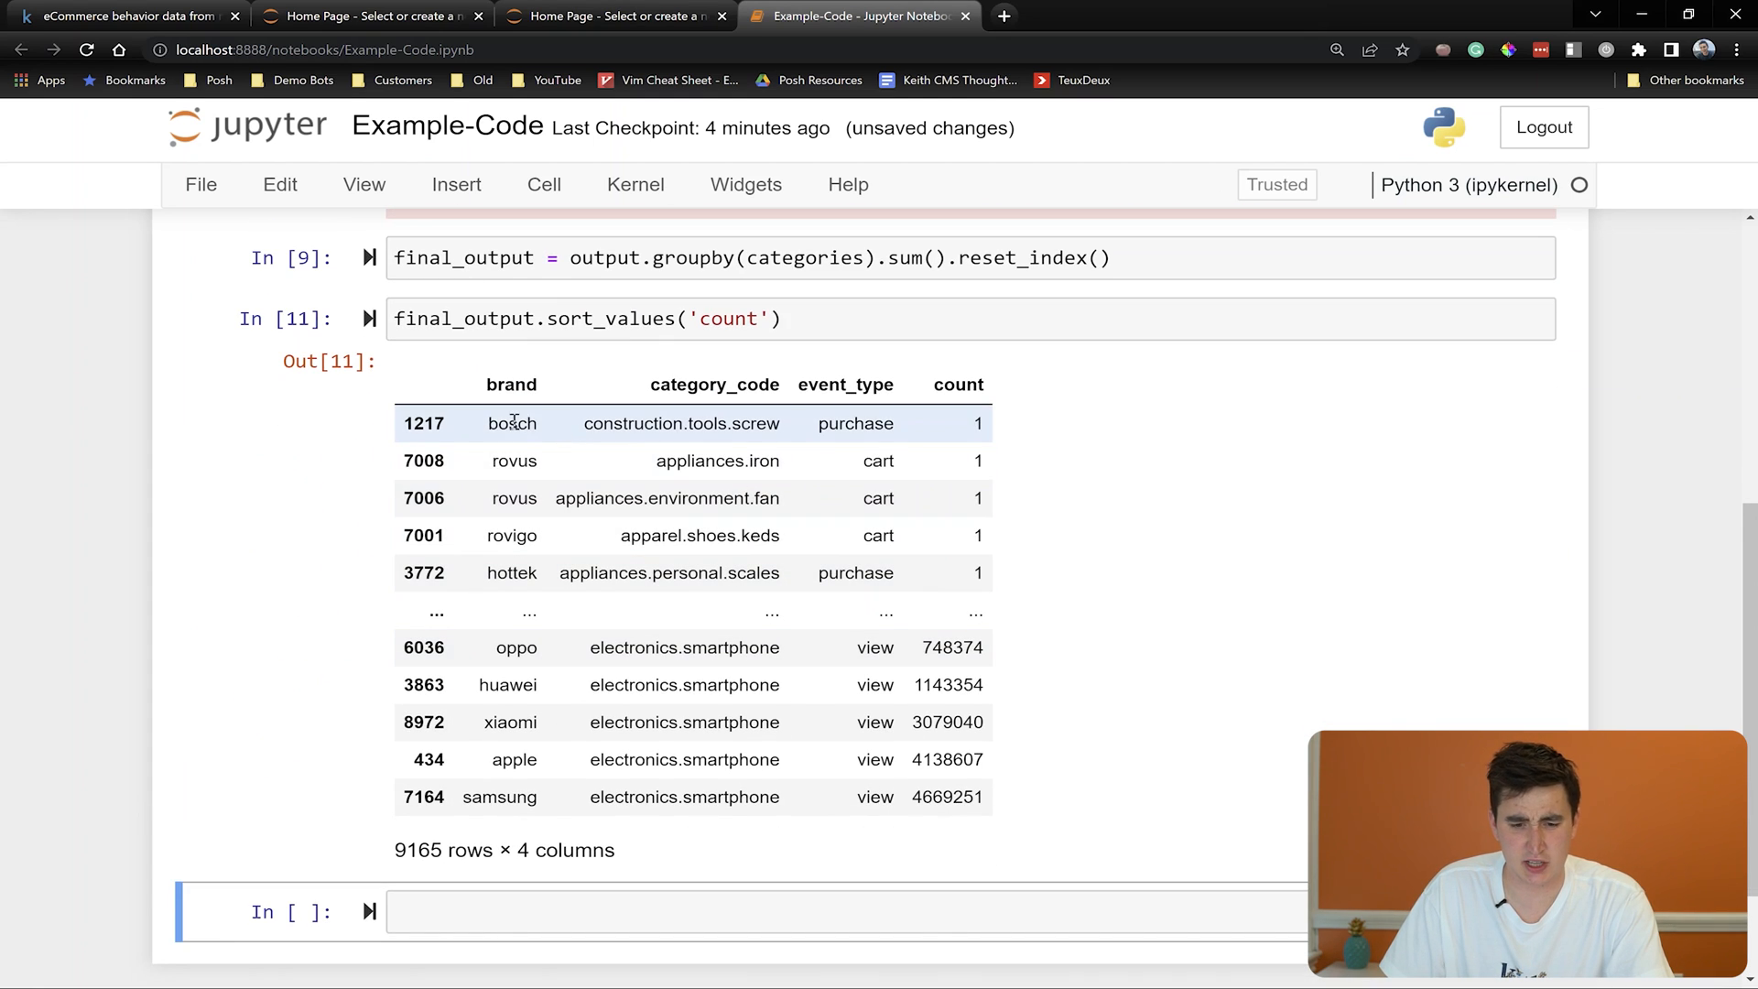
Highlight two single-event brands and xiaomi among the most-viewed brands
double_click(513, 461)
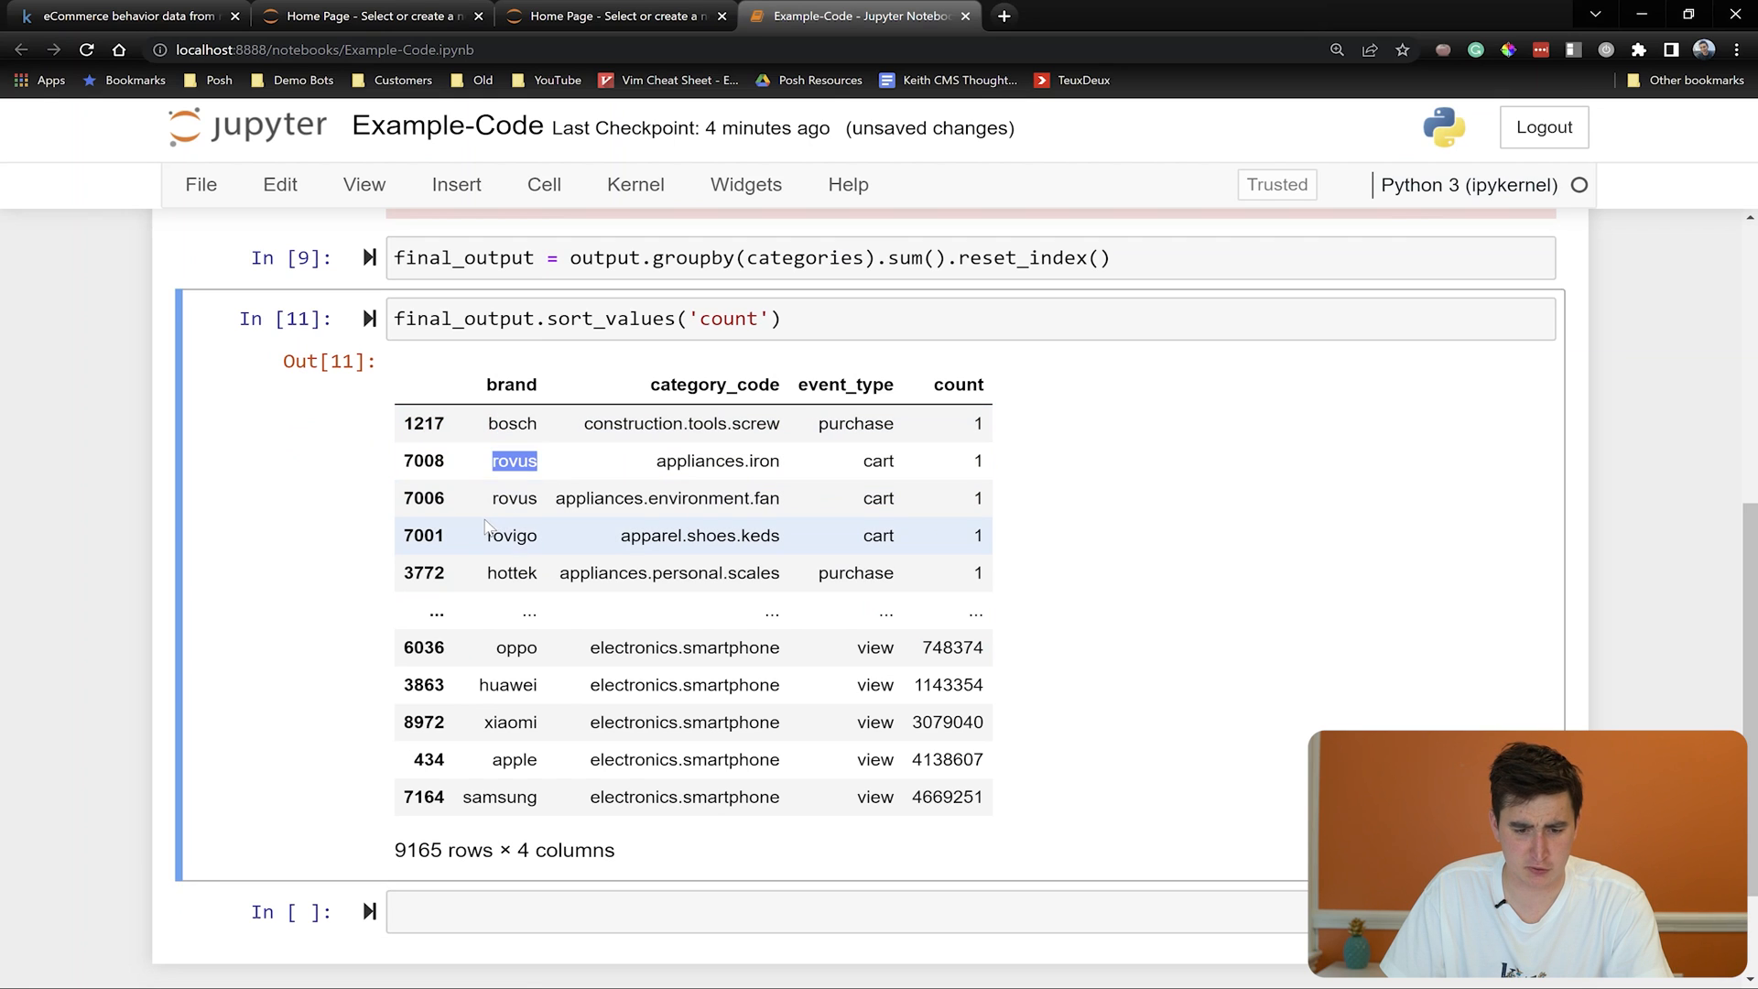
double_click(511, 573)
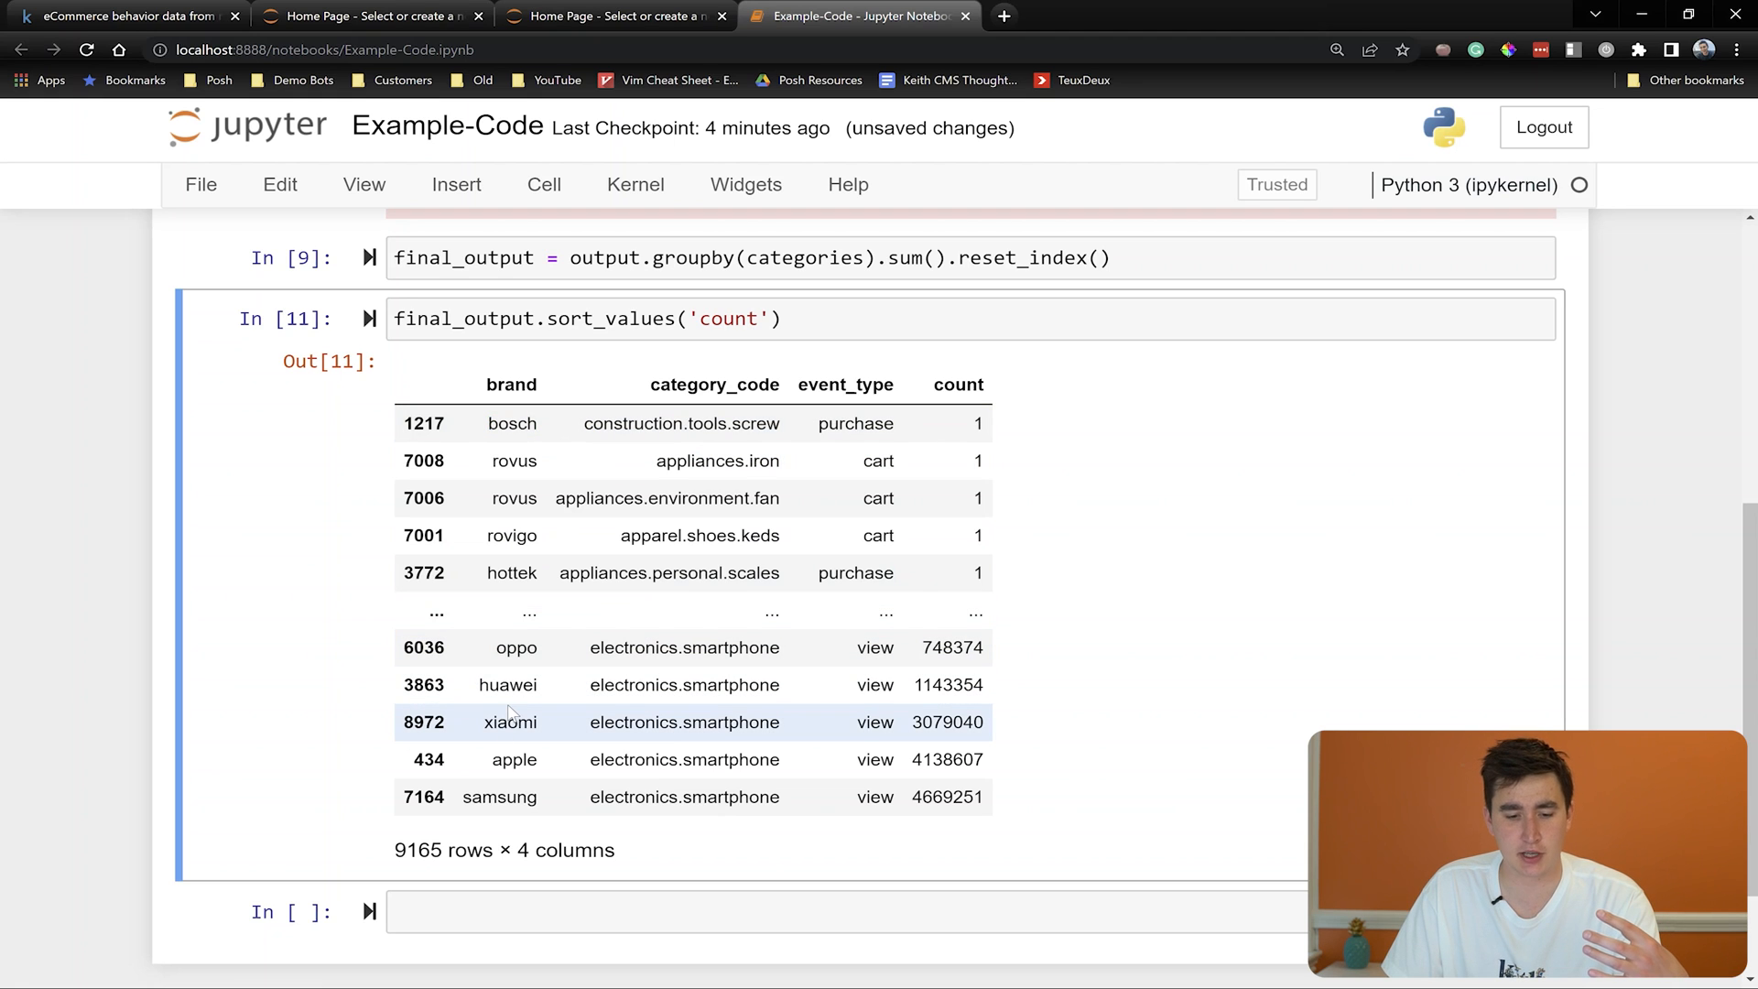
double_click(513, 758)
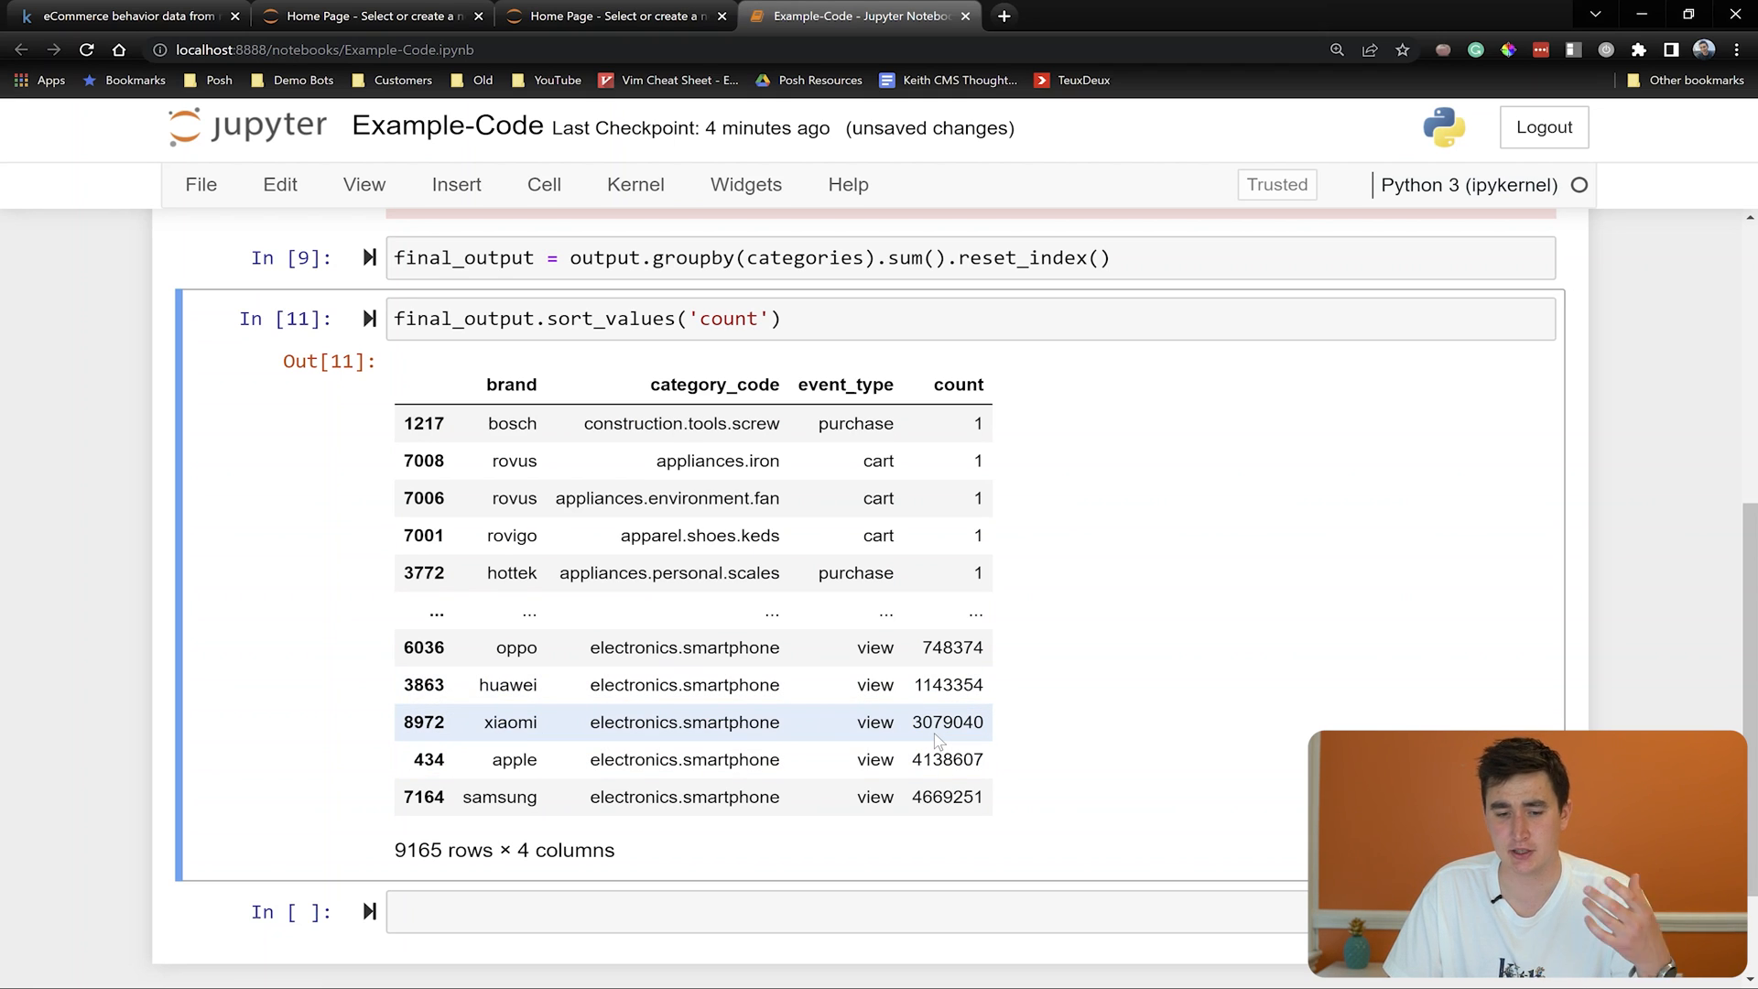
Rewrite the sorting cell as a final_output.to_csv('') export call
click(588, 318)
text(final)
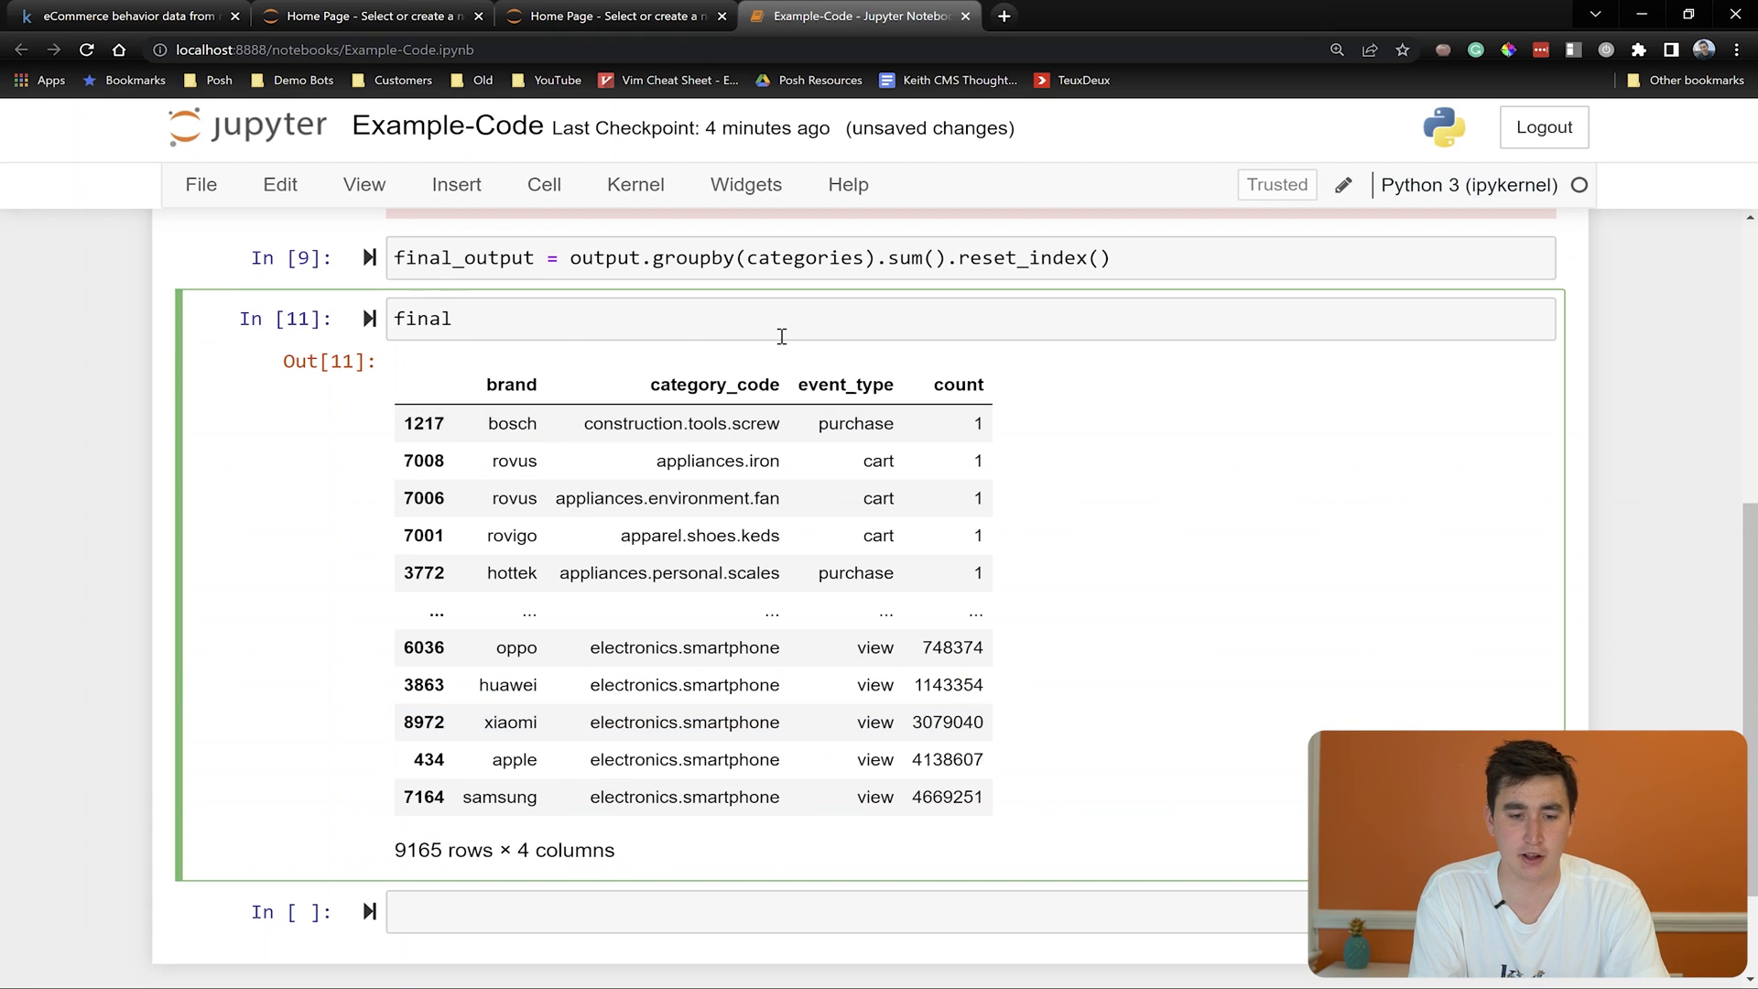
text(_output)
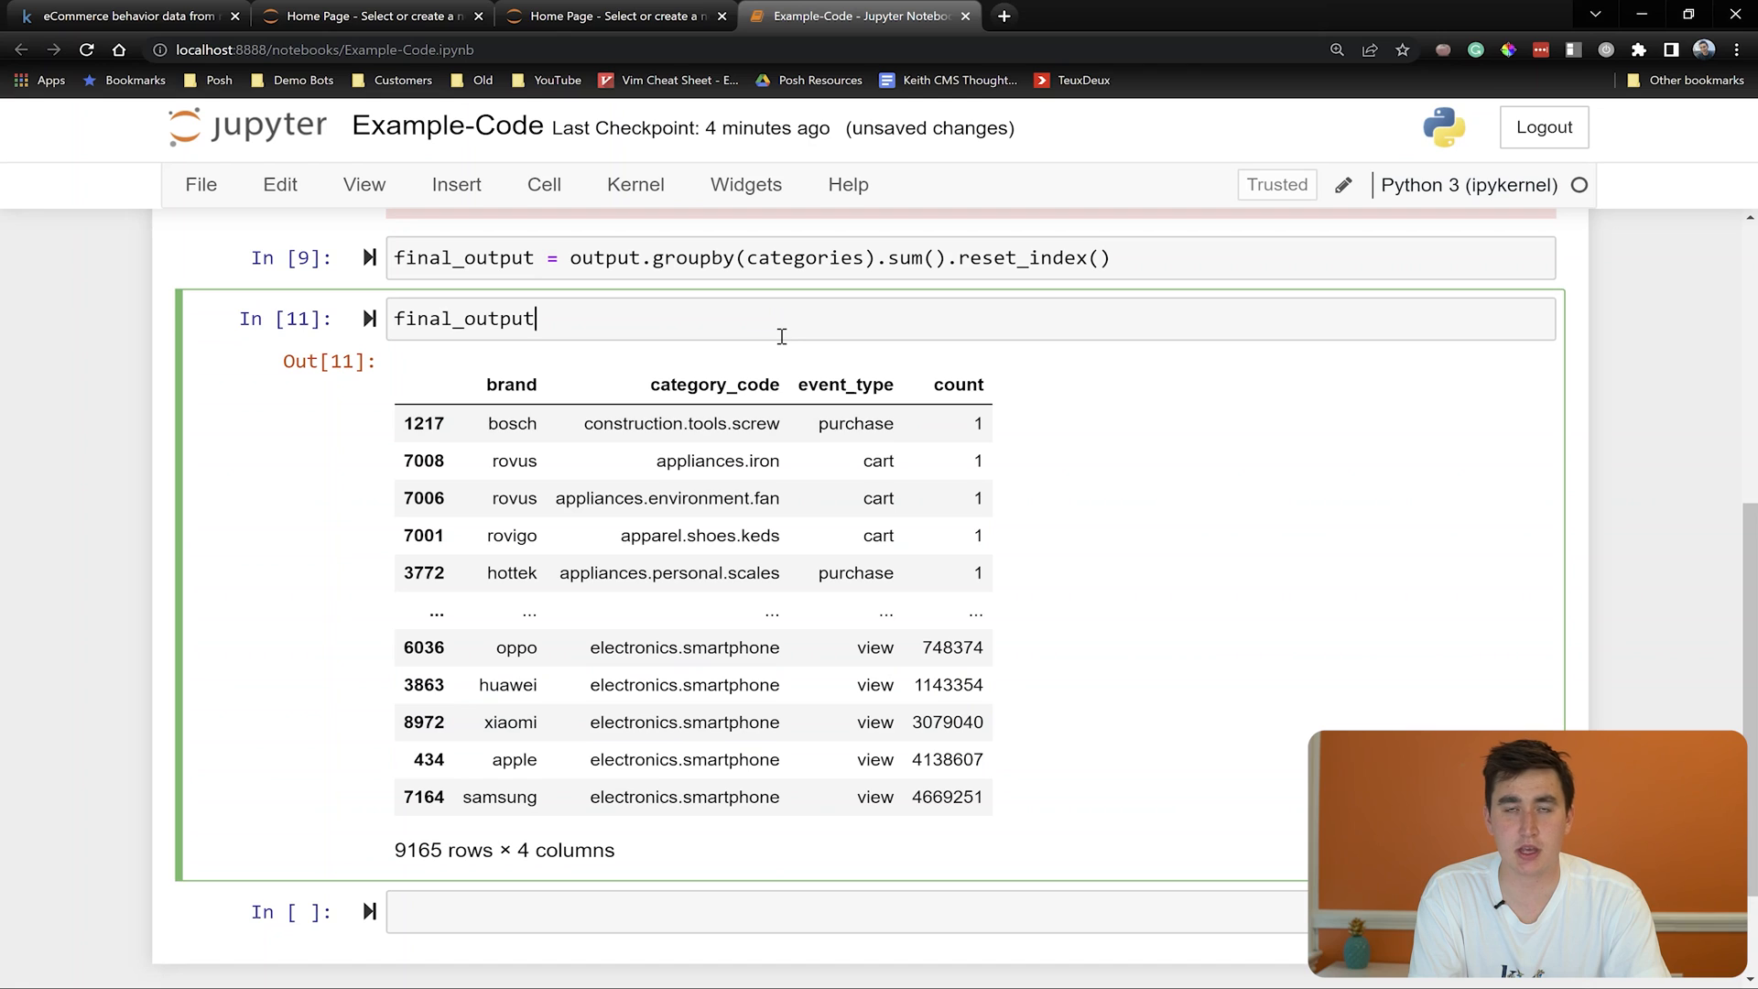
text(.to_csv)
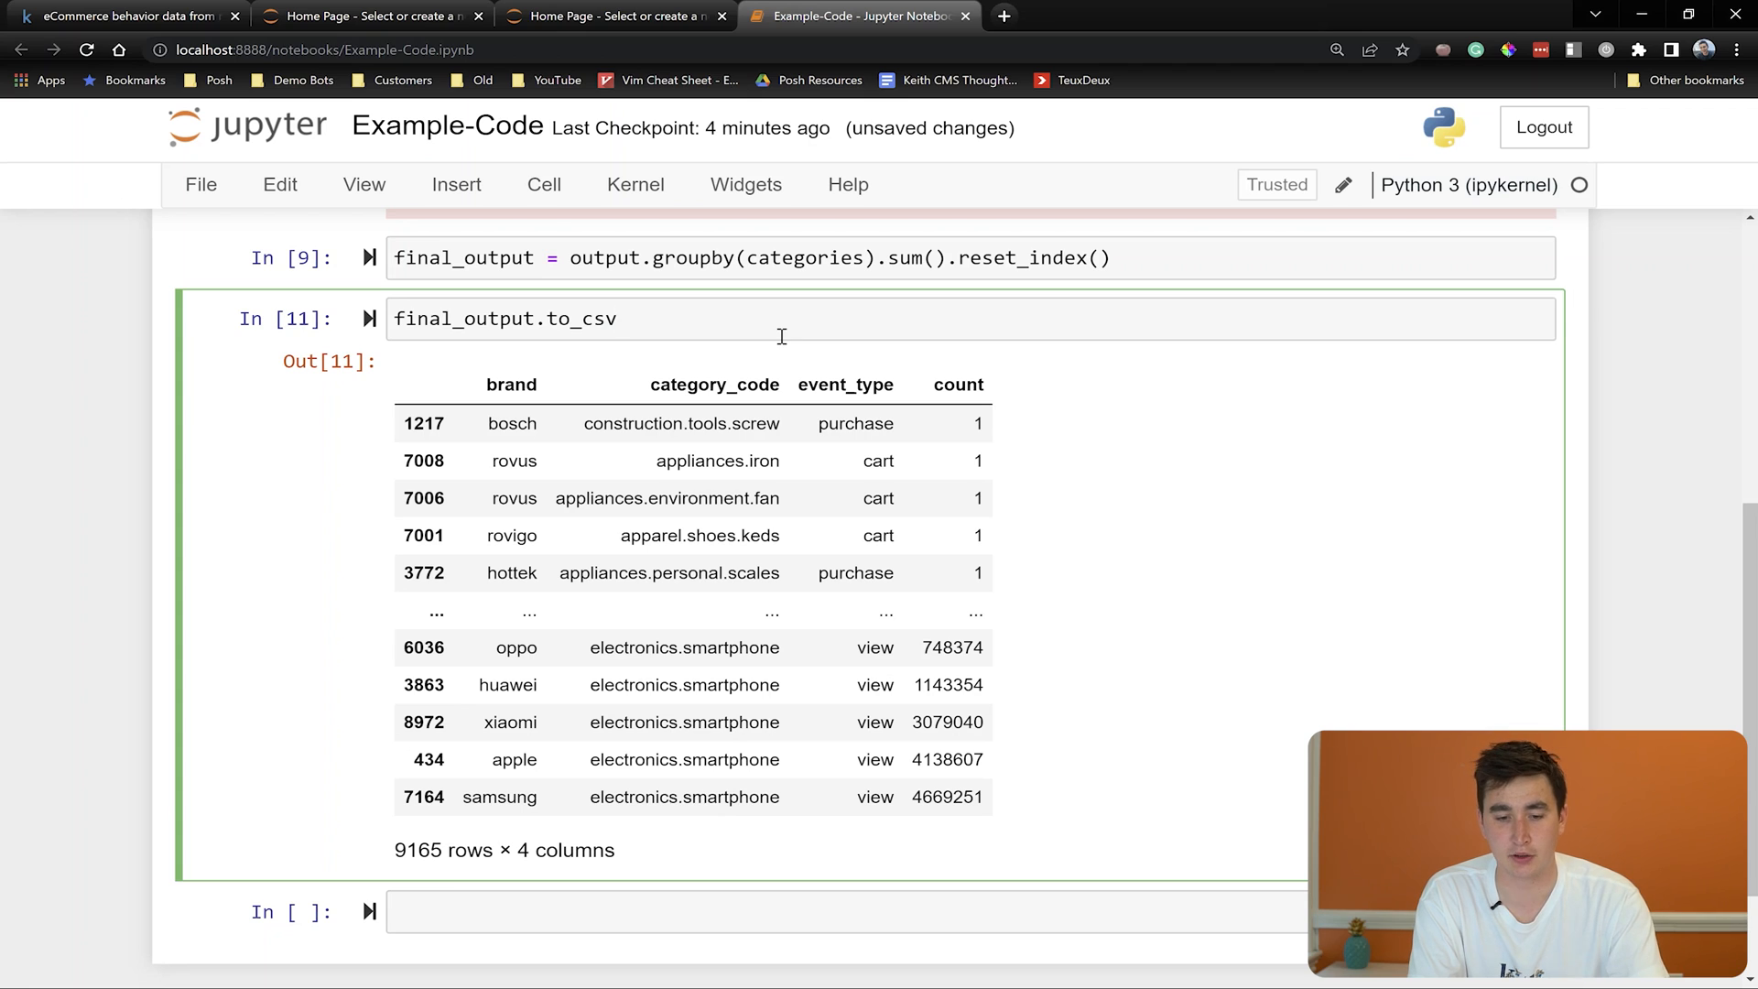
text(())
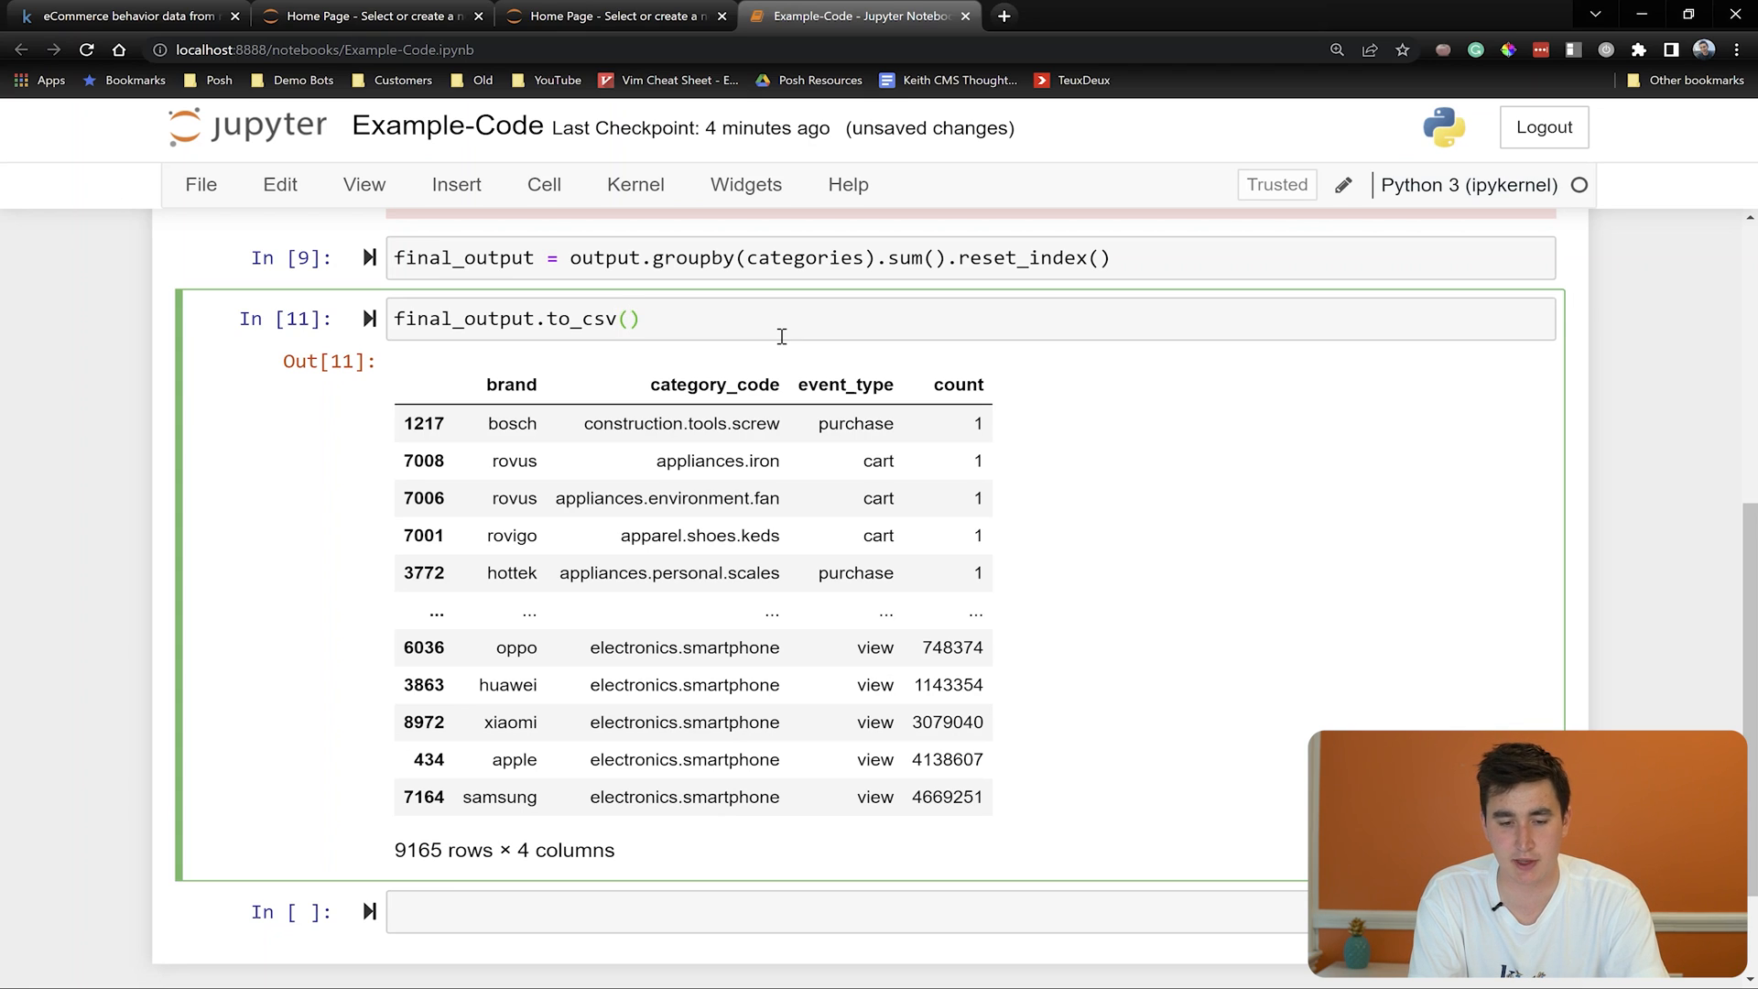
text('')
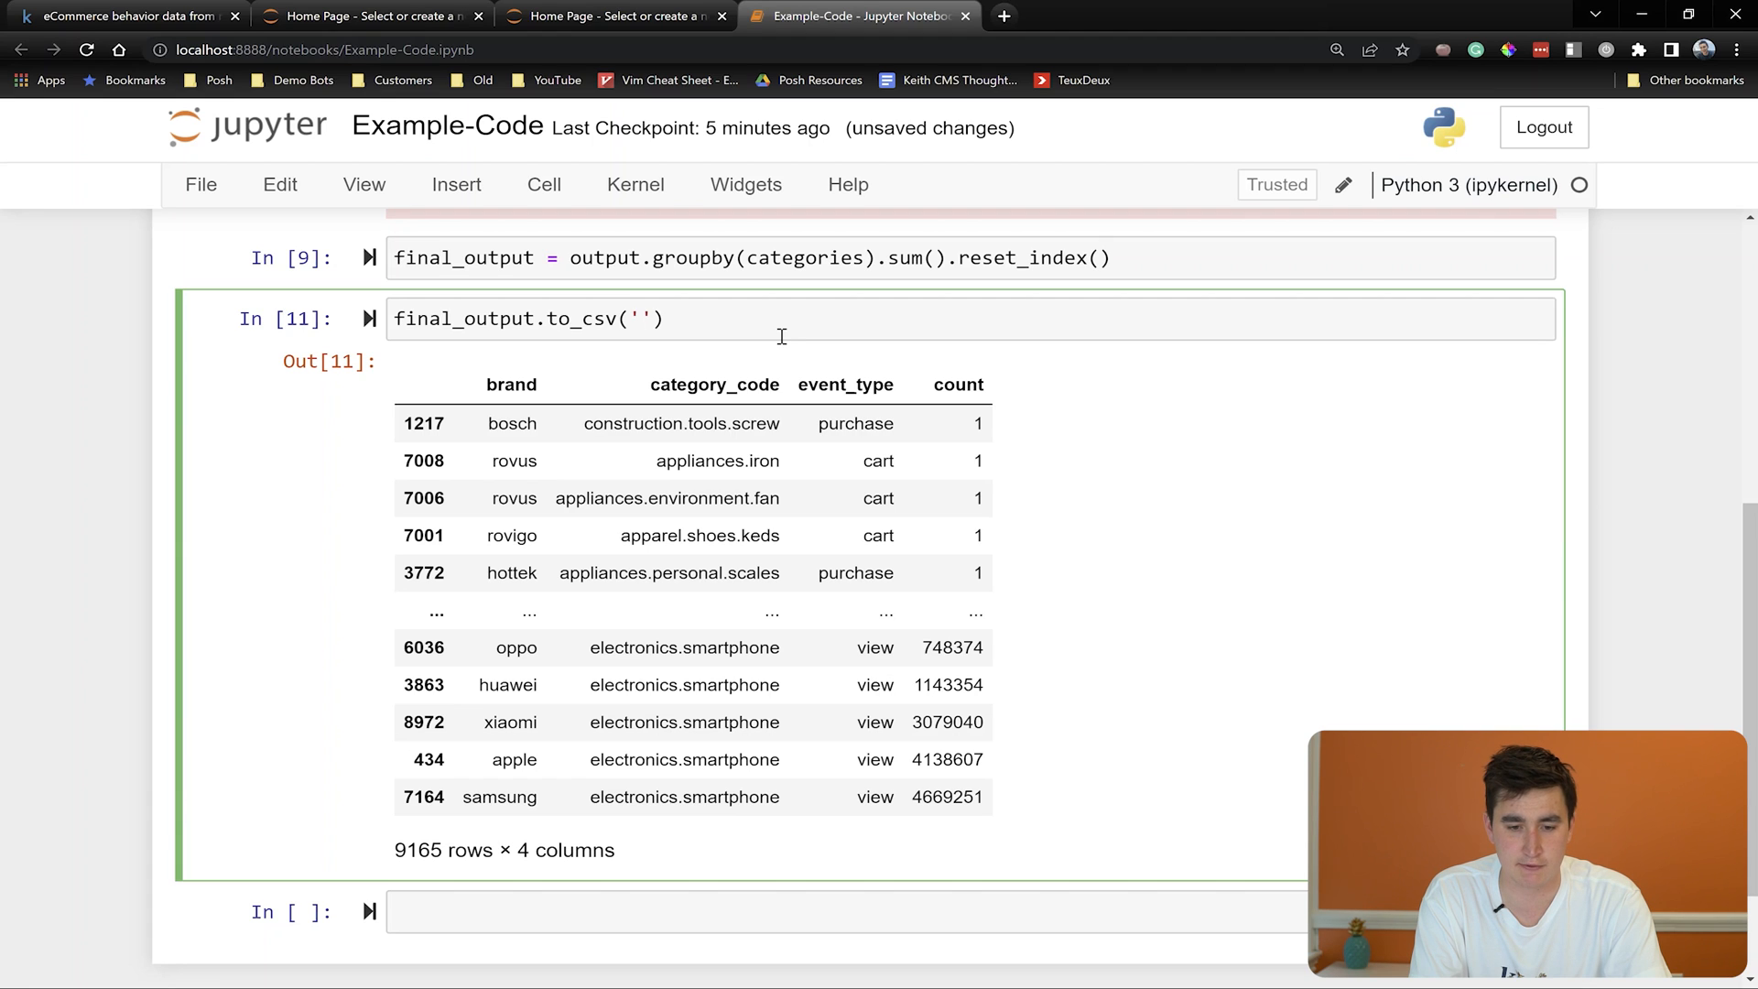
Name the file aggregated-consumer-info-Nov-2019.csv with index=False and run the export
text(a)
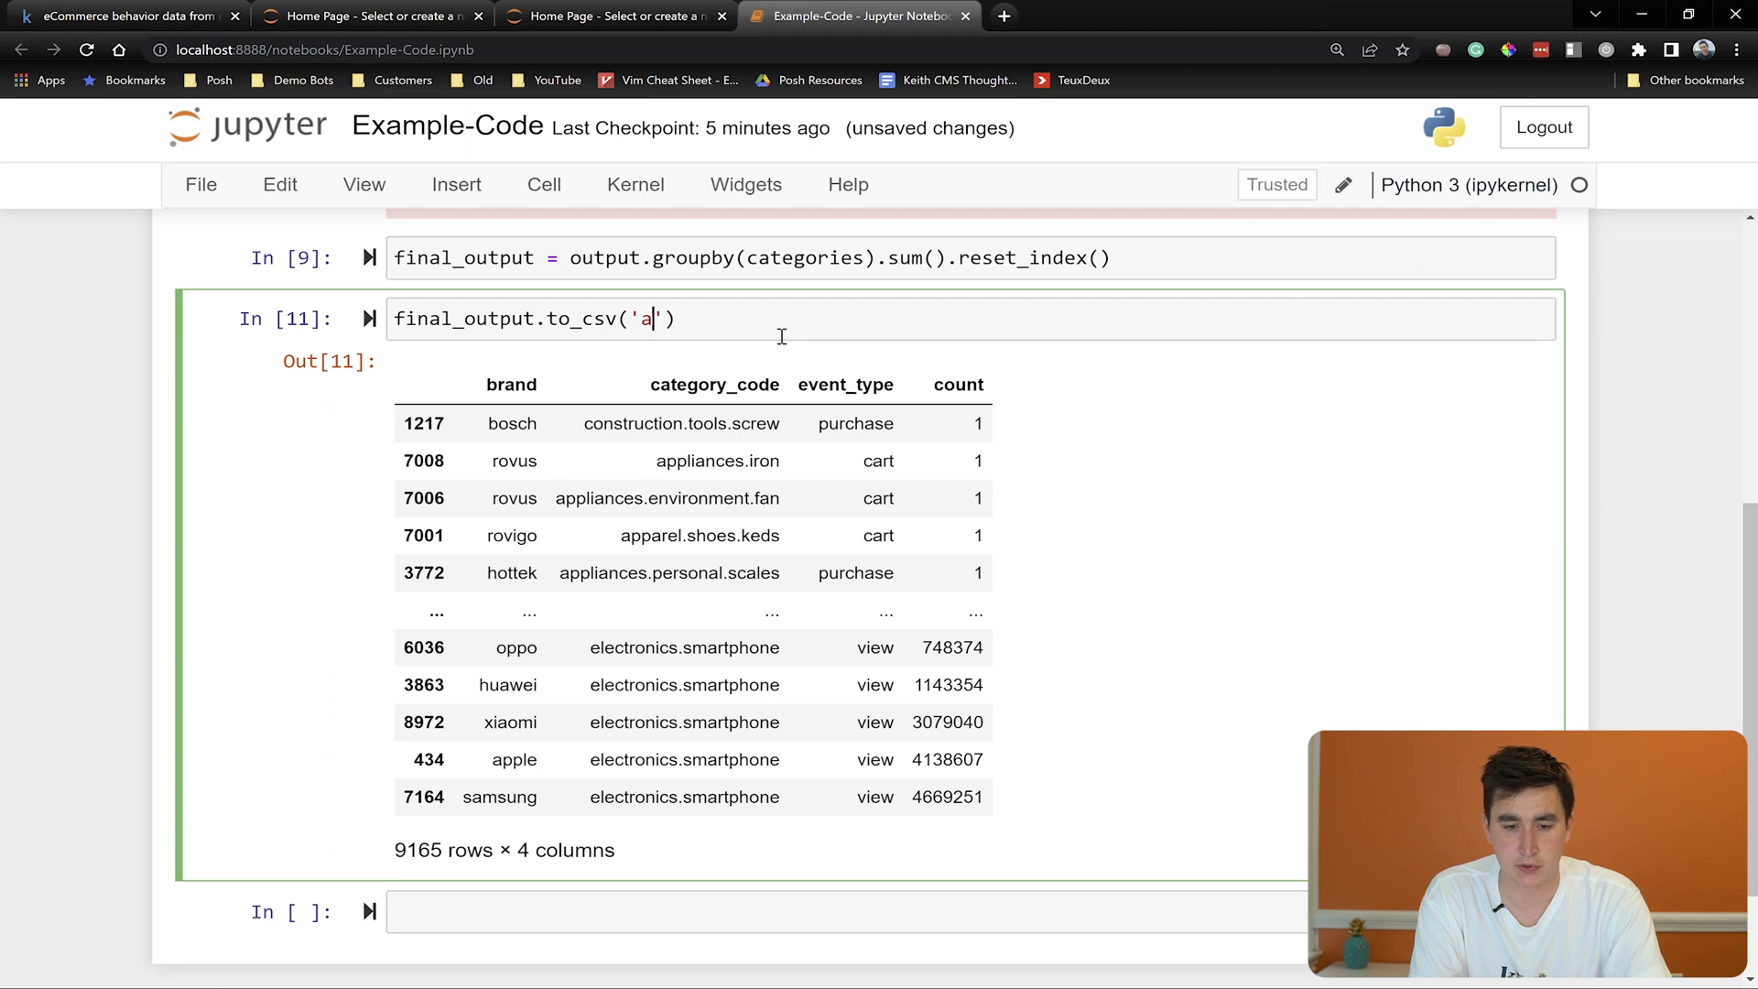
text(ggregated)
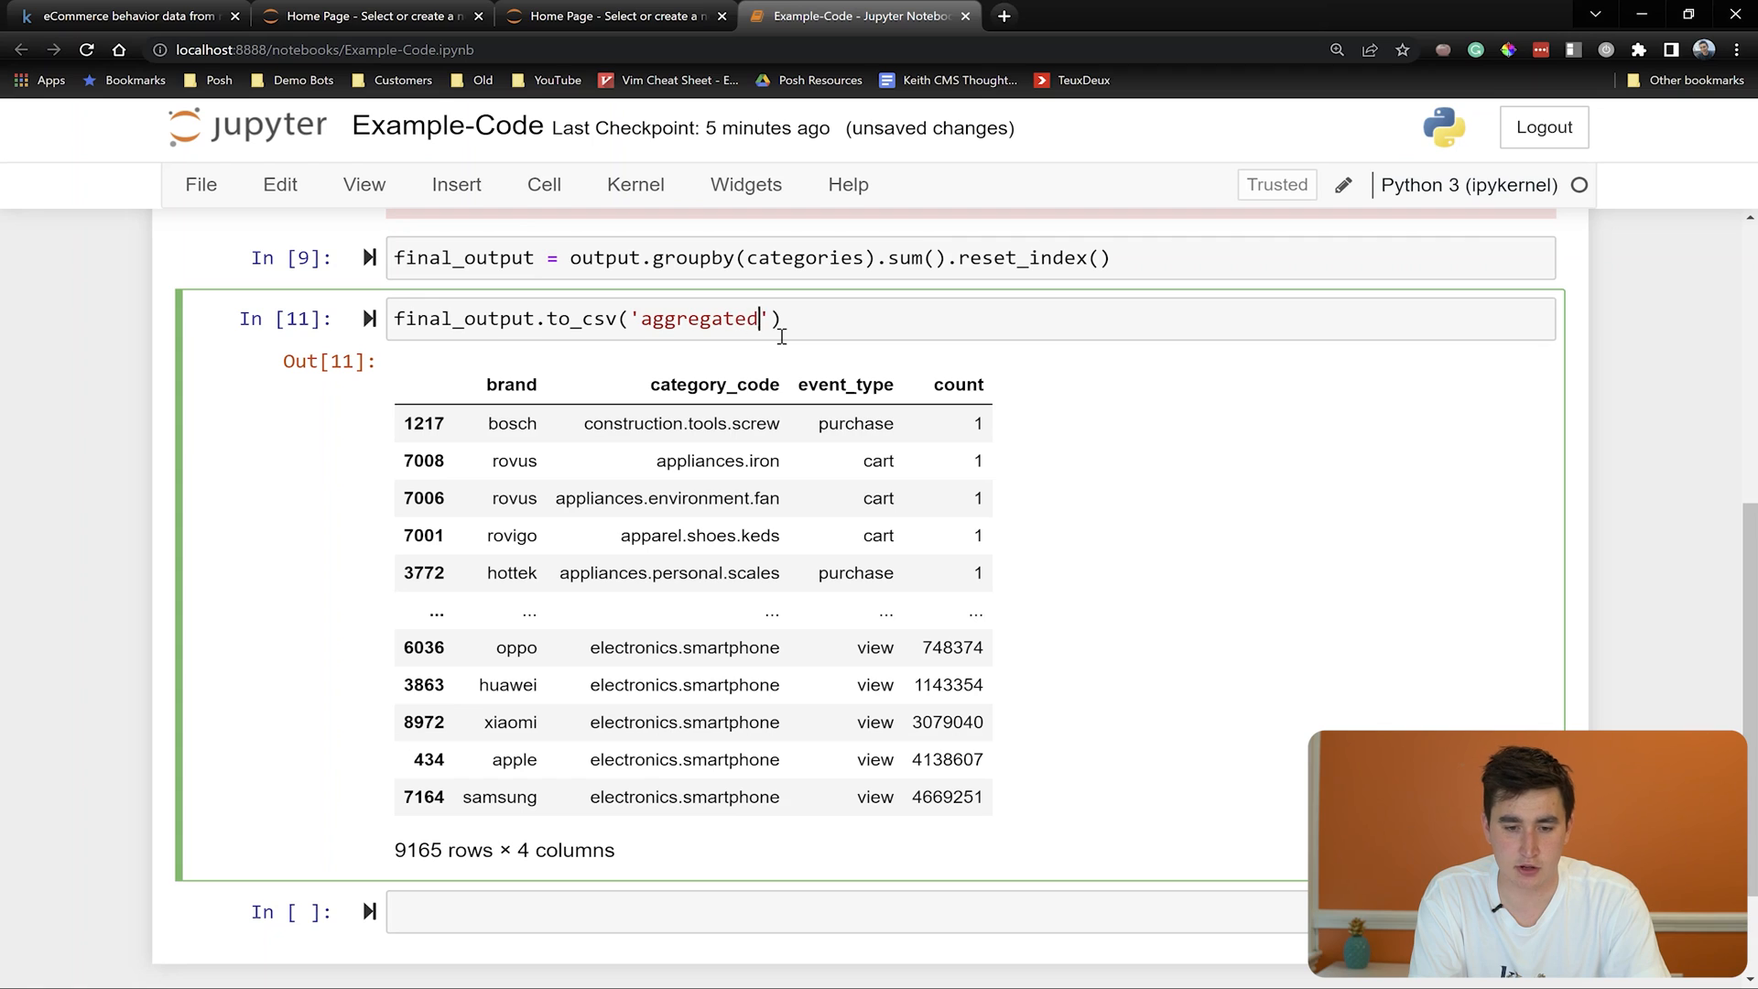
text(-consumer)
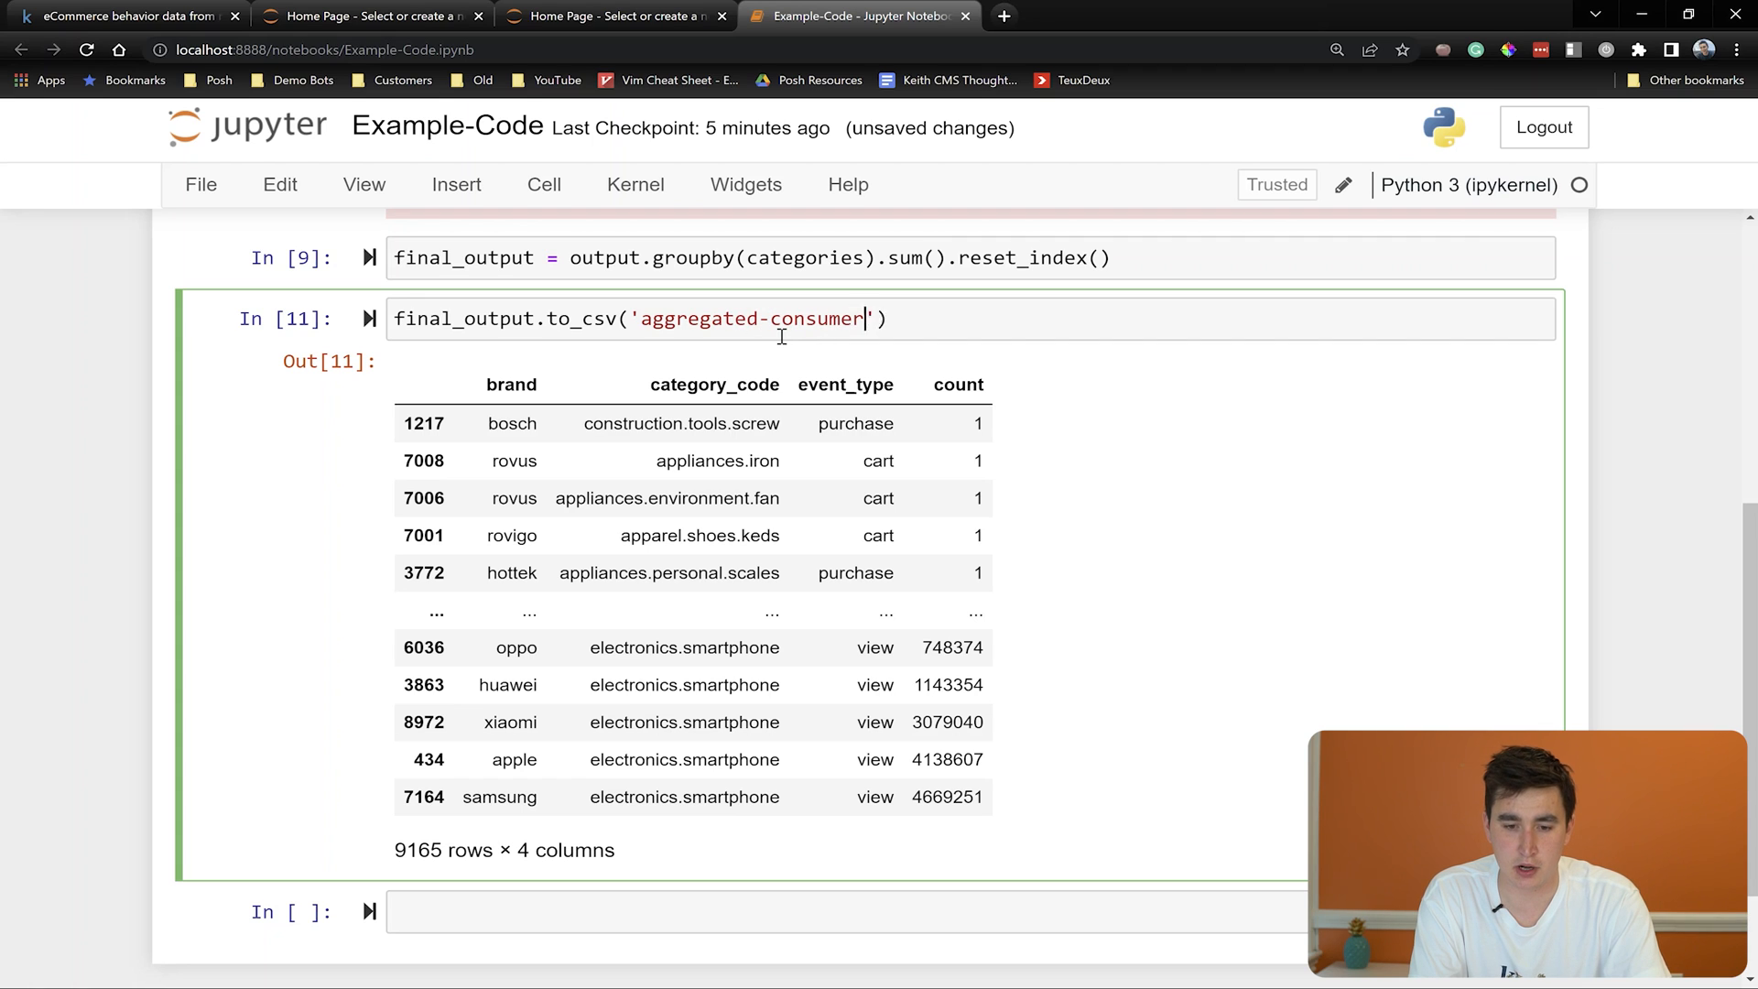
text(-info)
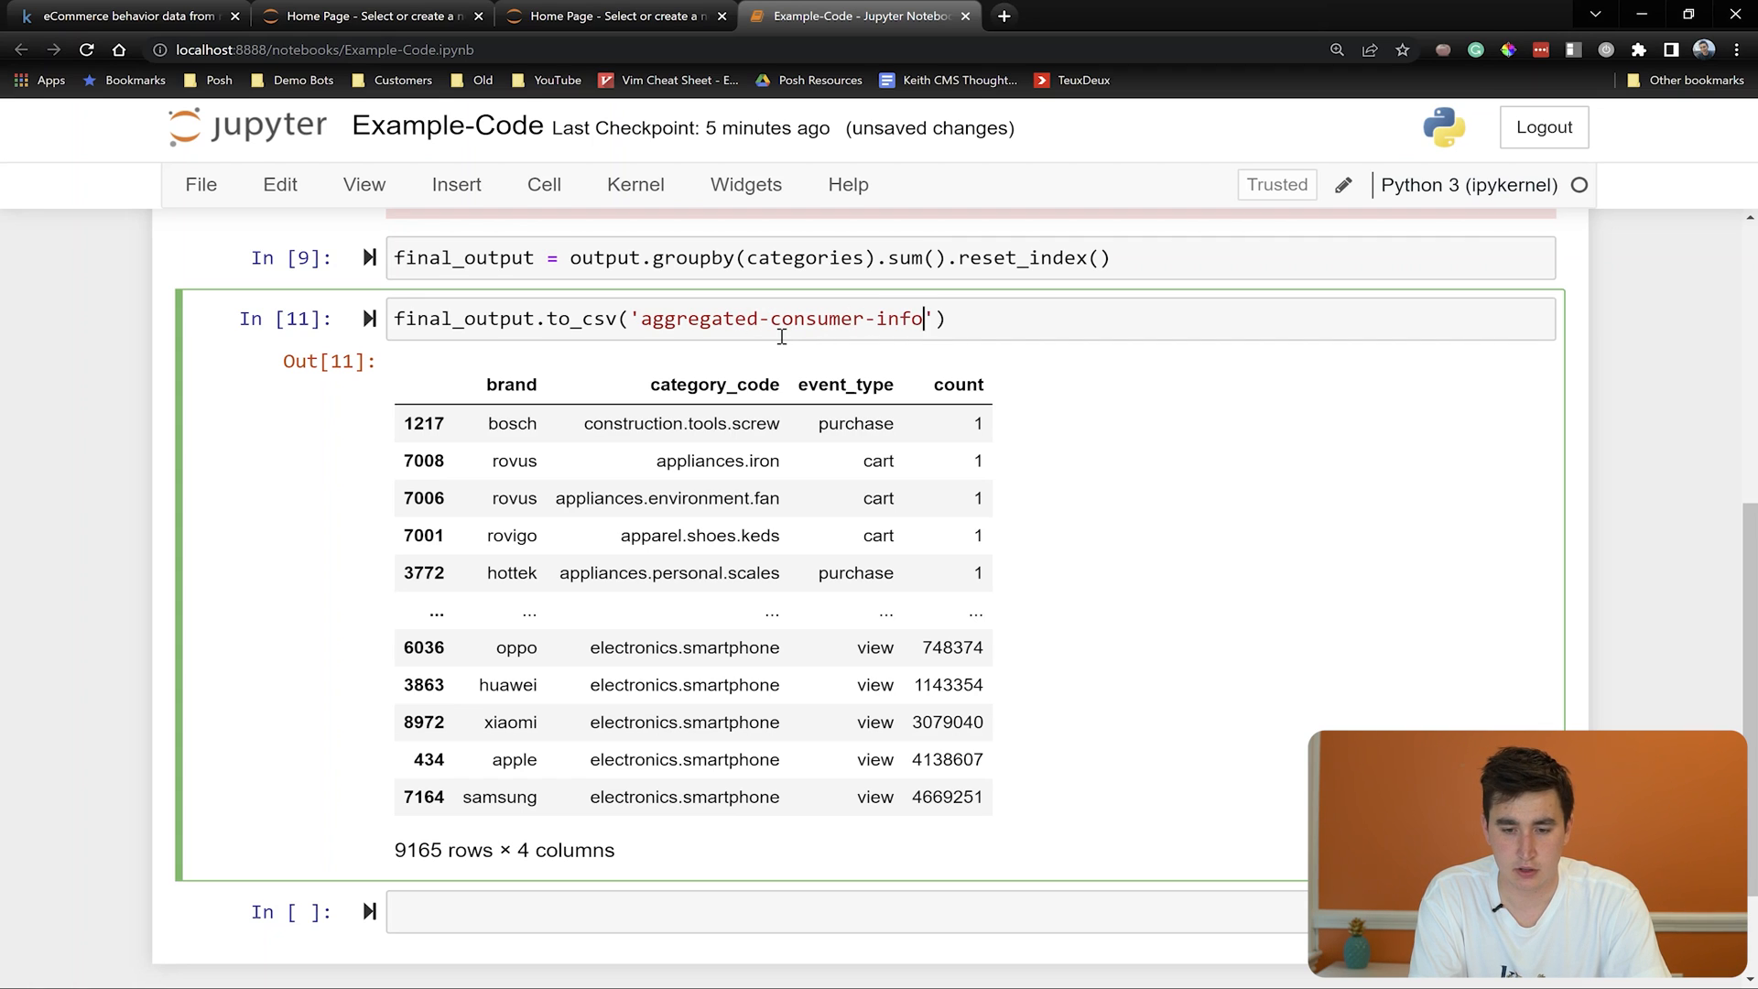
text(-Nov-2)
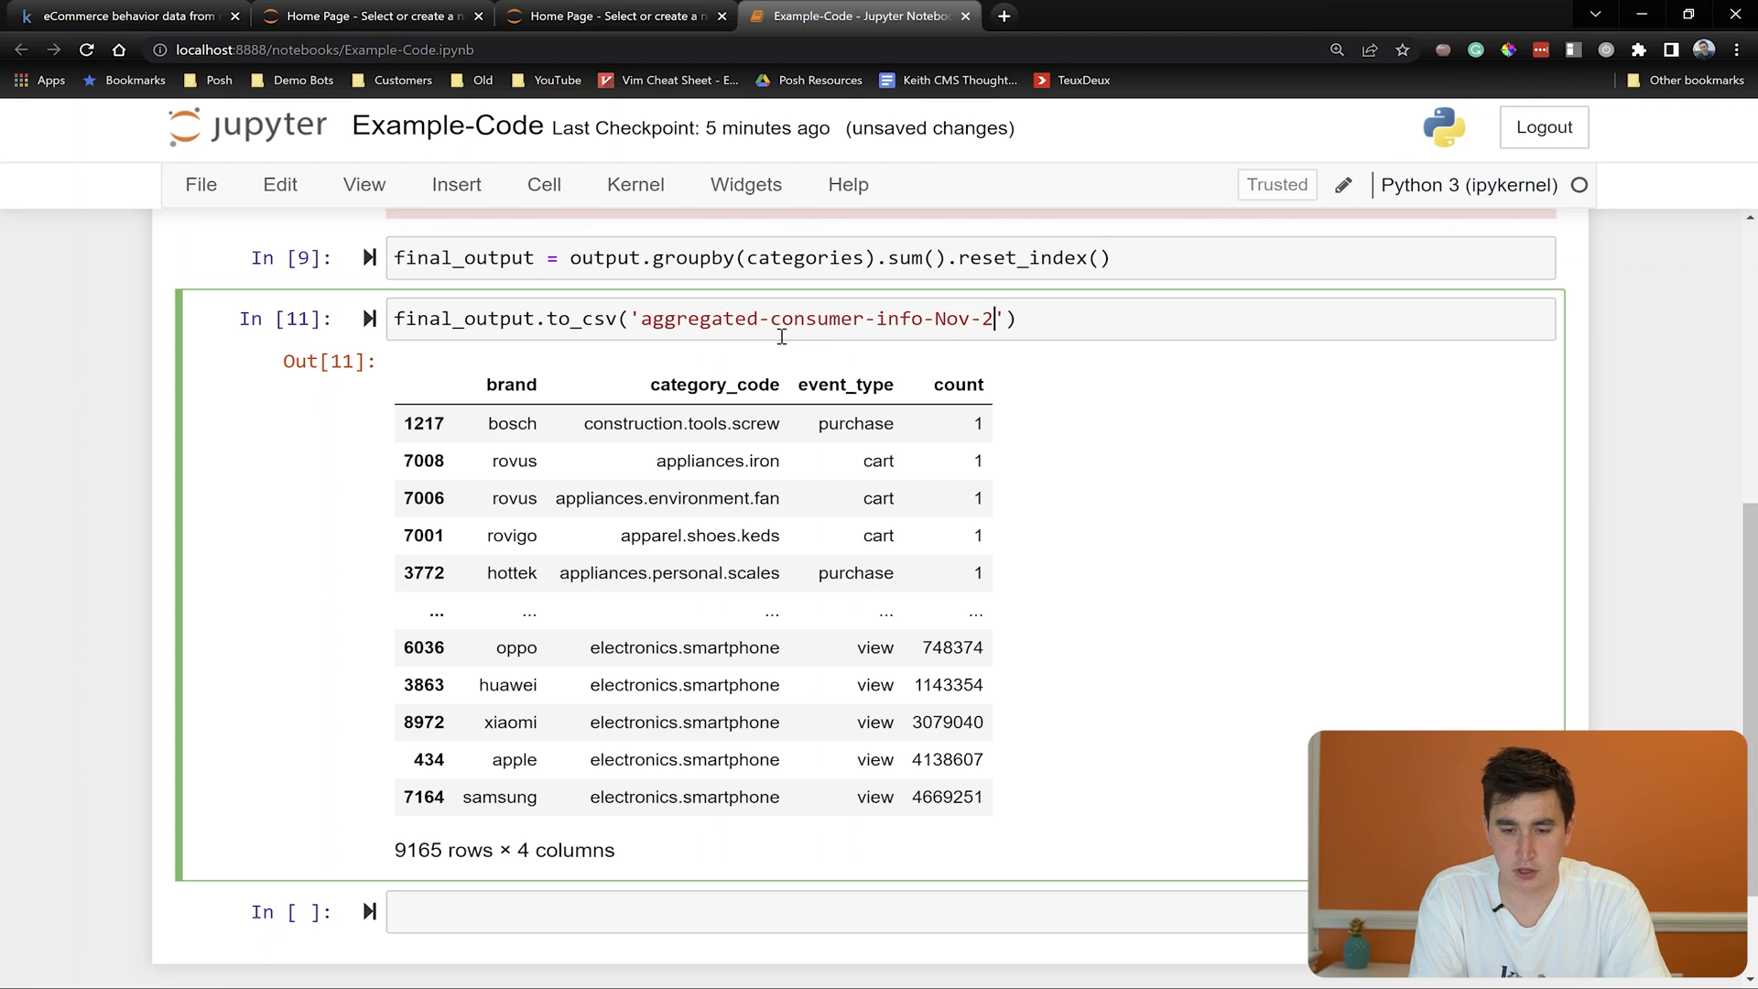
text(019.csv)
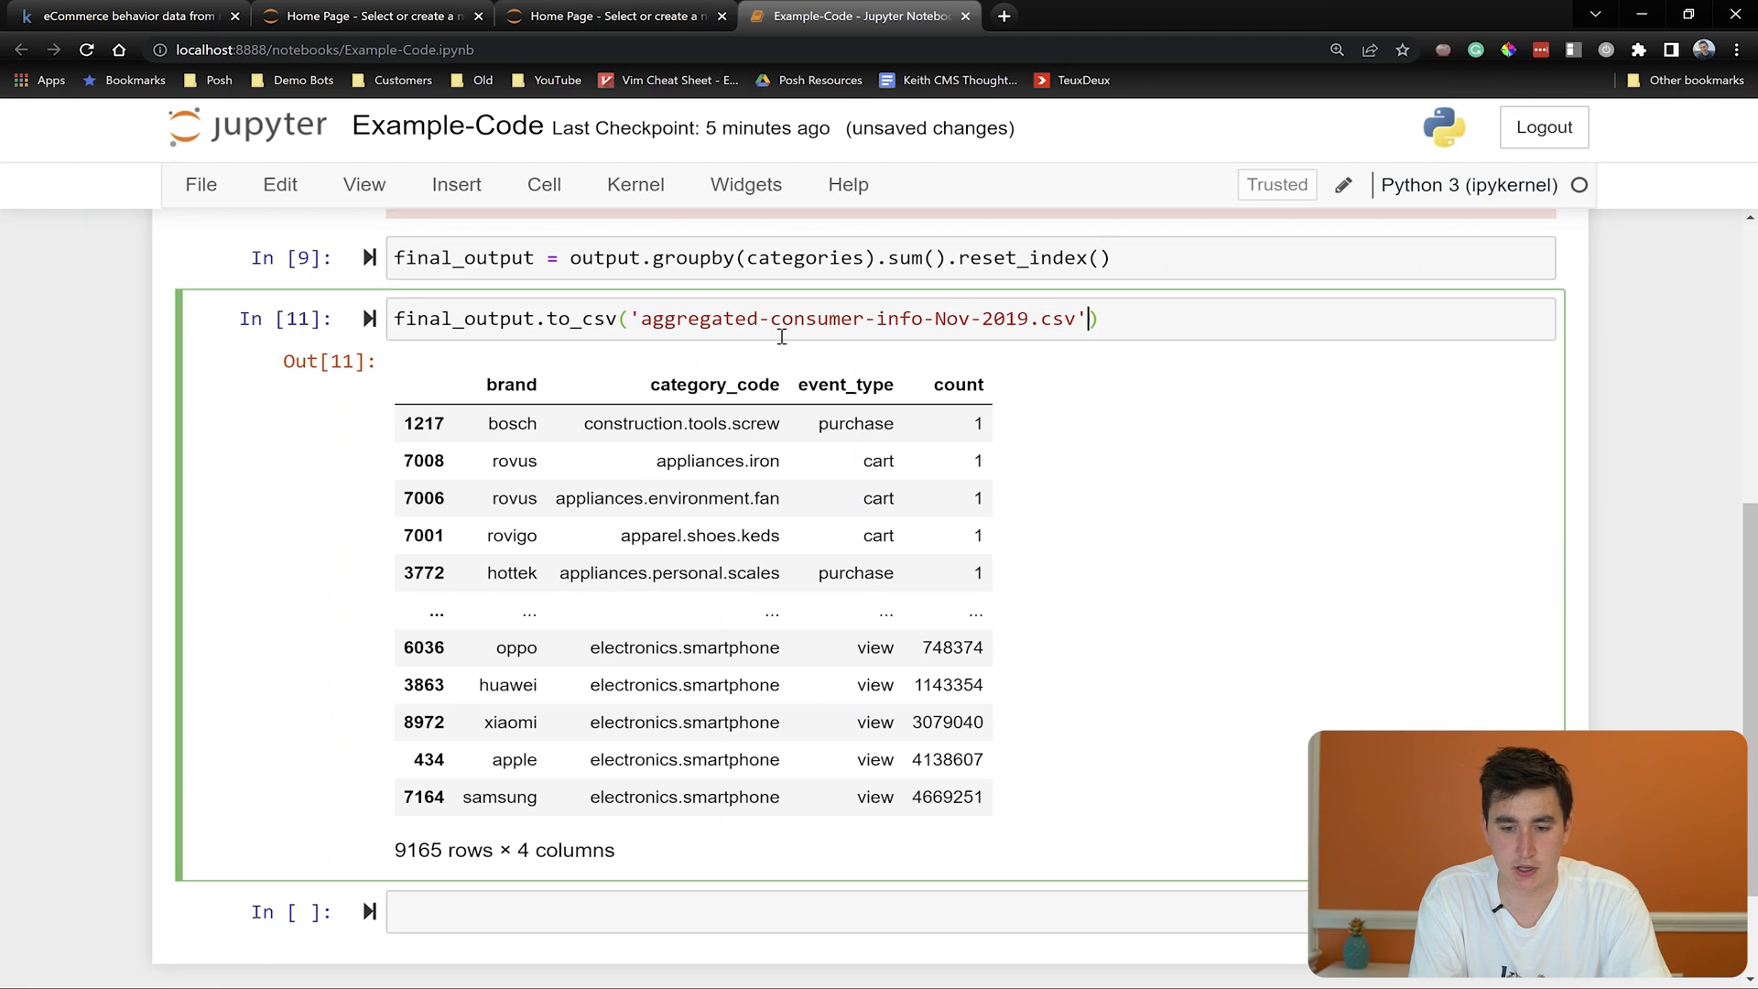
text(, igrn)
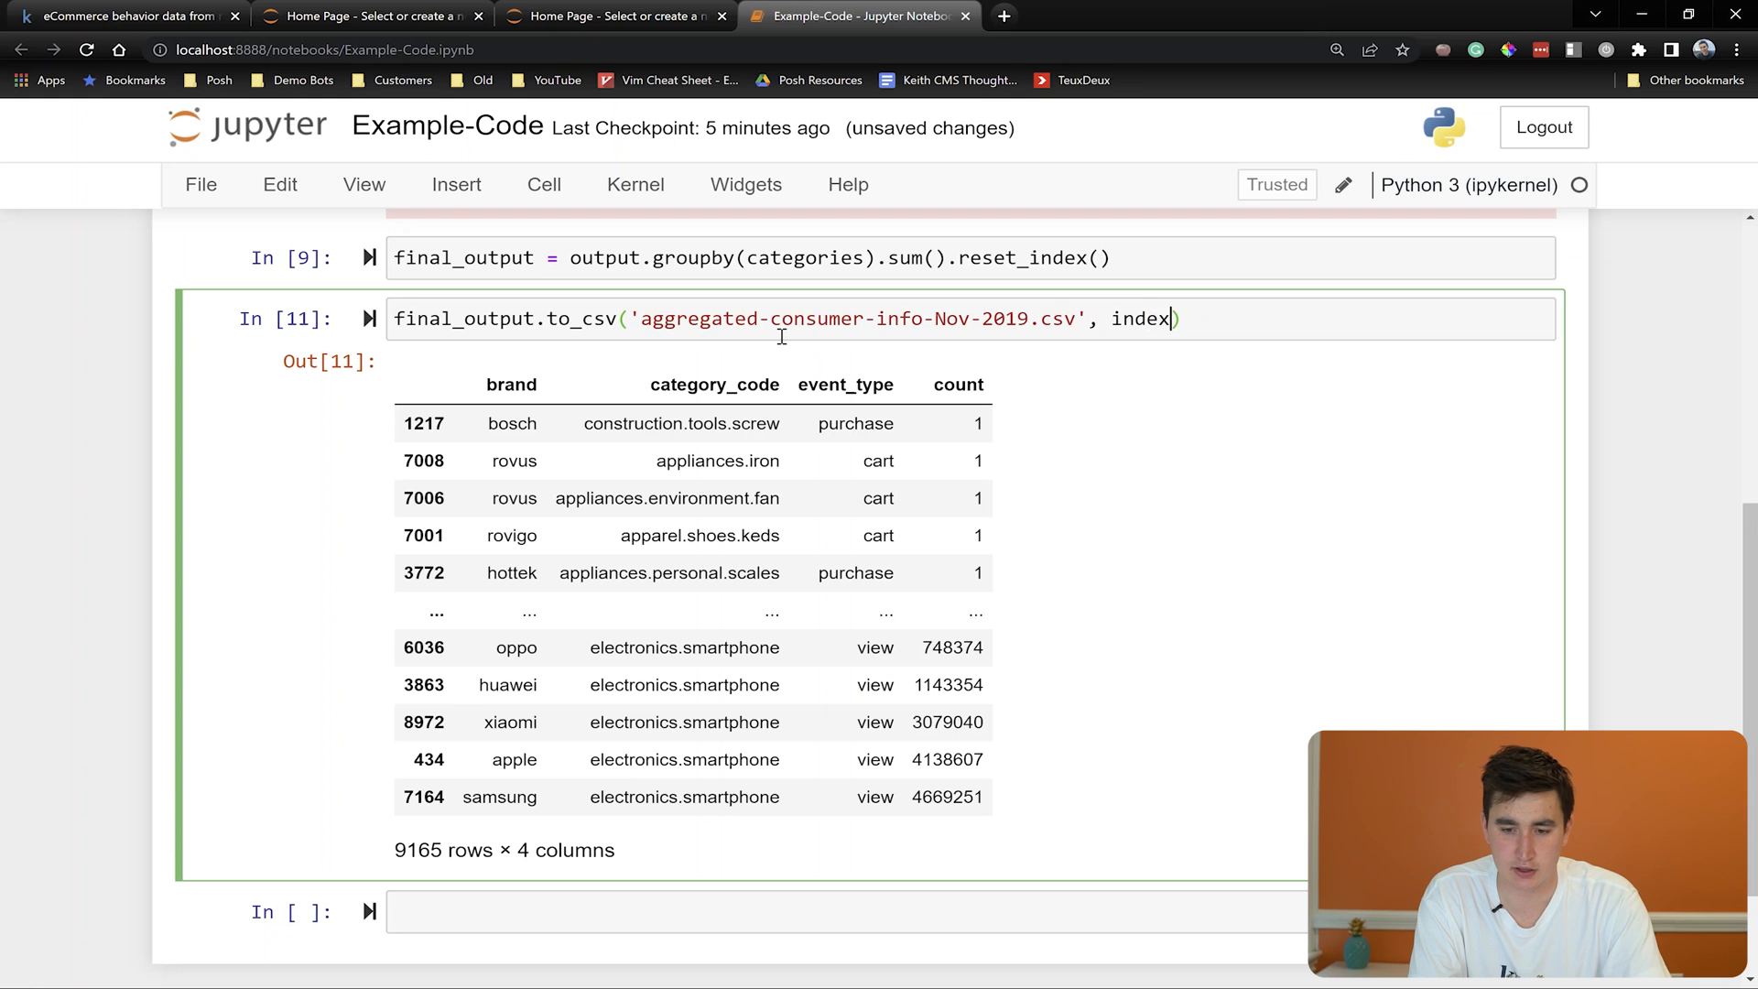
text(=False)
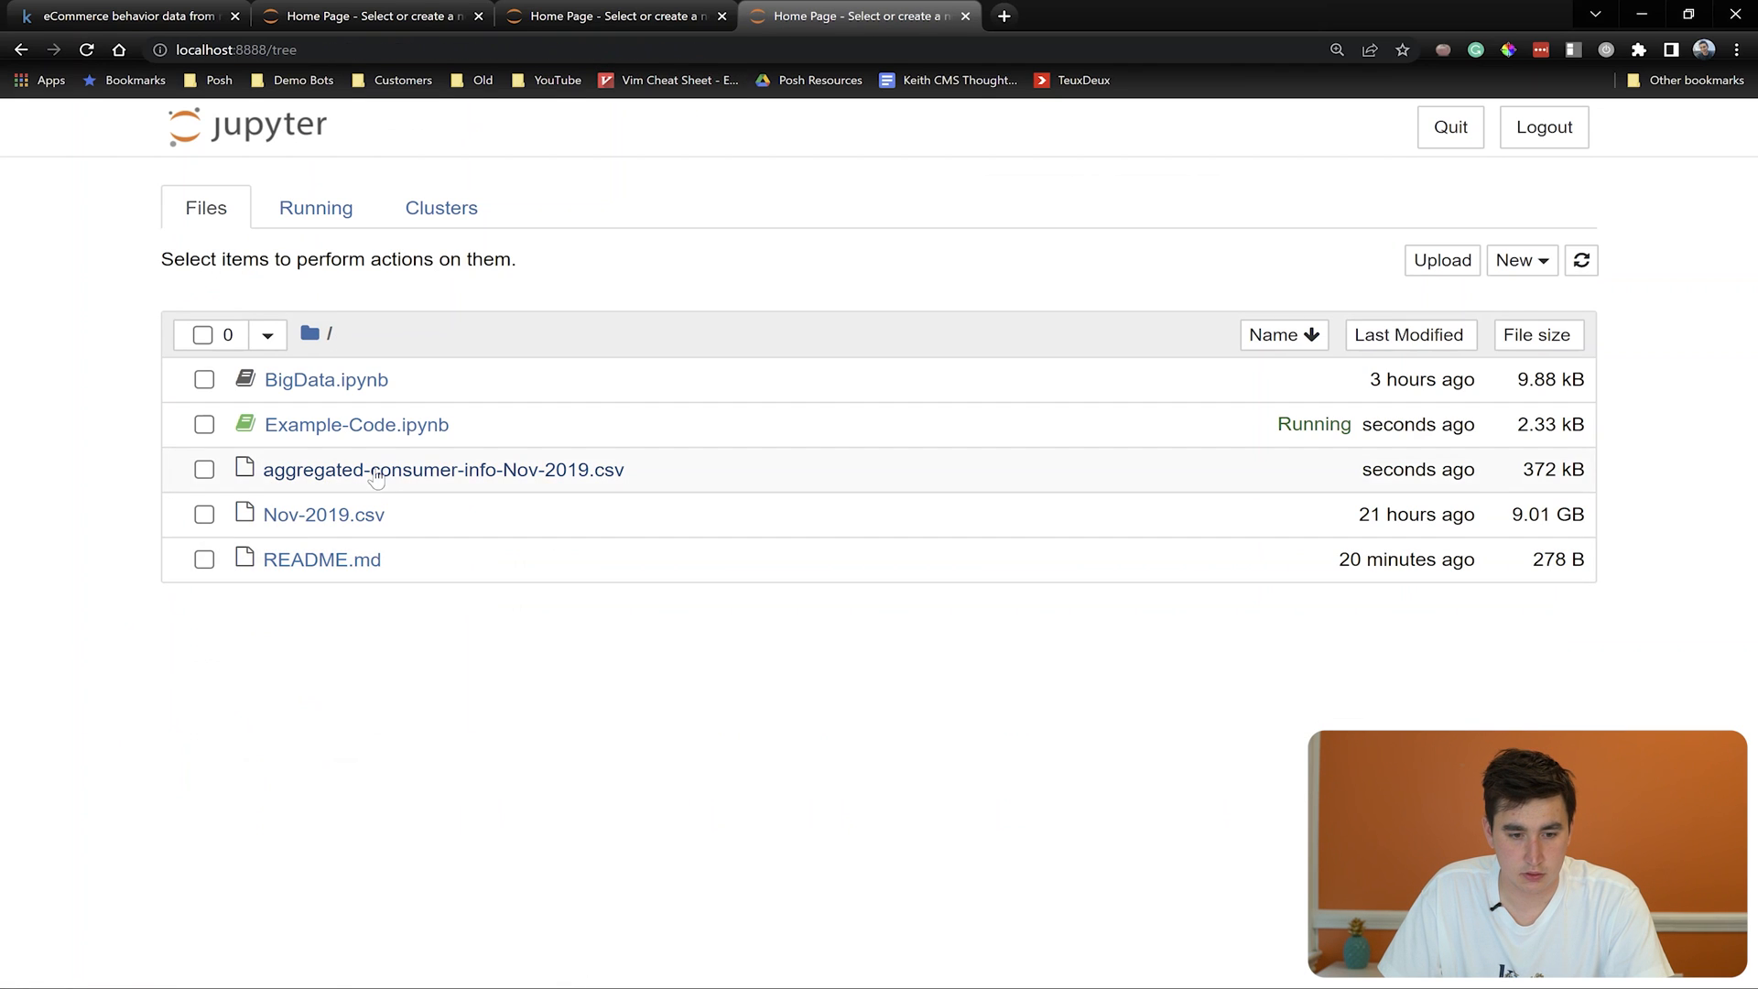
View the saved CSV's brand, category_code, event_type and count rows such as a-elita bag views
click(443, 469)
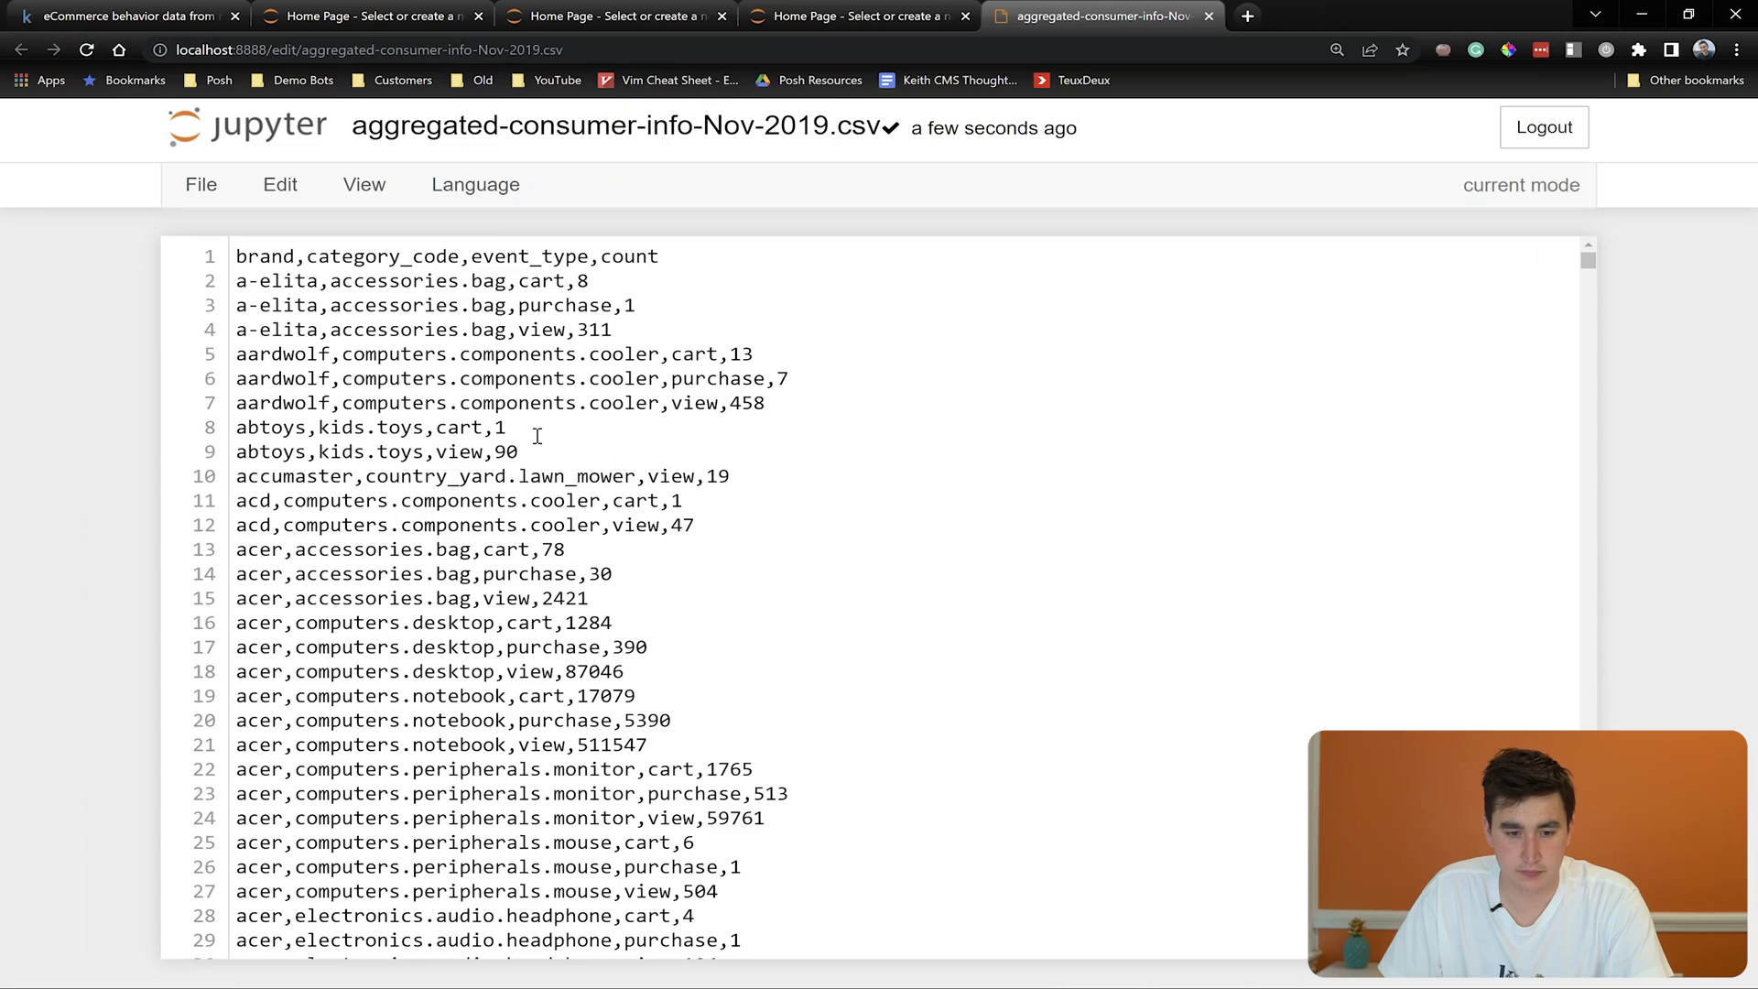
scroll(down, 3)
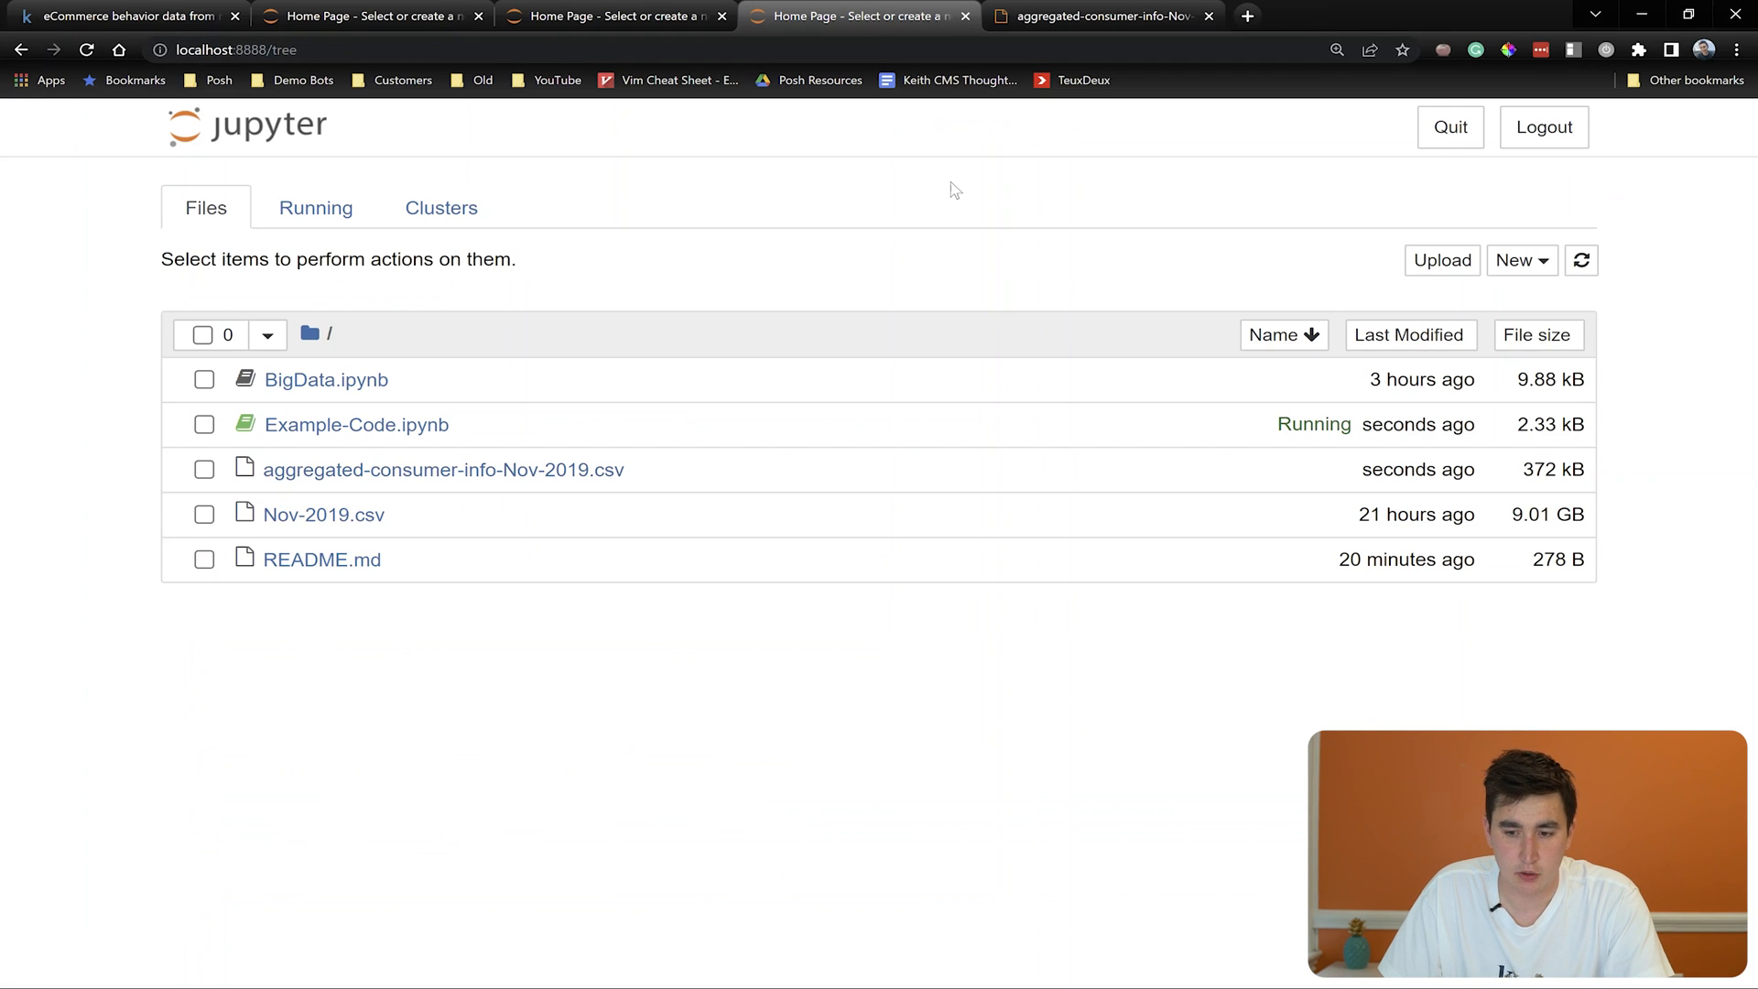
mouse_move(1341, 525)
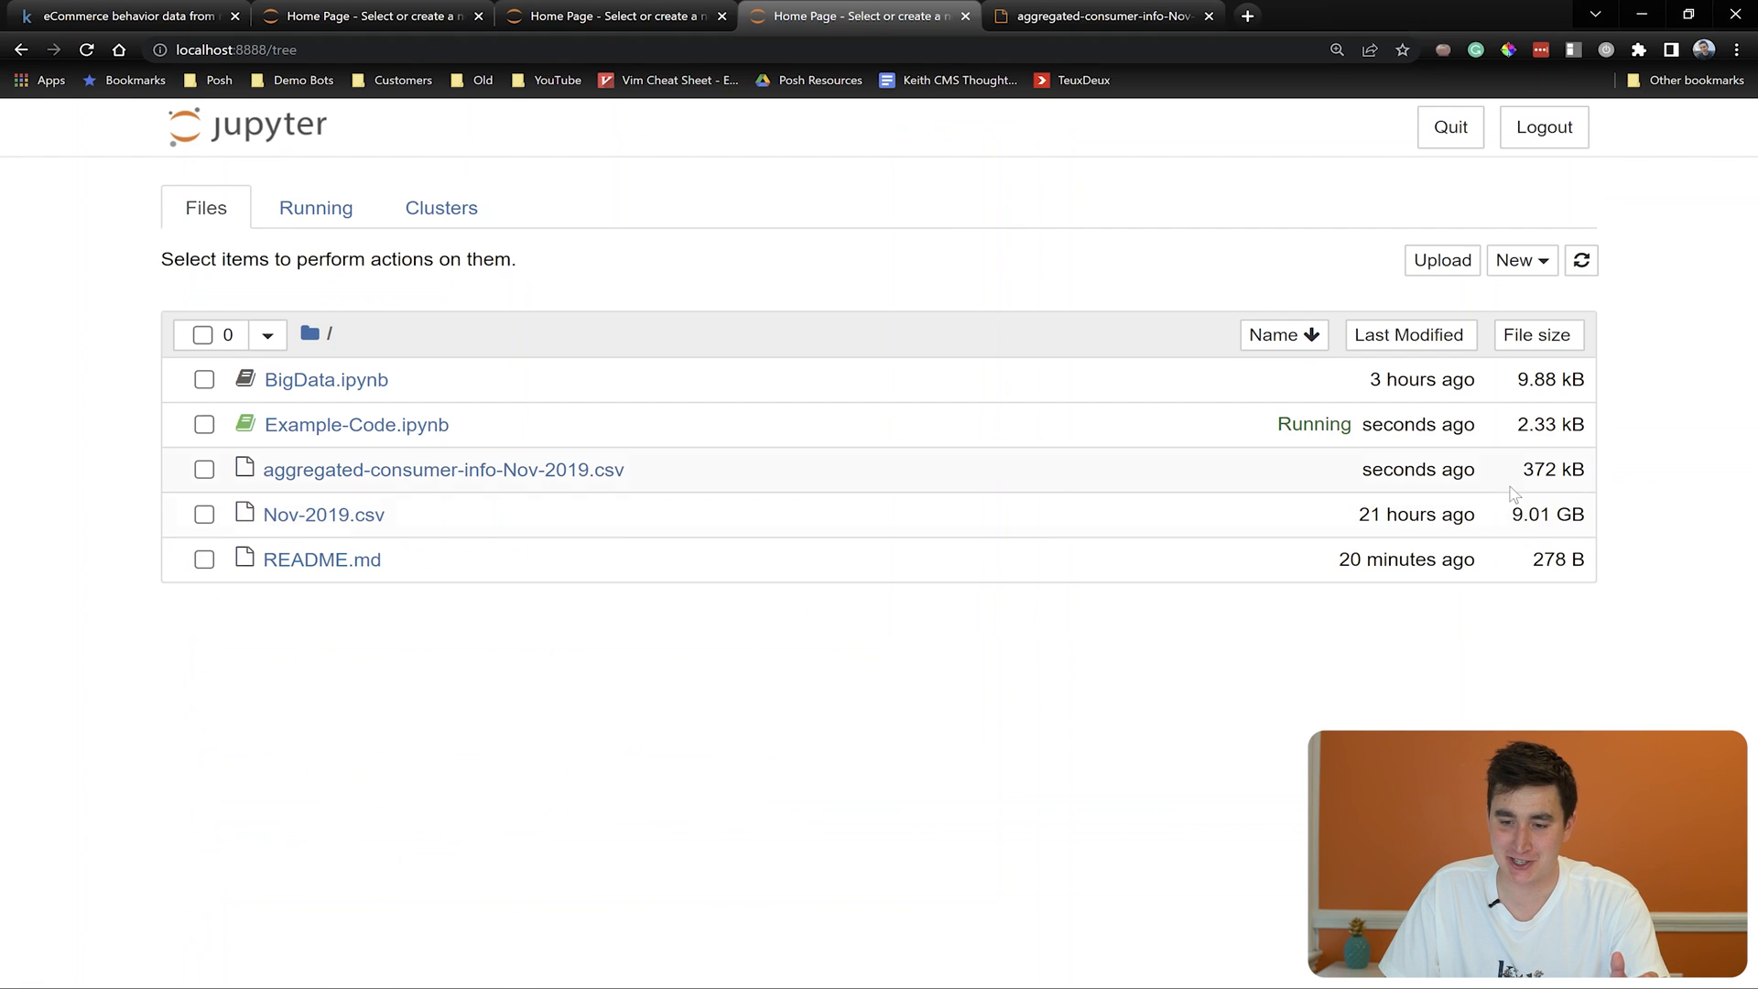
double_click(1536, 469)
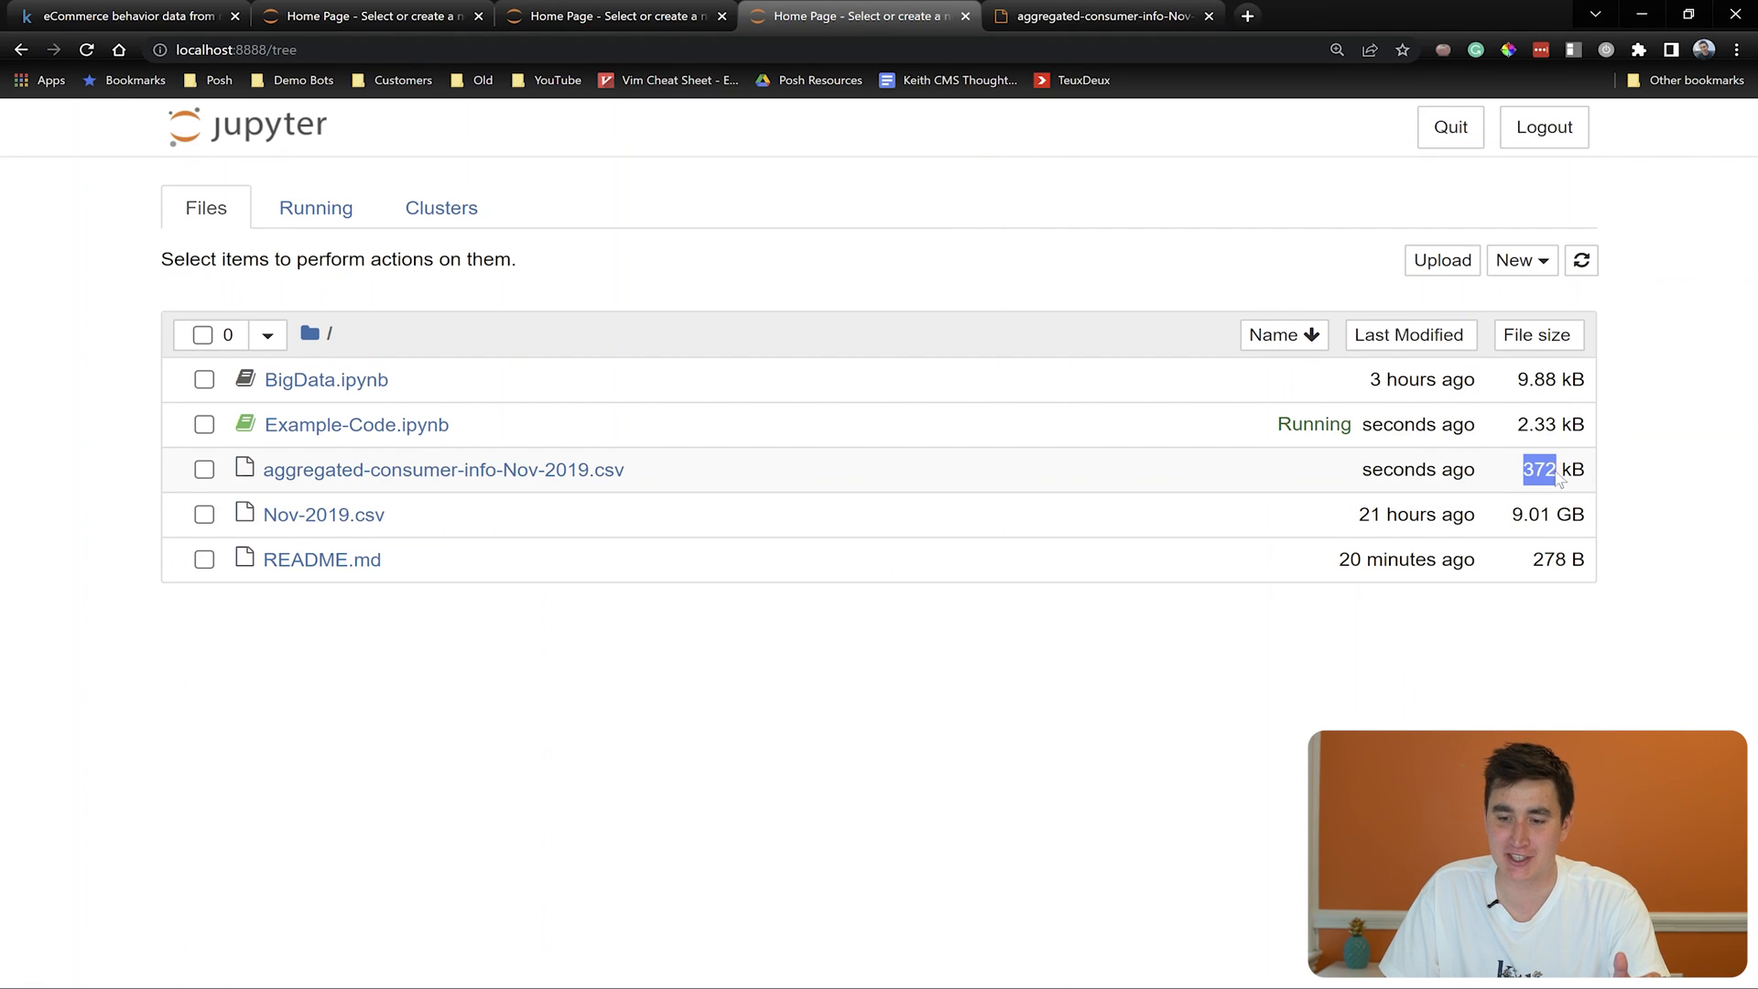
click(203, 469)
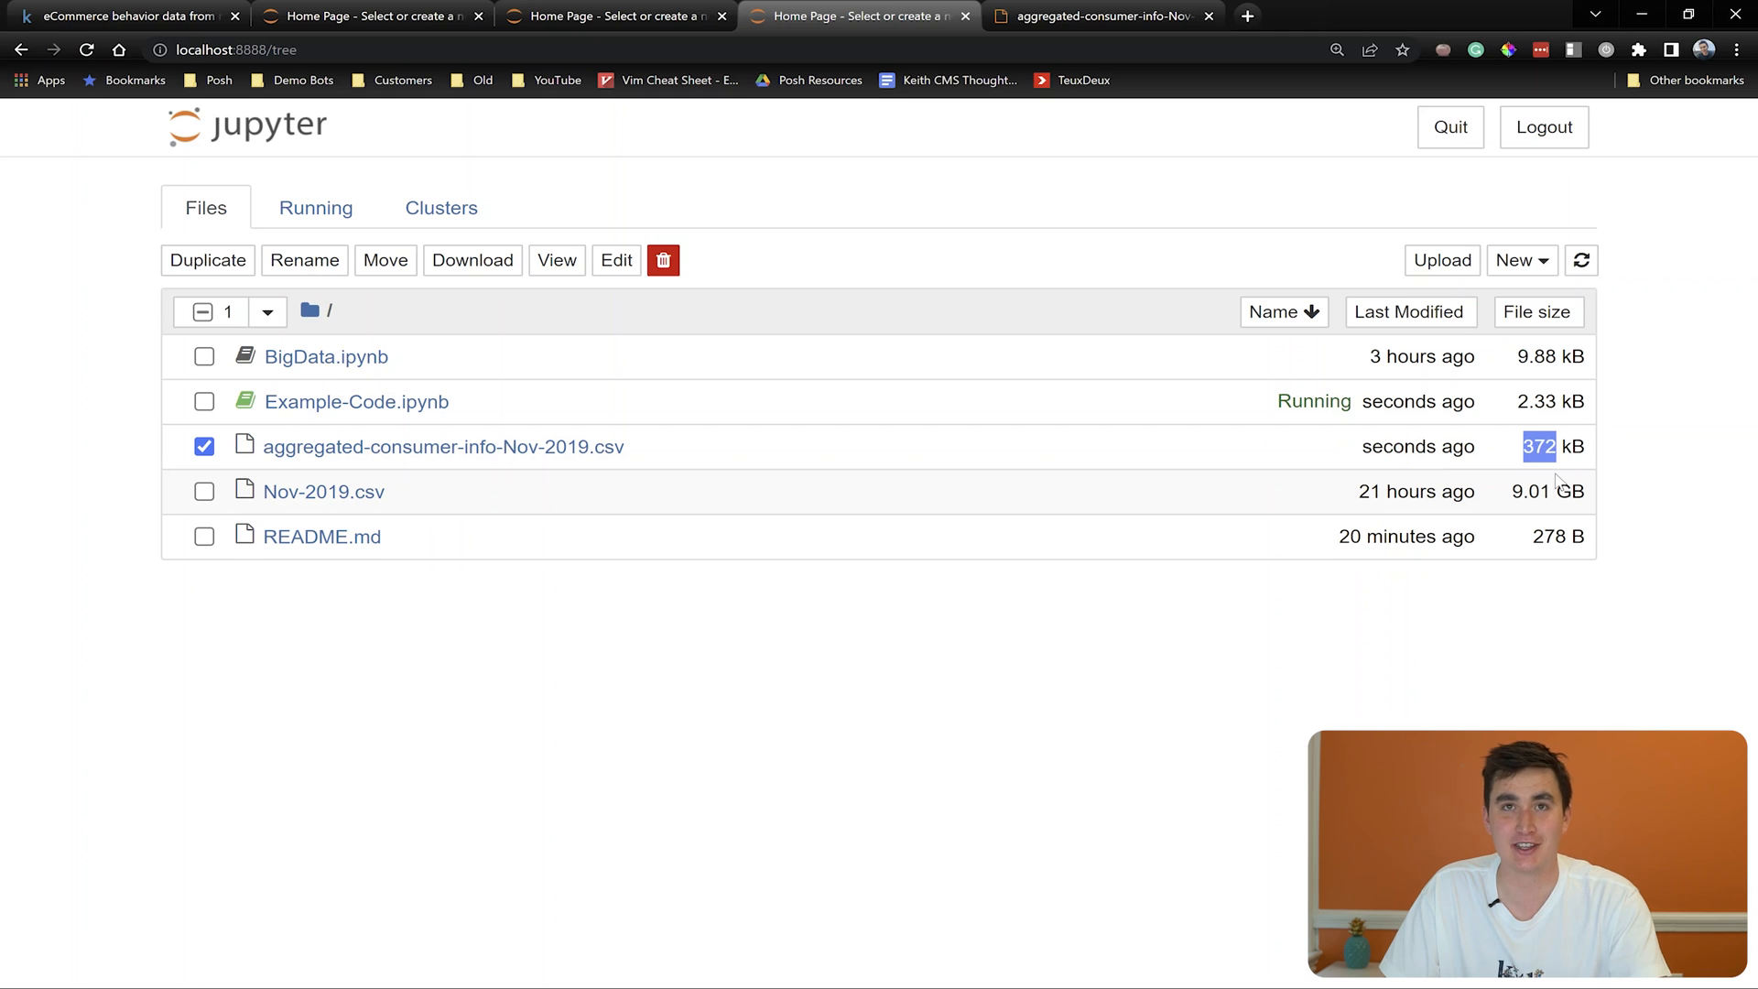
mouse_move(644, 455)
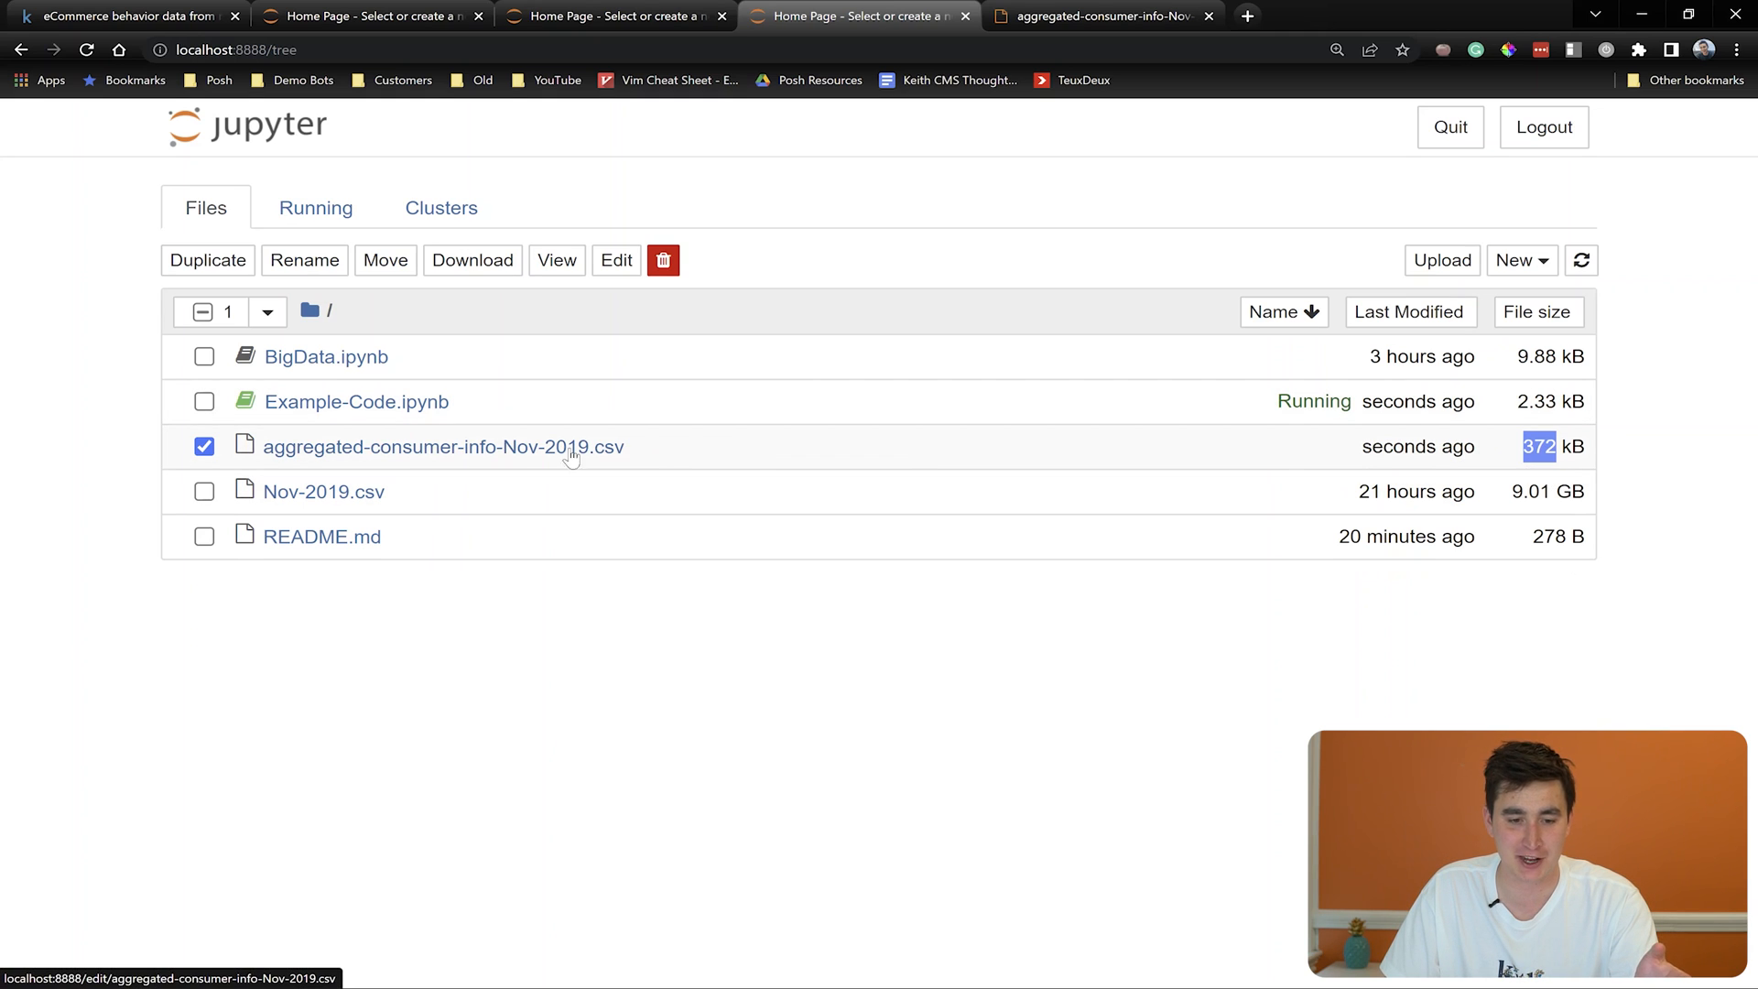
click(203, 447)
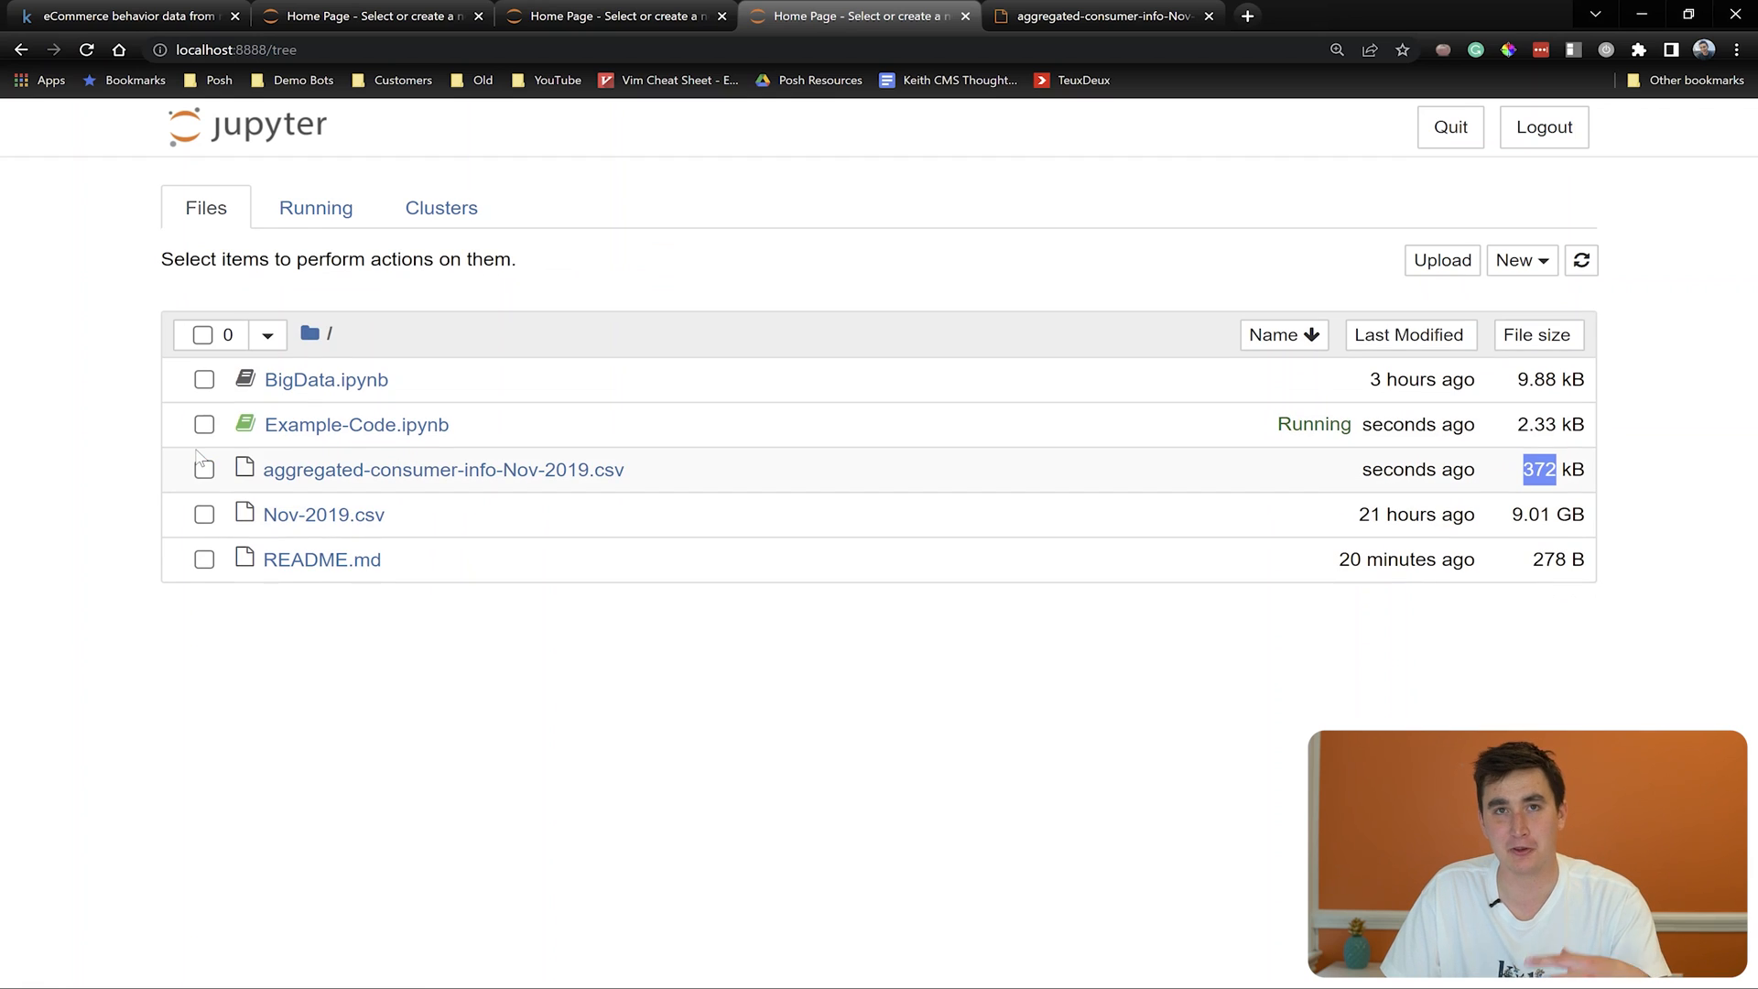
mouse_move(381, 445)
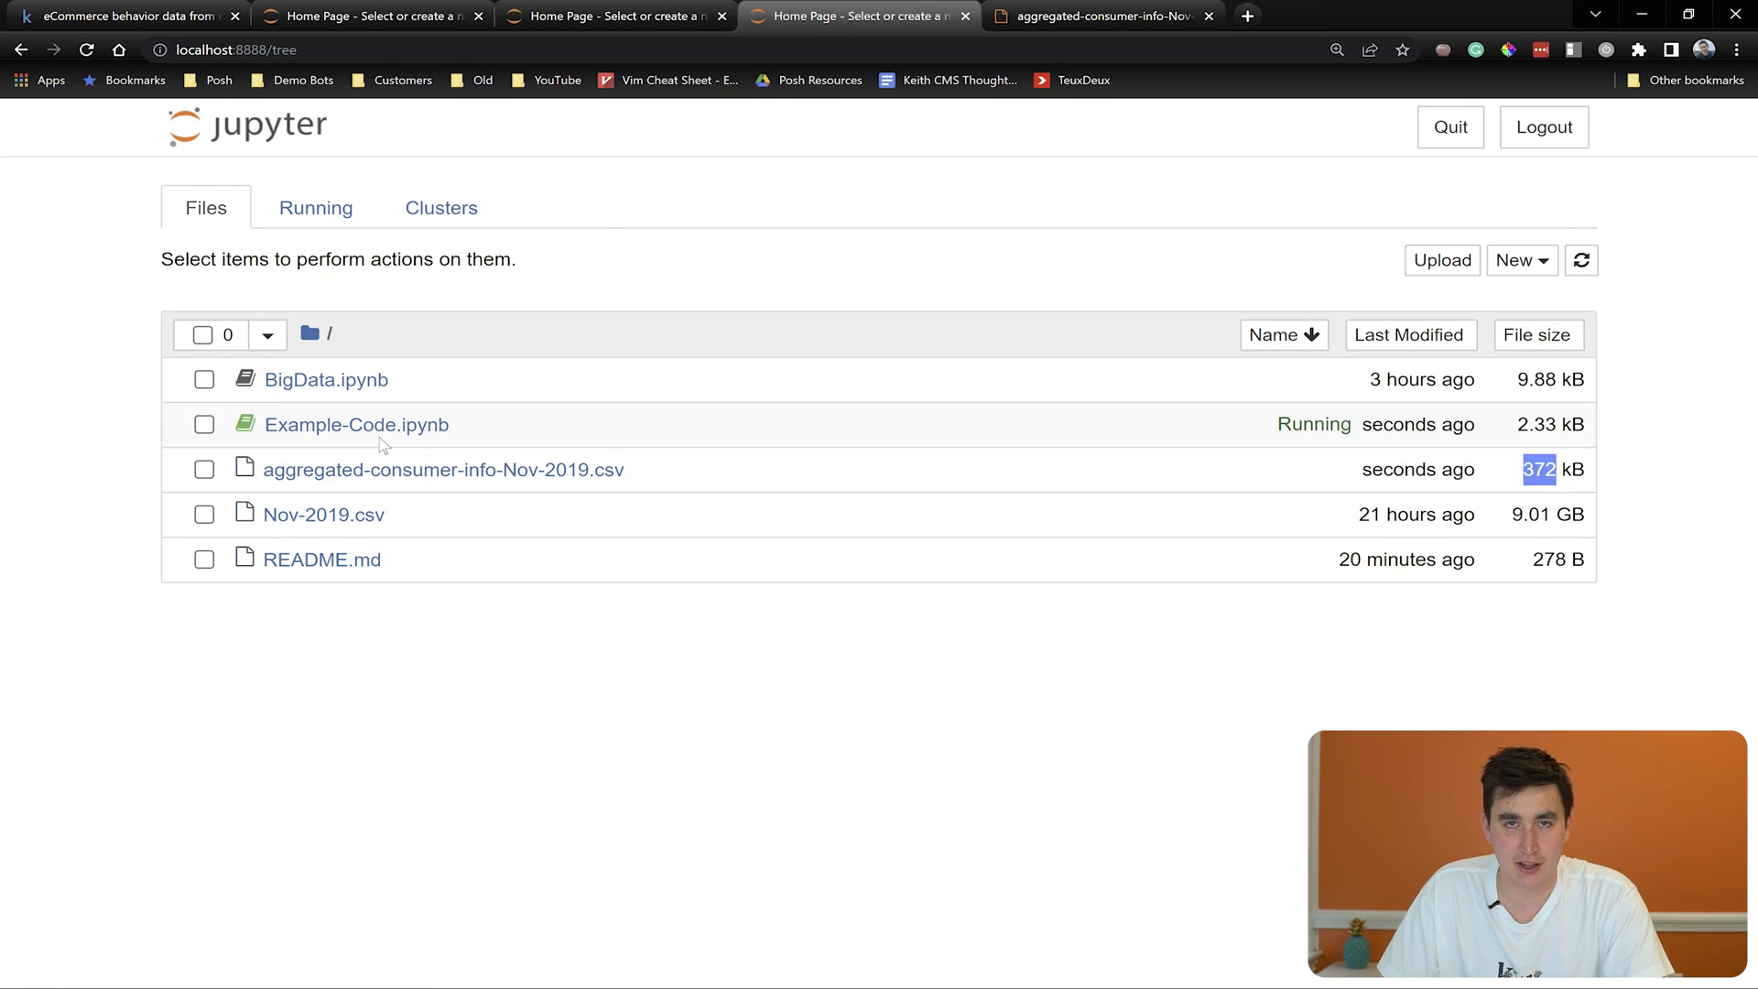
mouse_move(1624, 108)
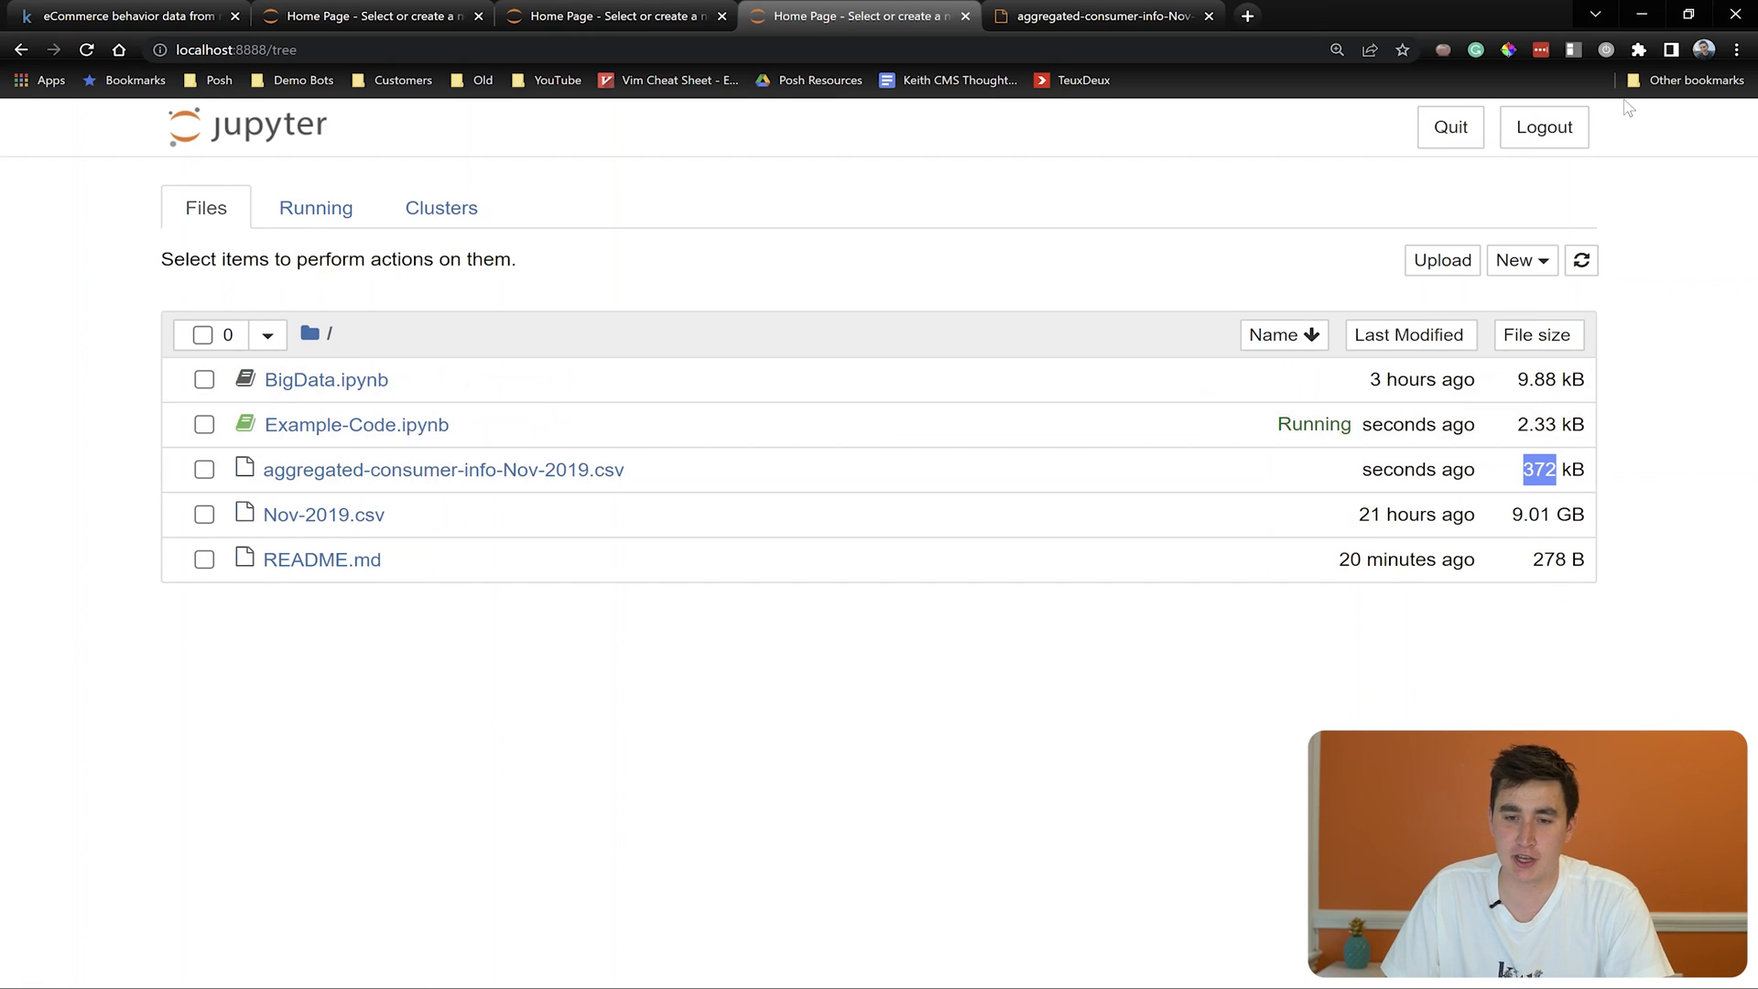